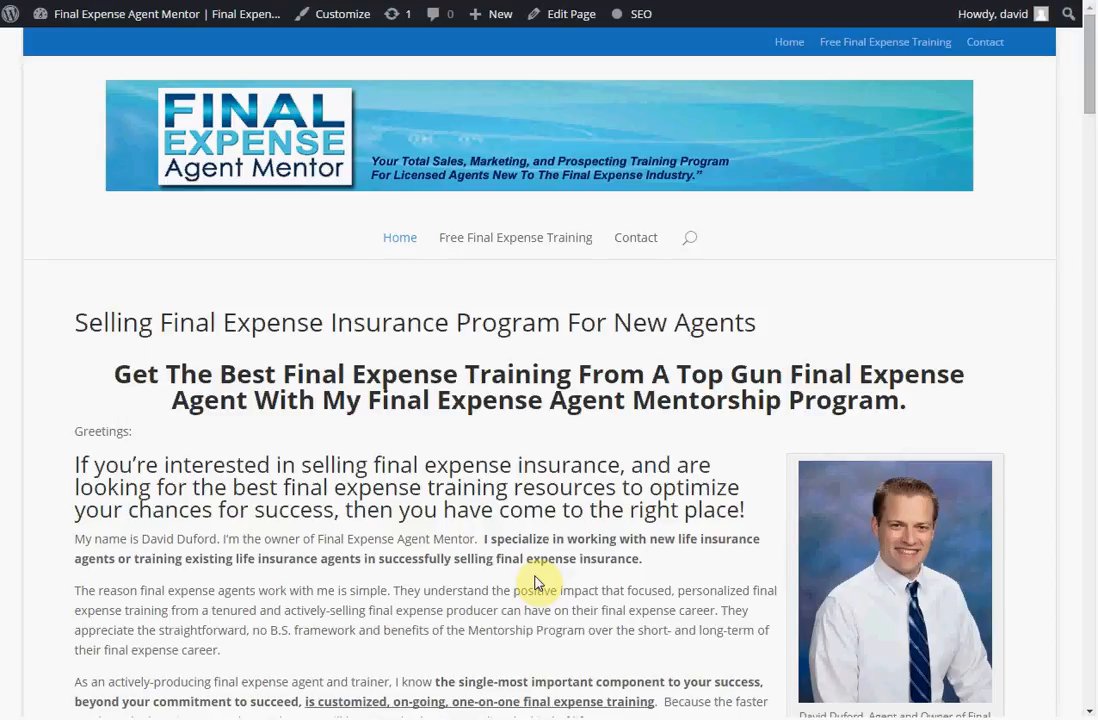
mouse_move(632, 636)
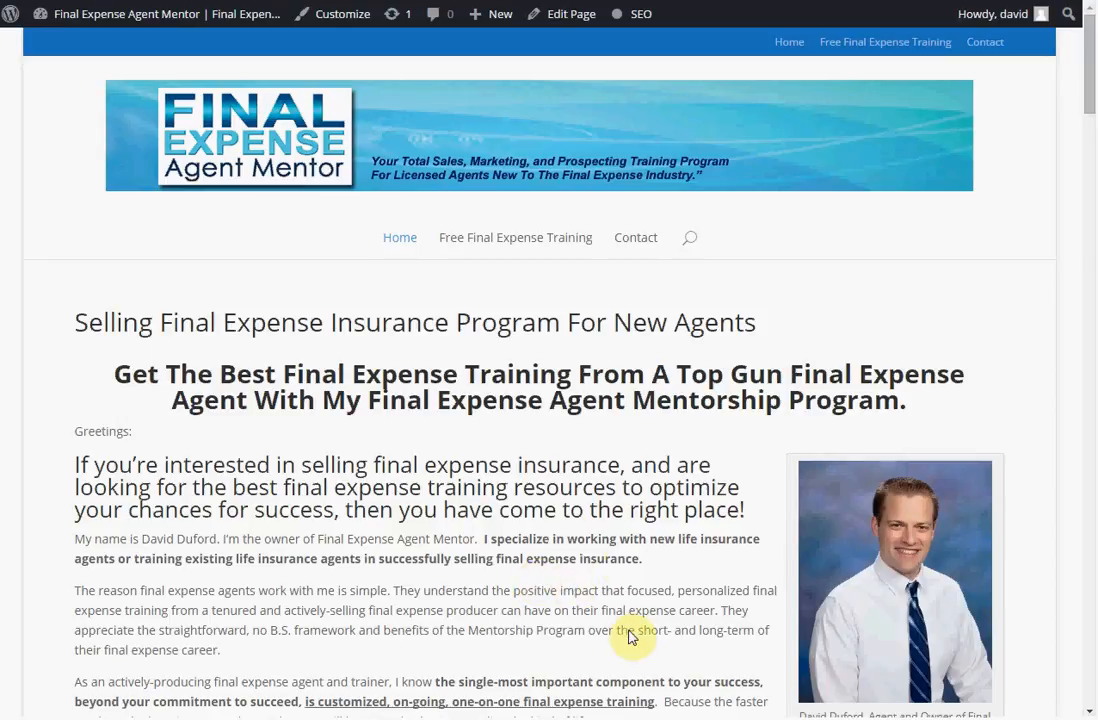
mouse_move(590, 678)
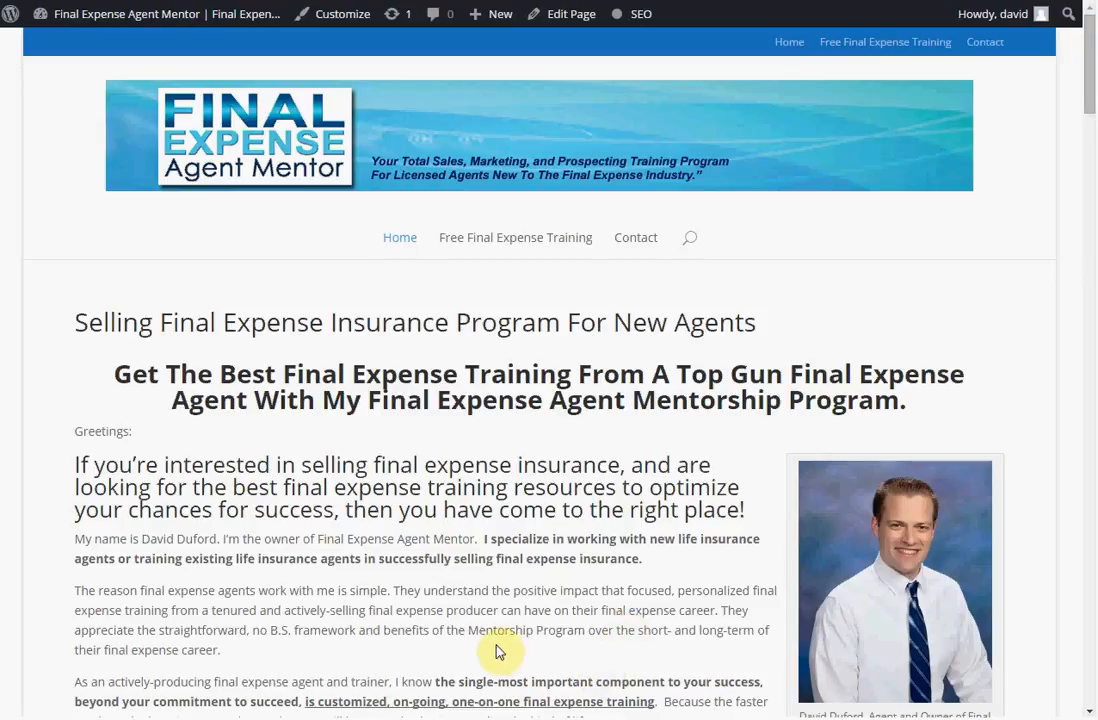
mouse_move(556, 588)
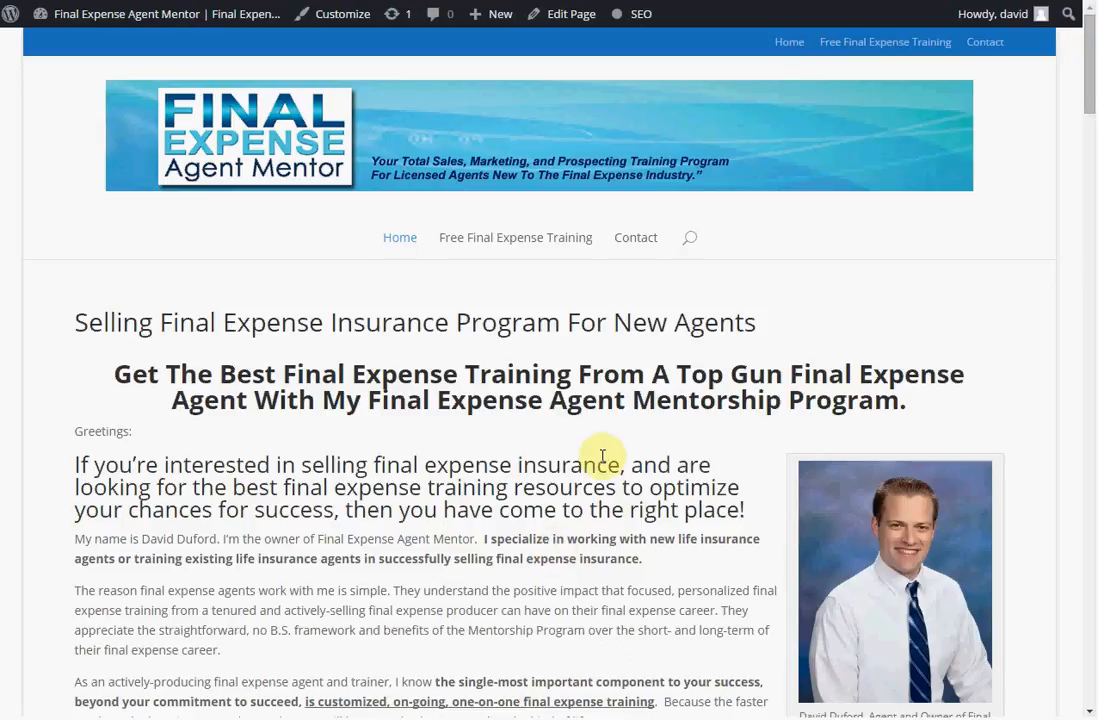
mouse_move(602, 444)
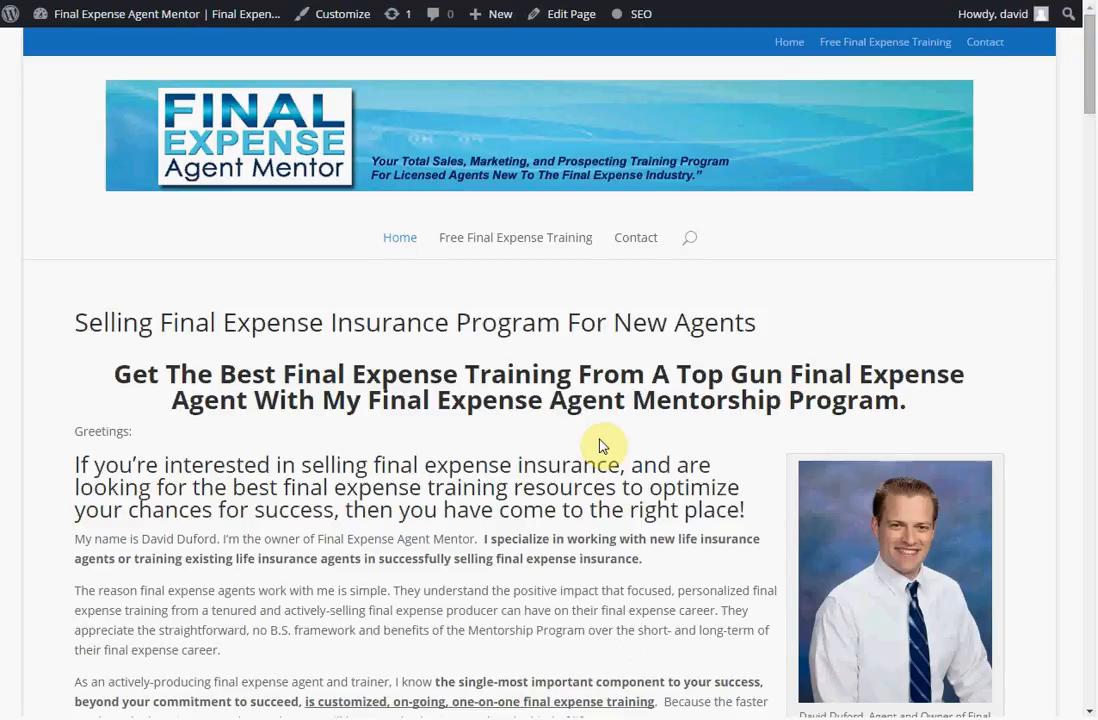
mouse_move(658, 432)
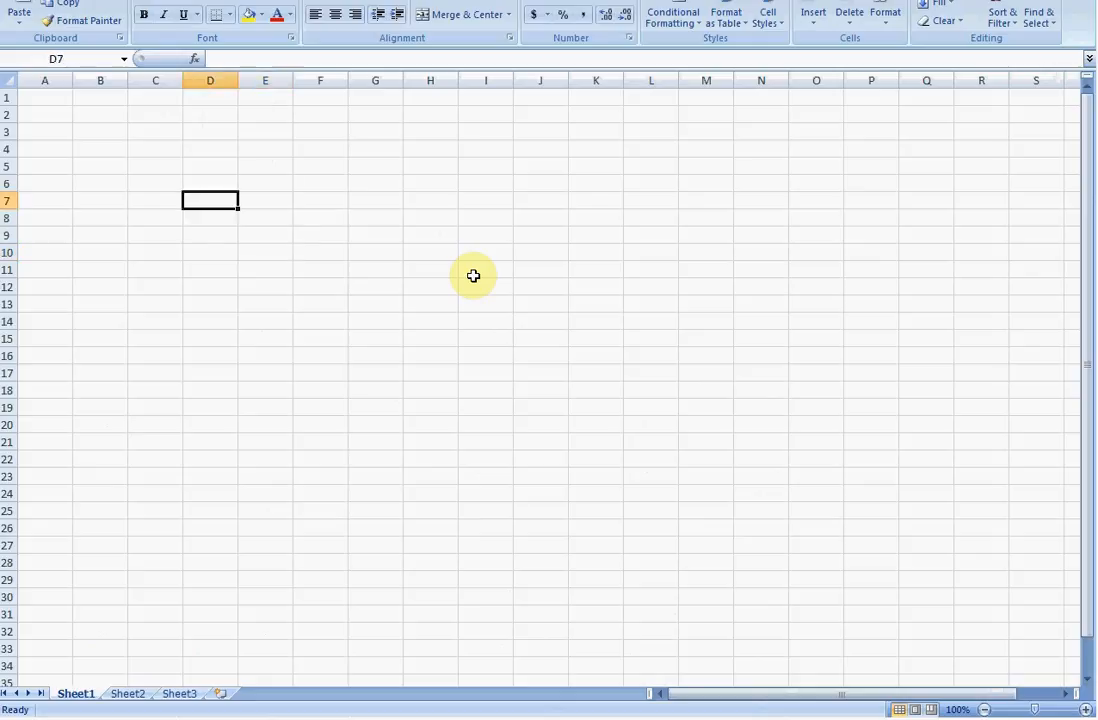
- Label rows D7 and D9 as Captivity Numbers and First Year Commission
text(Capt)
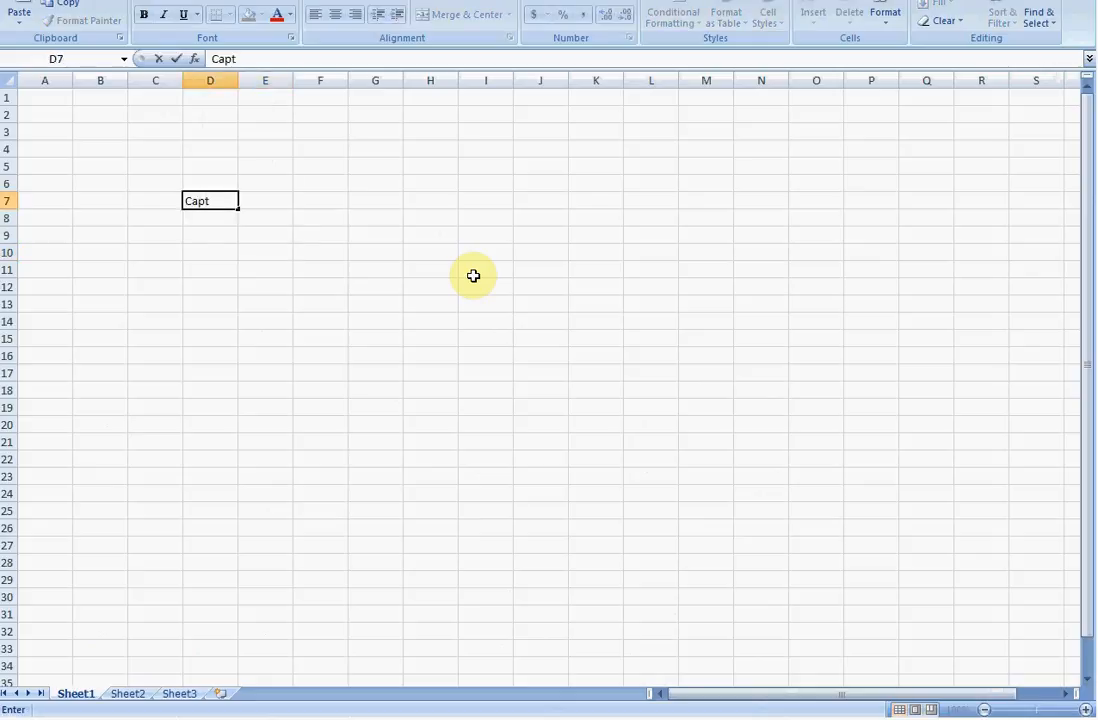
text(ivity)
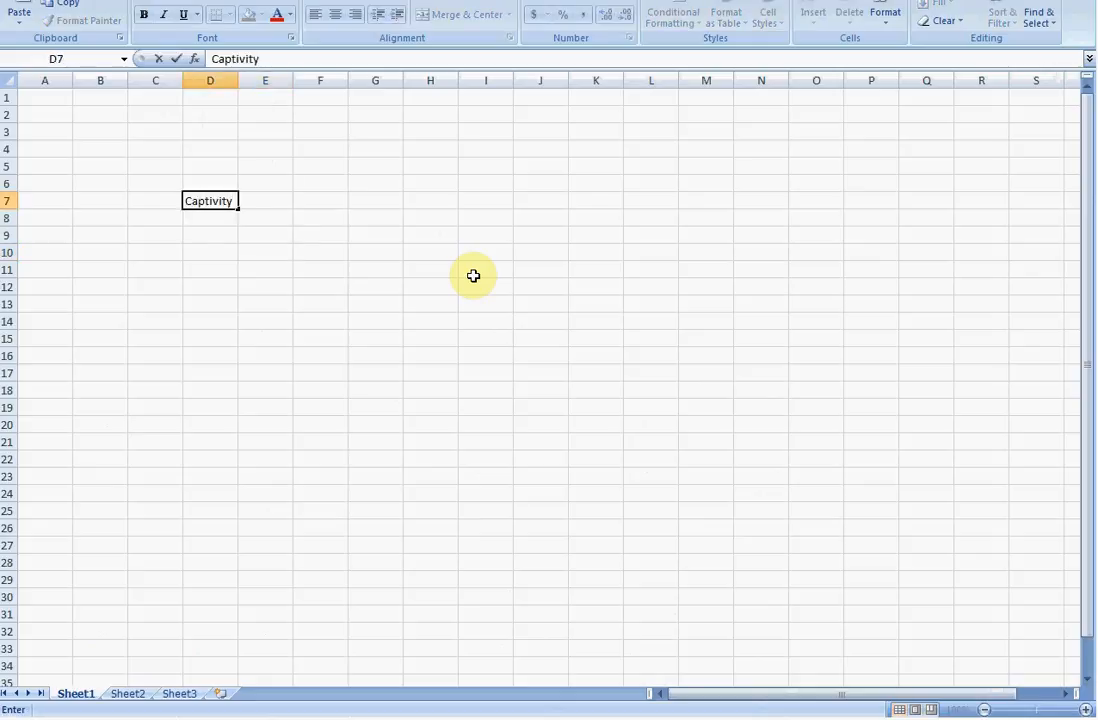
text(Numbers)
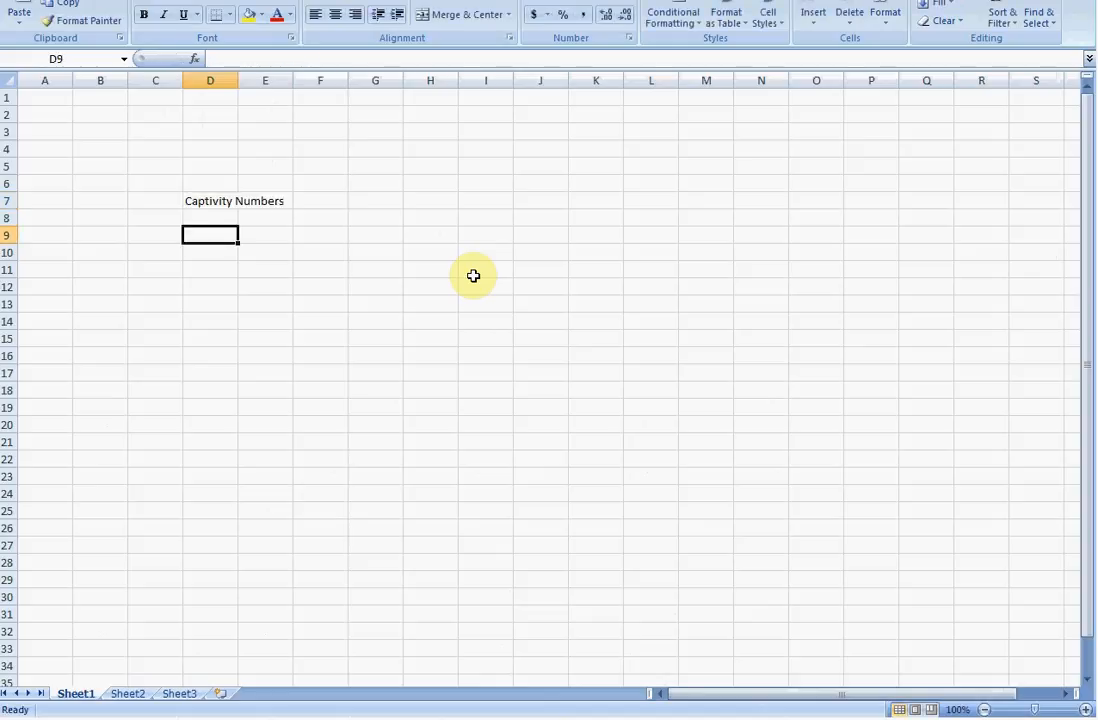
text(First C)
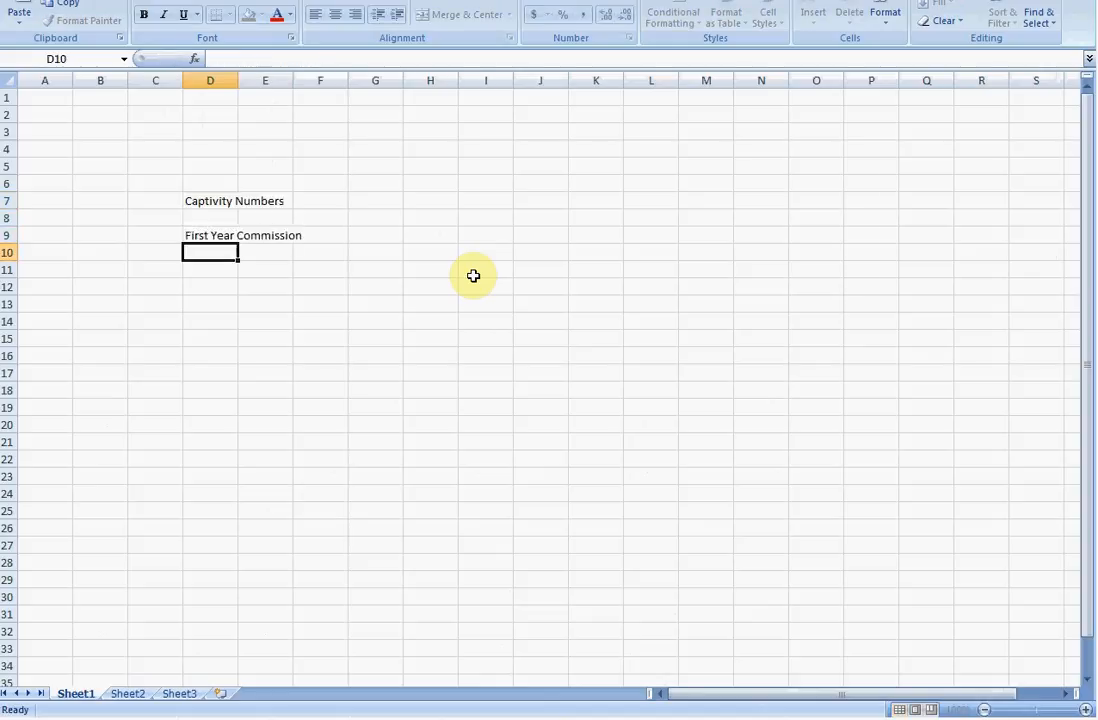
- Label the remaining rows Persistency, Closing Ratio and Lead Costs
text(Persi)
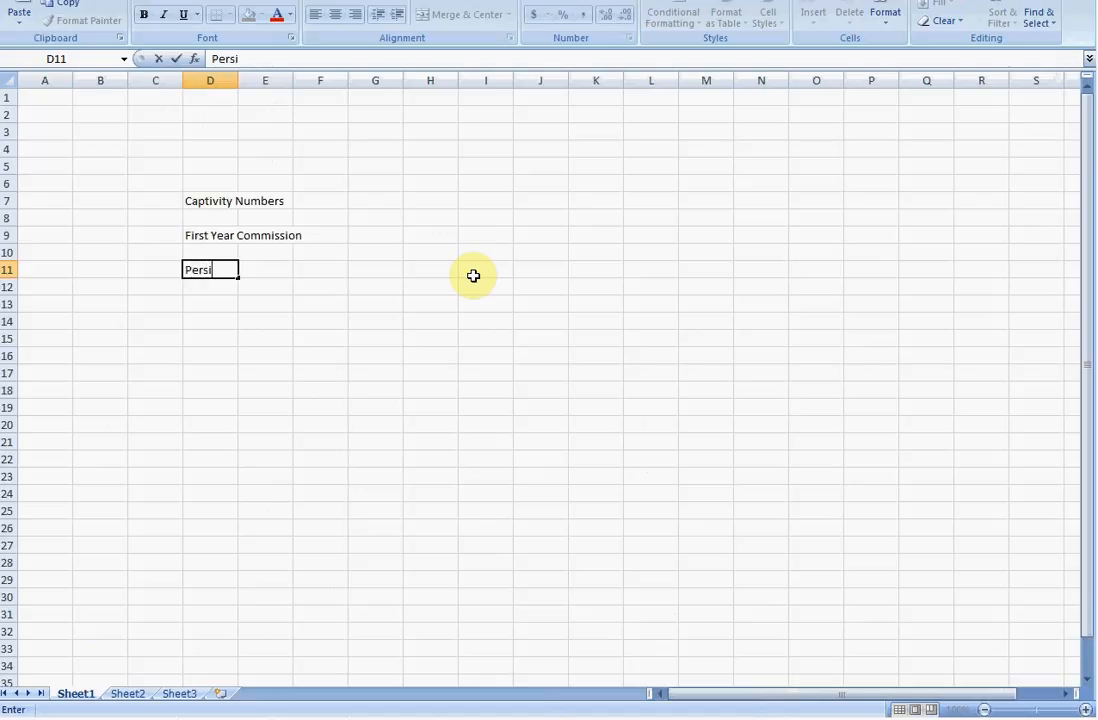
text(stency)
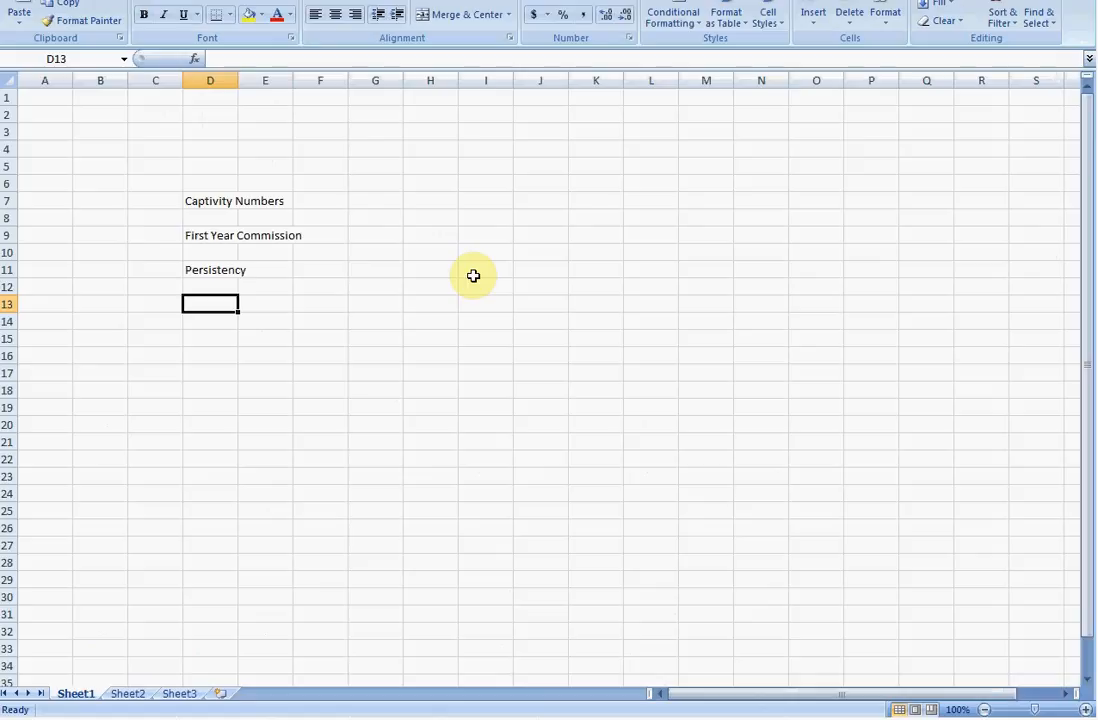
text(Closing Ratio)
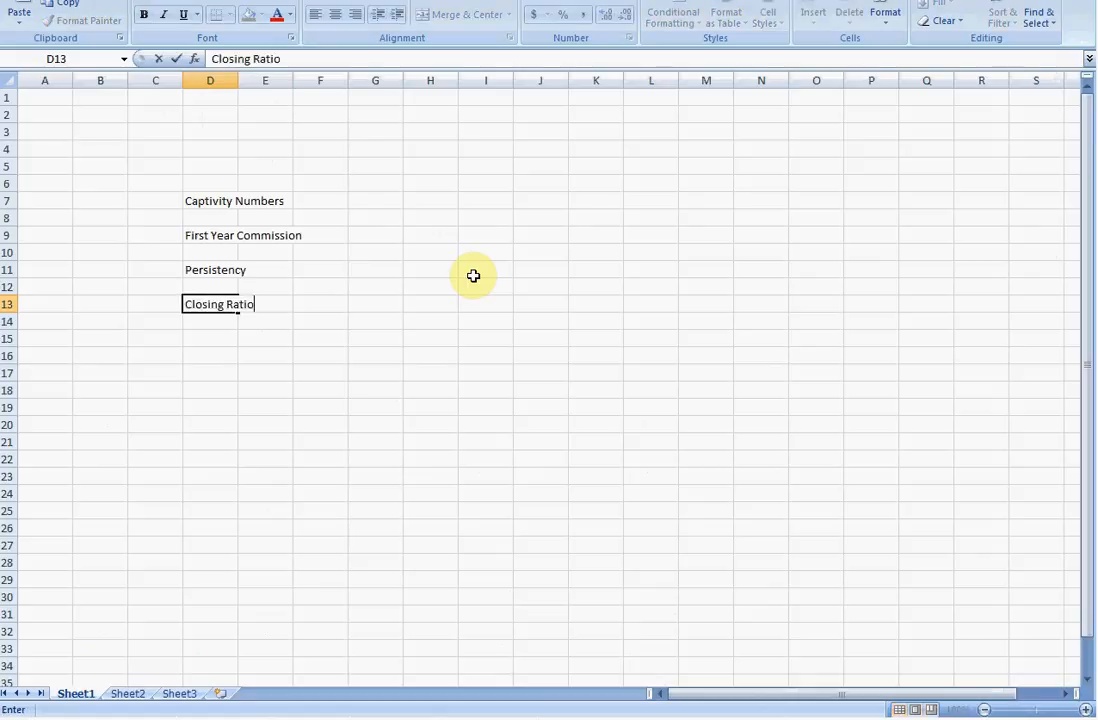
text(Expenses)
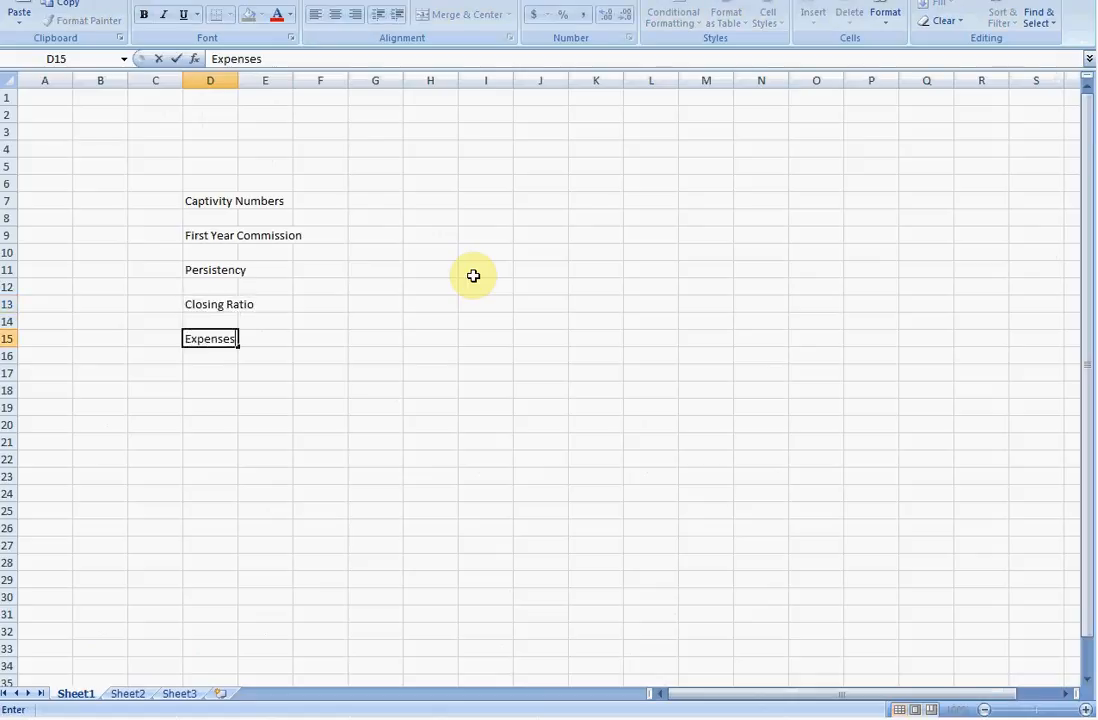
text(Lead)
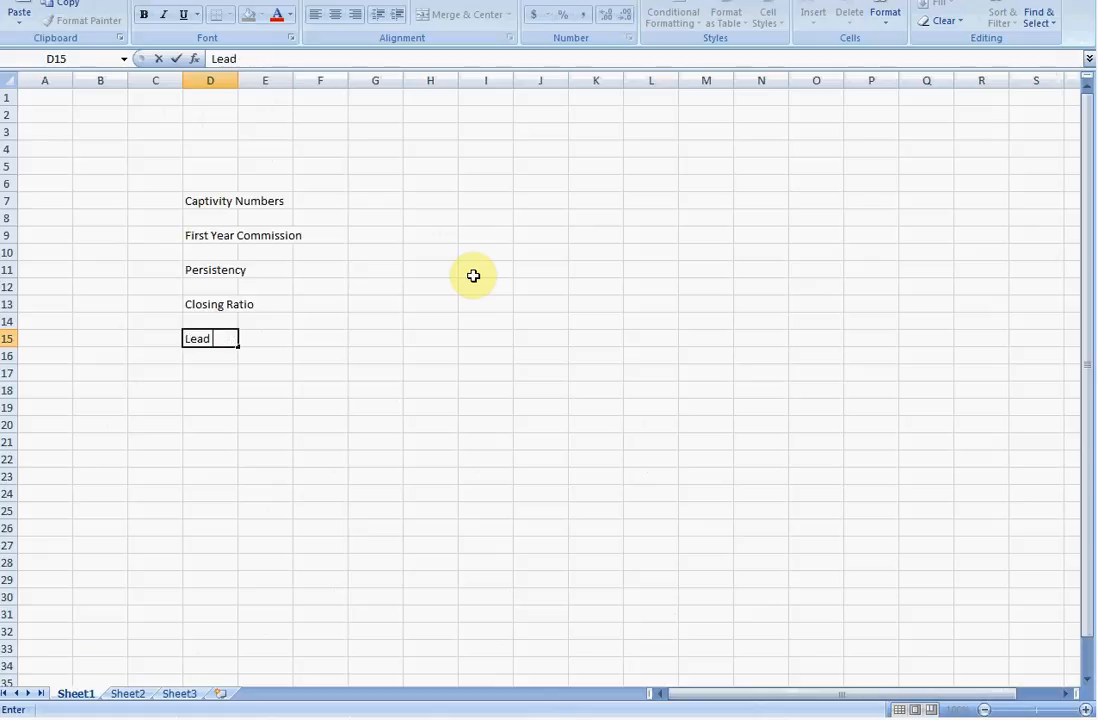
text(Costs)
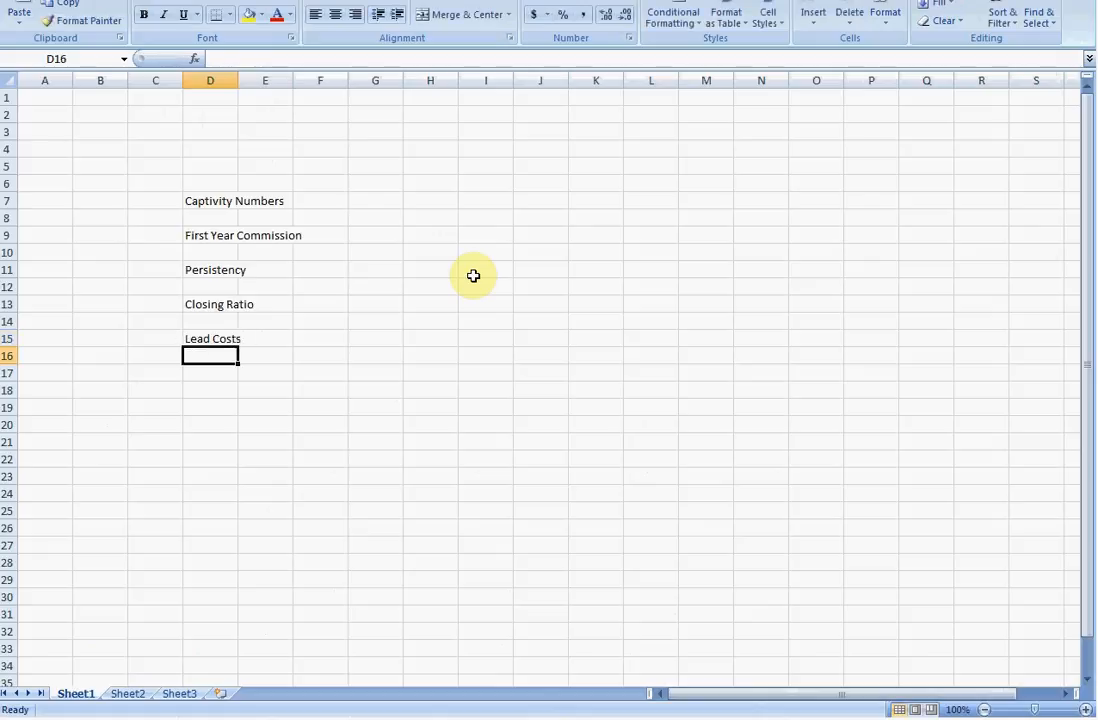
- Enter 115% and 65% for commission, 85% persistency and 33% closing ratio in column G
click(376, 252)
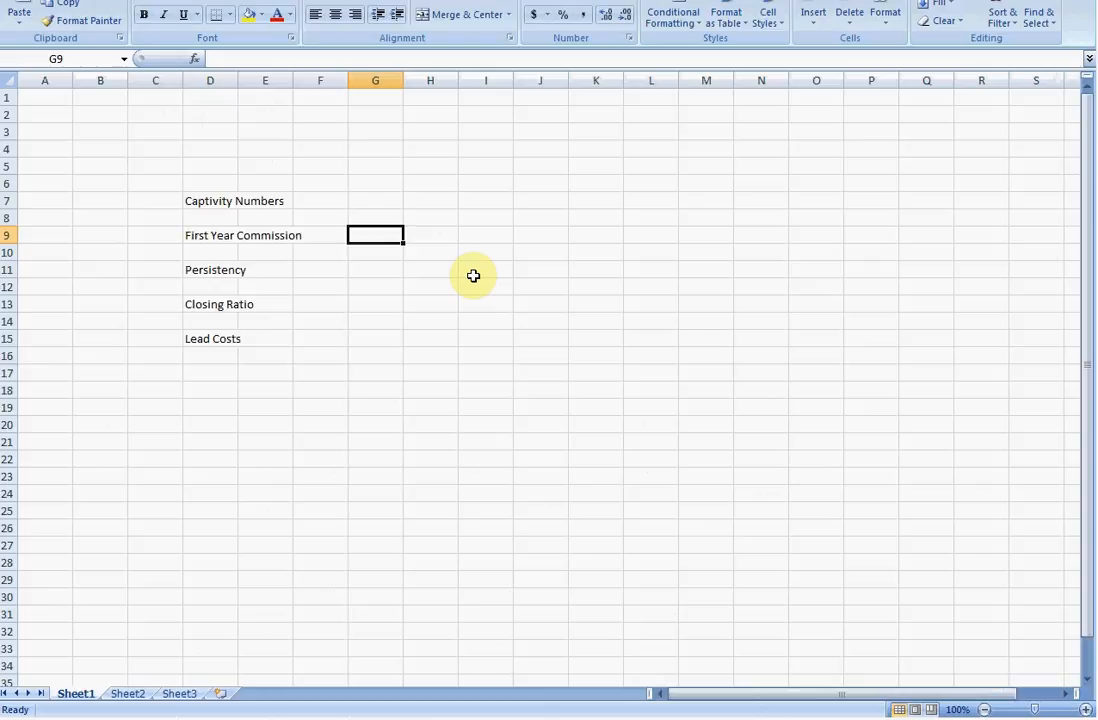
text(115%)
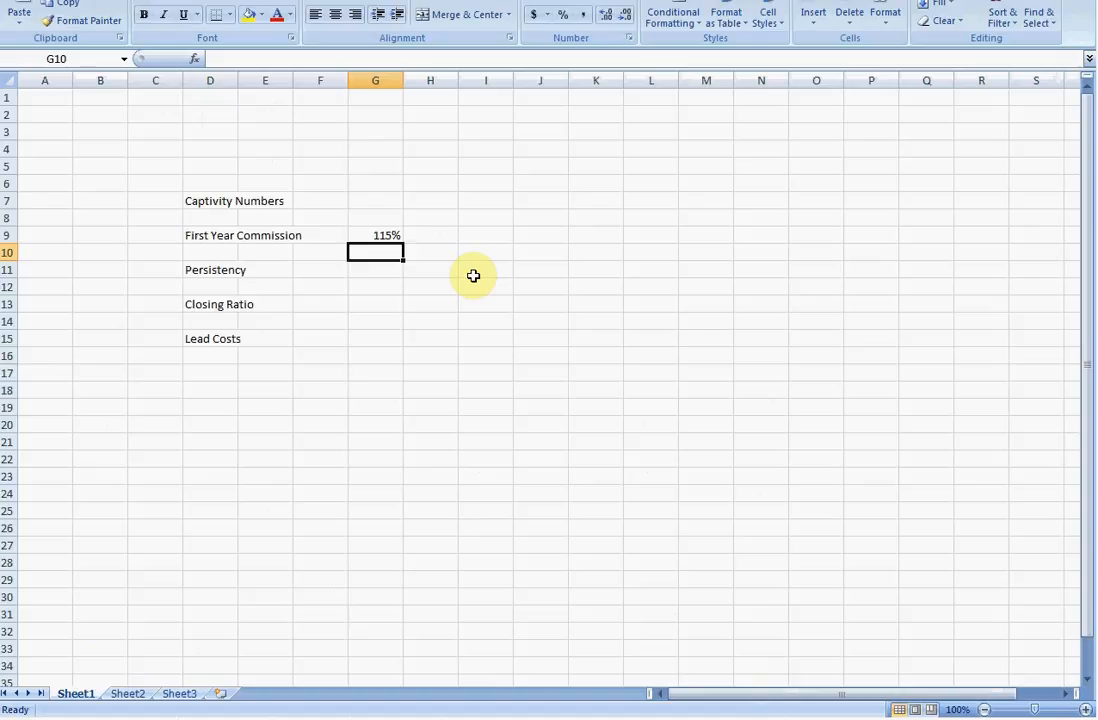
text(65%)
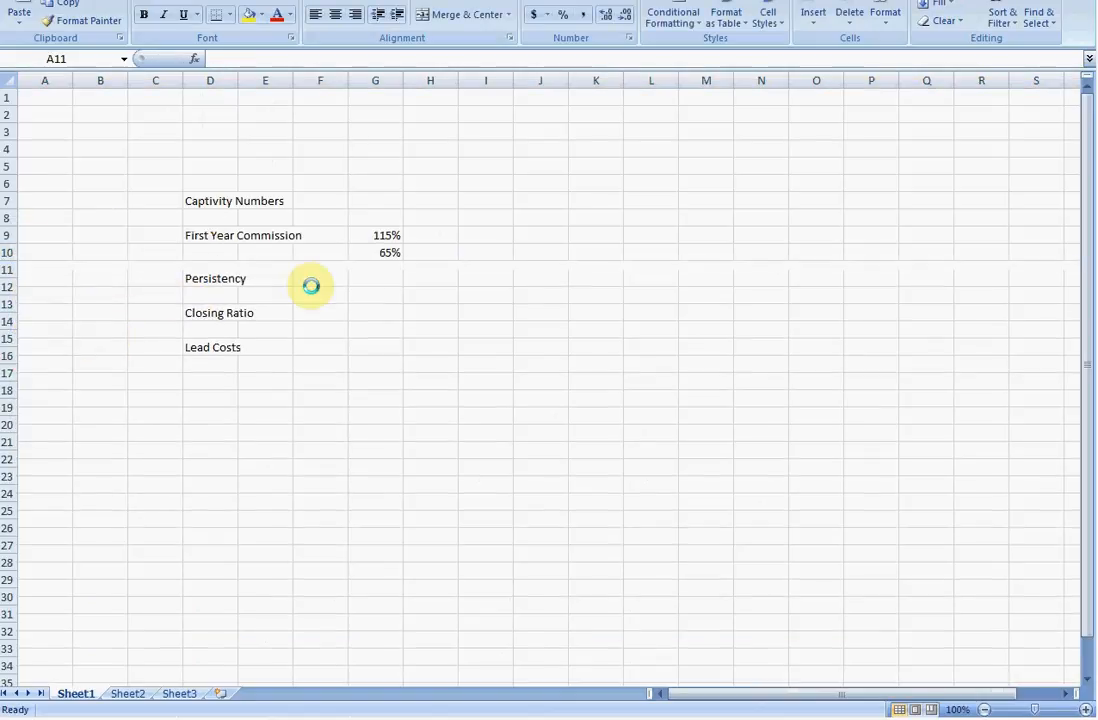
text(85%)
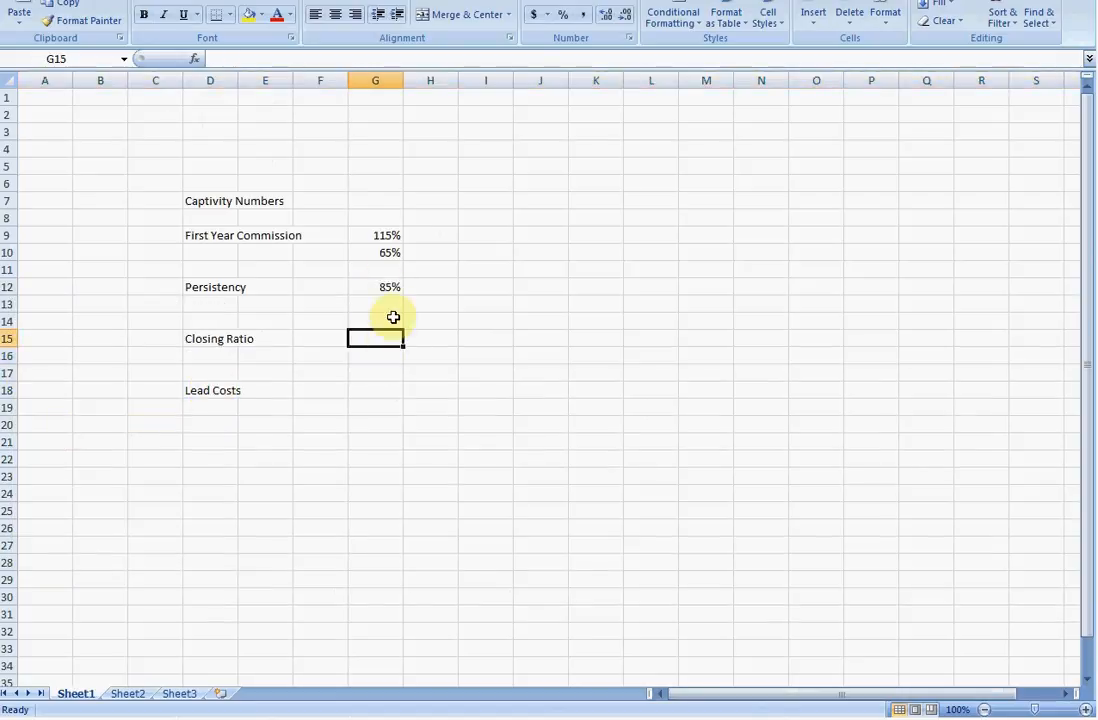
mouse_move(412, 388)
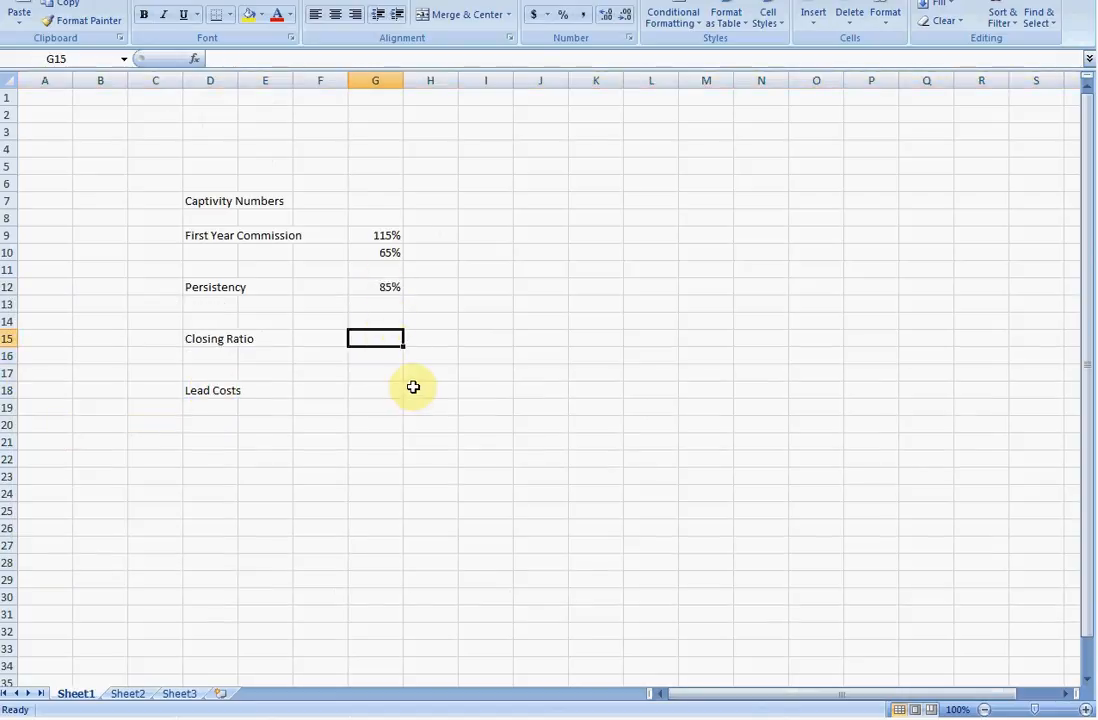
text(33%)
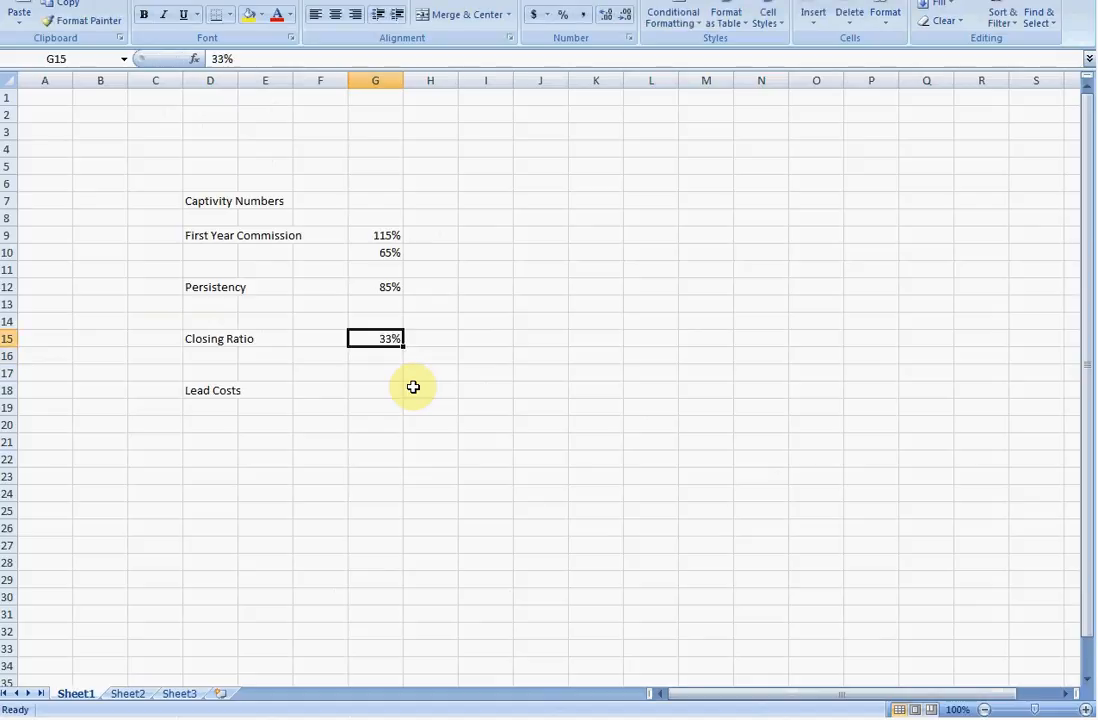
click(484, 338)
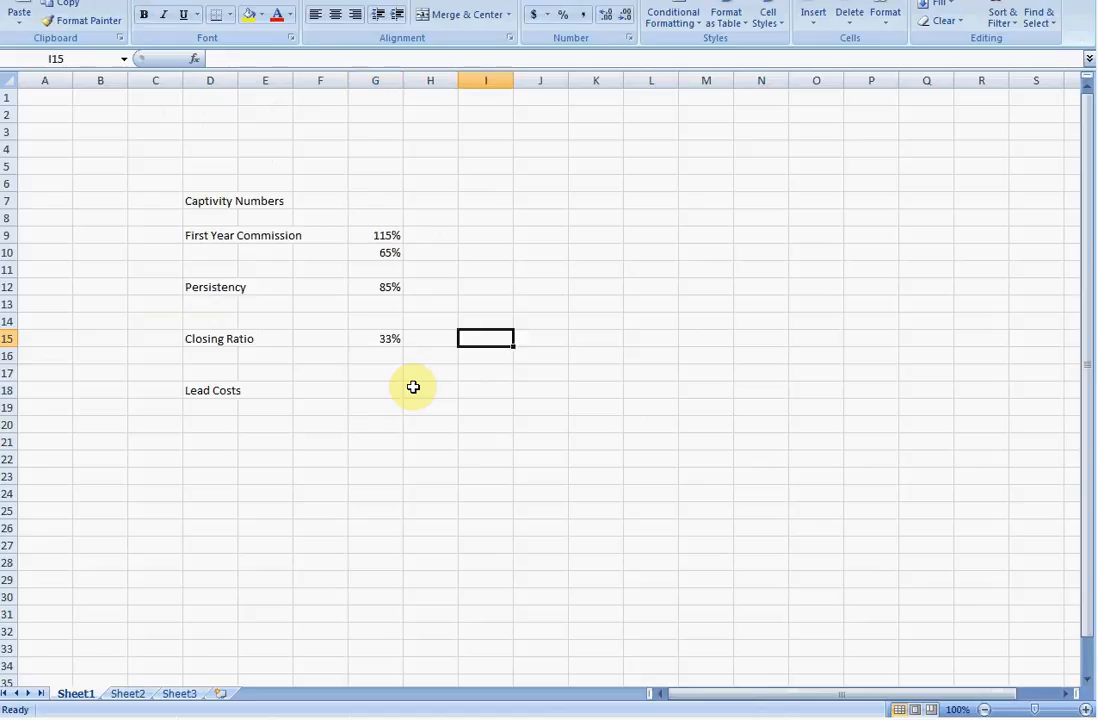
- Record lead costs as $900 per week with 30 leads beside it
click(376, 390)
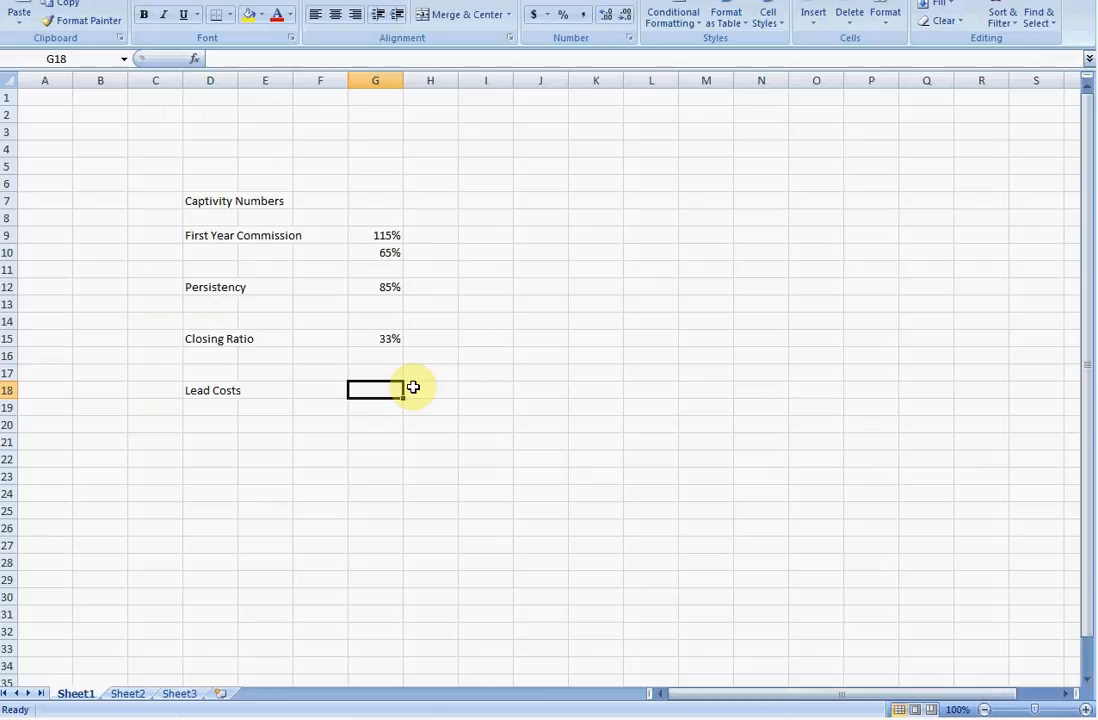
text($900/wk)
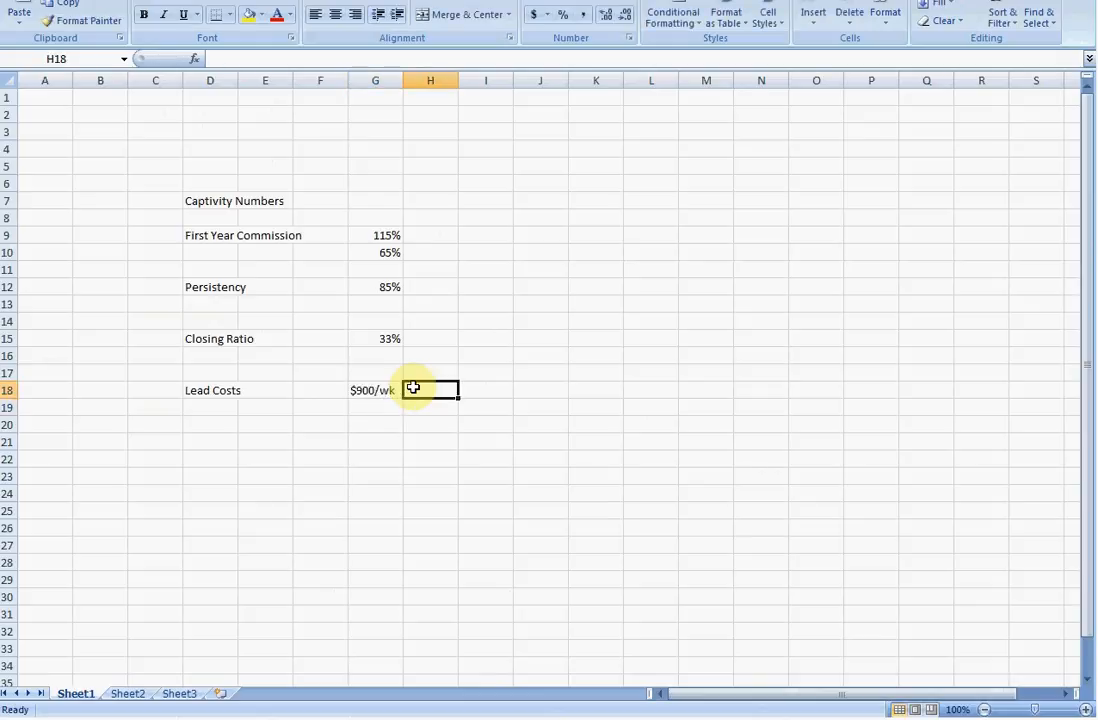
text(-30)
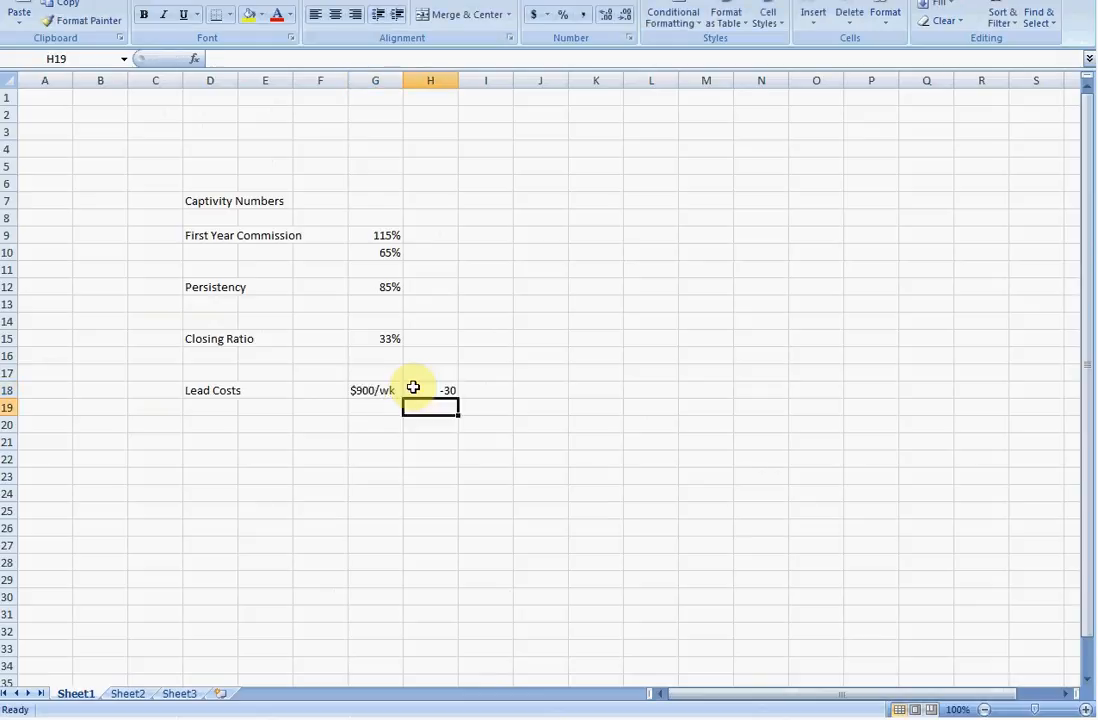
click(430, 390)
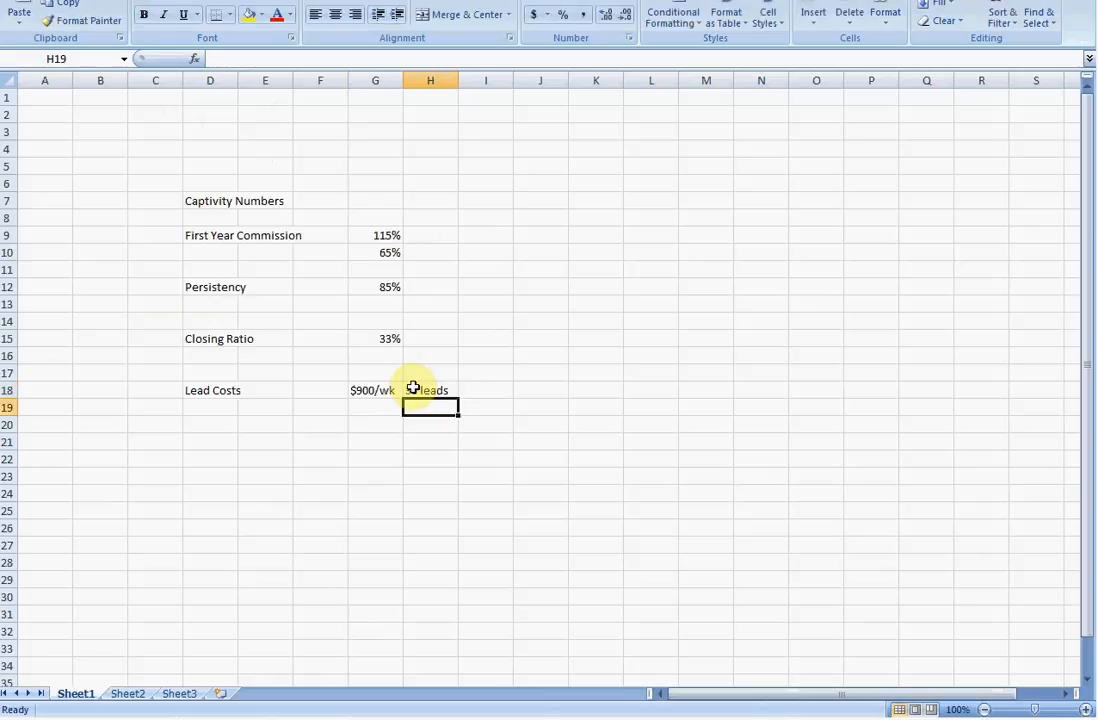
click(430, 388)
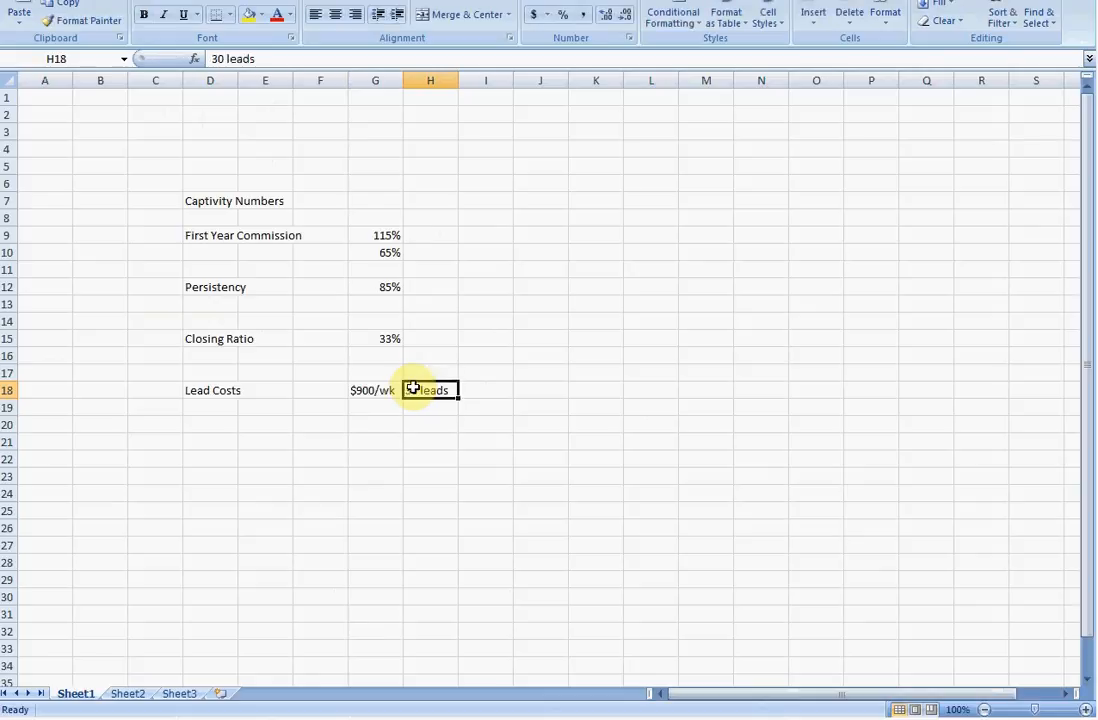
click(540, 390)
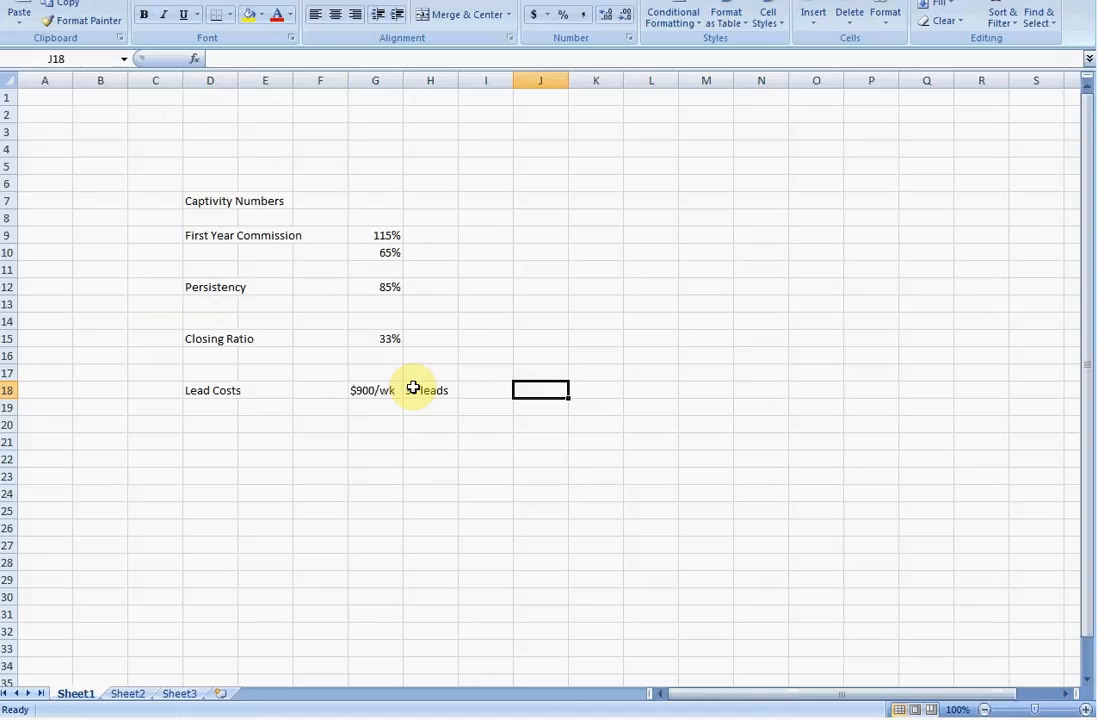
- Add '10 deals weekly' below the lead cost figures
text(10 deals/weekly)
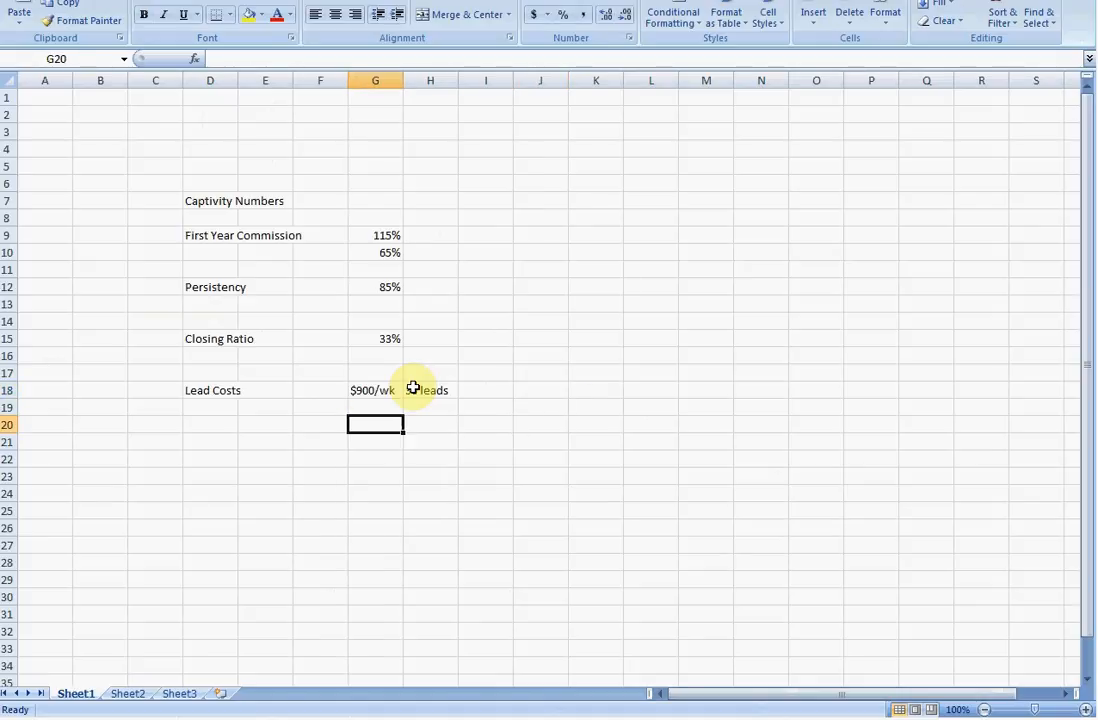
text(10)
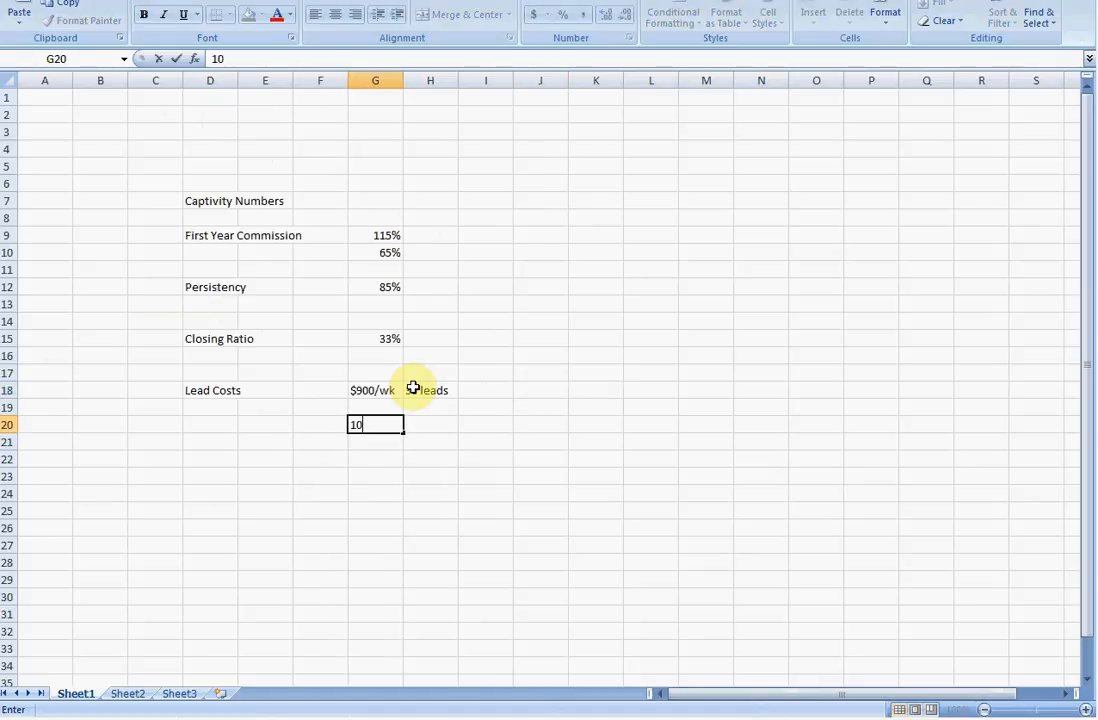
text(deals)
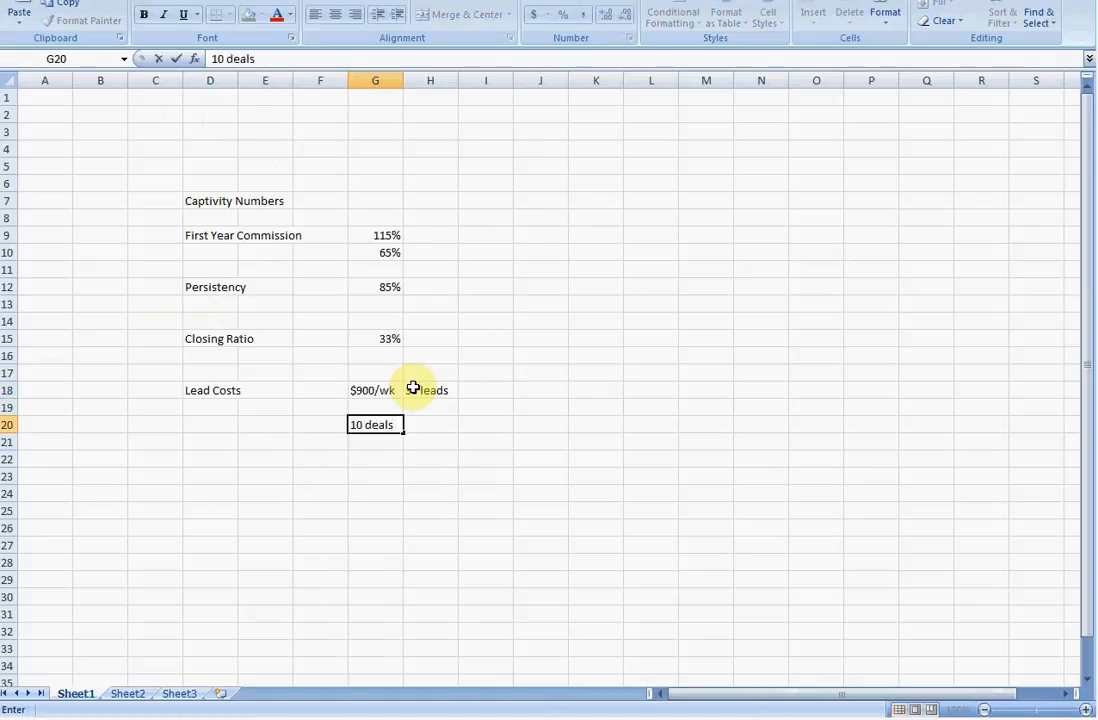
text(weekly)
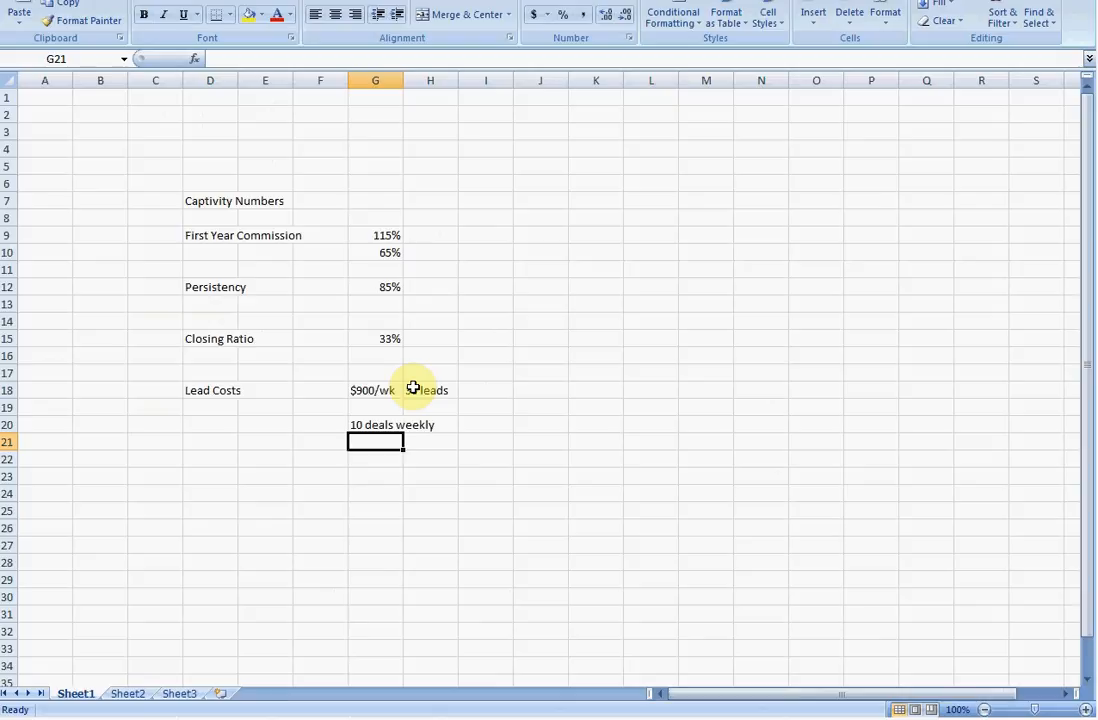
- Add an Independent heading in K7 beside the captive figures
click(376, 236)
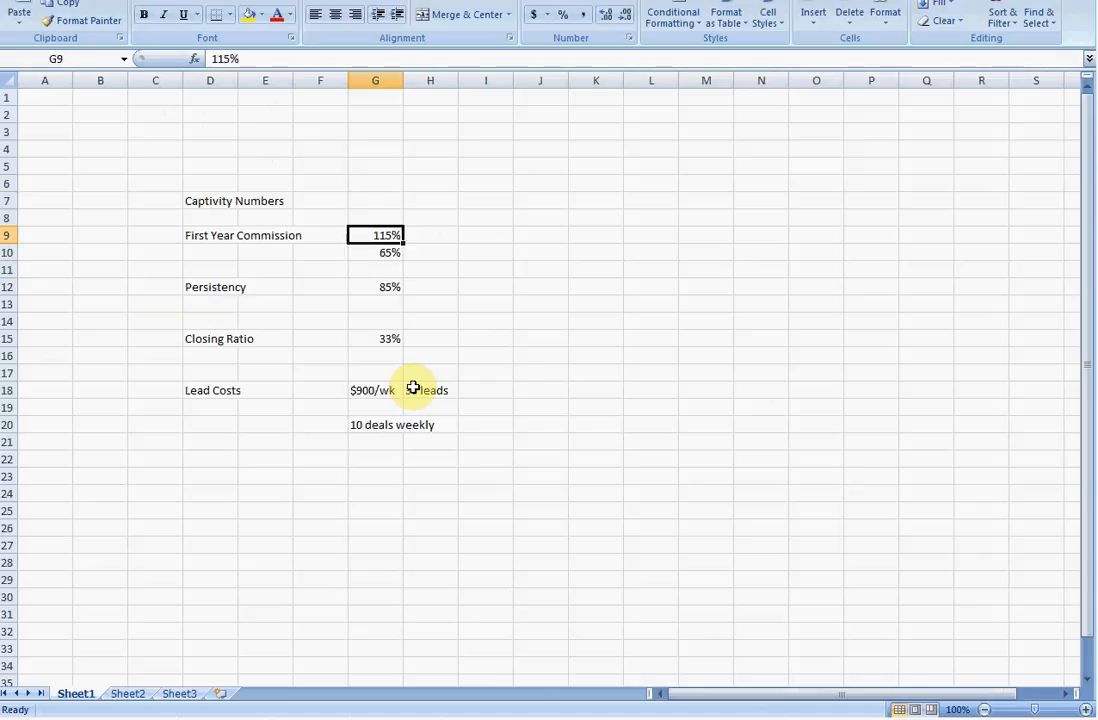
click(596, 200)
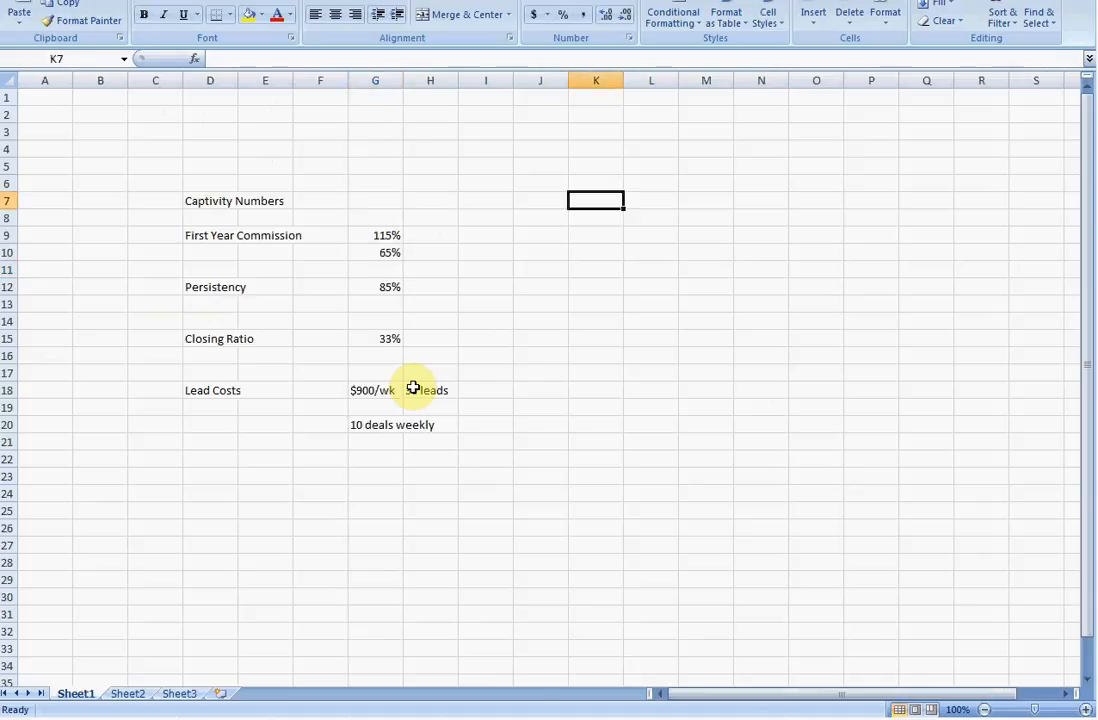
text(Independent)
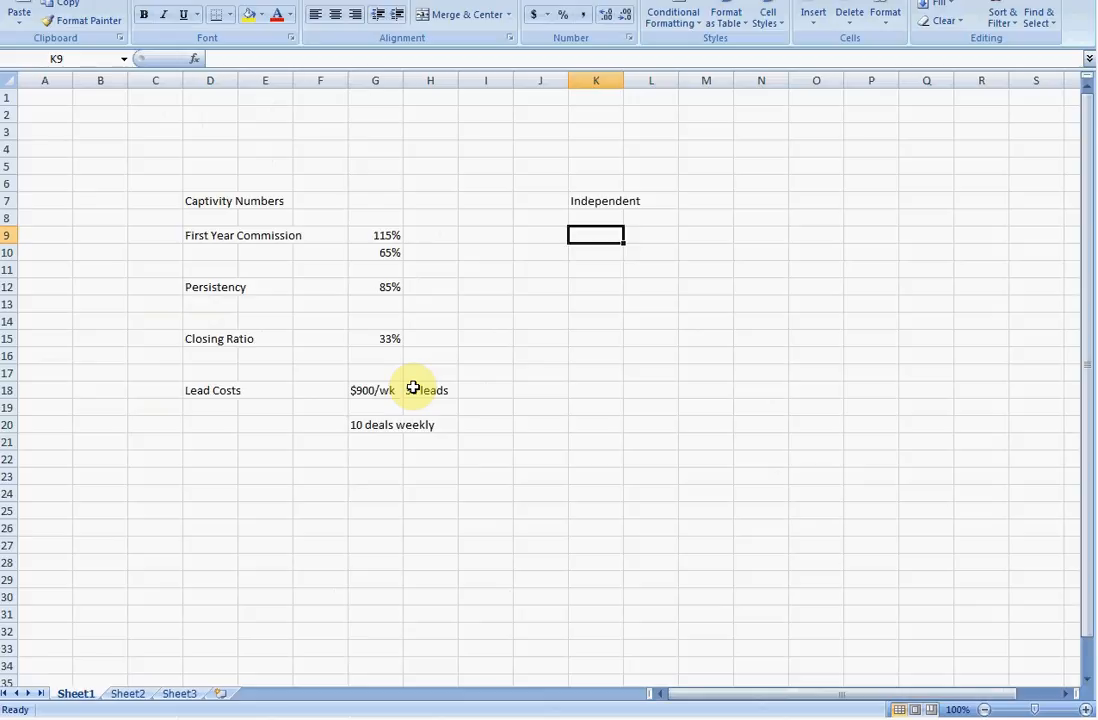
click(540, 236)
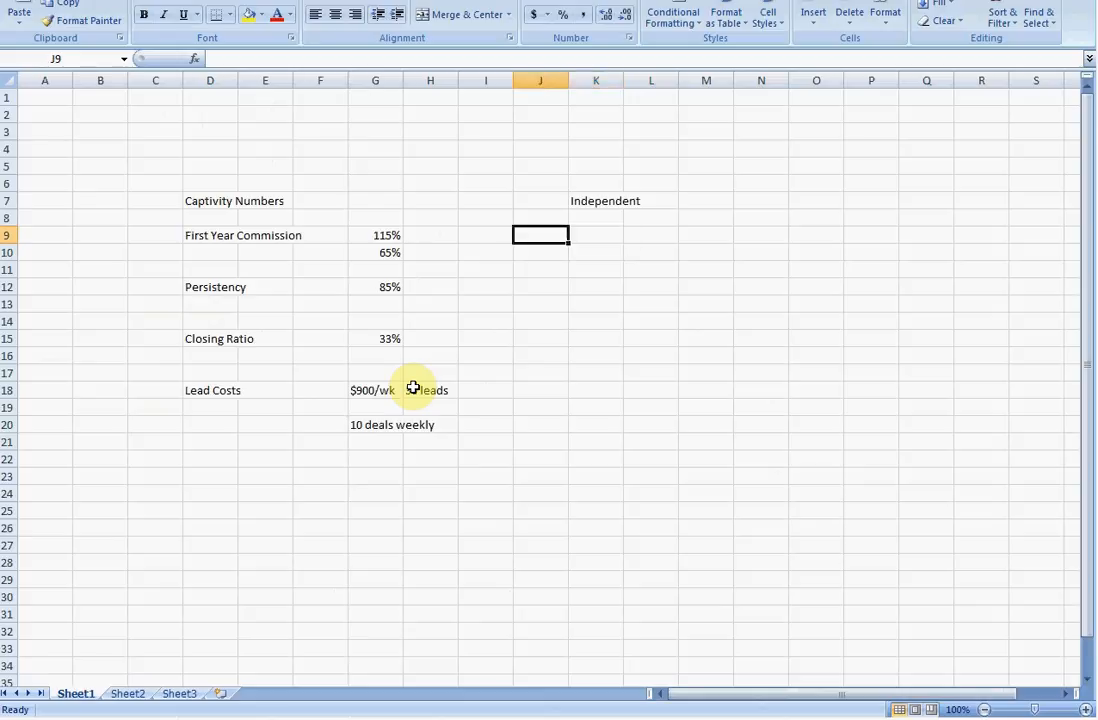
click(376, 236)
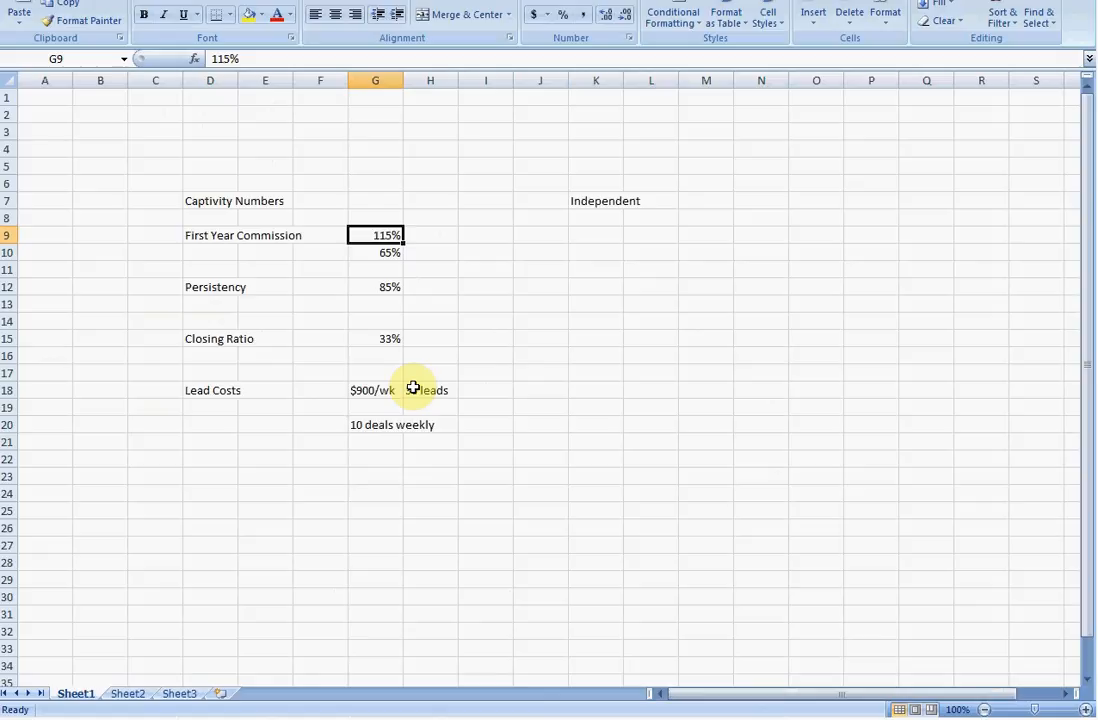
- Enter a 115%-120% commission range in K9 and start 60% in H9
click(596, 236)
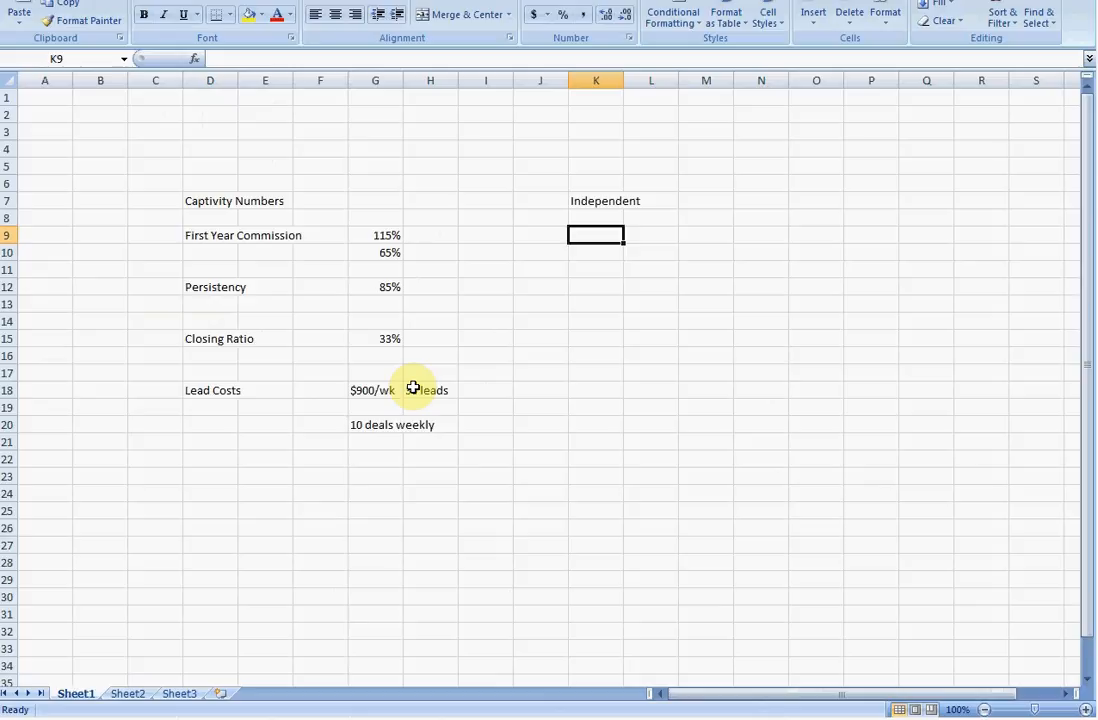
text(115%-120)
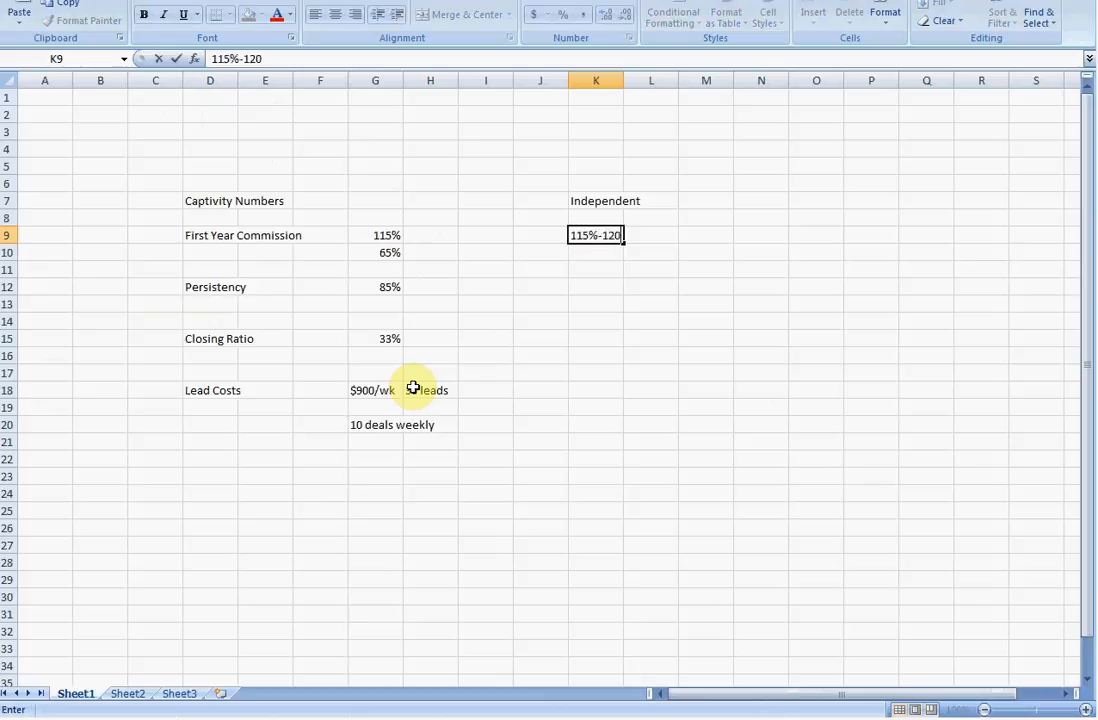
text(%)
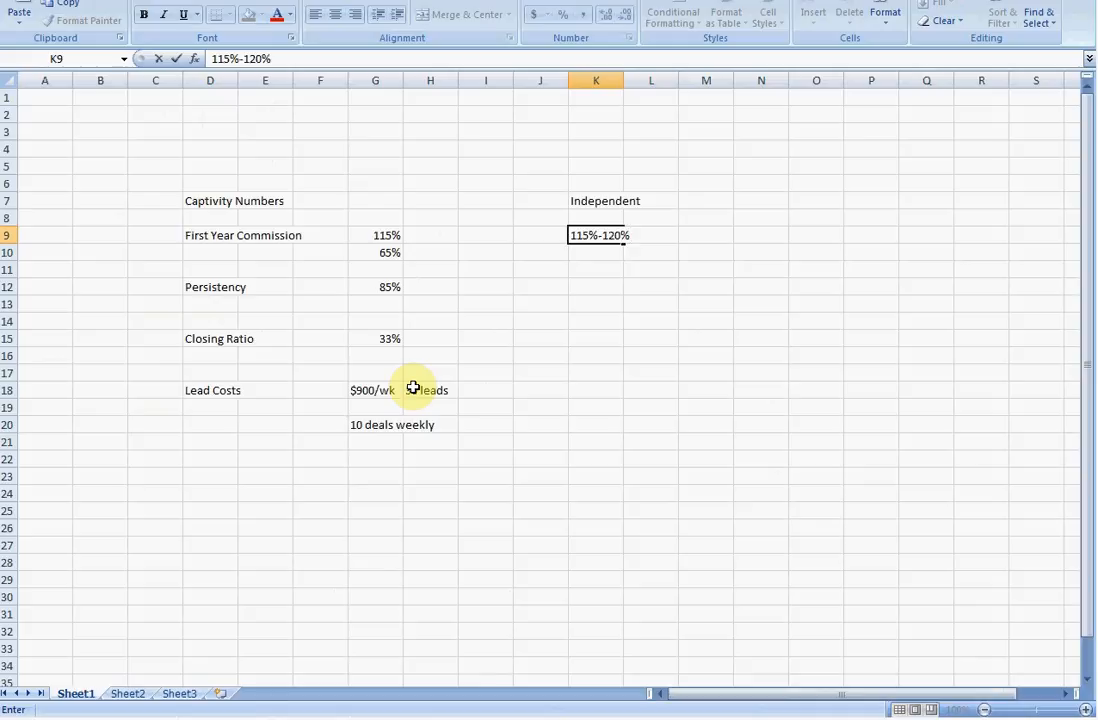
click(376, 236)
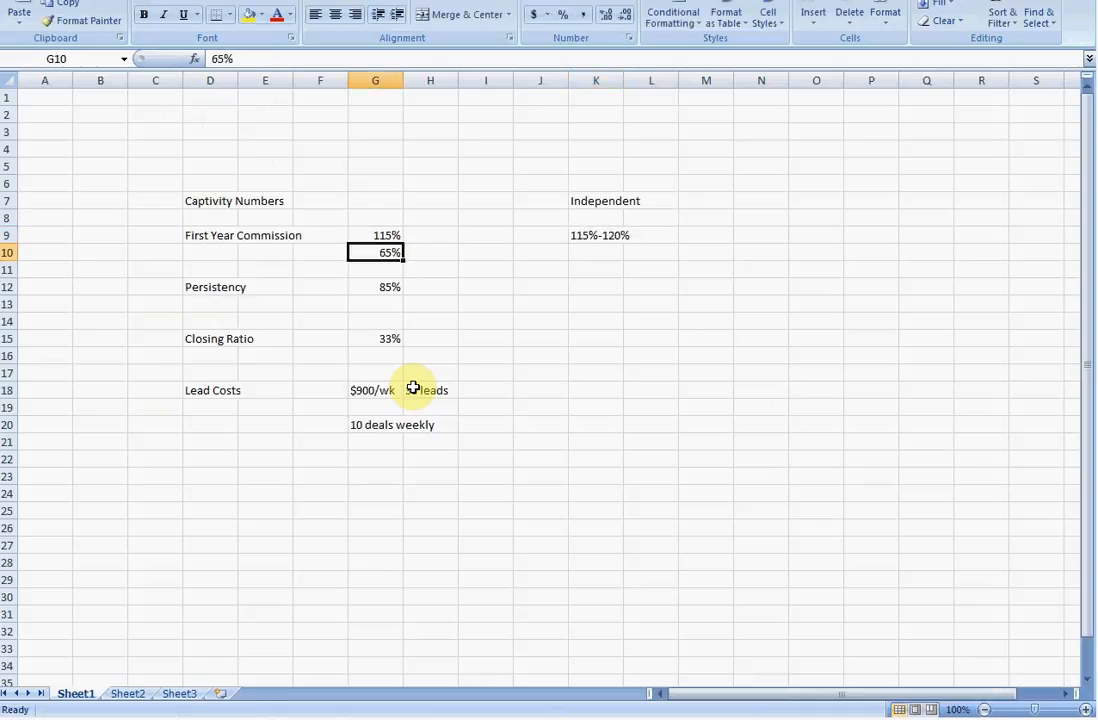
click(484, 236)
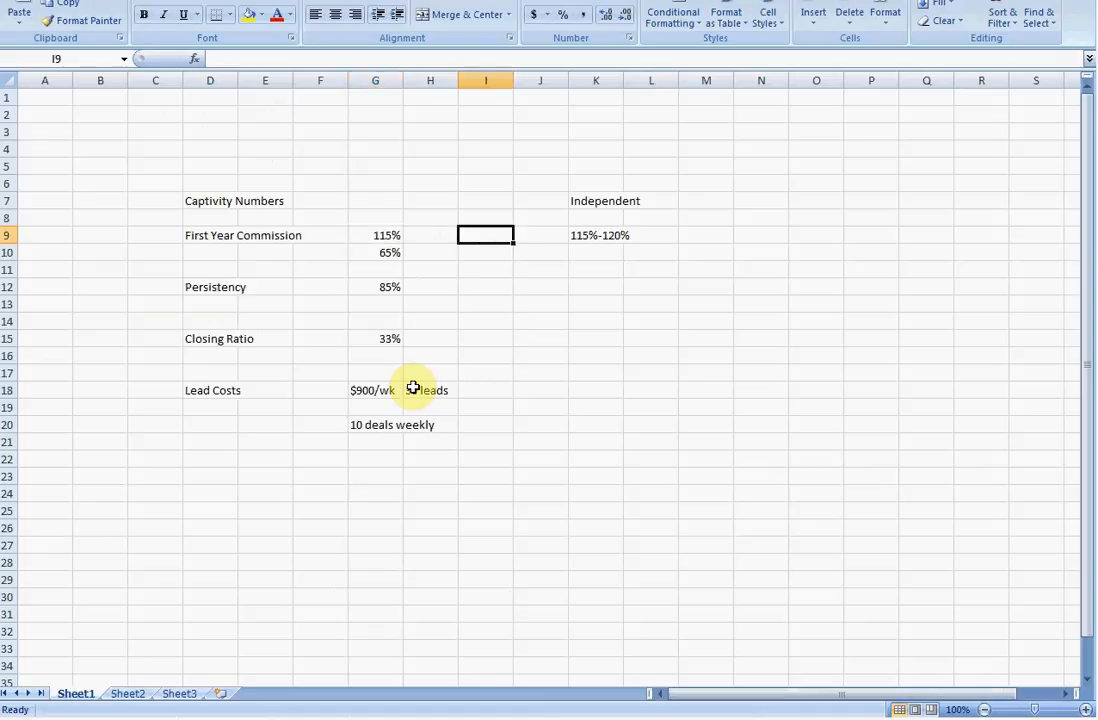
click(430, 236)
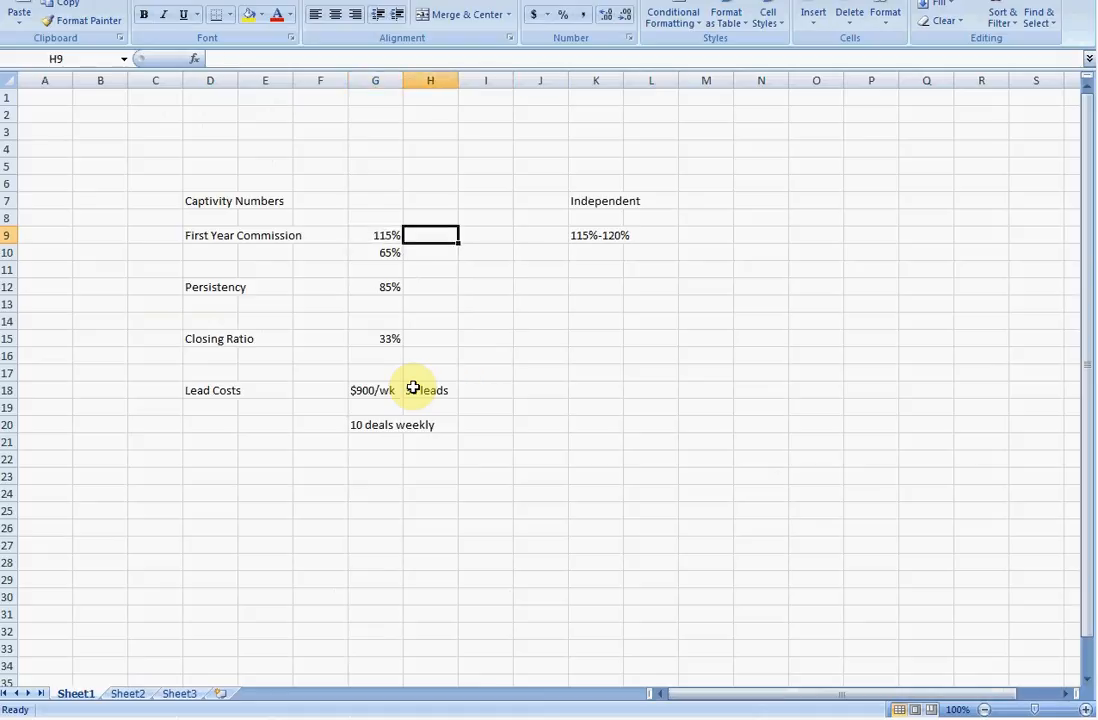
text(60%)
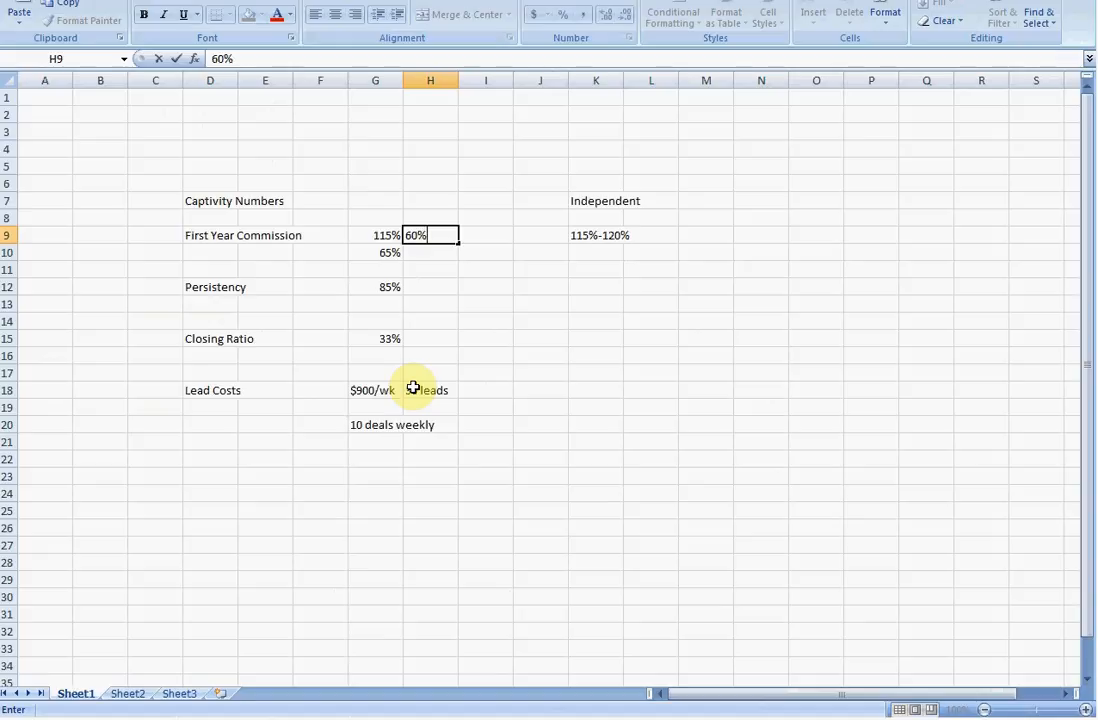
- Enter the 40% split in H10 beneath the 60%
text(40%)
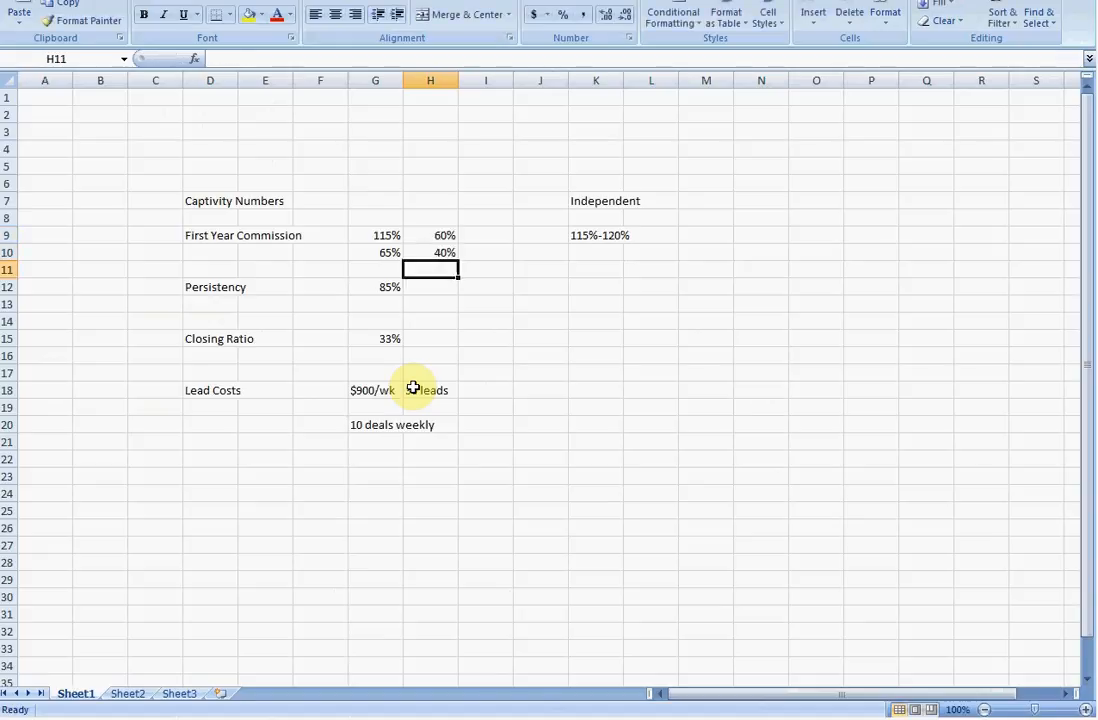
click(376, 252)
text(=)
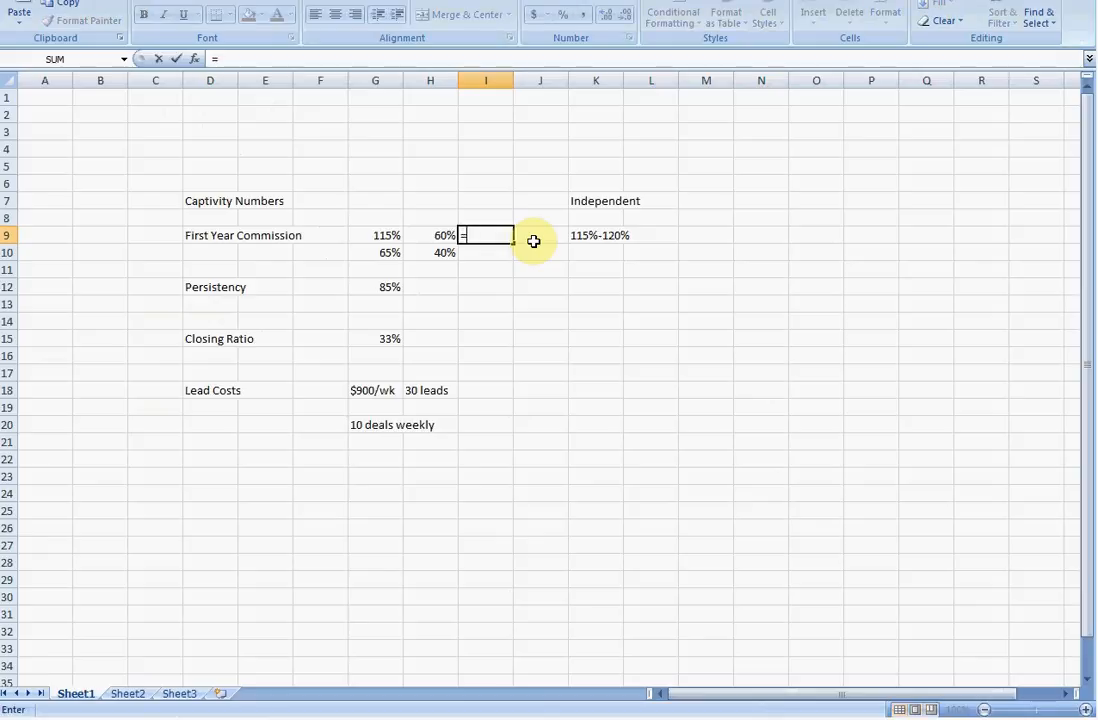
- Compute weighted commissions 69% and 26% in I9:I10 and their 95% total in I11
click(376, 236)
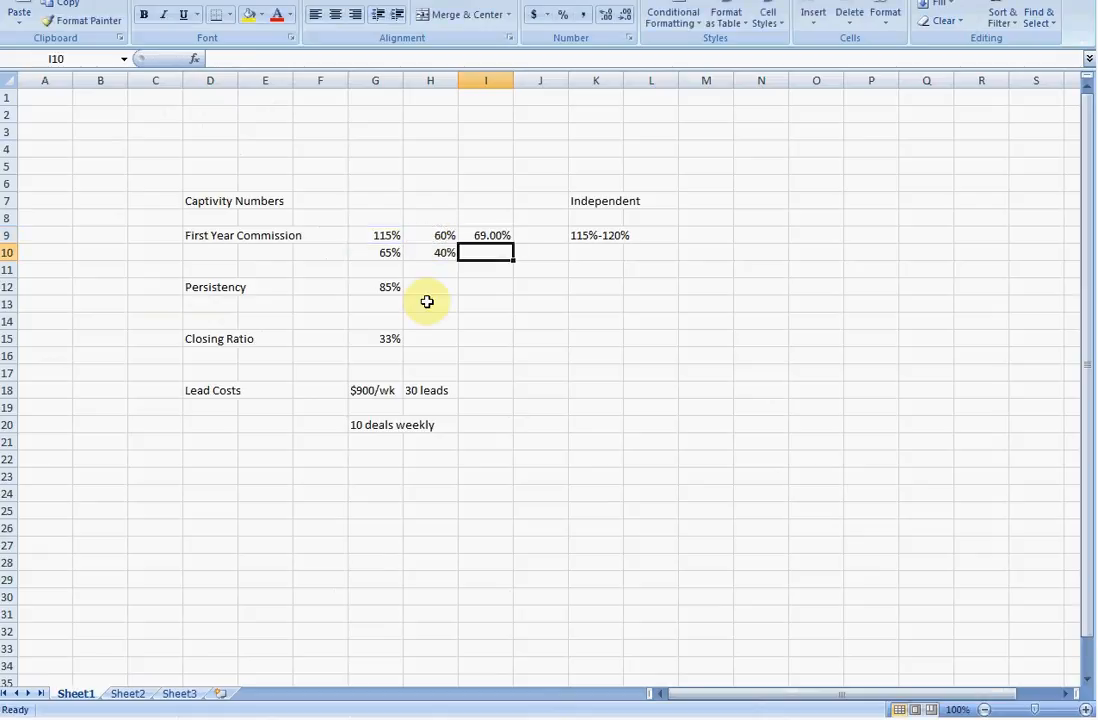
click(376, 252)
text(=)
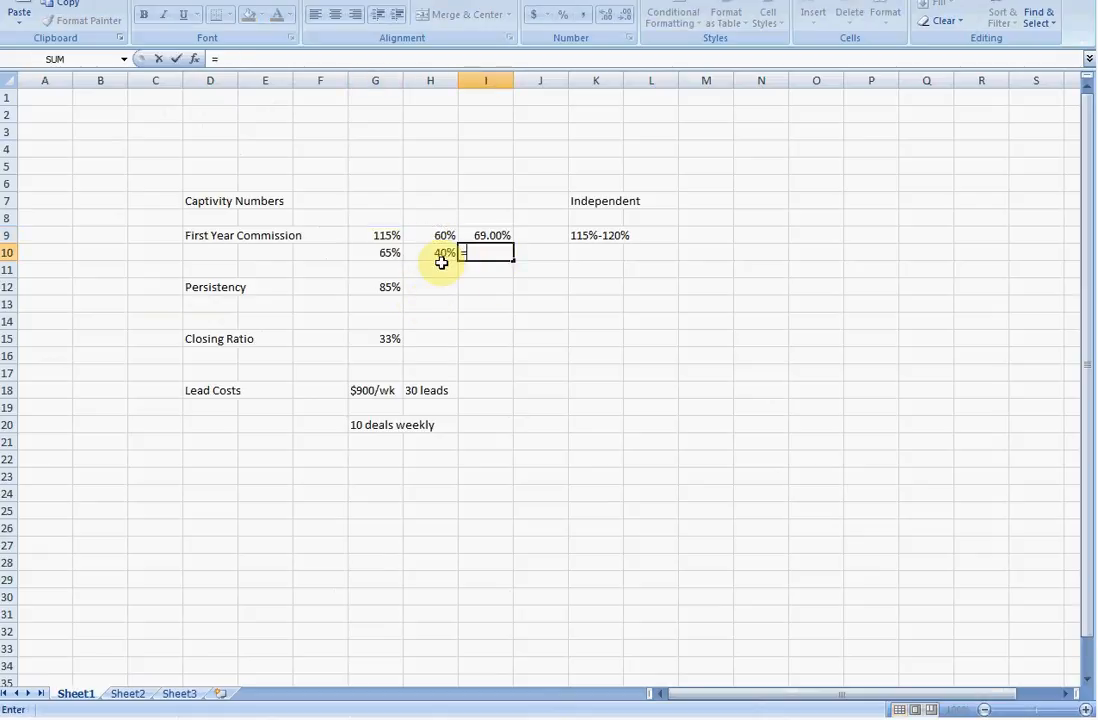
click(376, 252)
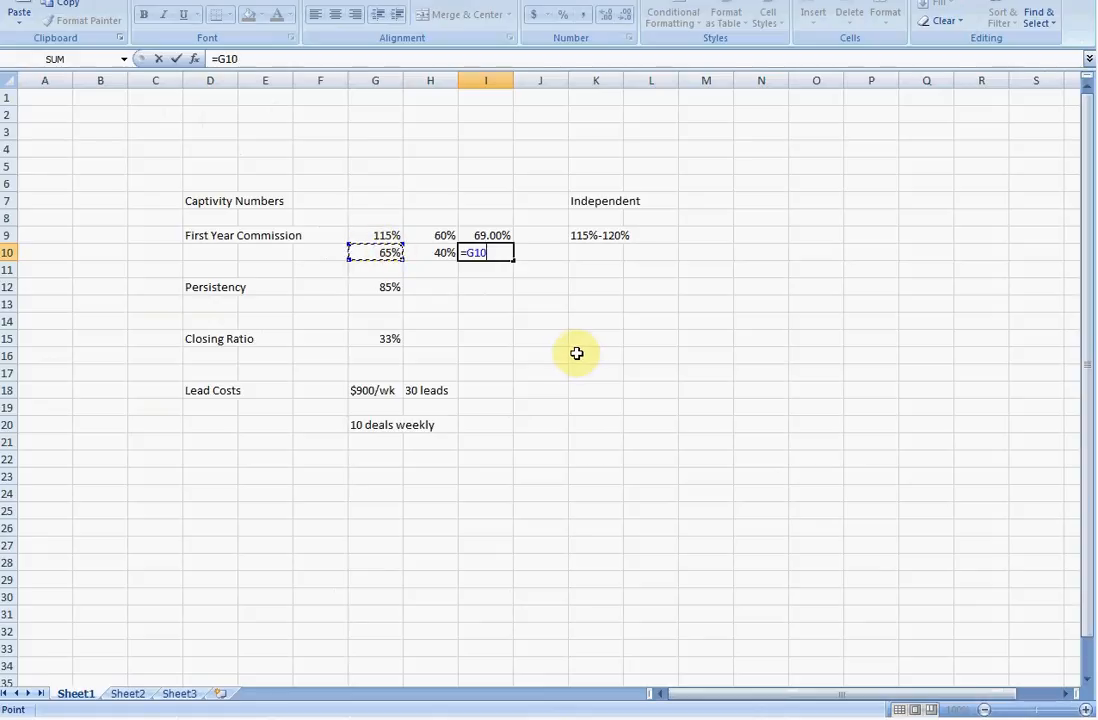
text(*)
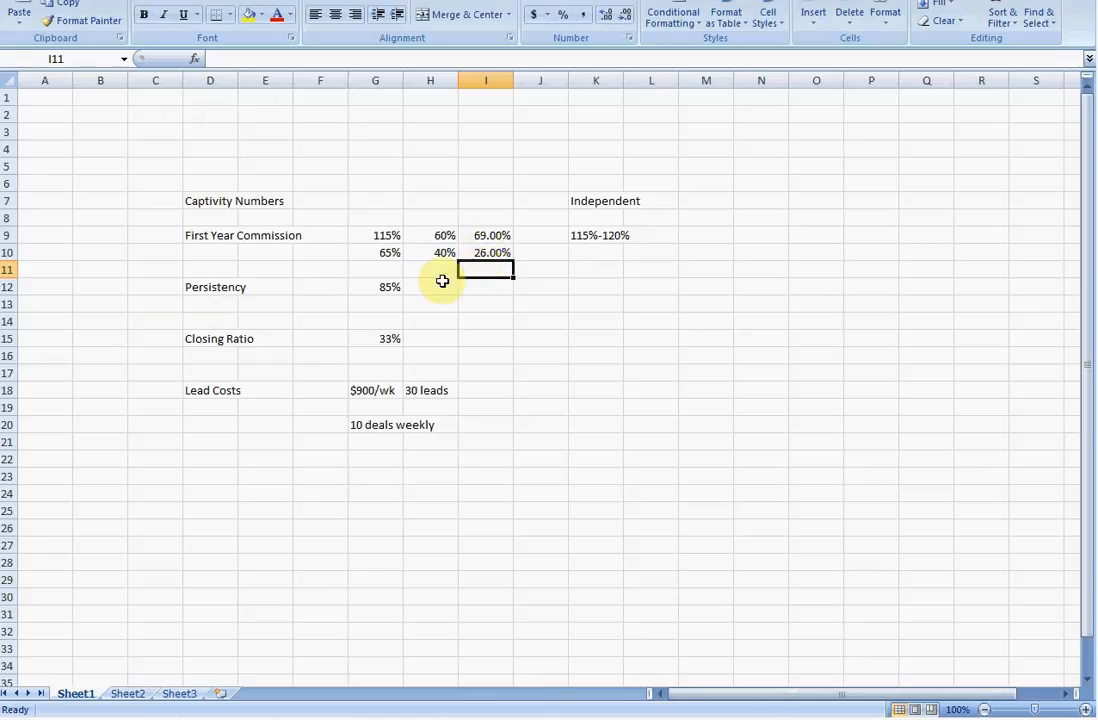
text(=)
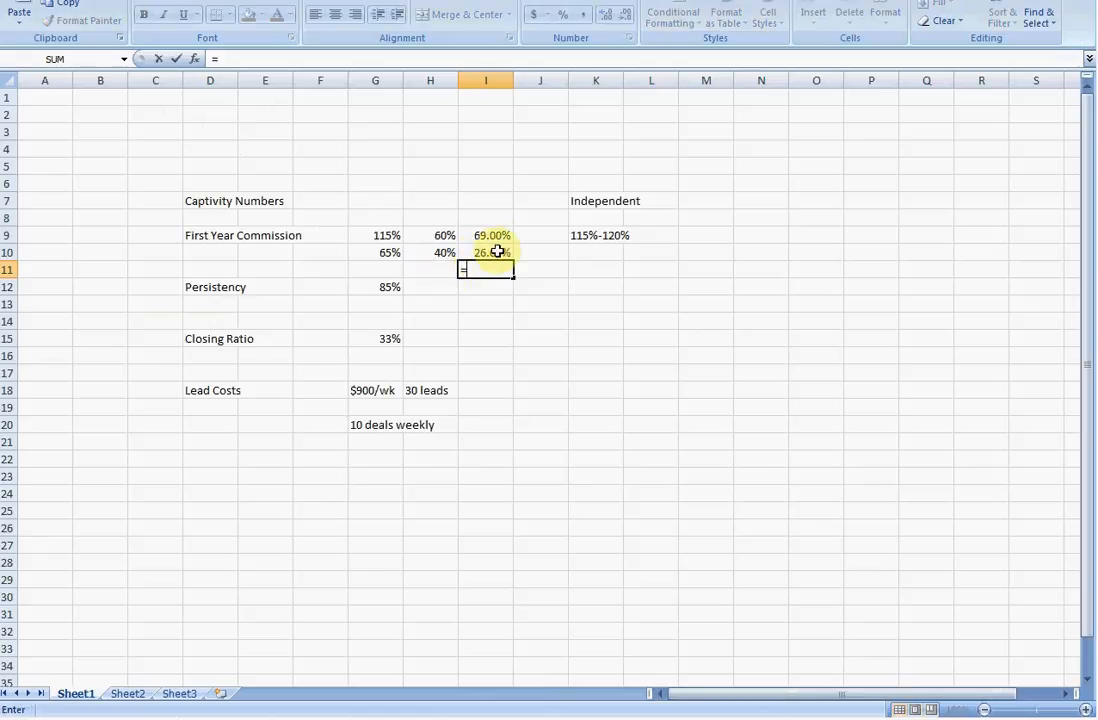
click(484, 236)
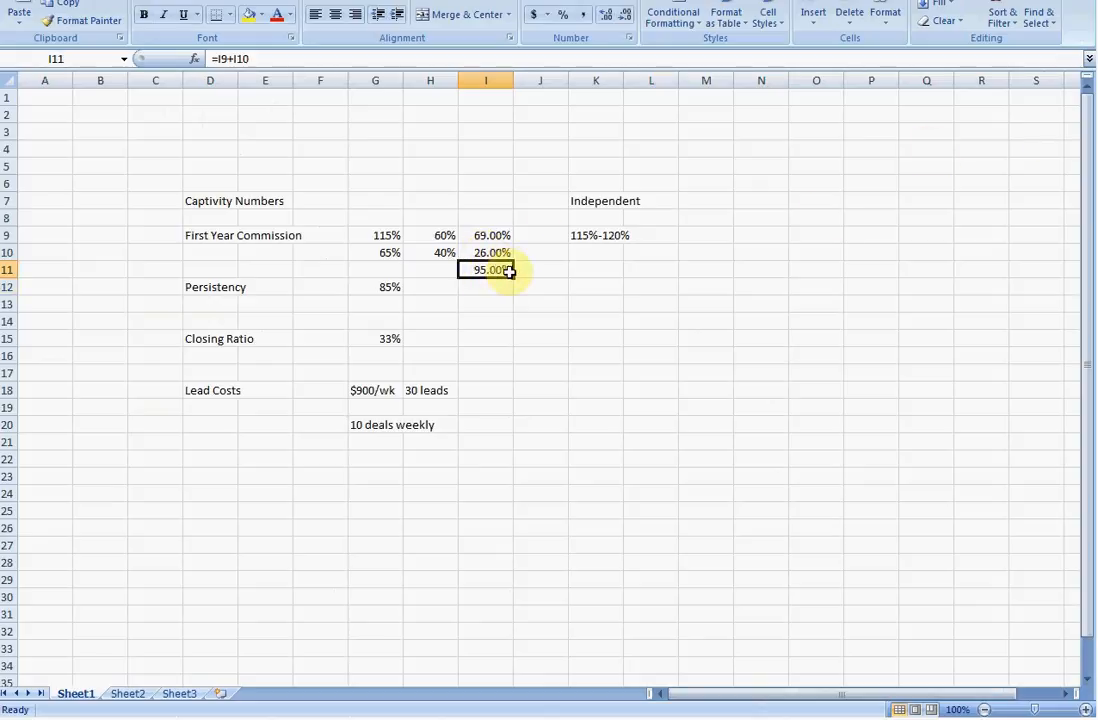
mouse_move(486, 292)
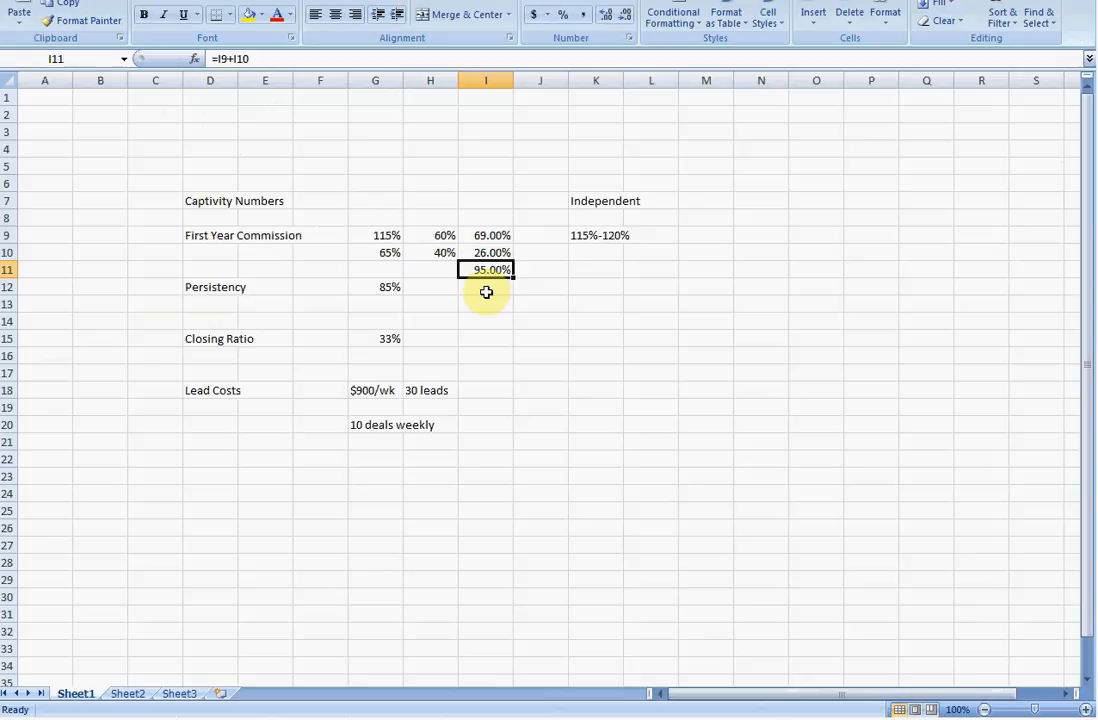
click(376, 252)
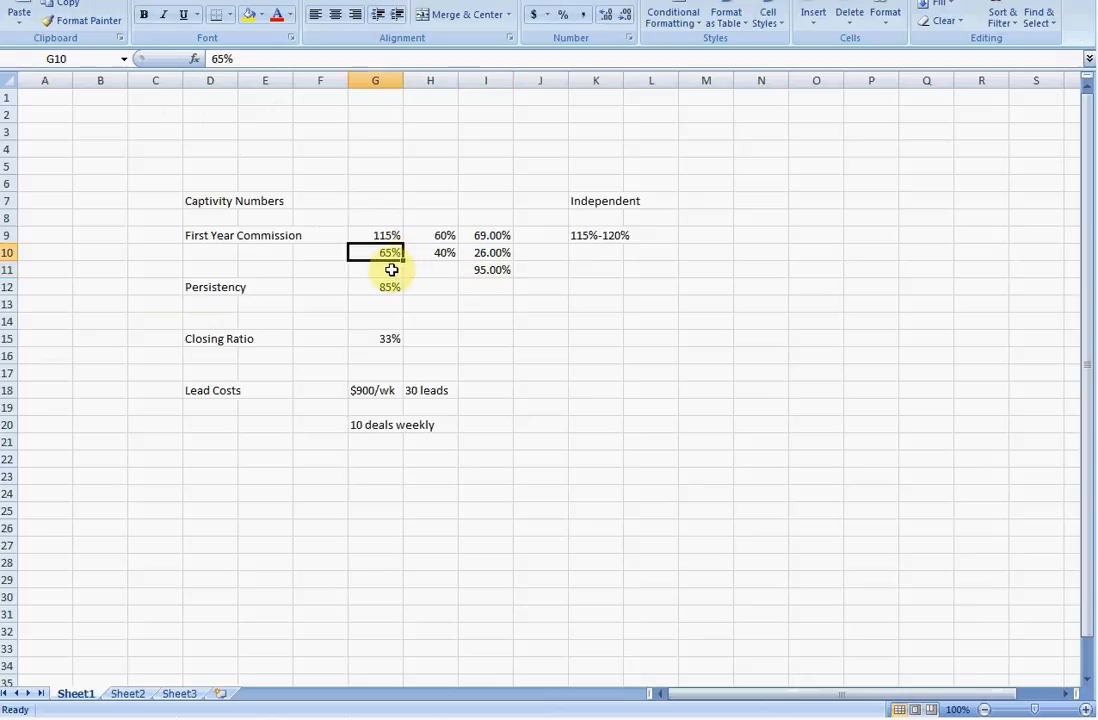
click(376, 270)
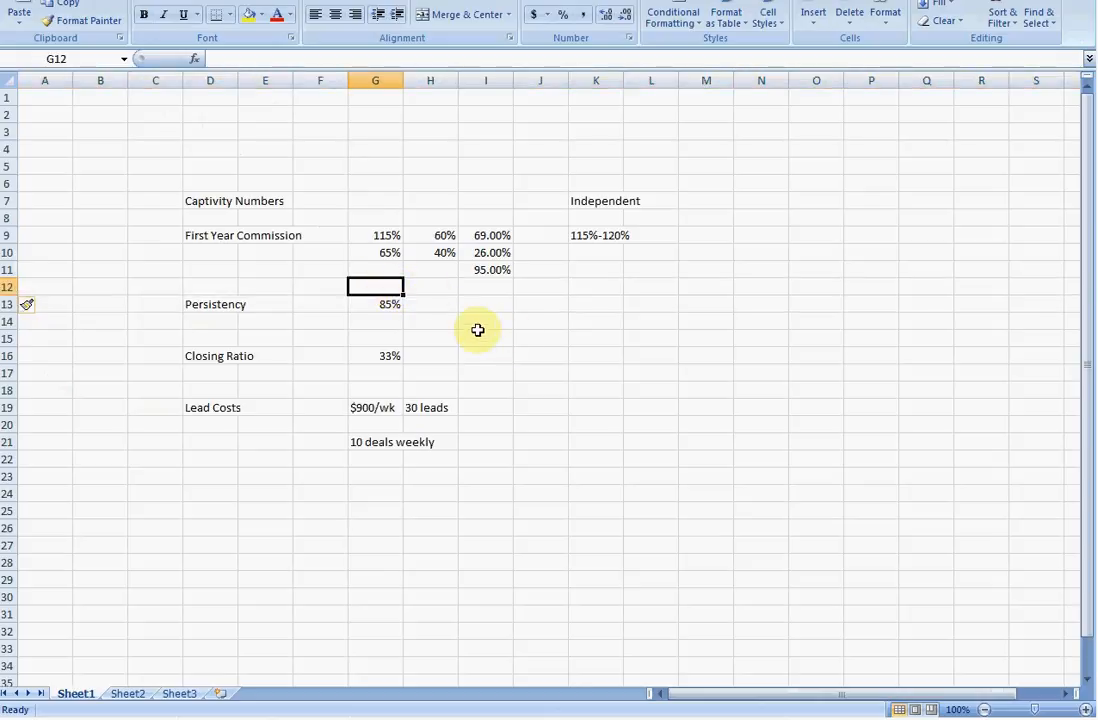
mouse_move(276, 288)
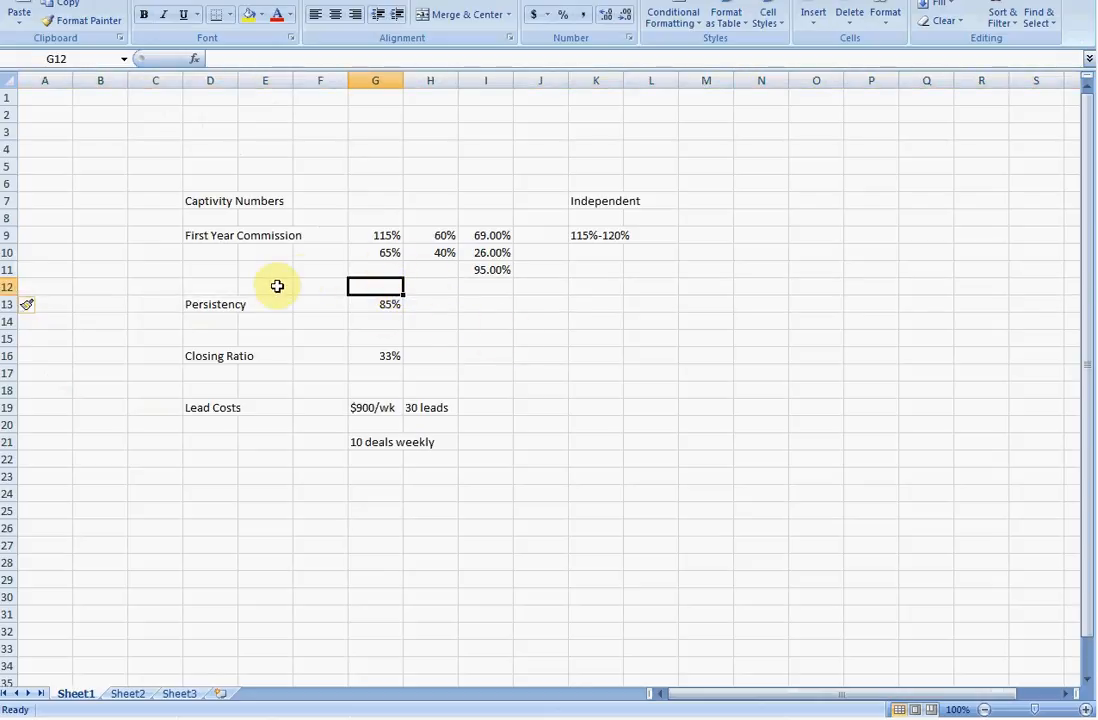
text(50%)
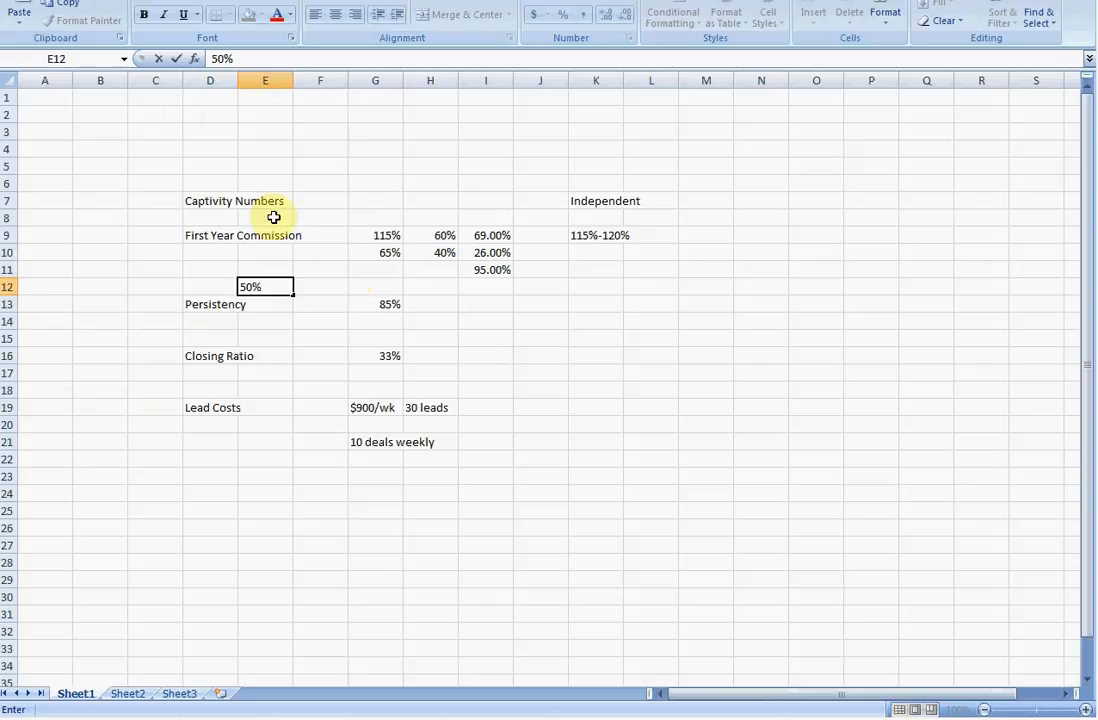
mouse_move(496, 304)
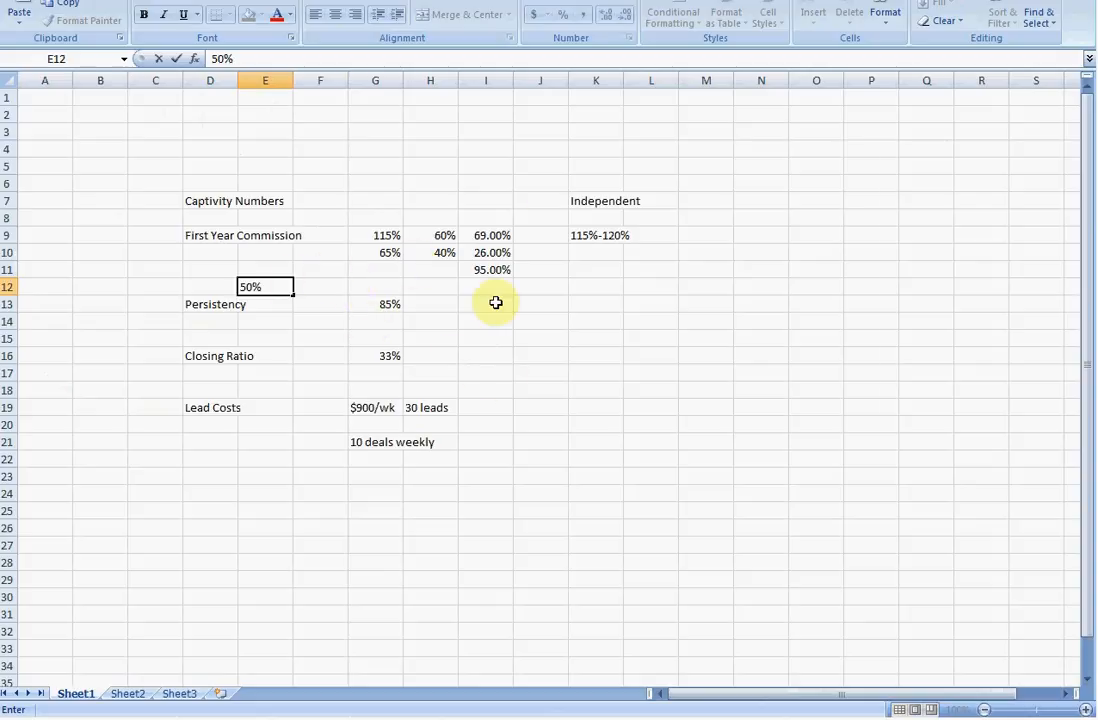
click(484, 268)
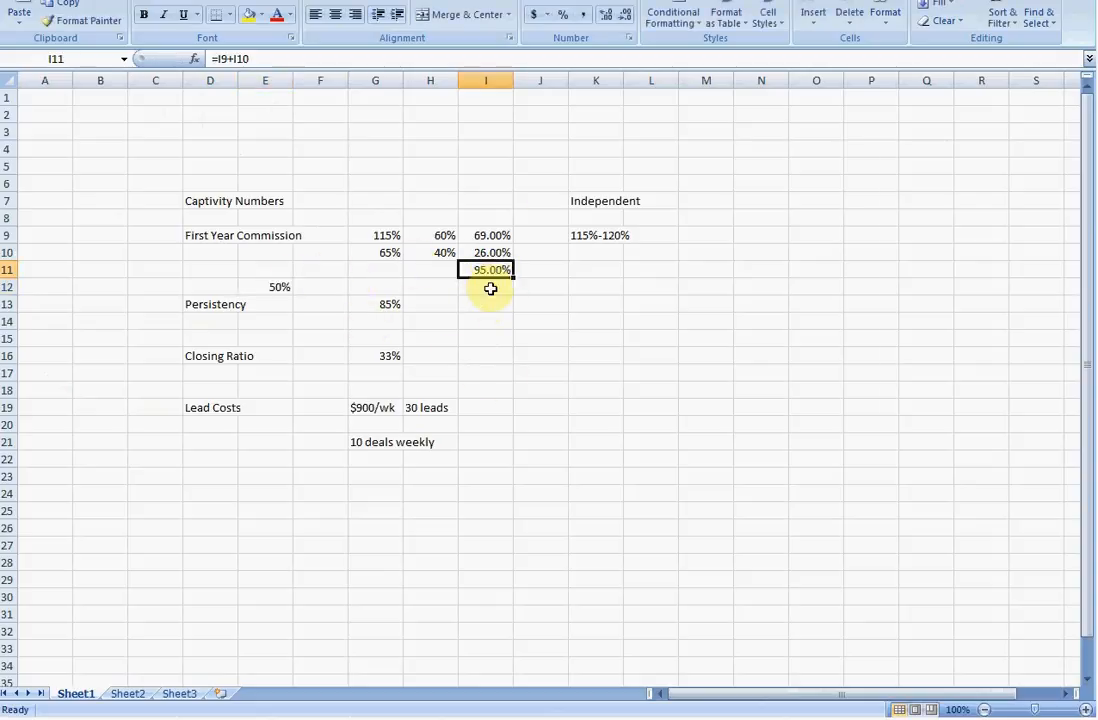
click(486, 288)
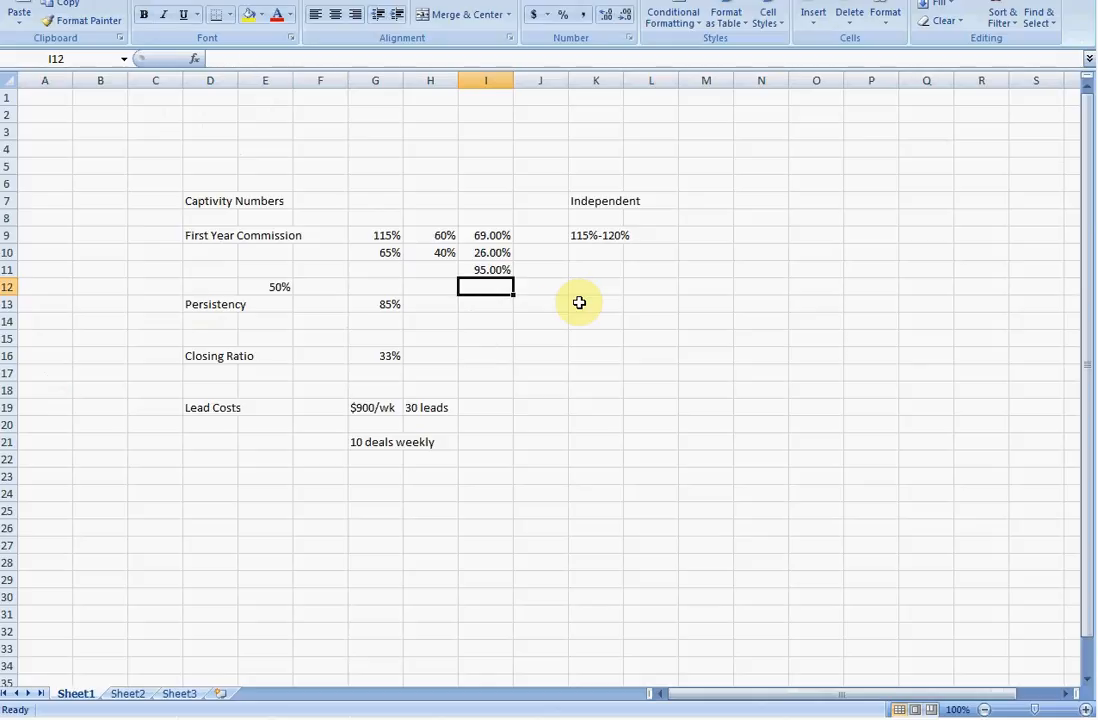
click(486, 304)
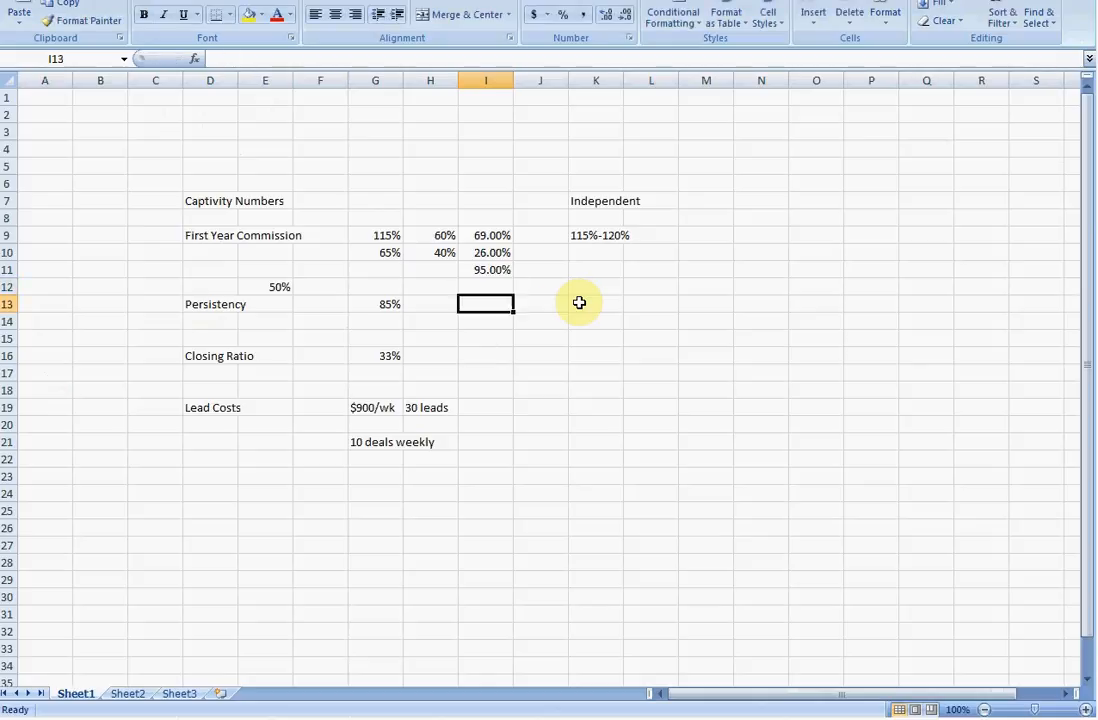
click(156, 288)
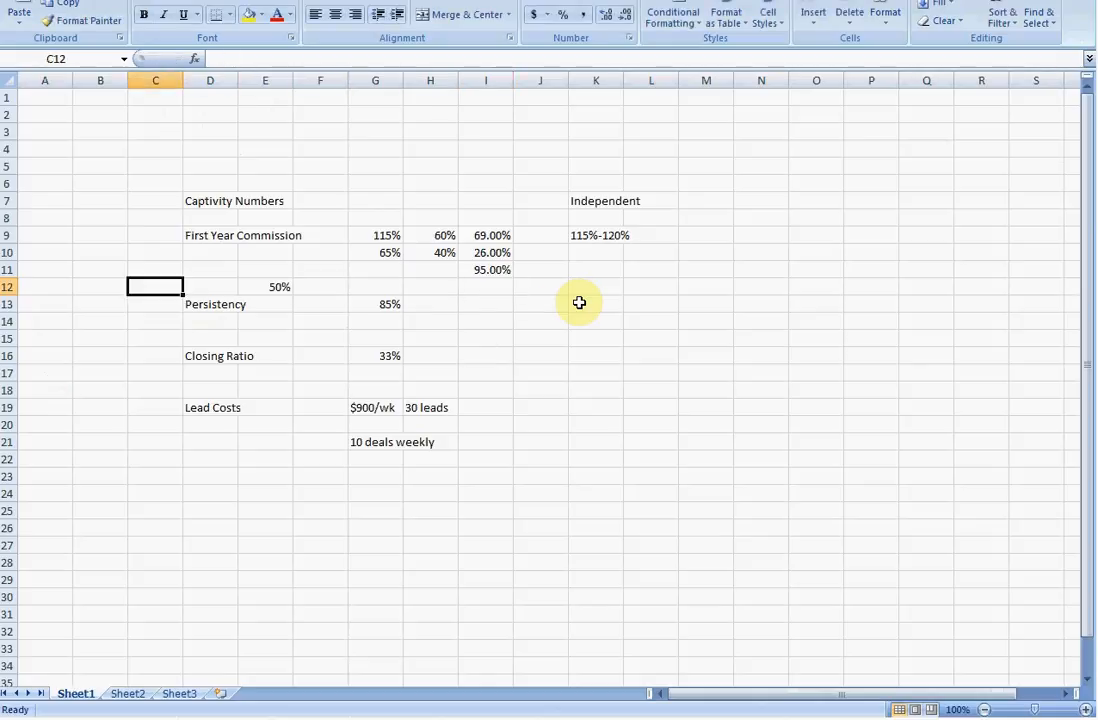
text(D/Express)
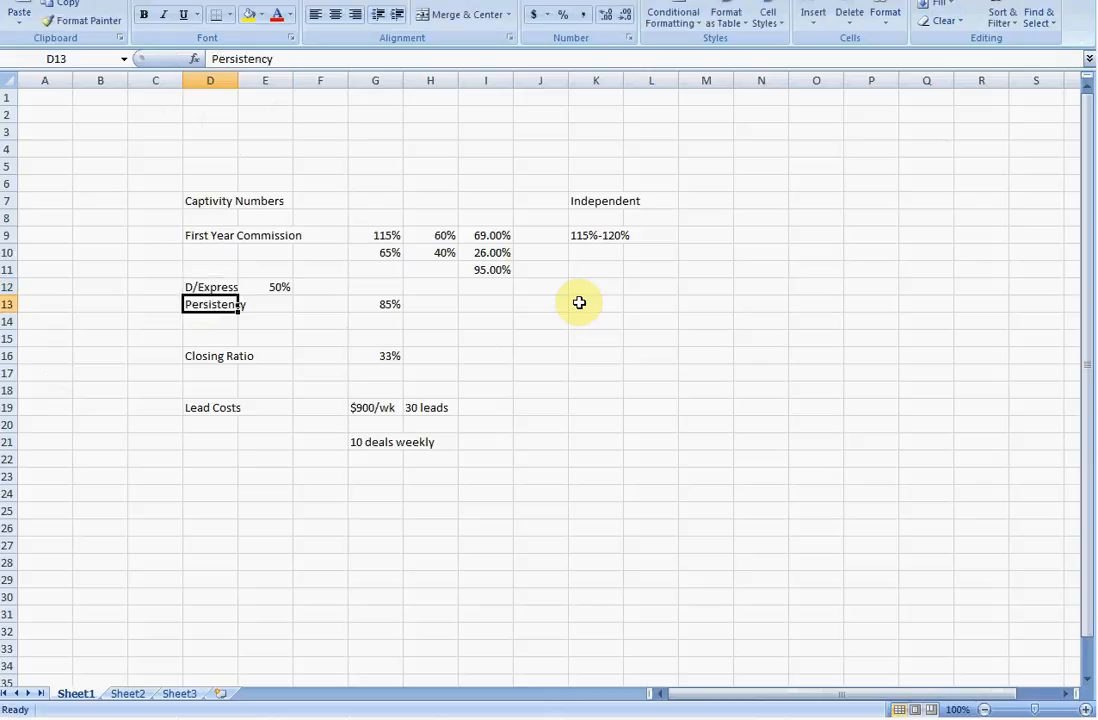
click(484, 268)
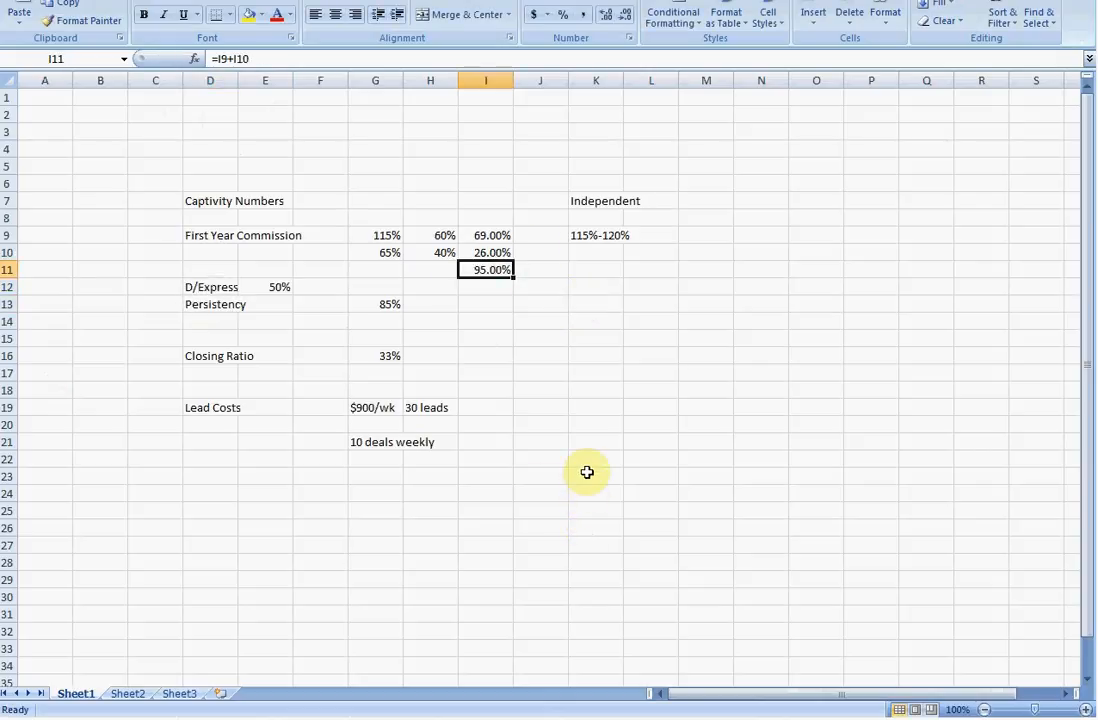
mouse_move(488, 224)
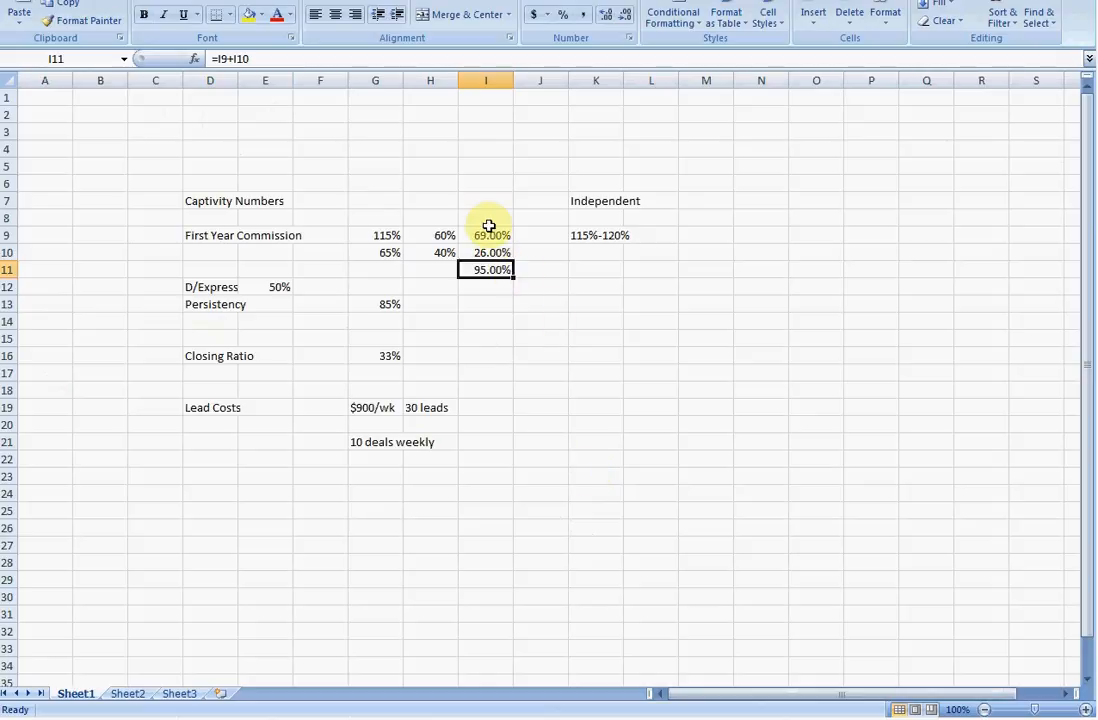
mouse_move(484, 520)
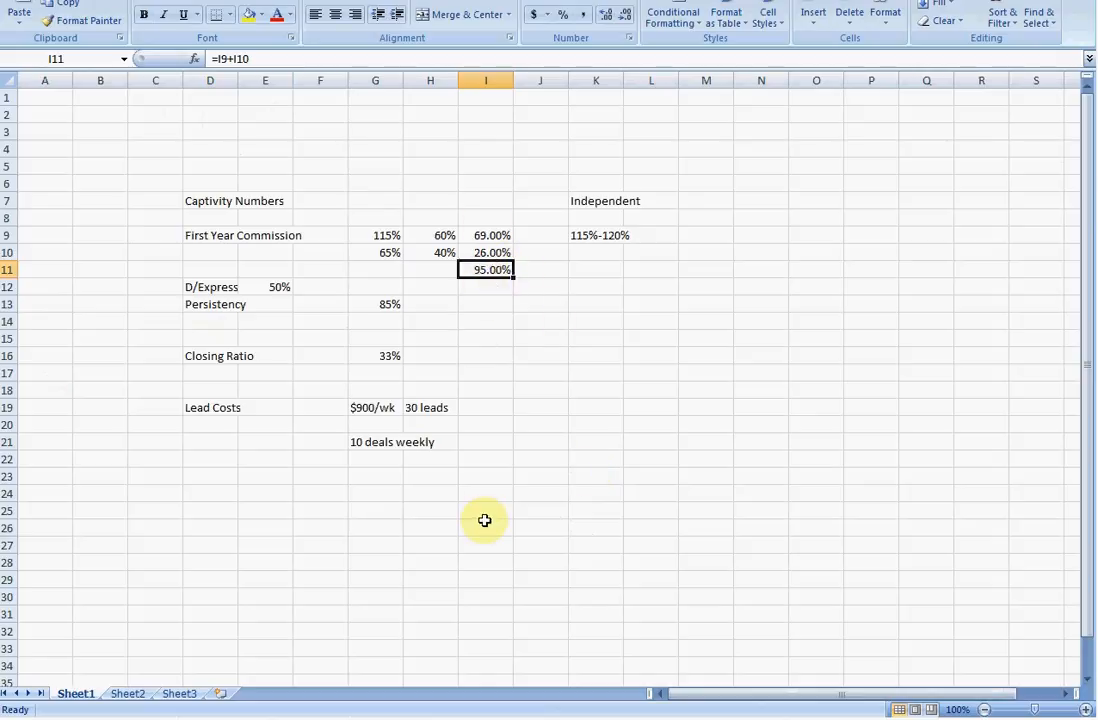
mouse_move(630, 200)
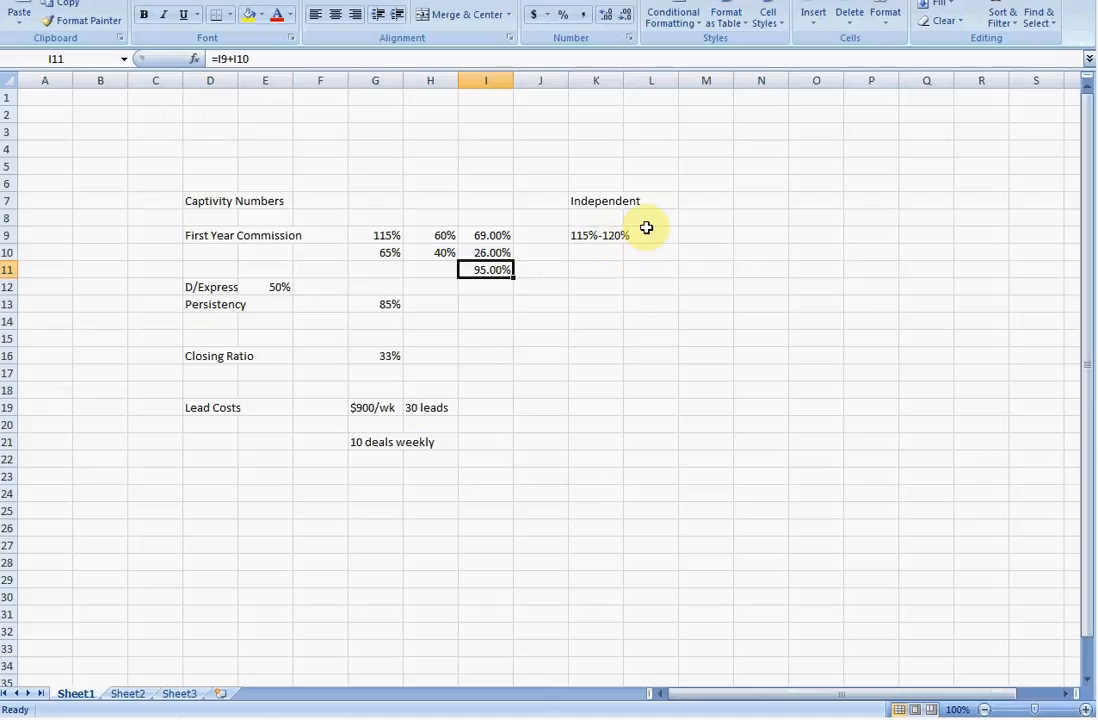
mouse_move(284, 232)
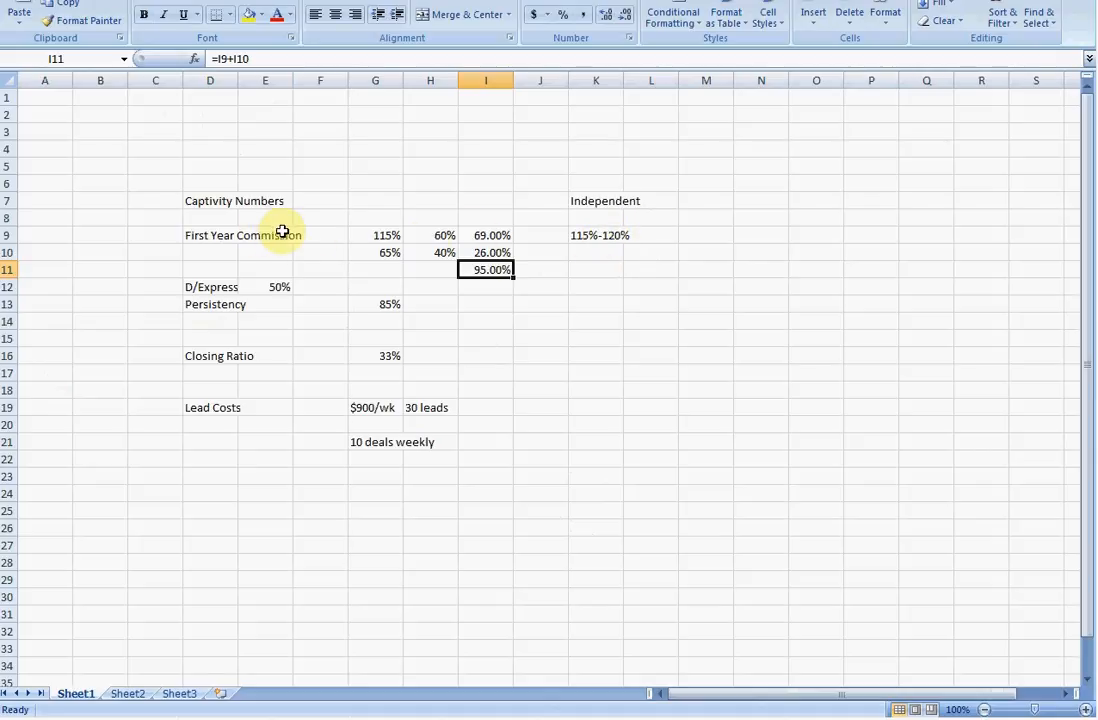
- Set the Independent first rate to 115% with a 70% split in L9
click(430, 236)
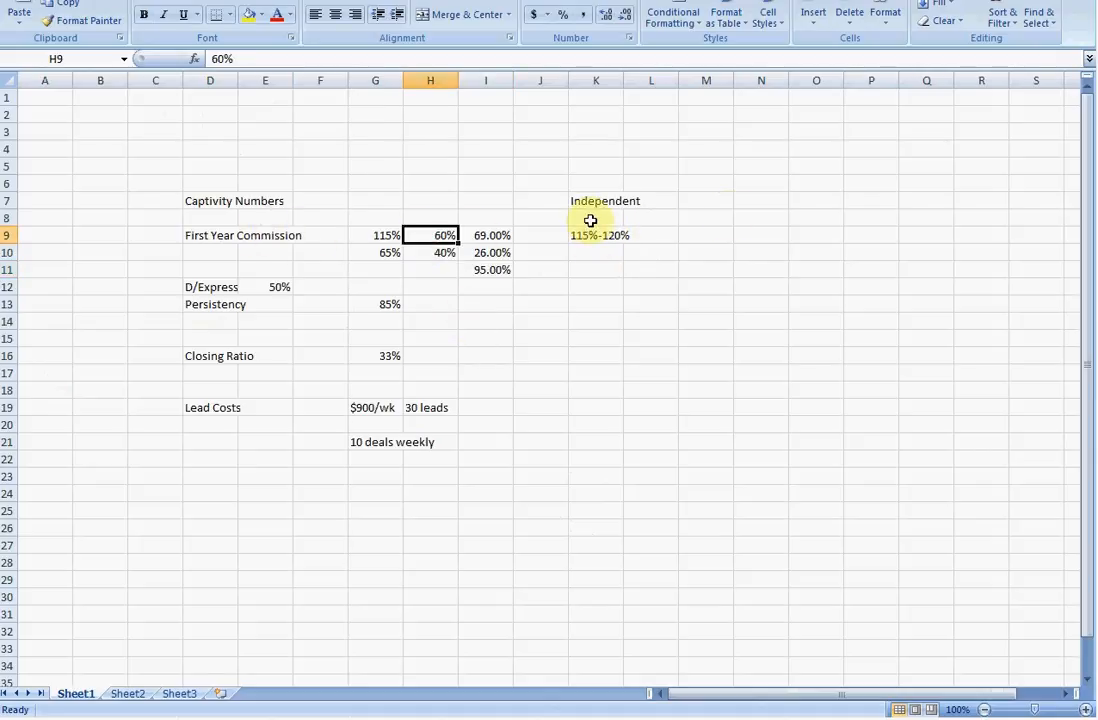
click(596, 252)
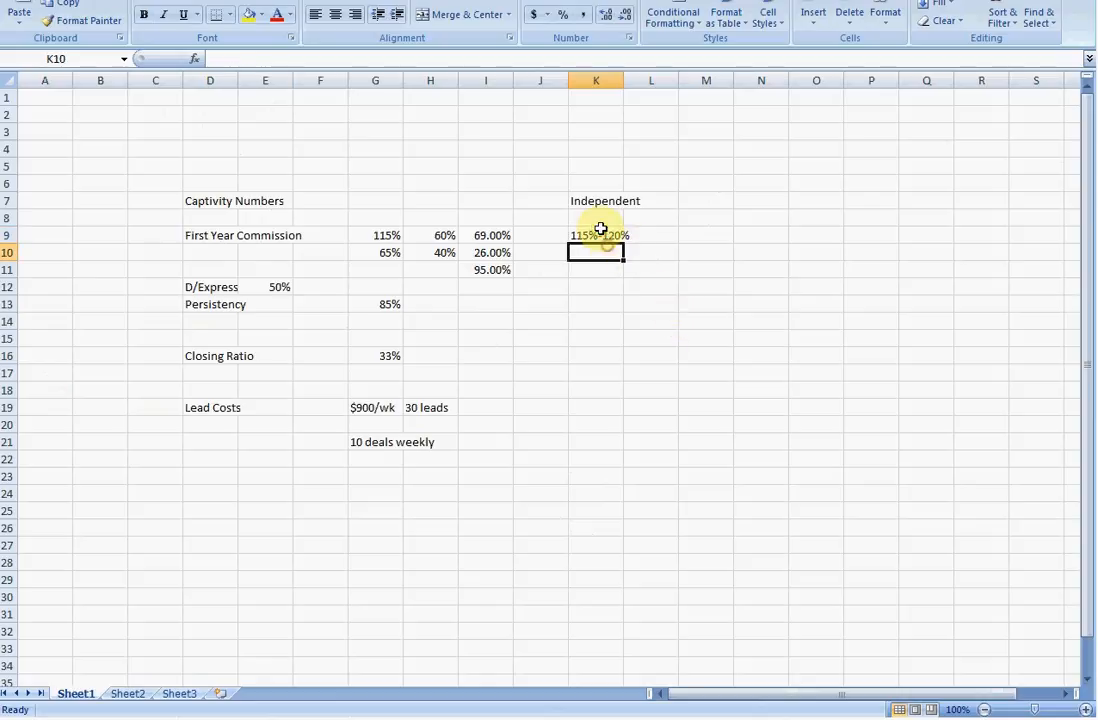
text(11)
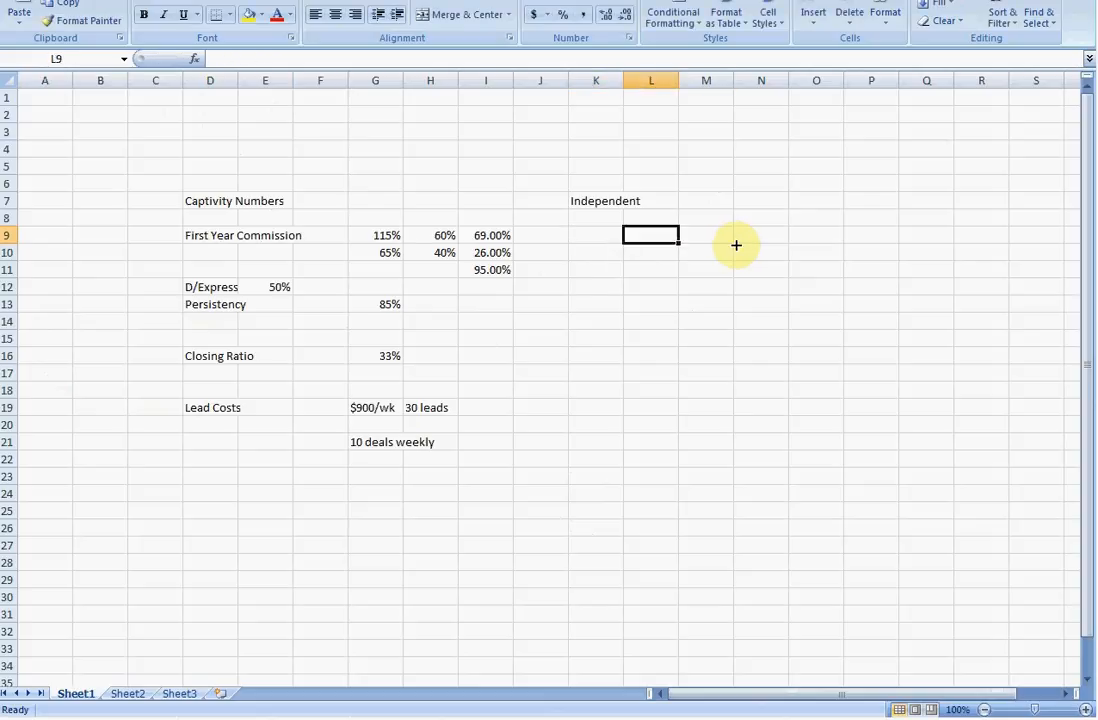
text(115%)
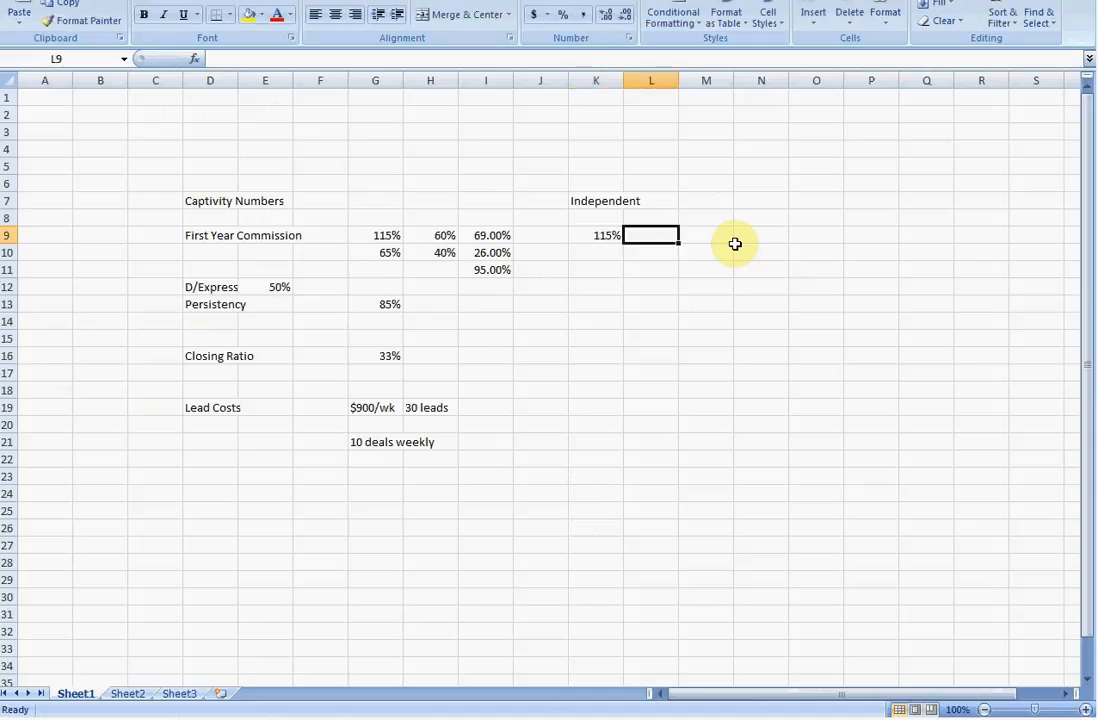
text(70%)
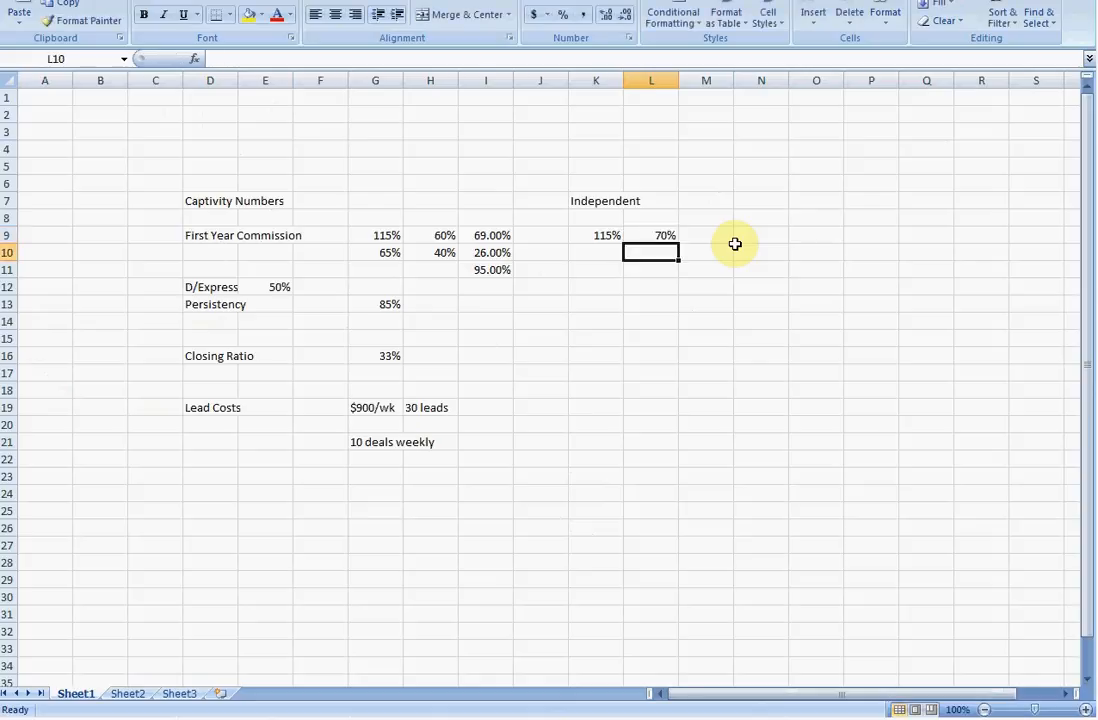
click(596, 252)
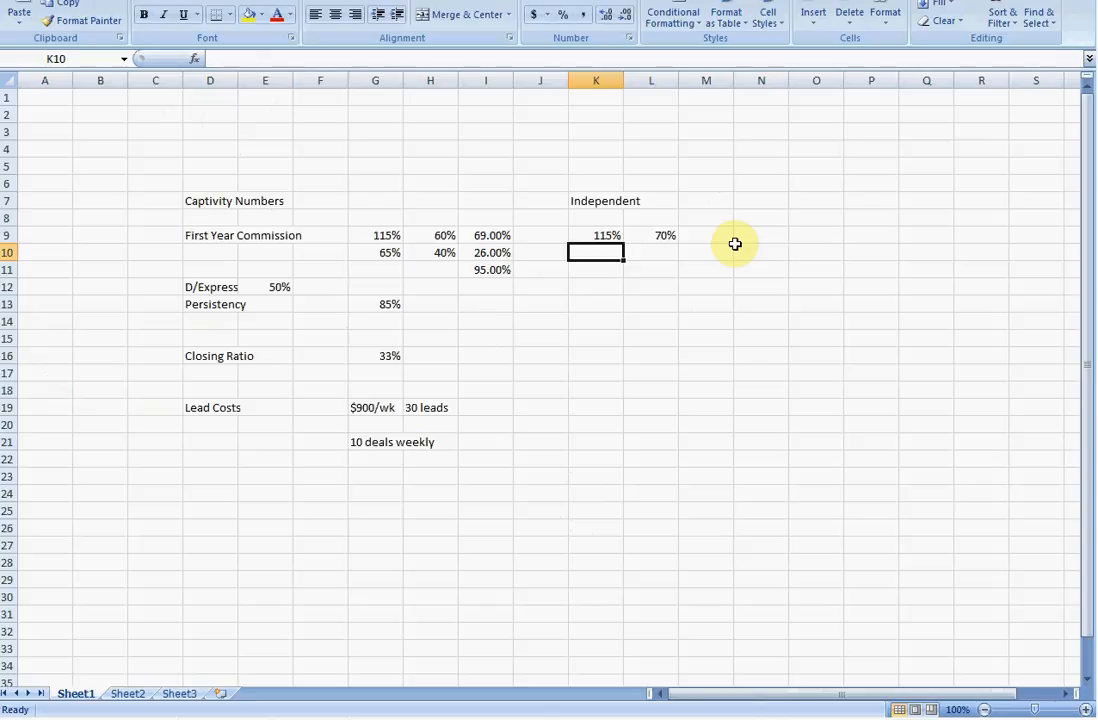
text(20%)
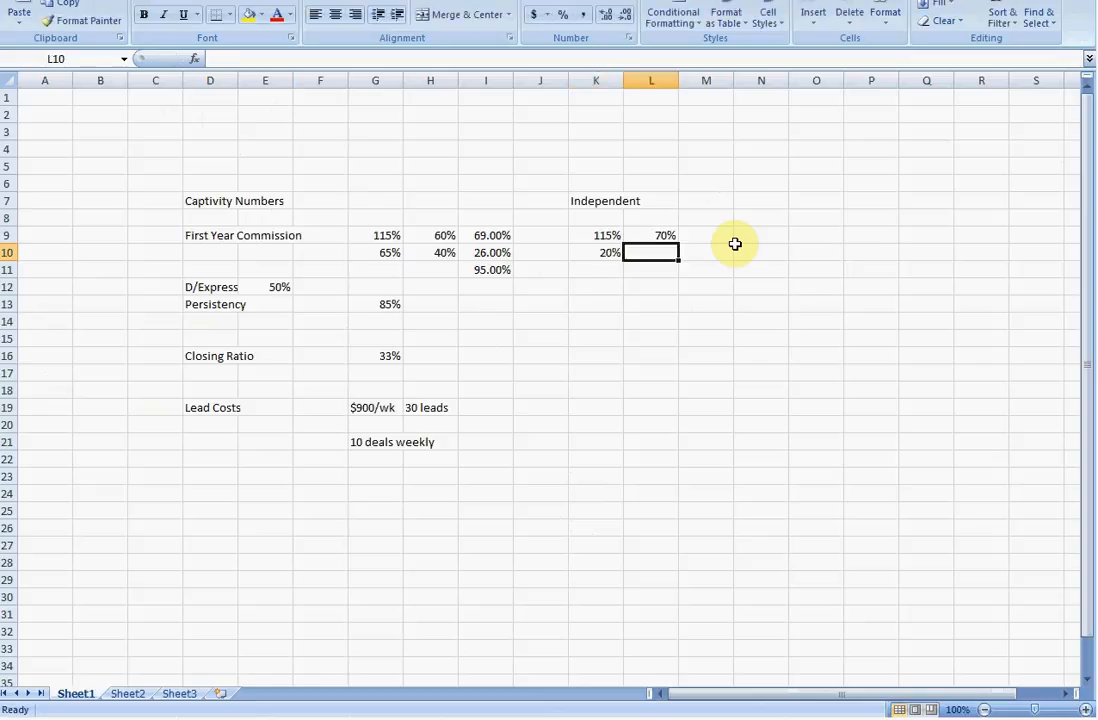
- Enter 100% and 90% in K10:K11 with 15% splits in L10:L11
click(596, 252)
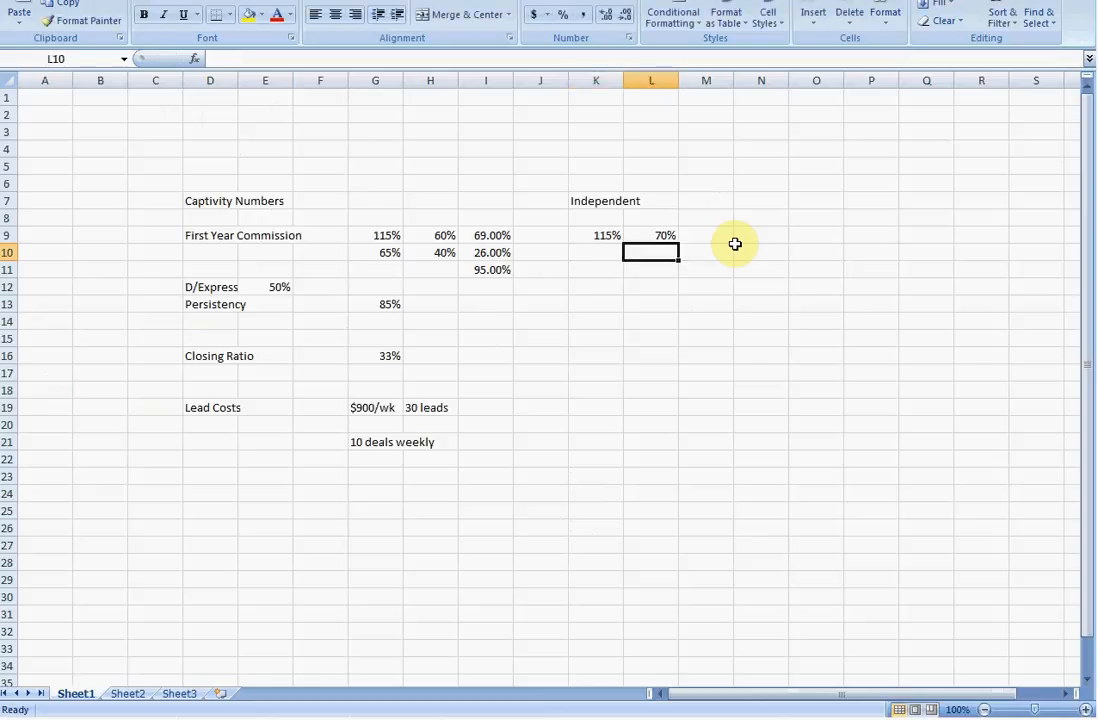
text(15%)
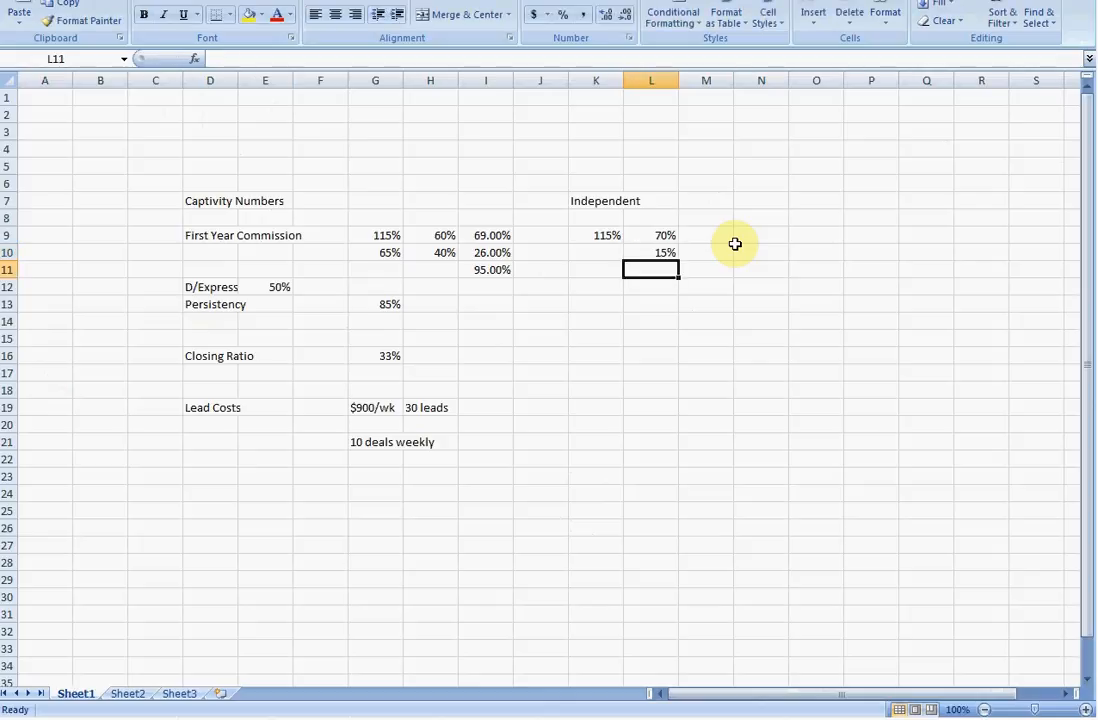
click(596, 252)
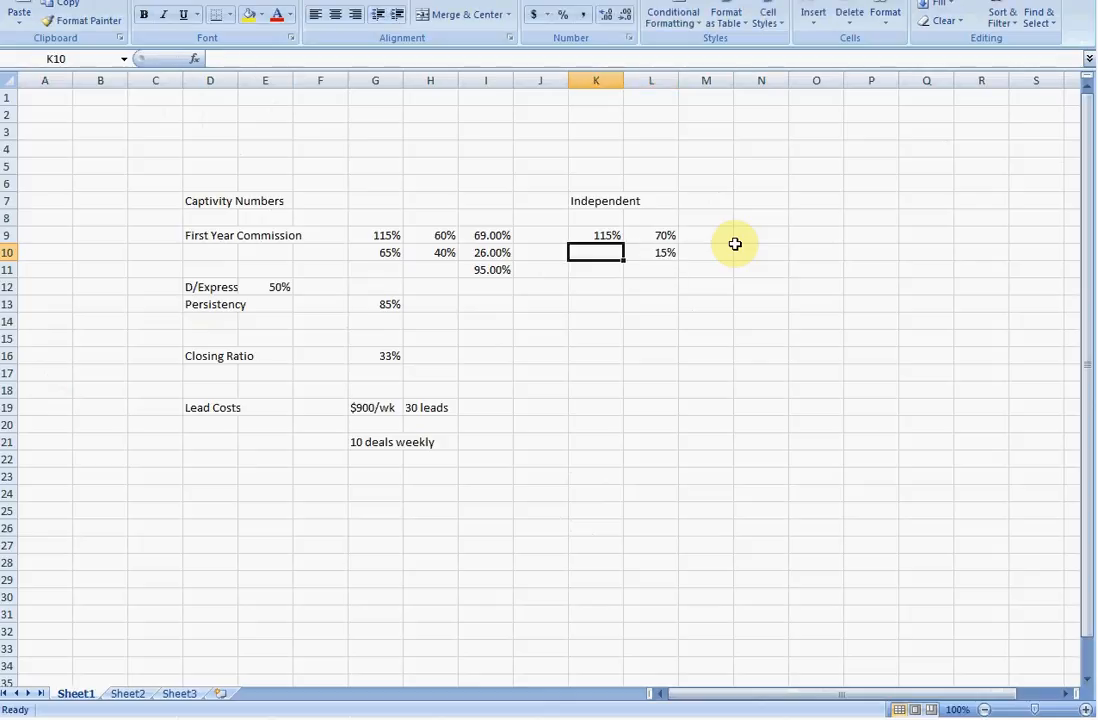
text(100%)
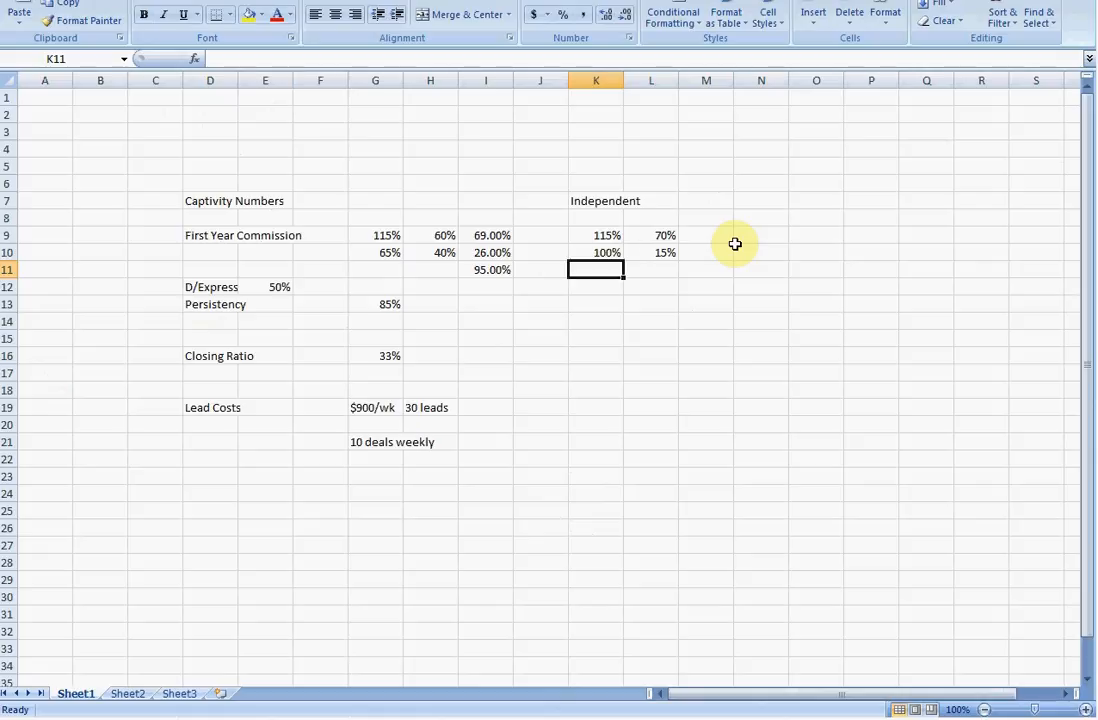
text(90%)
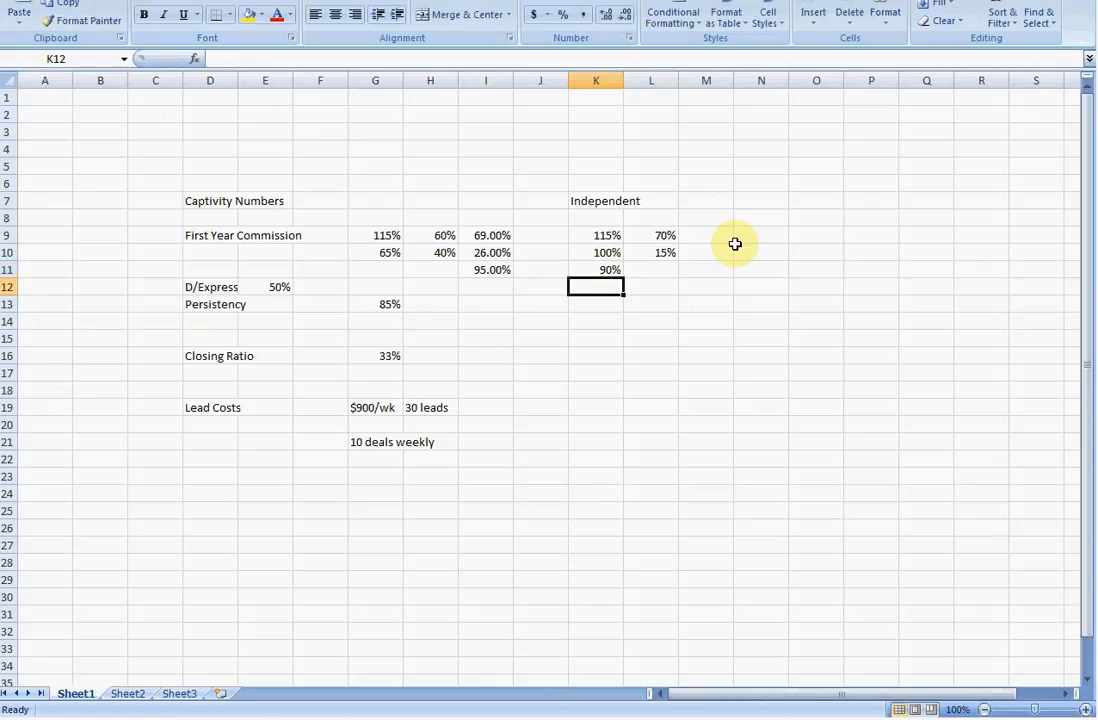
text(15%)
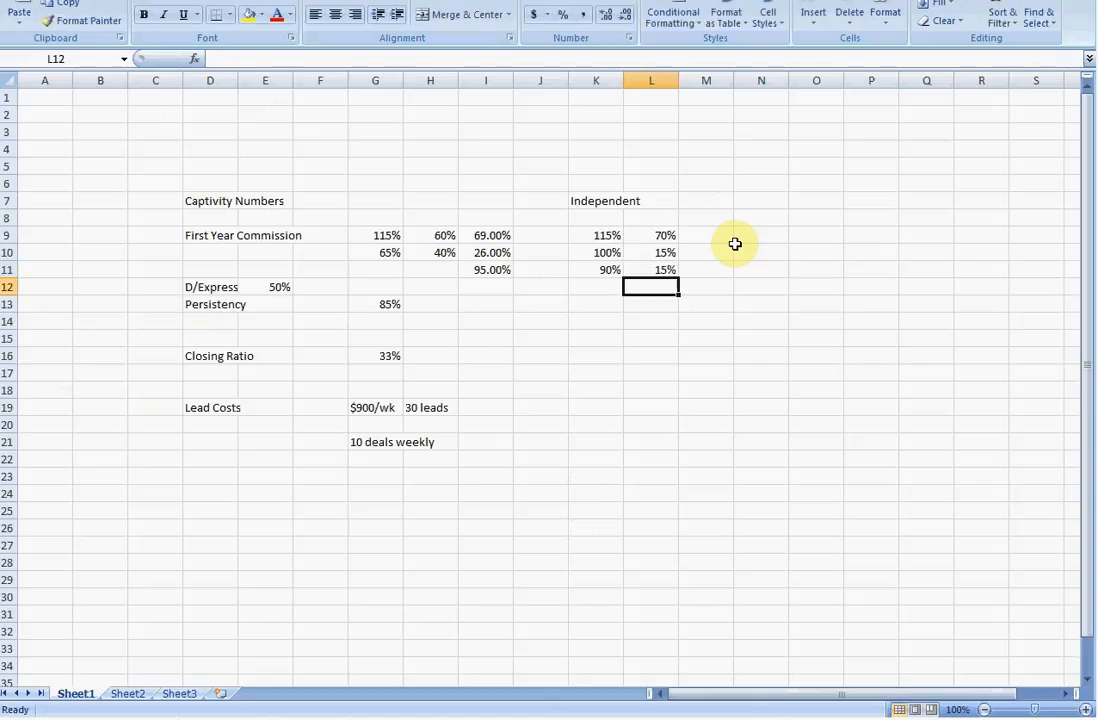
click(652, 236)
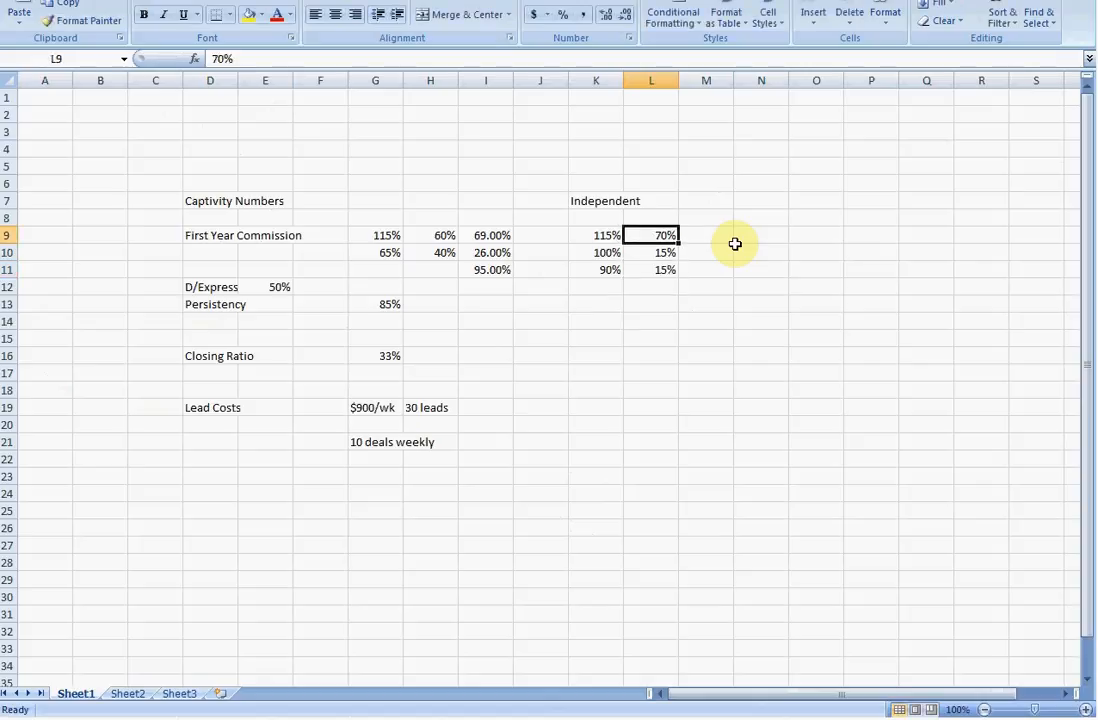
click(704, 236)
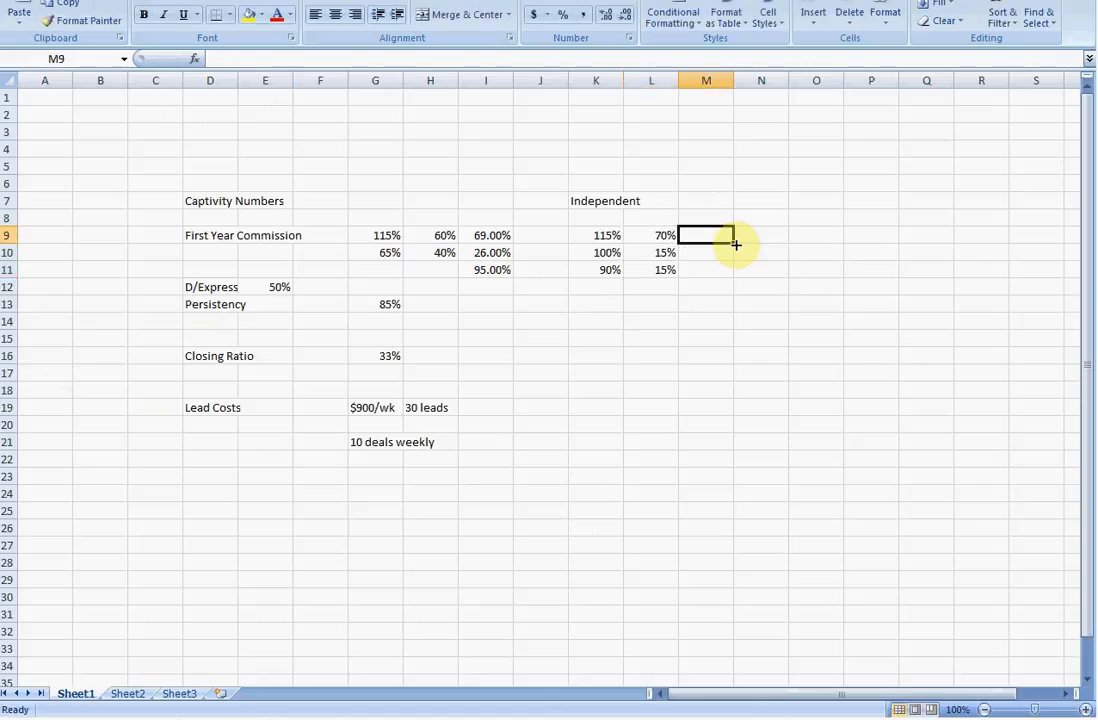
- Compute Independent products 80.5%, 15% and 13.5% in M9:M11 and their 109% sum in M12
text(=)
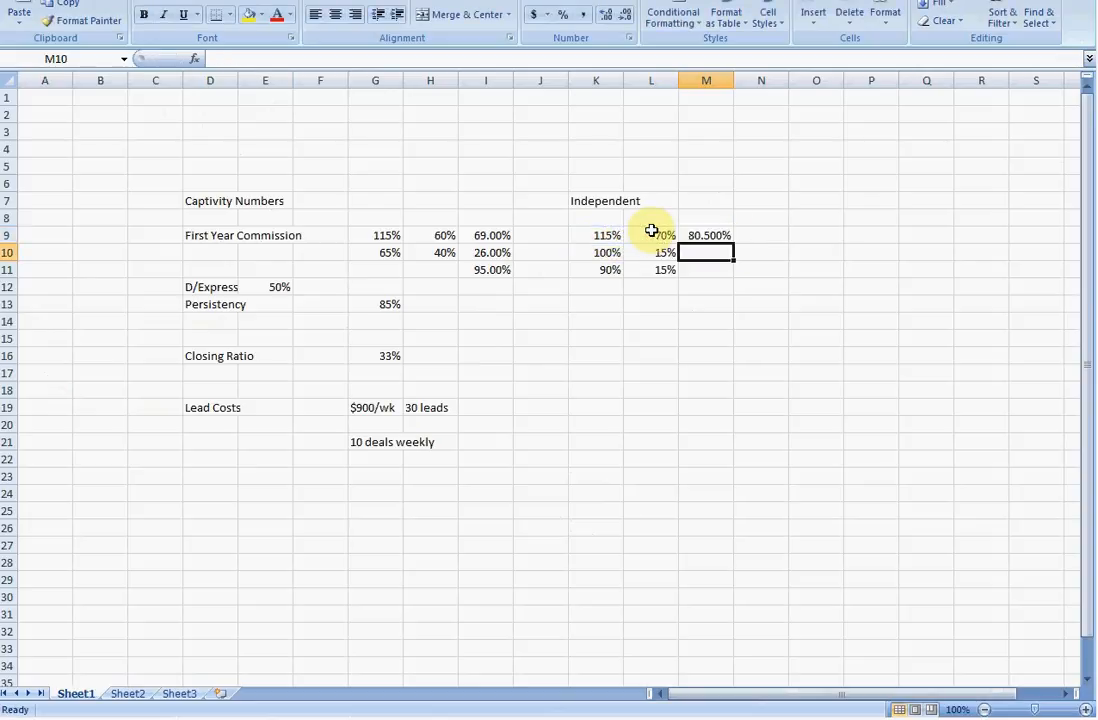
click(596, 252)
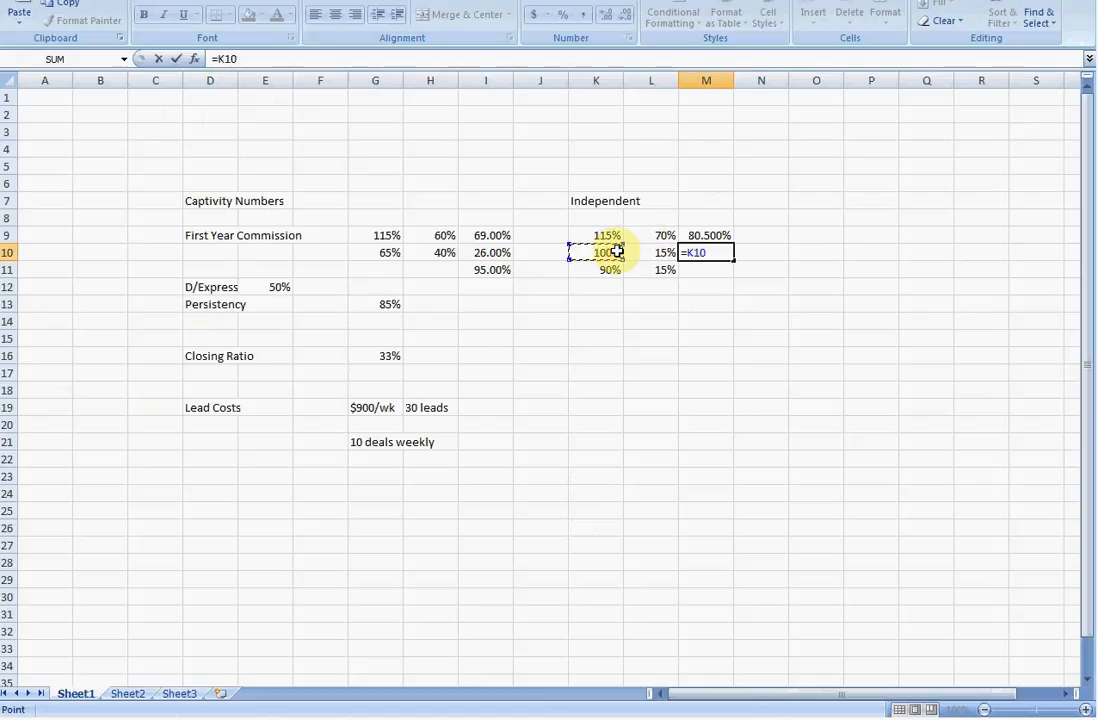
text(*L10)
click(706, 270)
text(=)
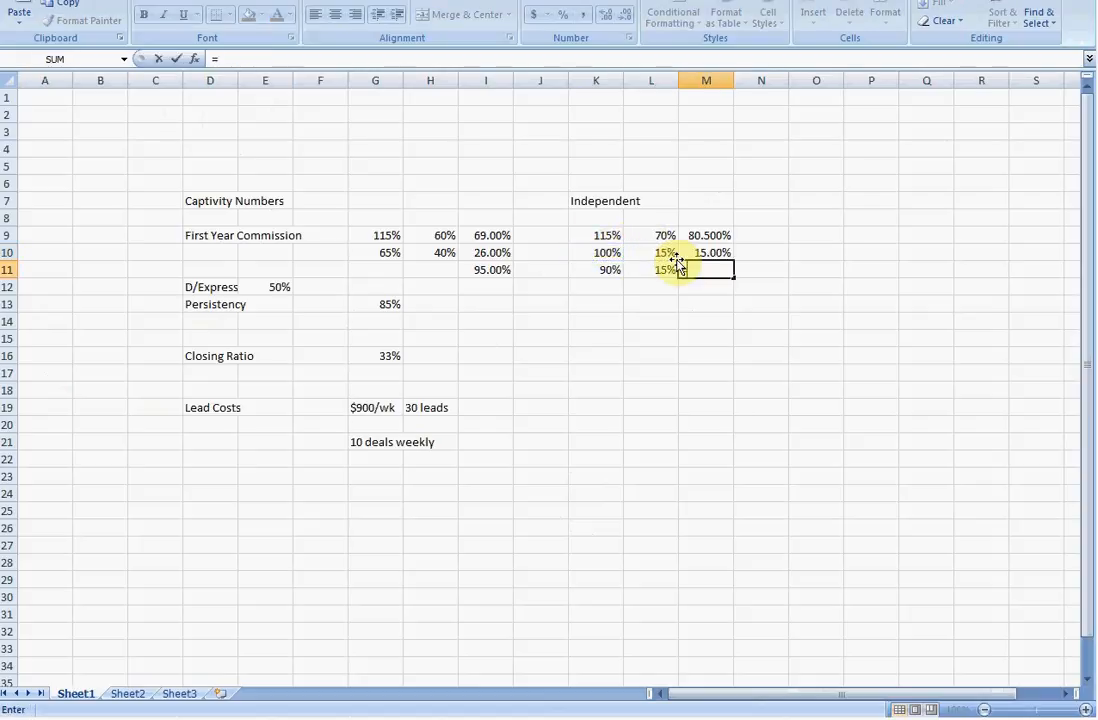
click(596, 268)
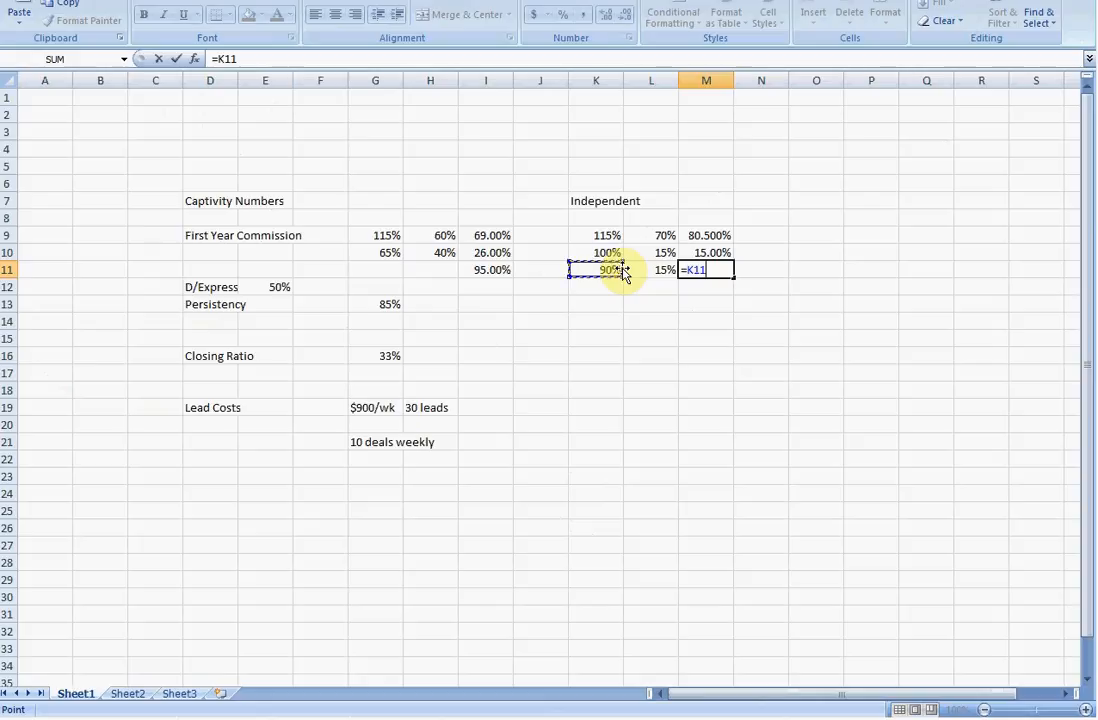
click(652, 268)
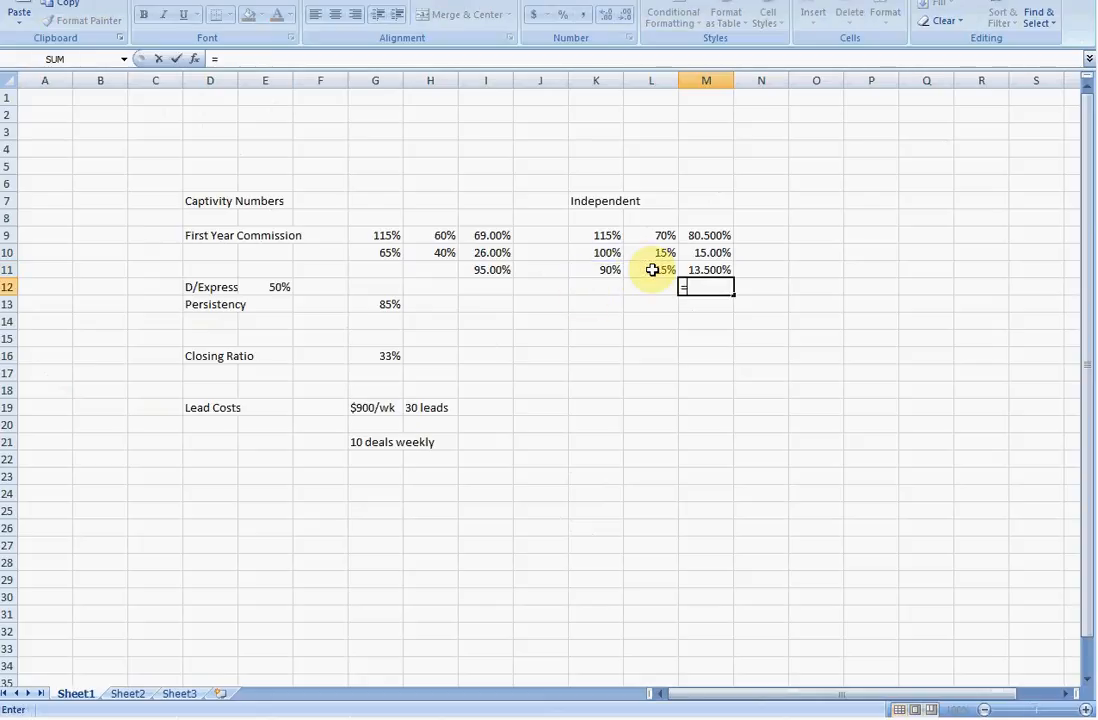
text(=sum()
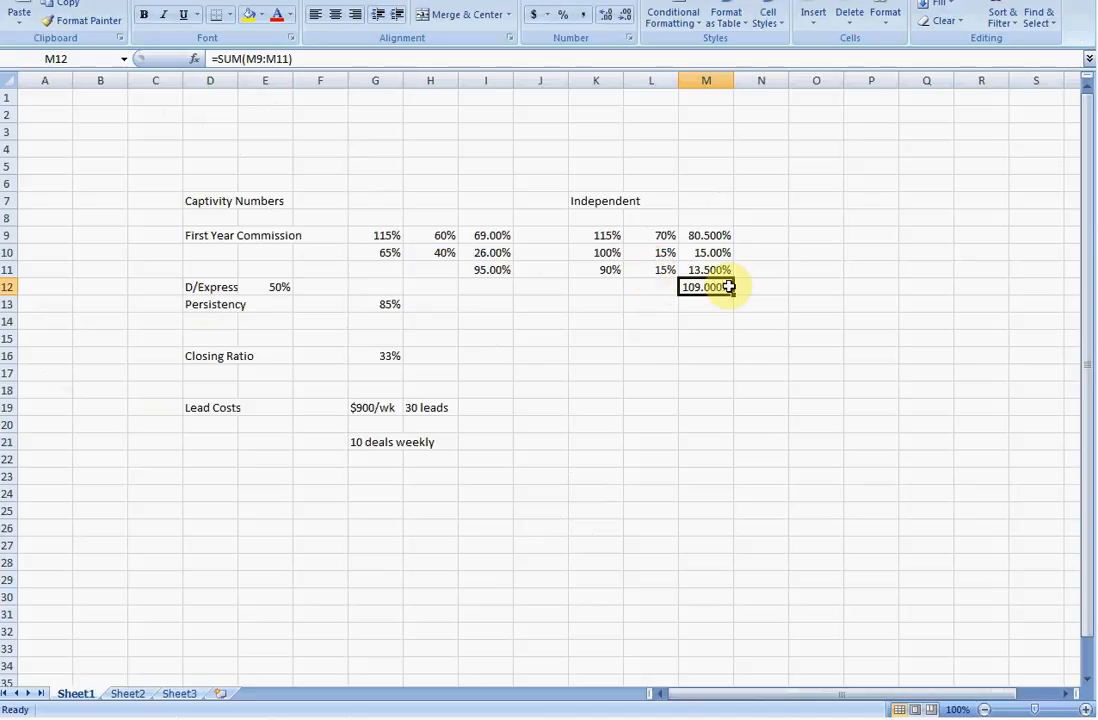
click(484, 268)
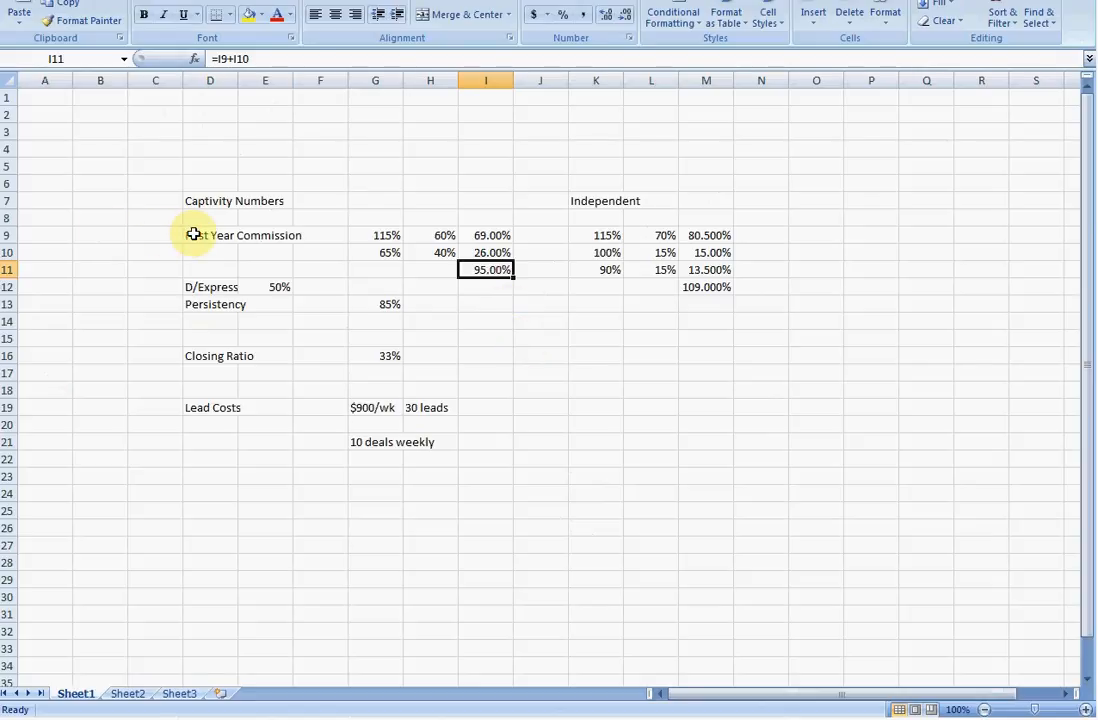
drag(210, 236, 486, 268)
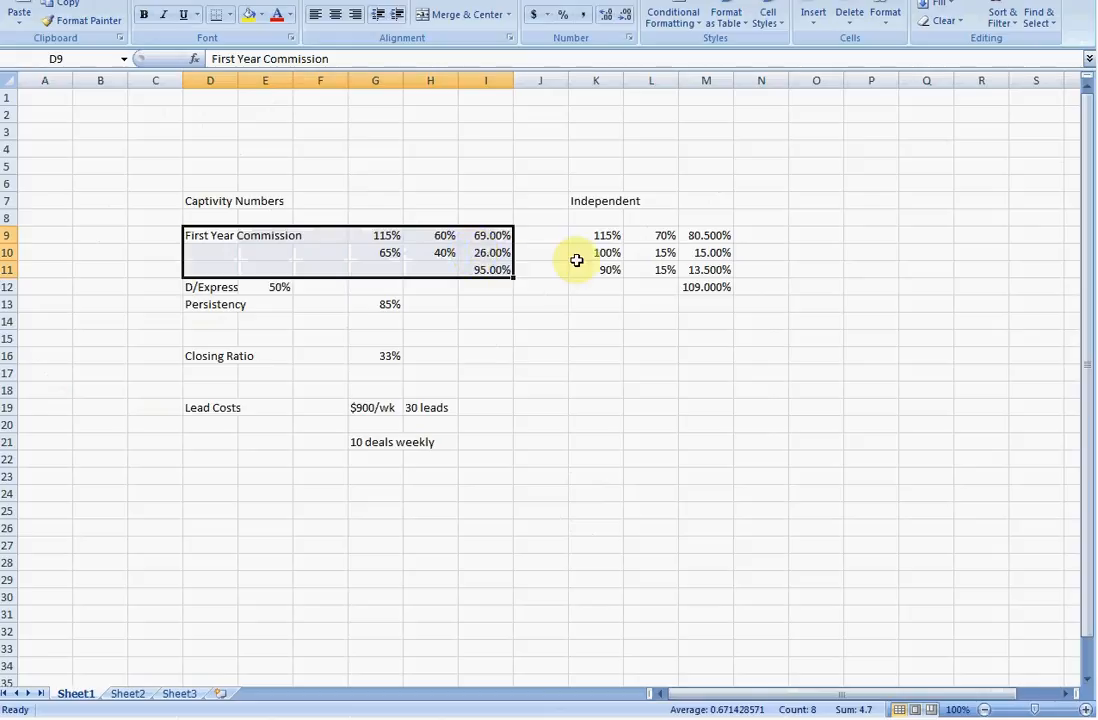
mouse_move(628, 306)
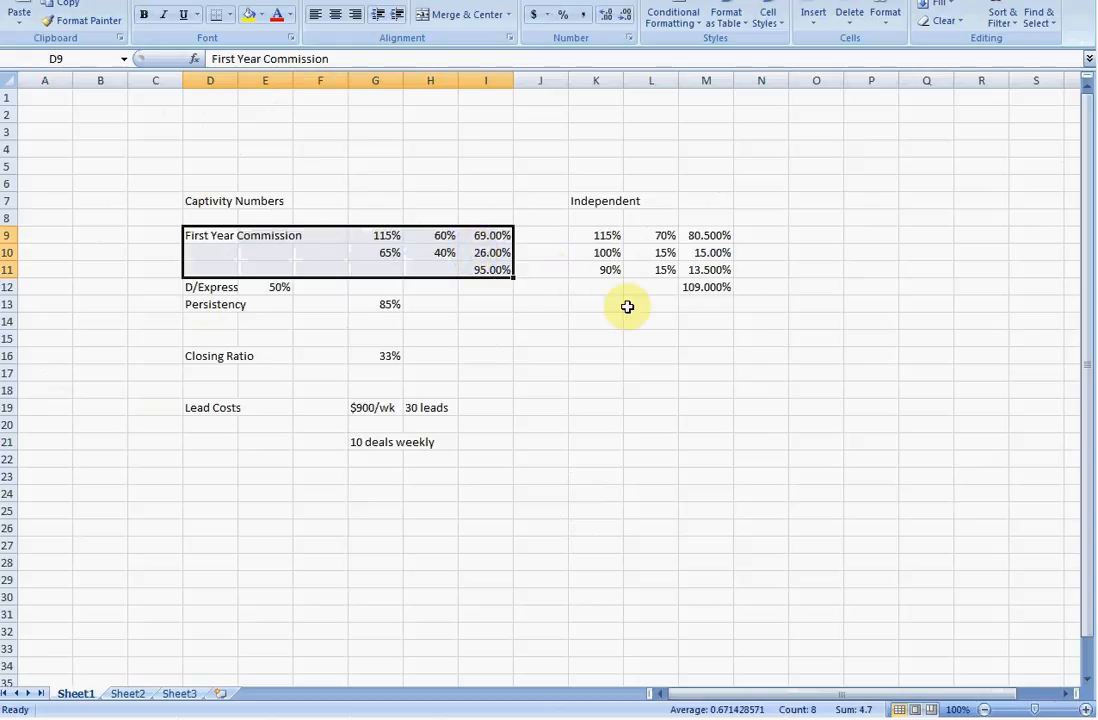
mouse_move(650, 348)
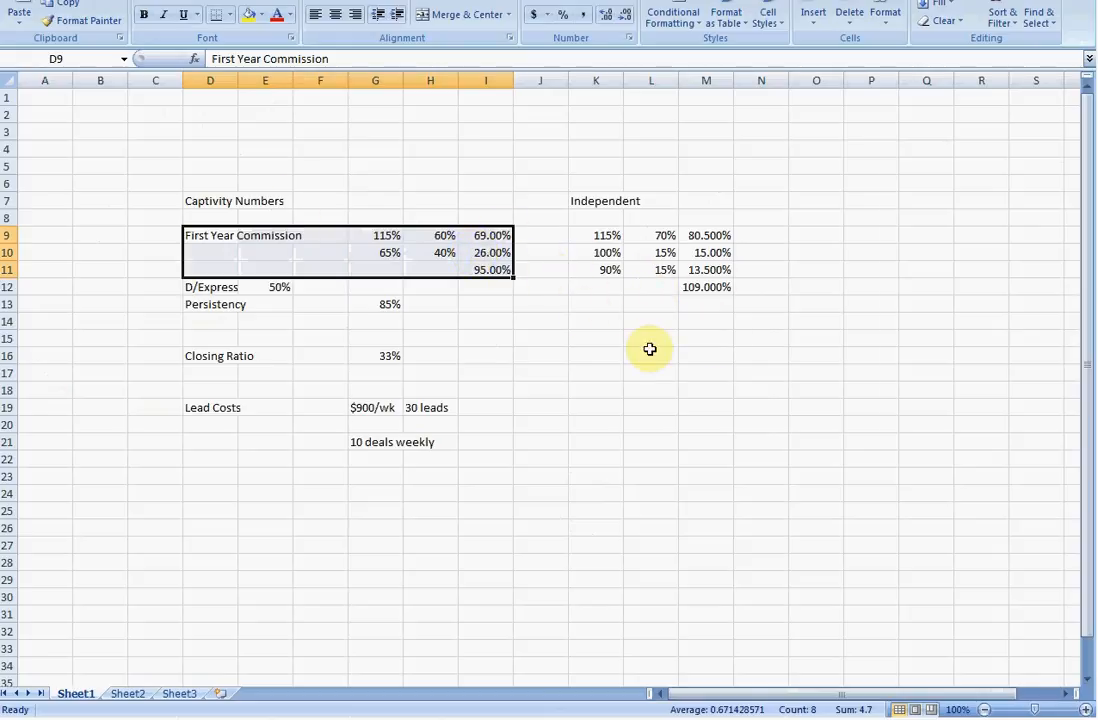
mouse_move(808, 234)
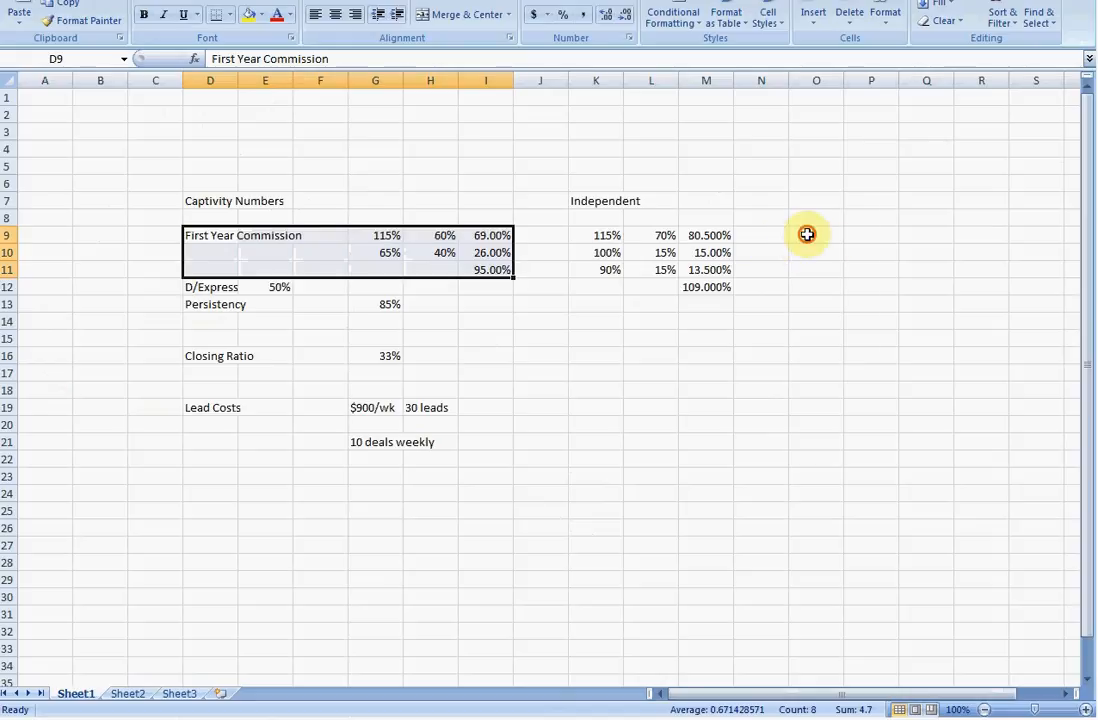
- Add a 'Write MORE business' note in O9 and raise the closing ratio to 40%
click(816, 236)
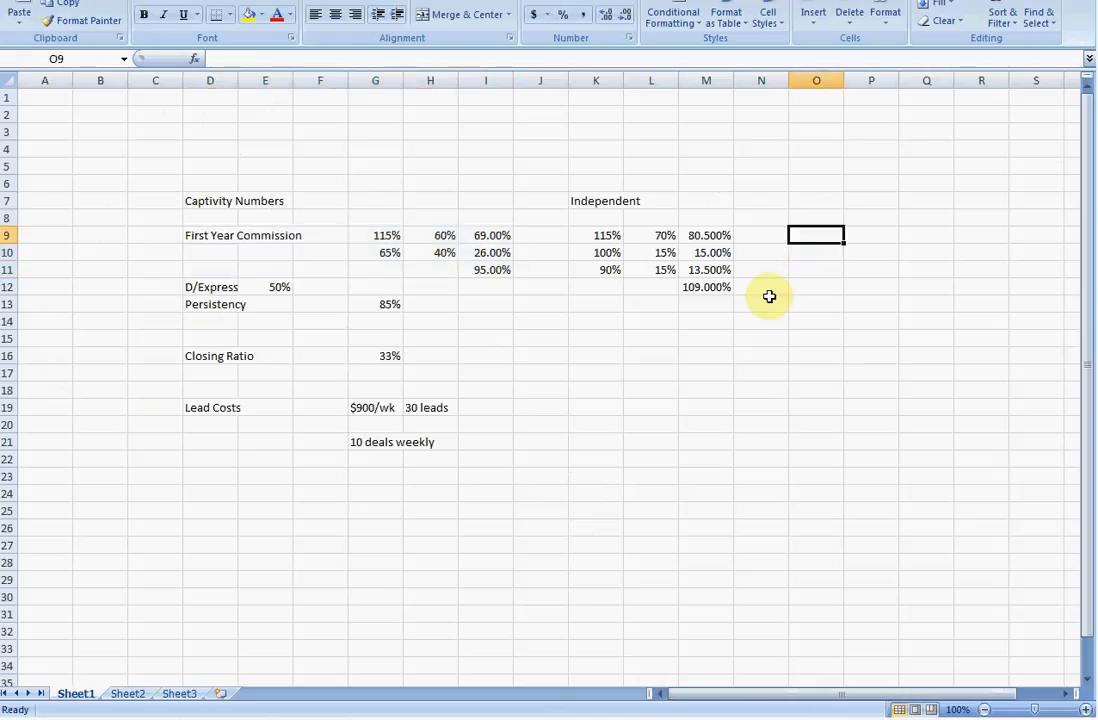
text(Write MORE business)
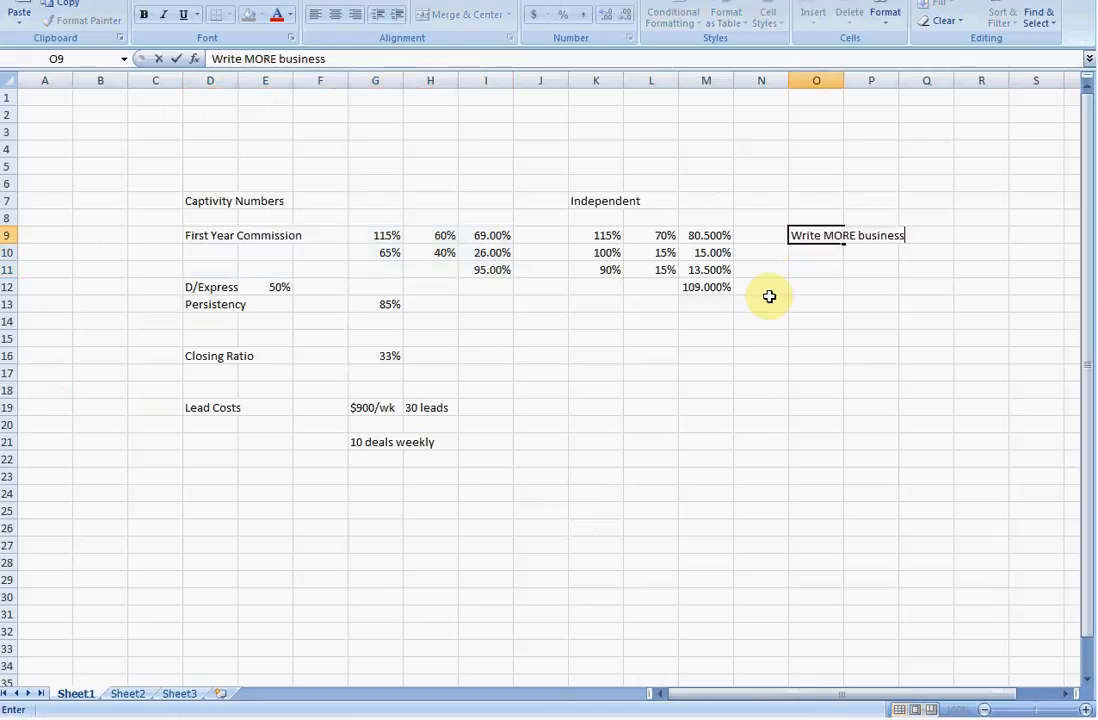
click(376, 356)
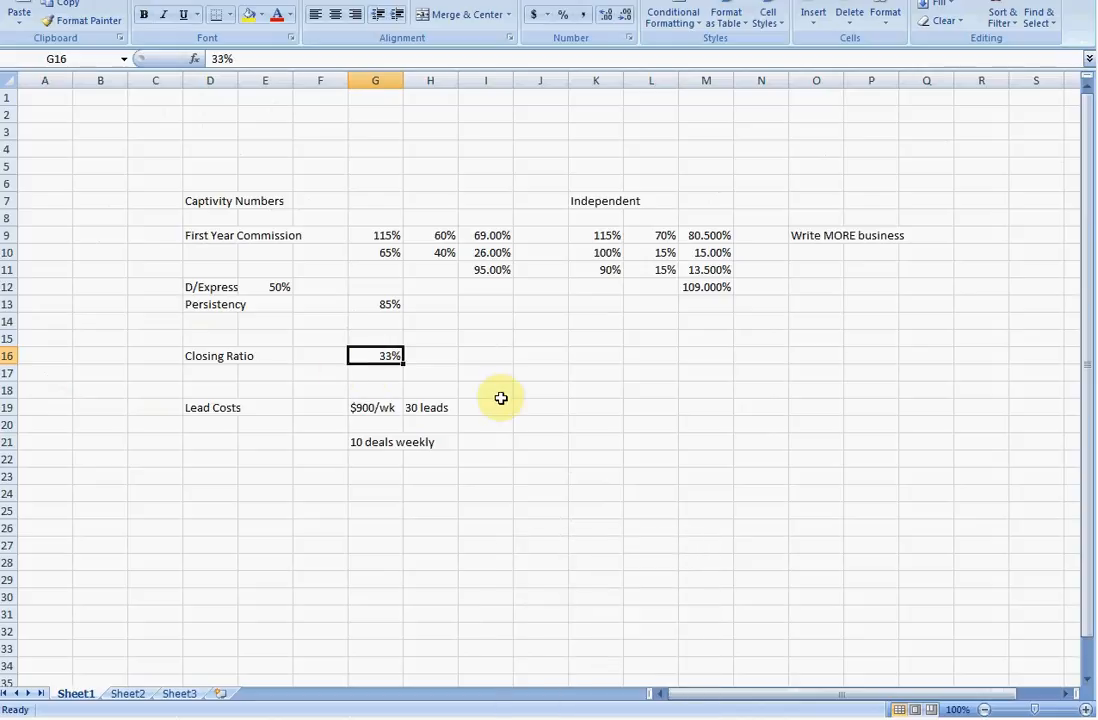
text(40%)
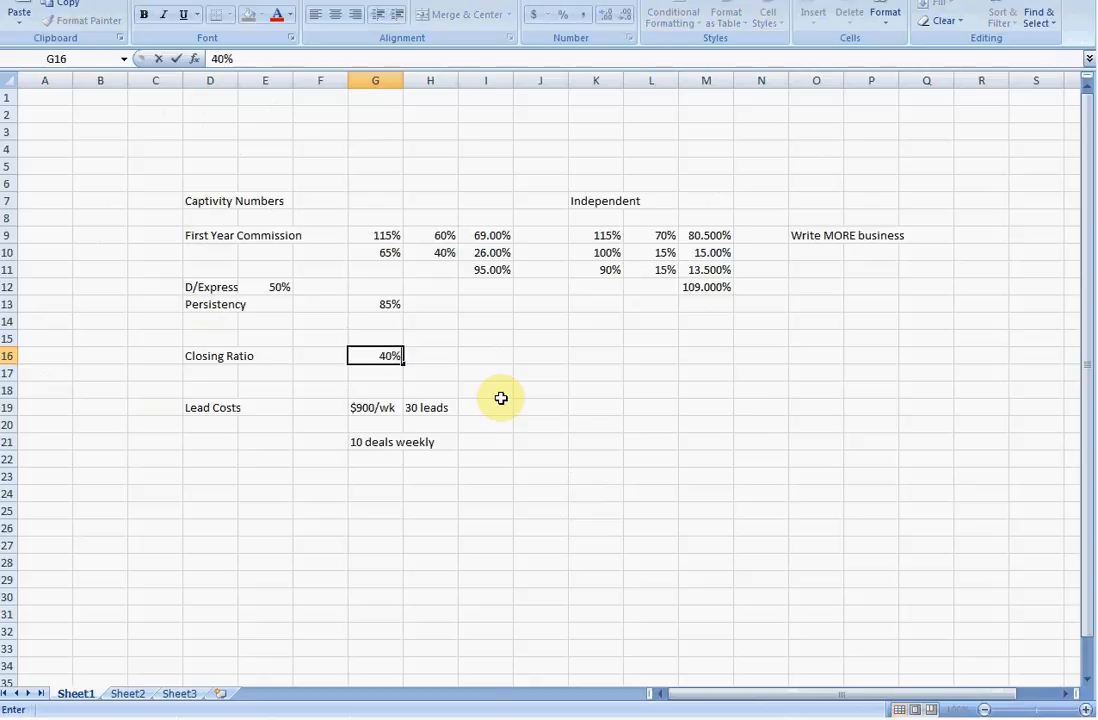
- Confirm the 40% ratio and enter 200 in I16
key(enter)
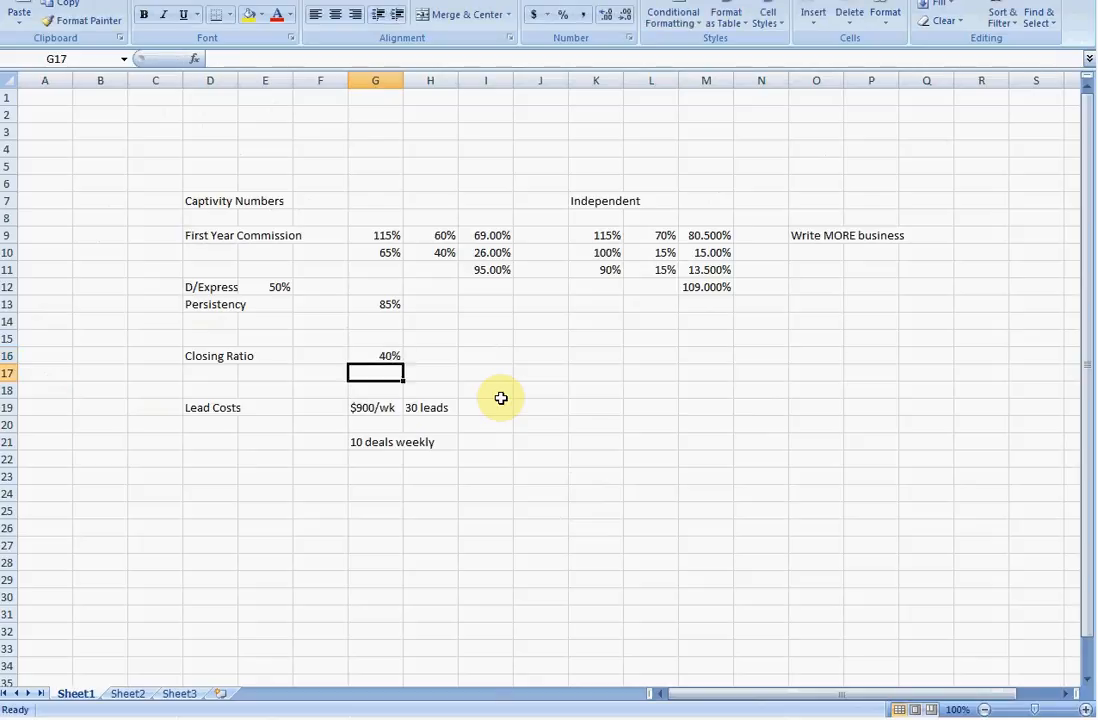
click(376, 356)
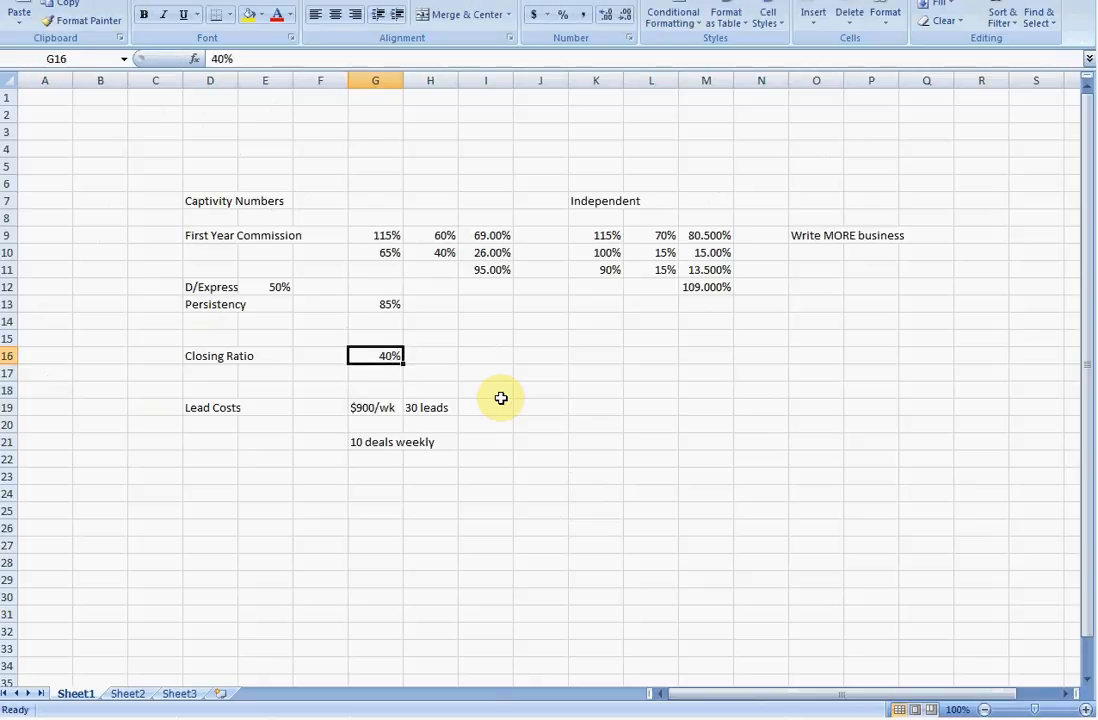
text(200)
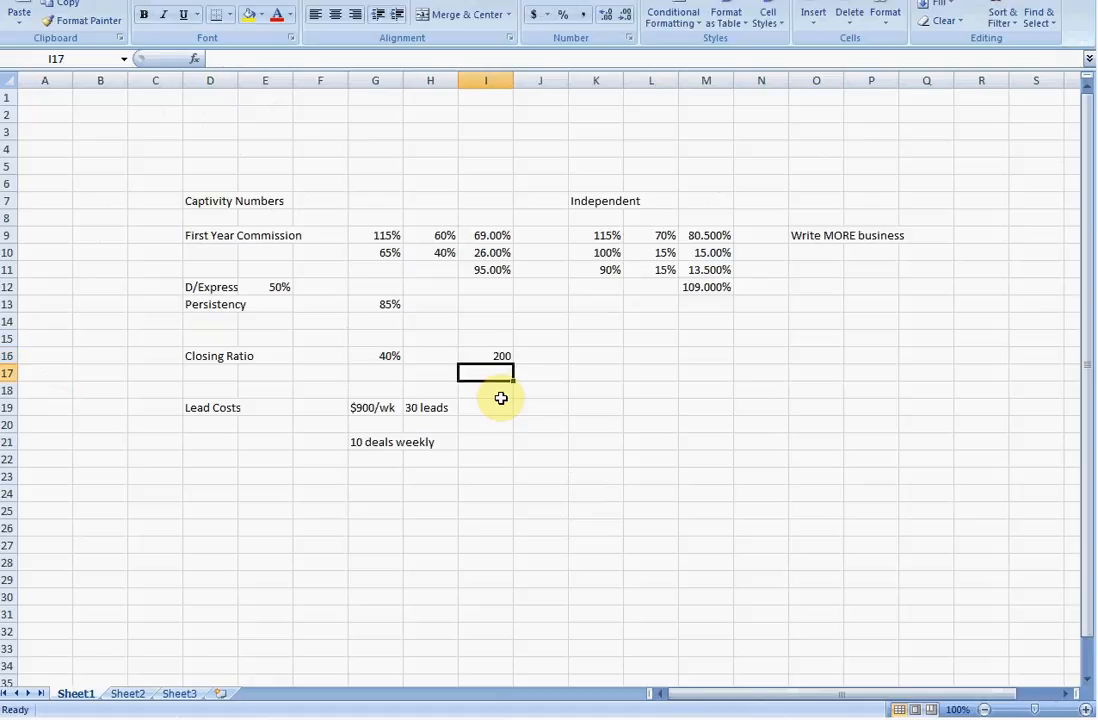
click(484, 356)
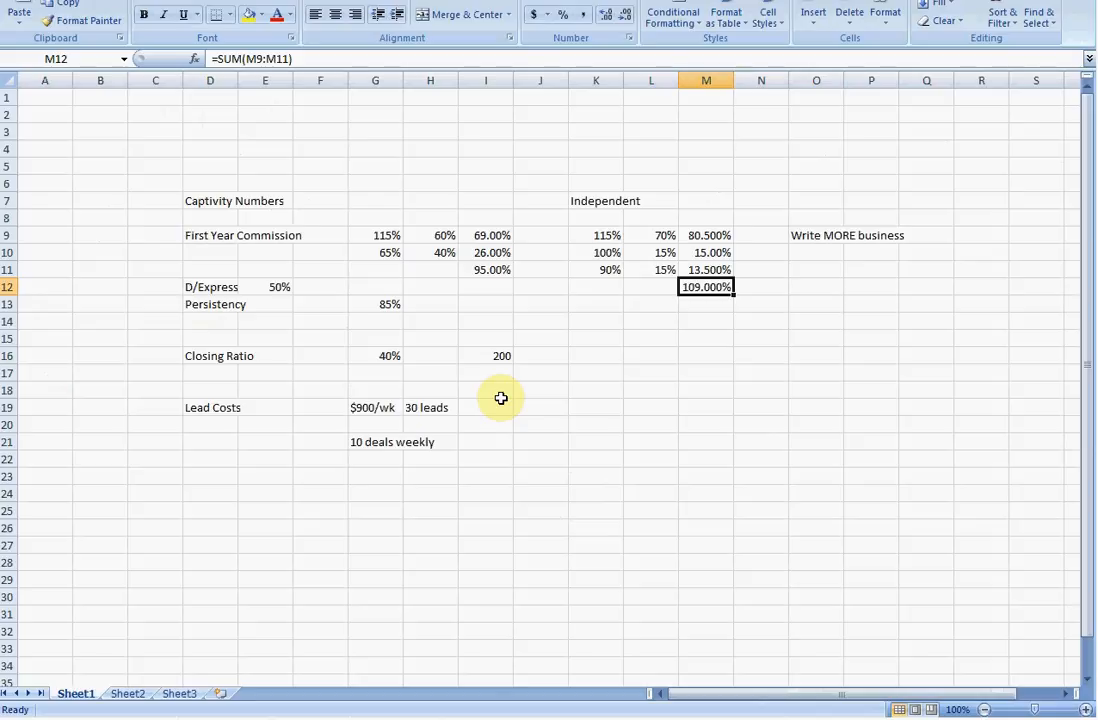
- Add a 'KEEP more of your business' note in O10
click(706, 252)
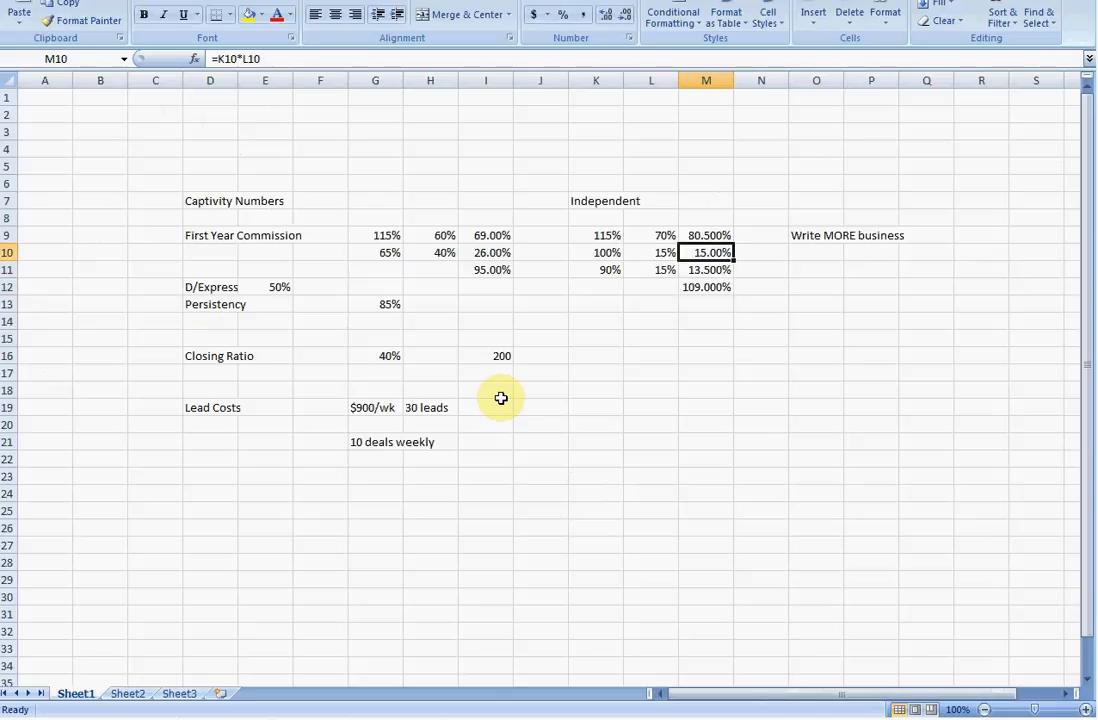
click(816, 252)
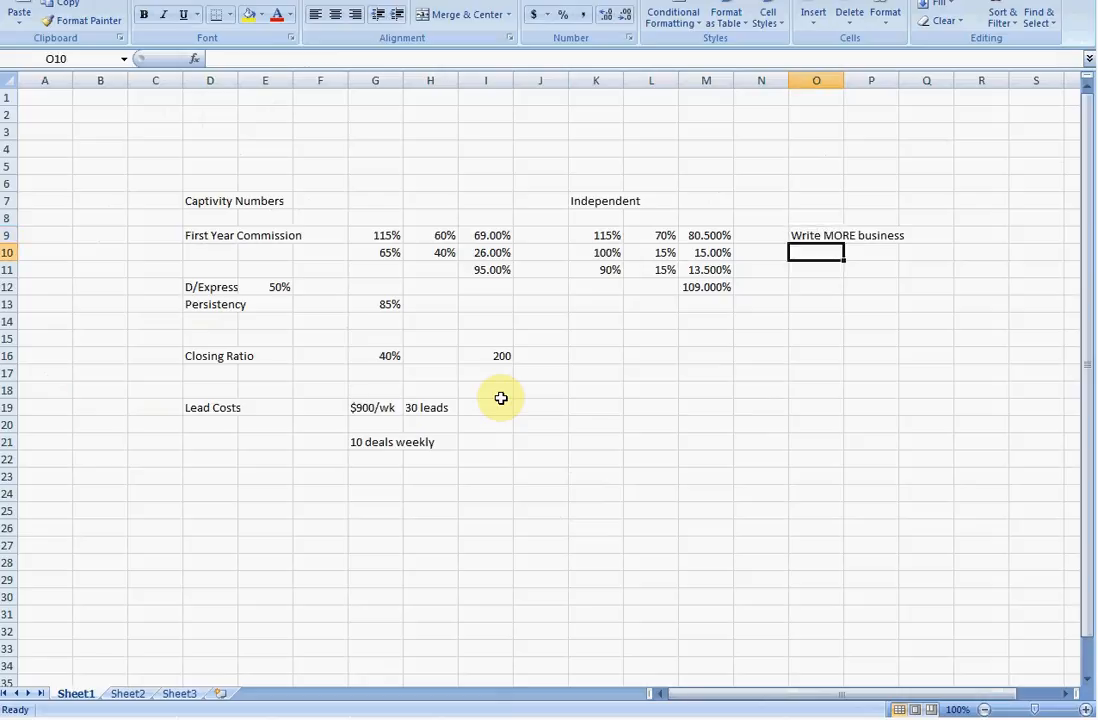
text(KEEP more b)
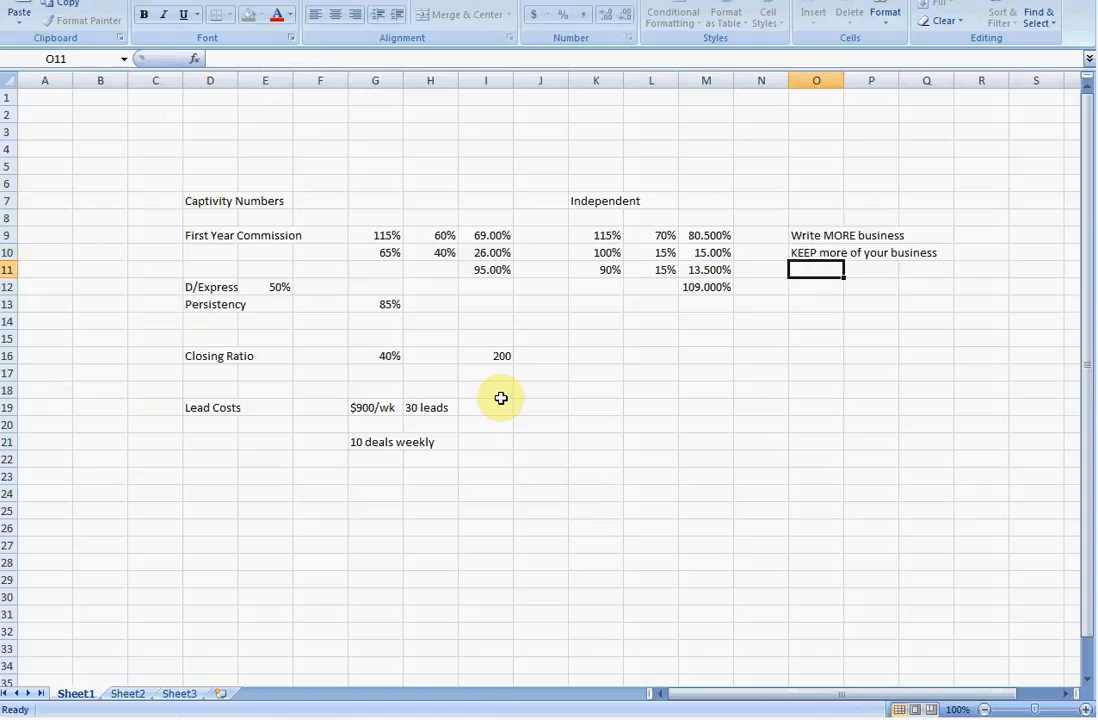
click(596, 218)
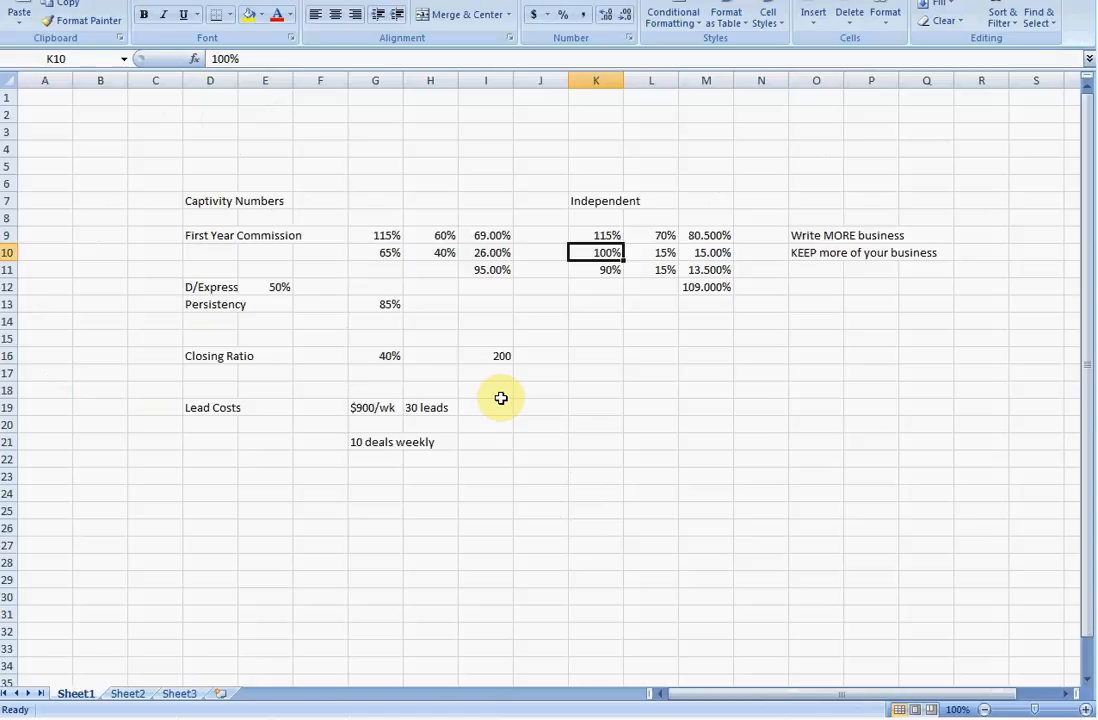
- Raise the Persistency value in G13 from 85% to 92%
click(596, 304)
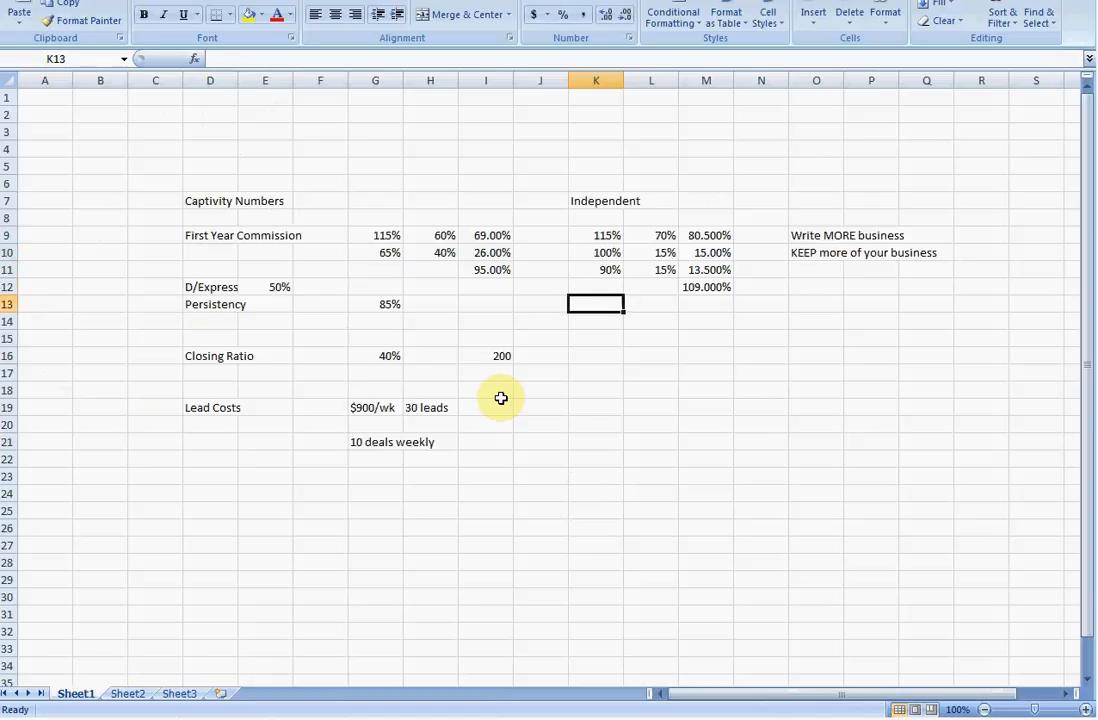
click(376, 304)
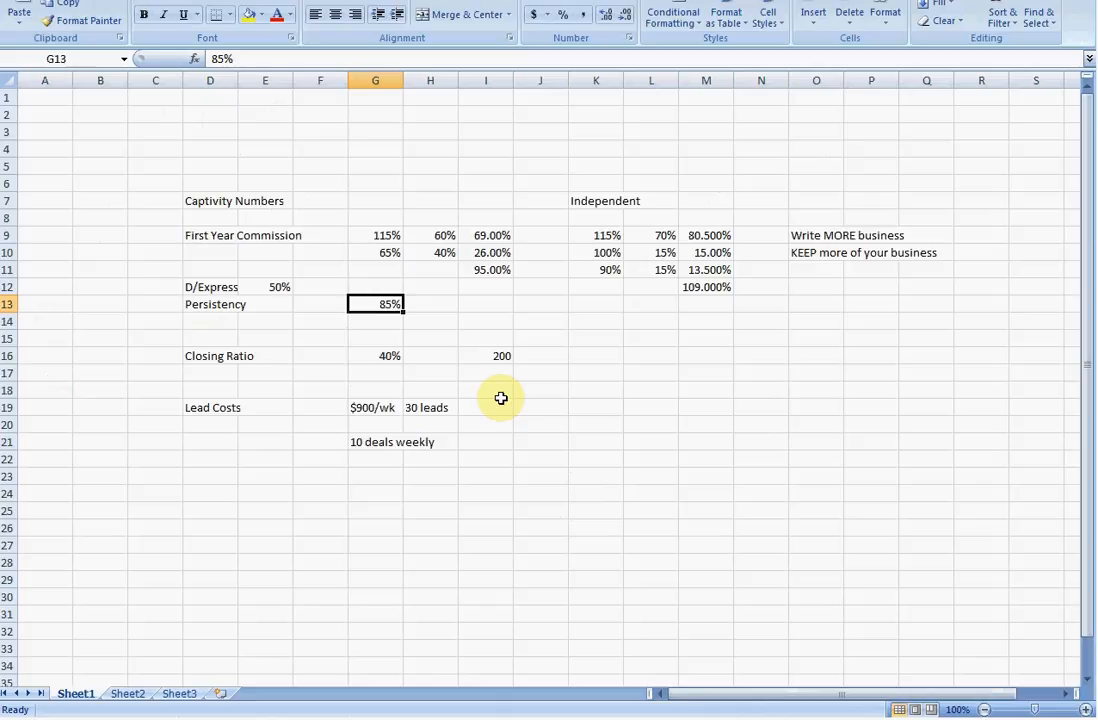
text(9%)
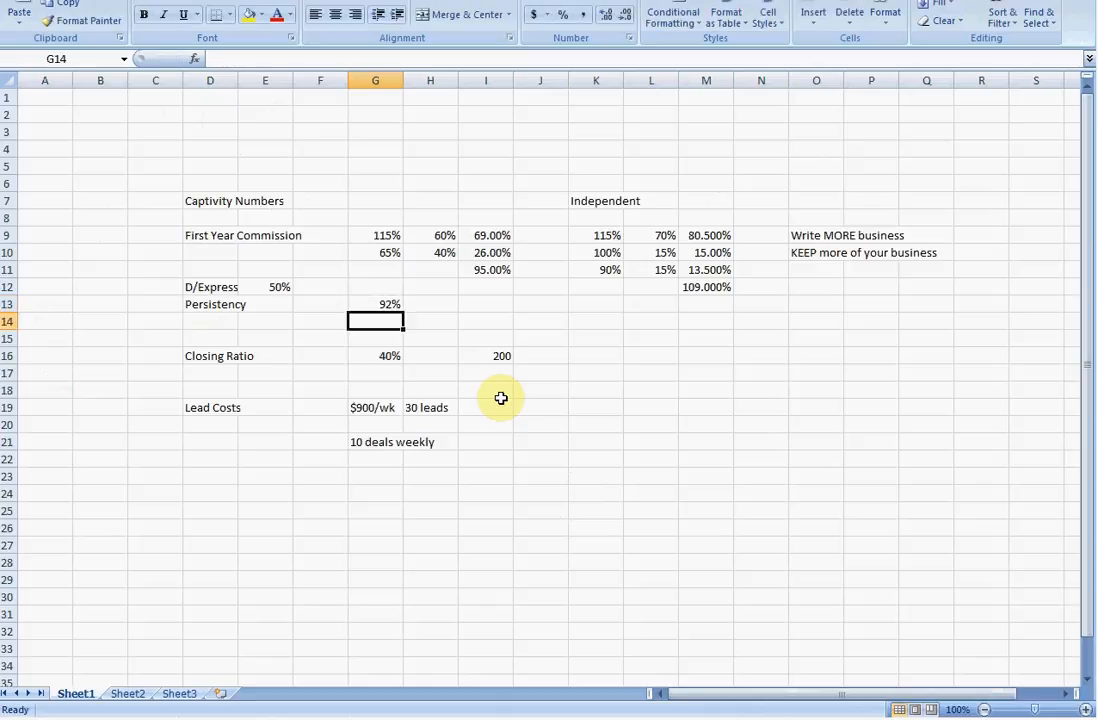
click(376, 304)
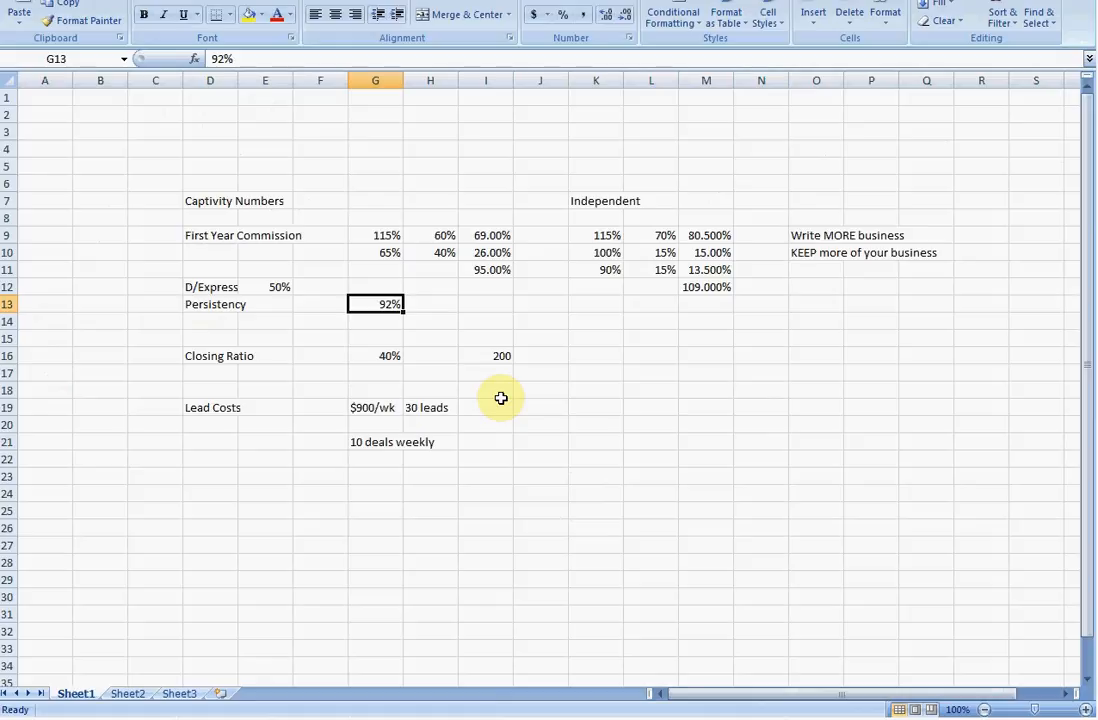
- Review the captive figures: $900/wk lead cost, 30 leads, 40% closing ratio, 10 deals
click(376, 408)
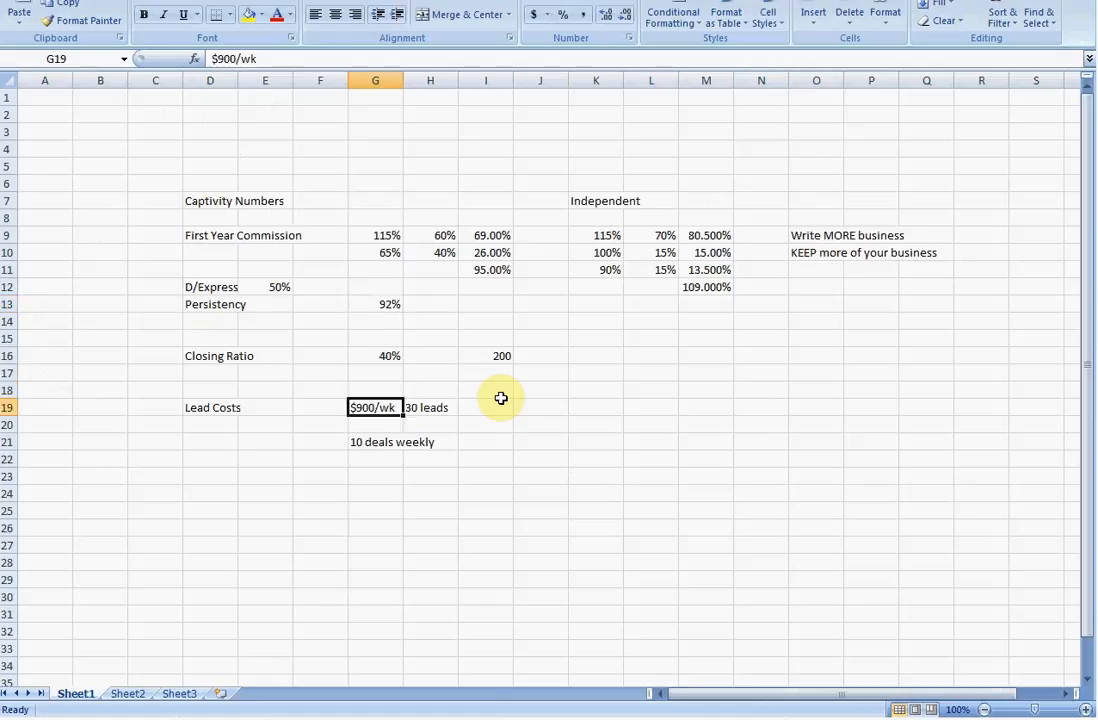
click(430, 408)
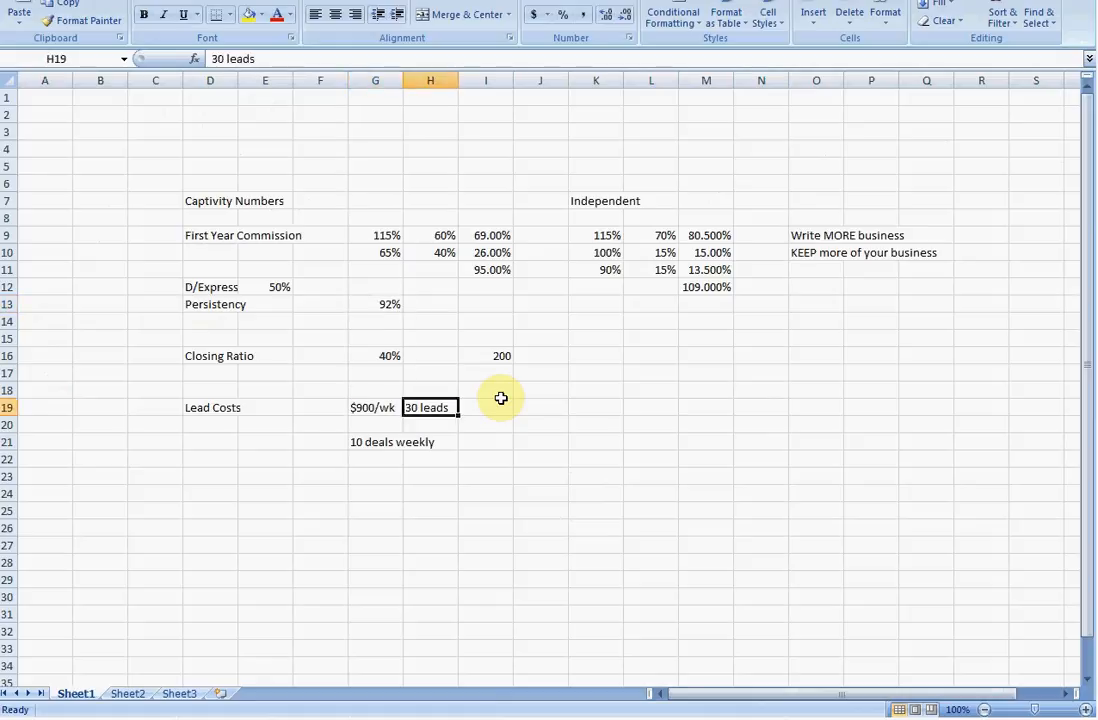
click(376, 408)
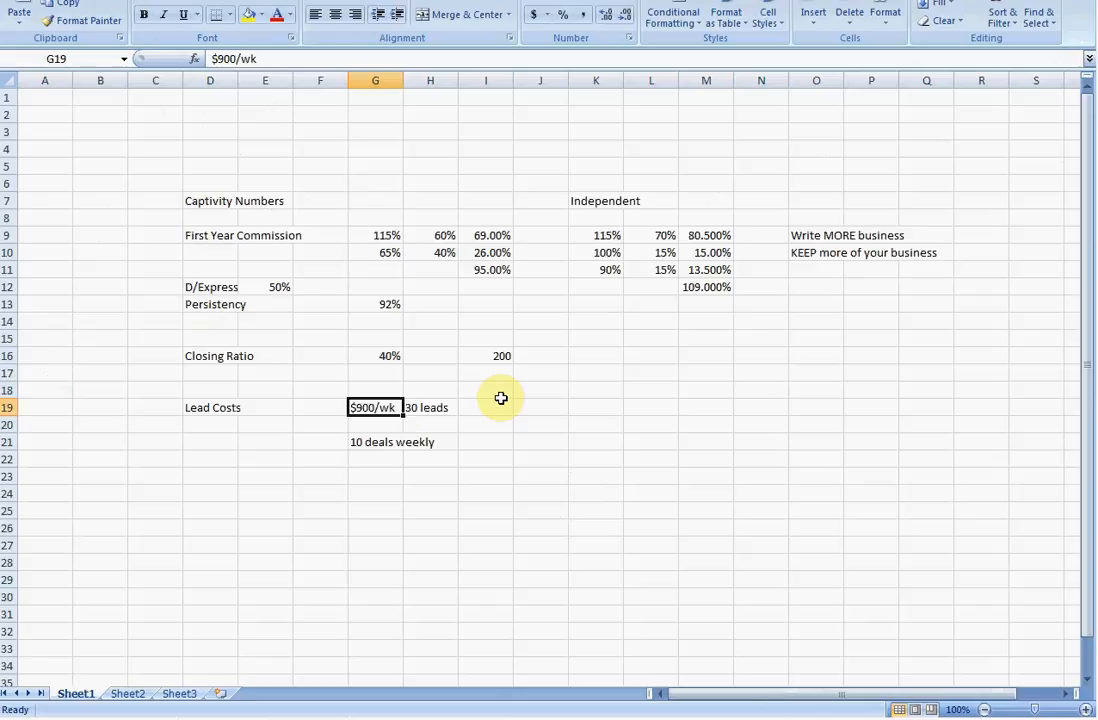
click(376, 356)
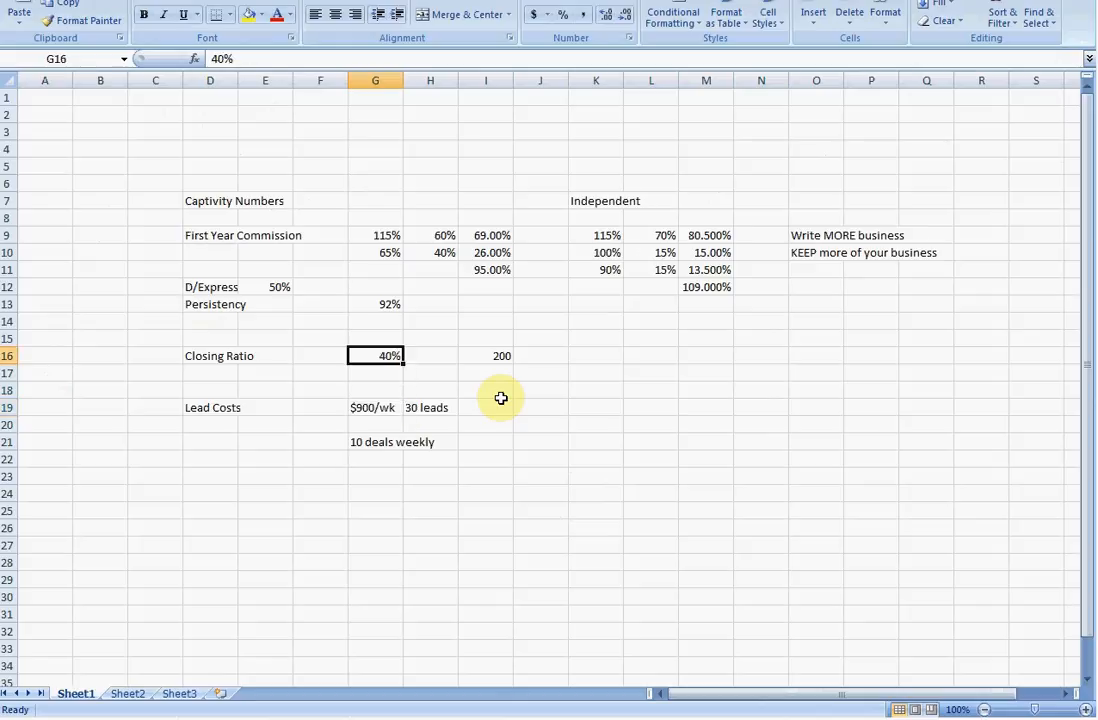
click(376, 442)
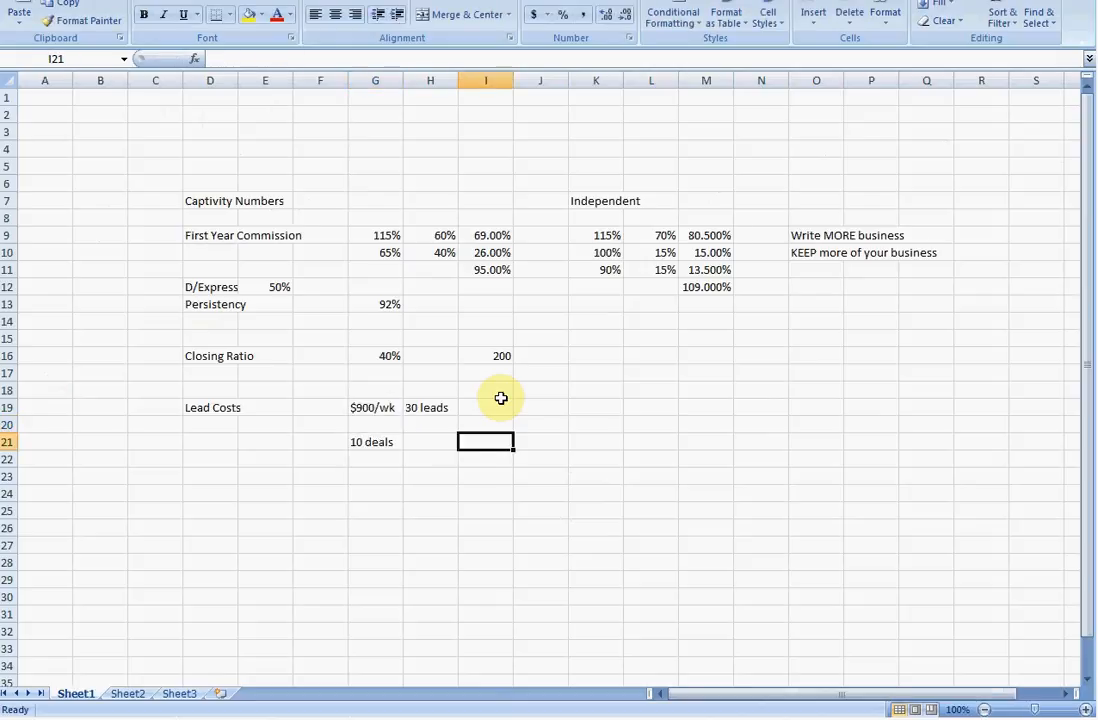
- Enter '12 deals weekly' in L21 and the note 'averaeg $600' in D22
click(652, 442)
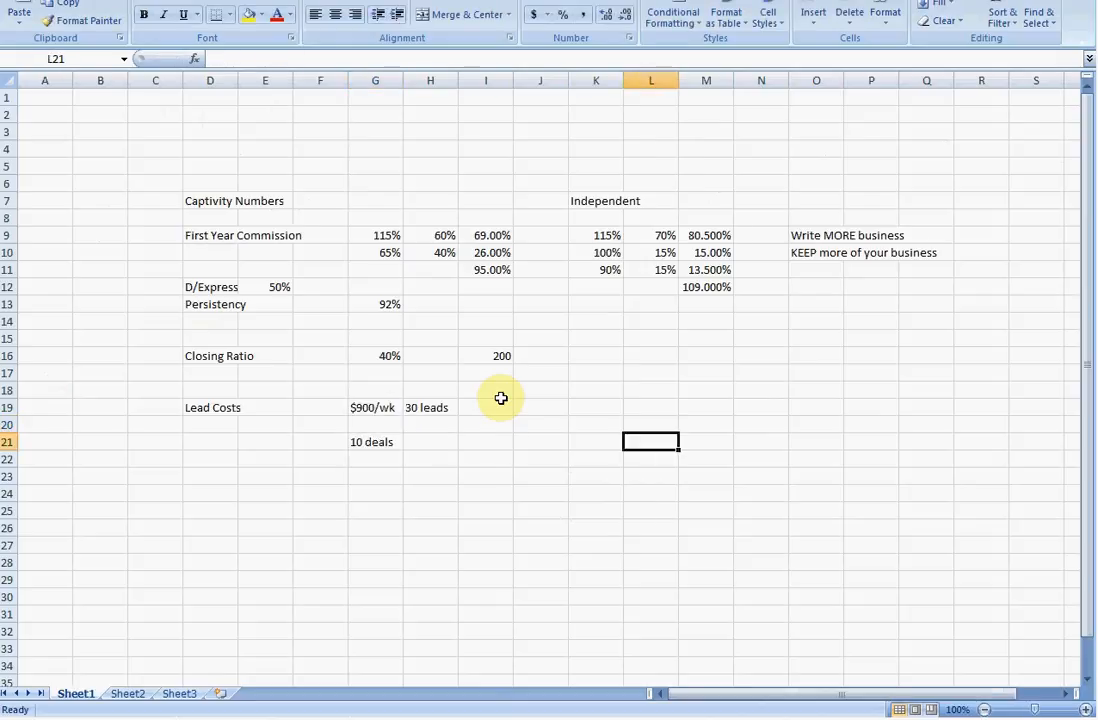
text(12 deald)
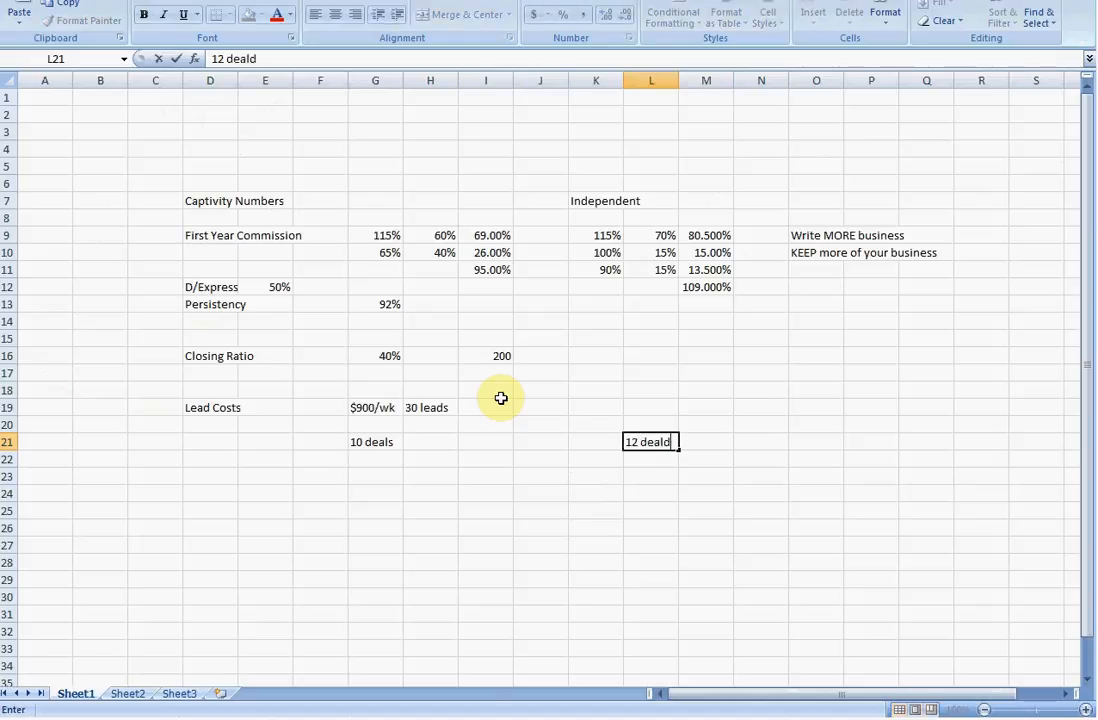
key(Backspace)
text(s weekly)
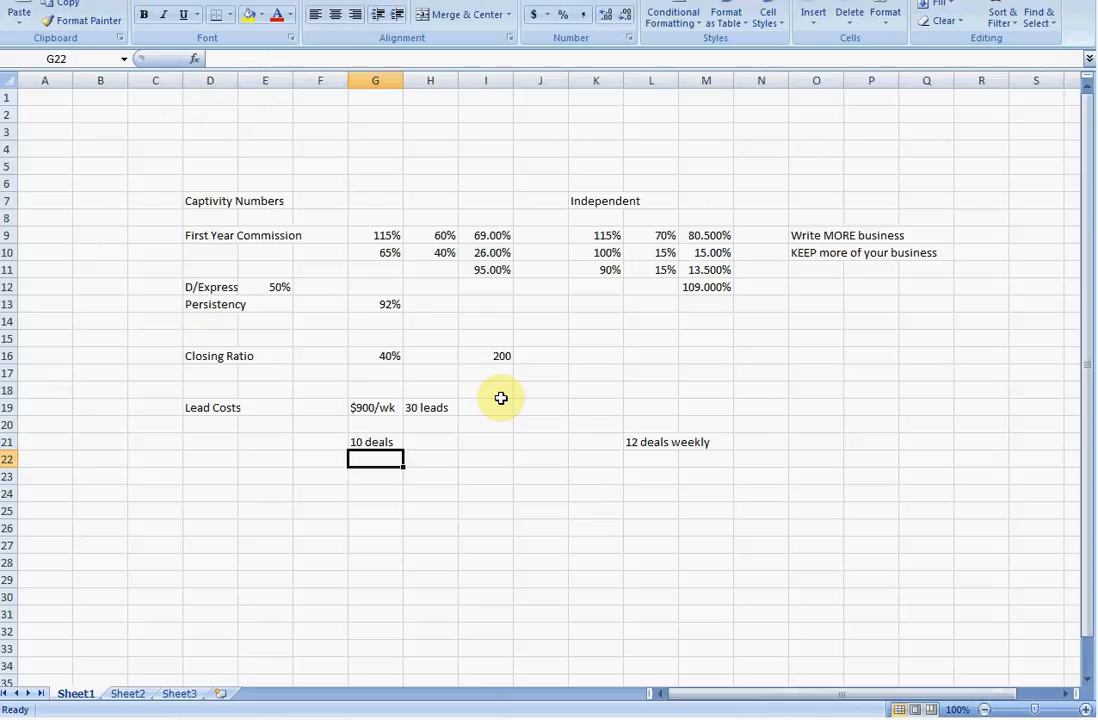
text(a)
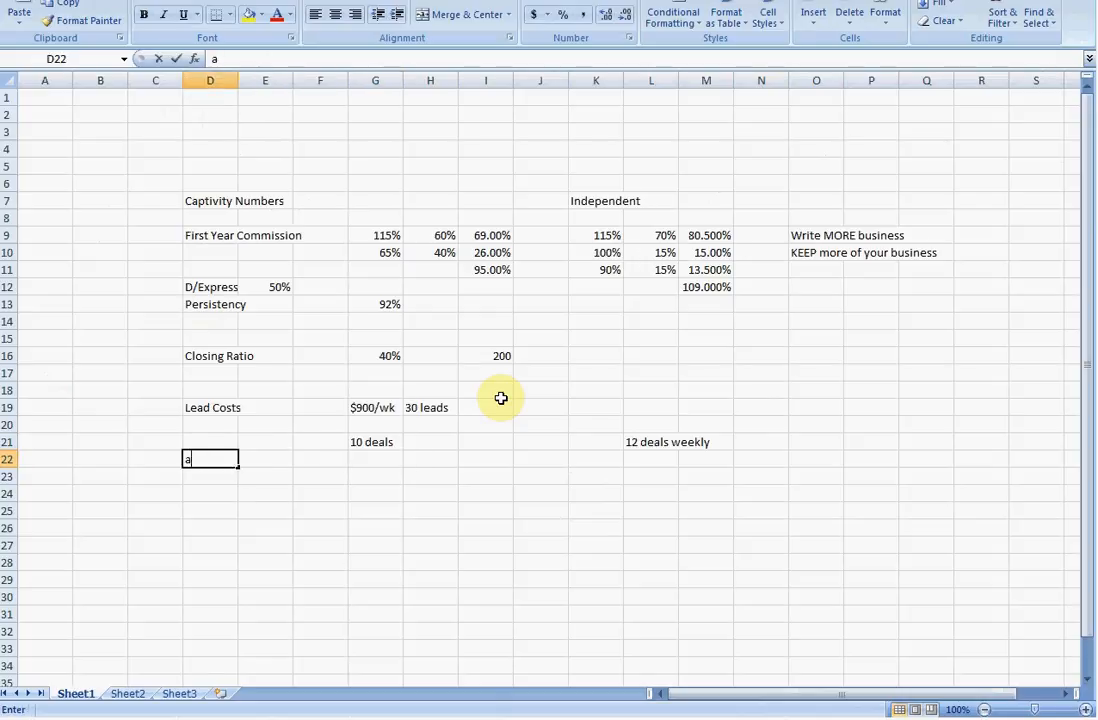
text(veraeg $50)
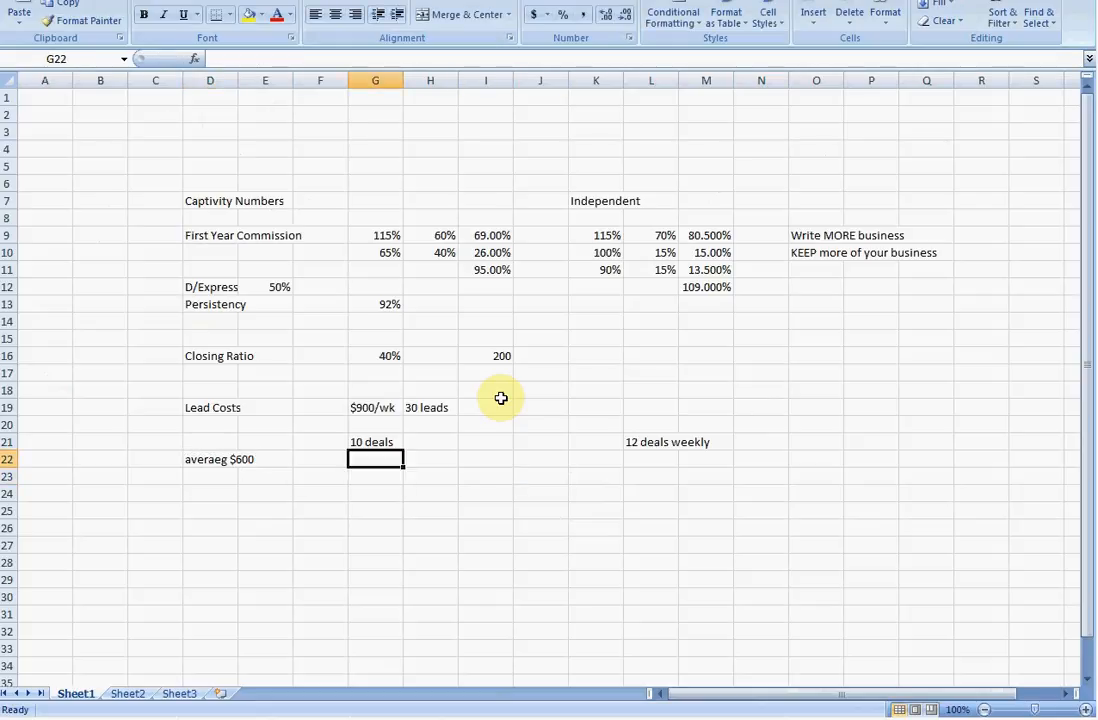
- Enter captive income $6000/week, $24,000/month and $288,000/annual in G23 to G25
key(down)
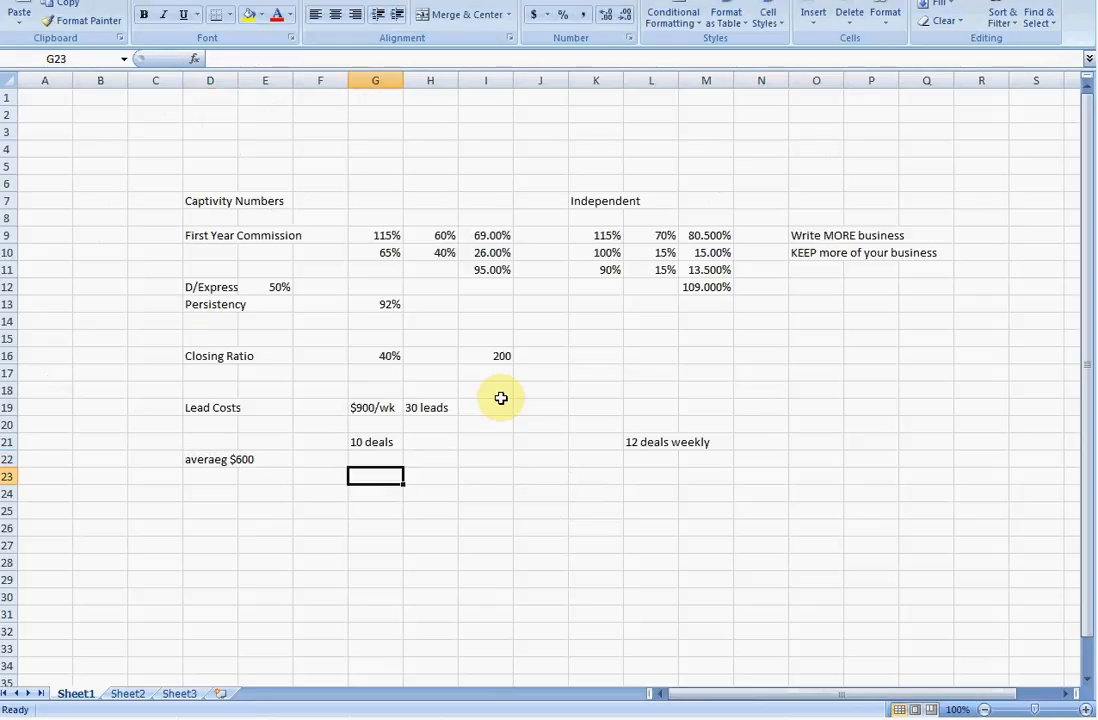
text($6000/w)
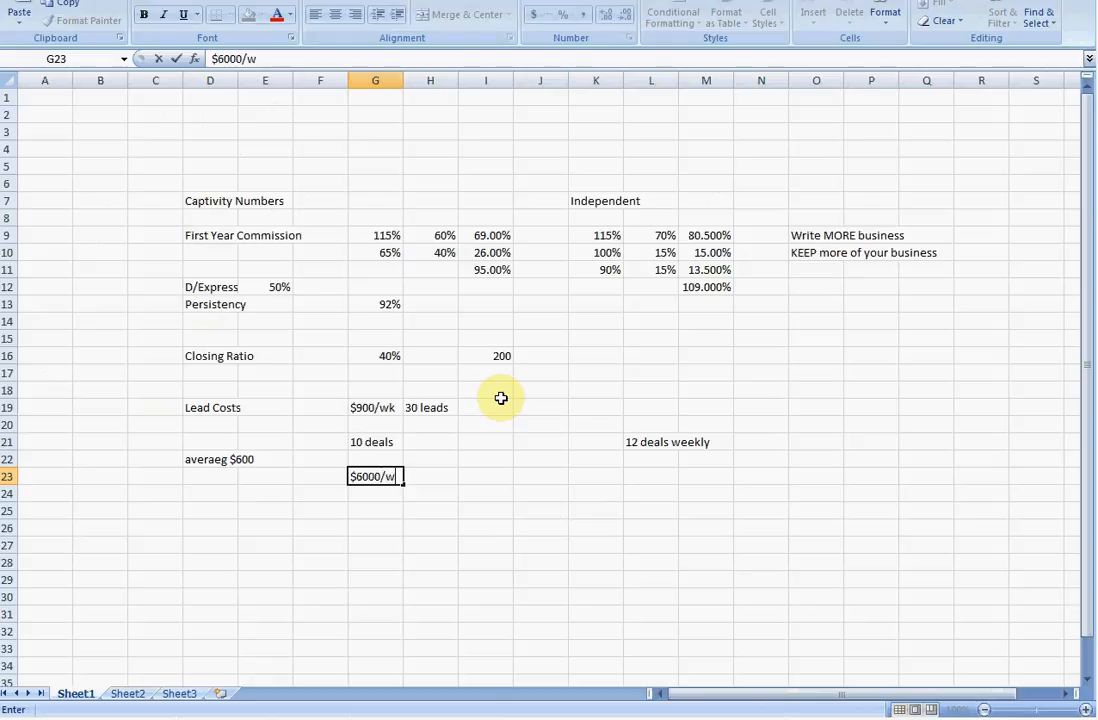
text($24,000/month)
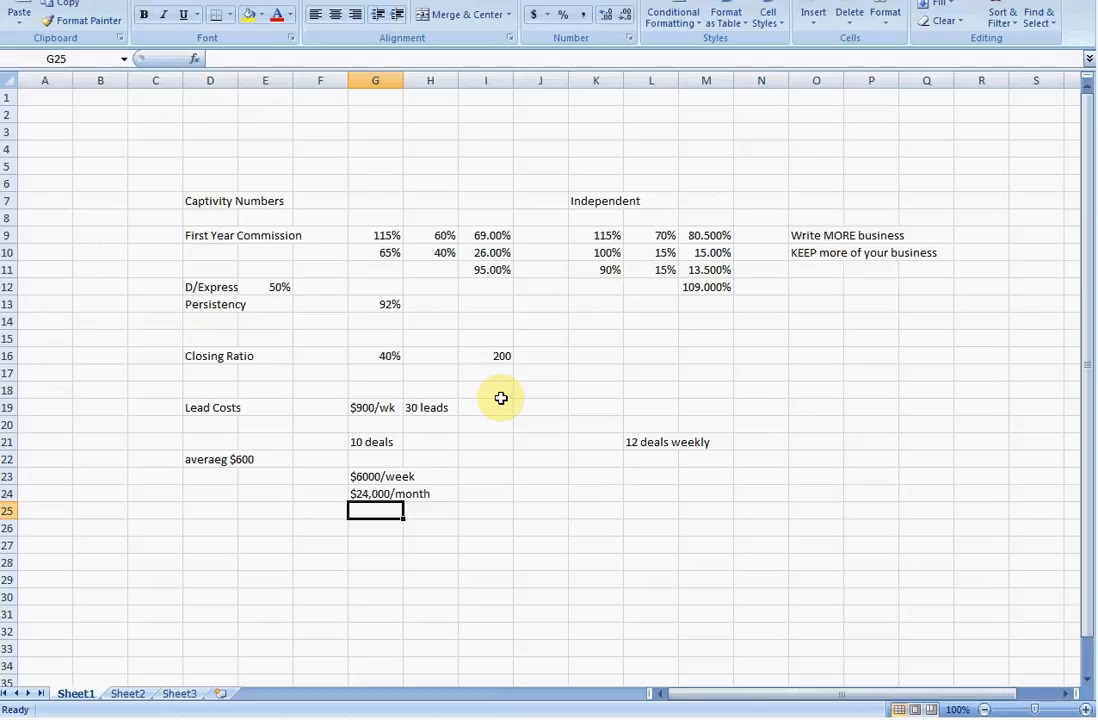
text($)
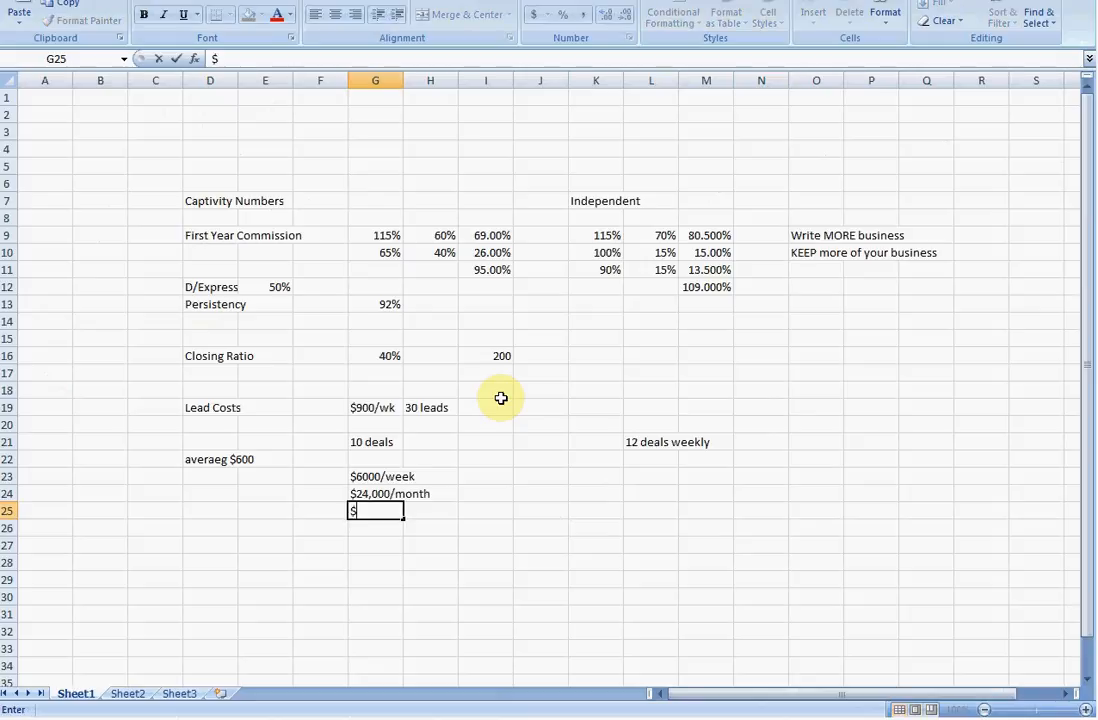
text(288,000/annual)
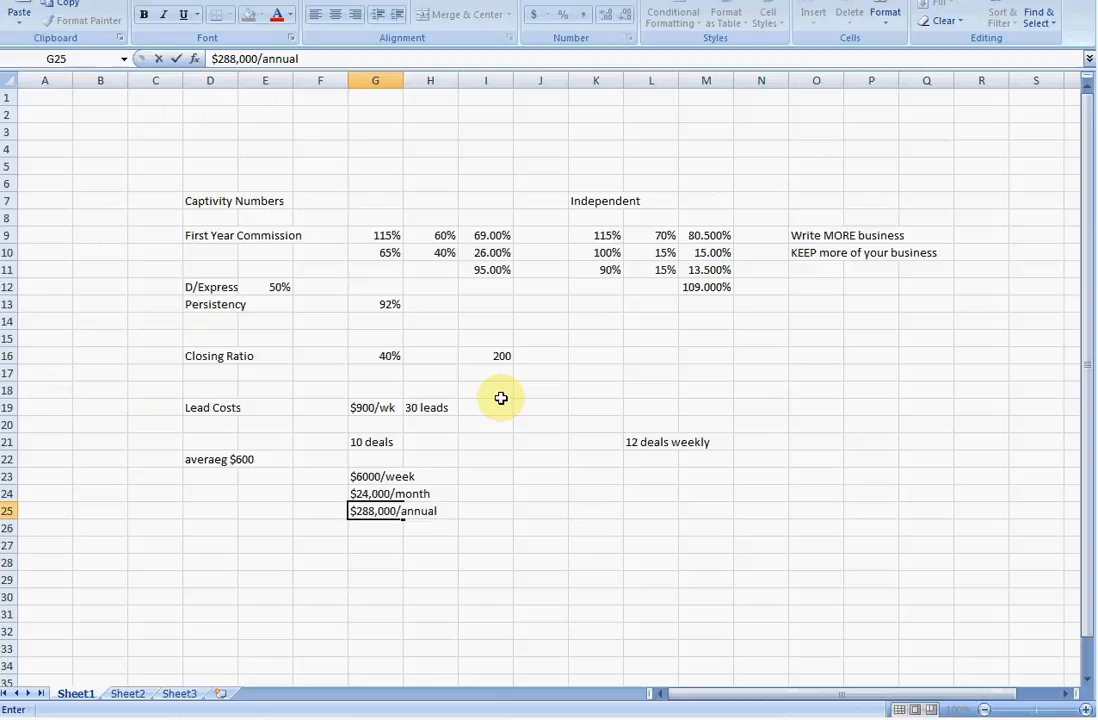
click(376, 304)
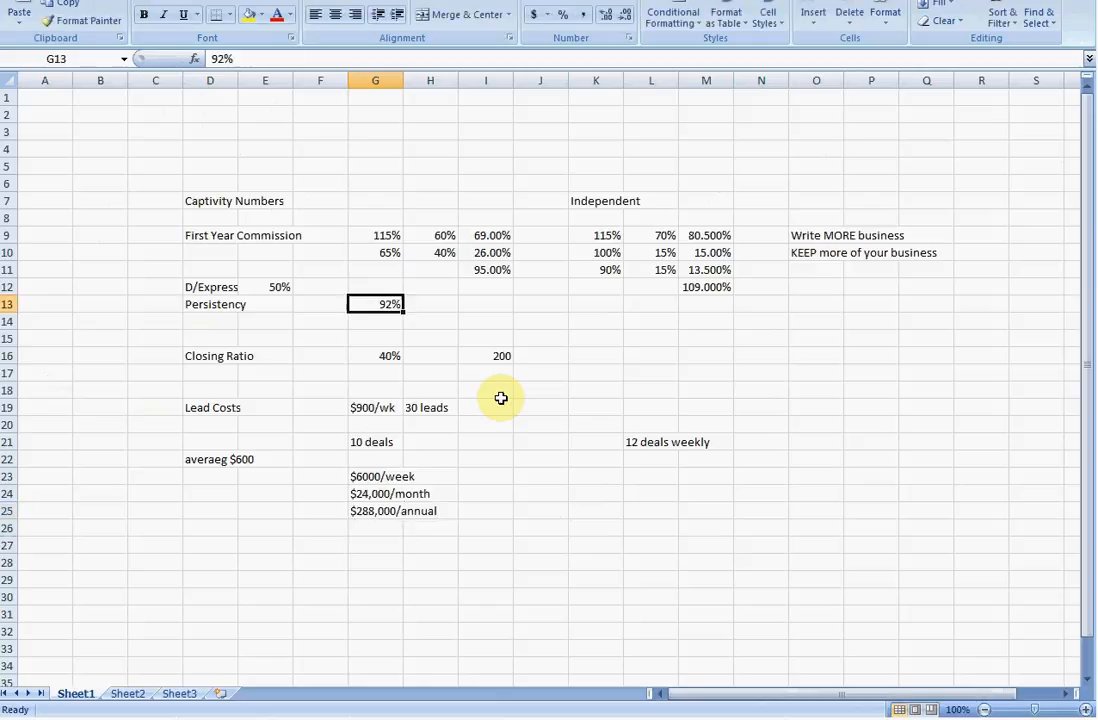
click(430, 544)
text(=)
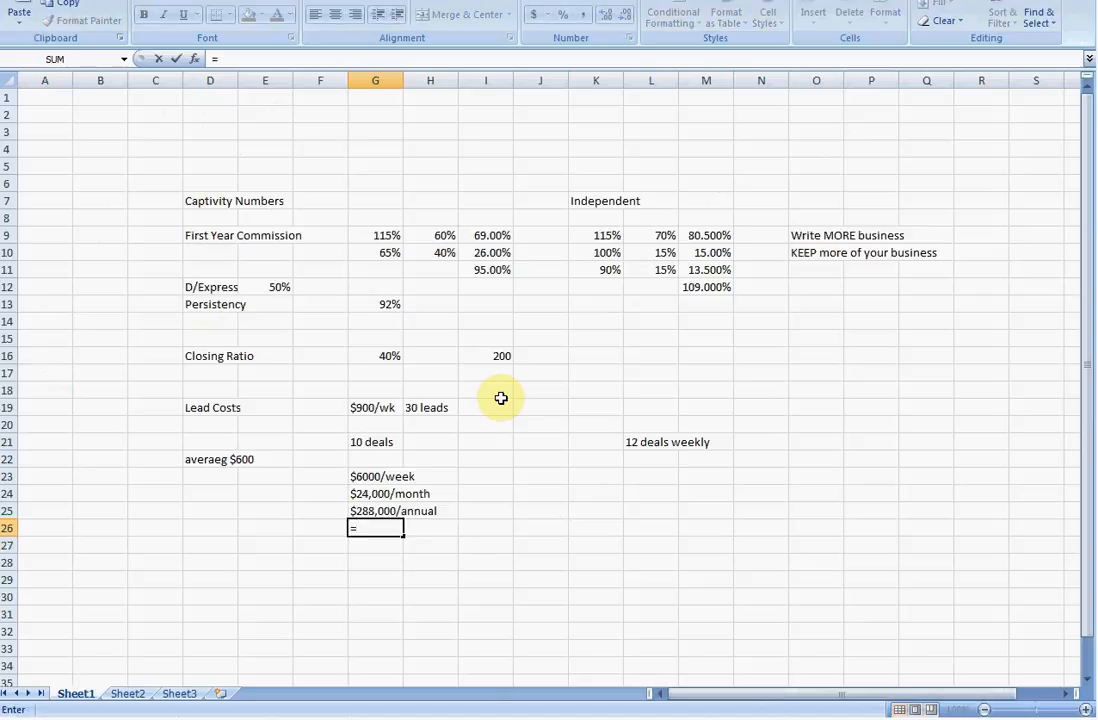
- Enter =288000*.95 in G26 giving 273600, then =G26*.85 in G27
text(288,)
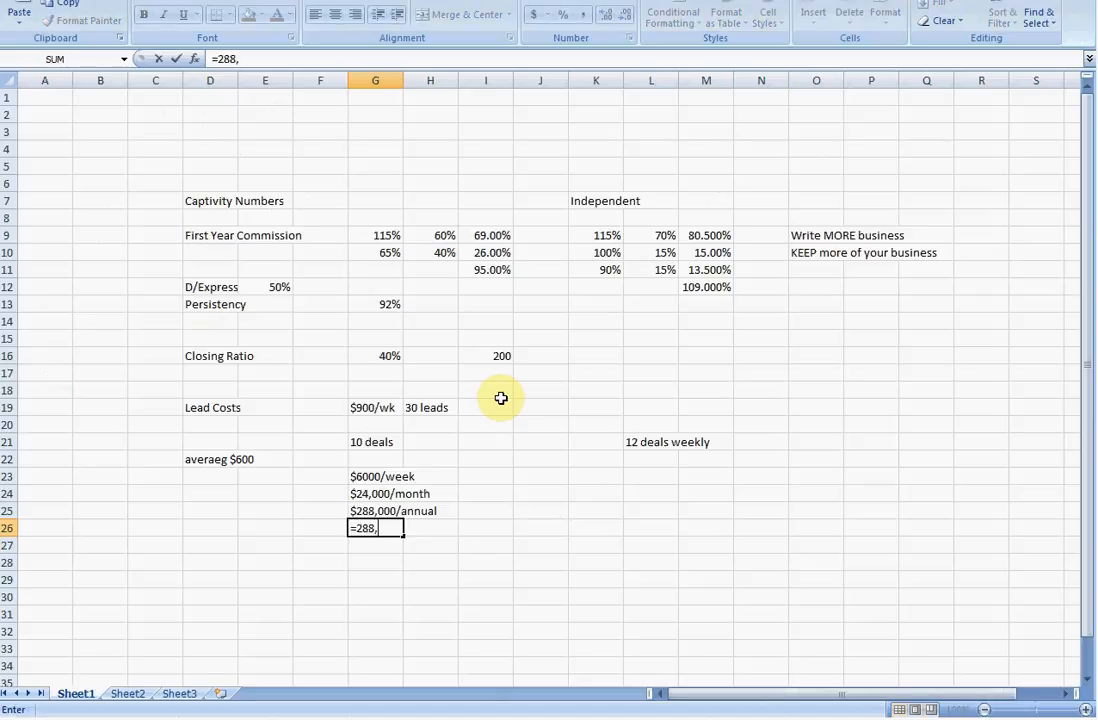
text(000*.9)
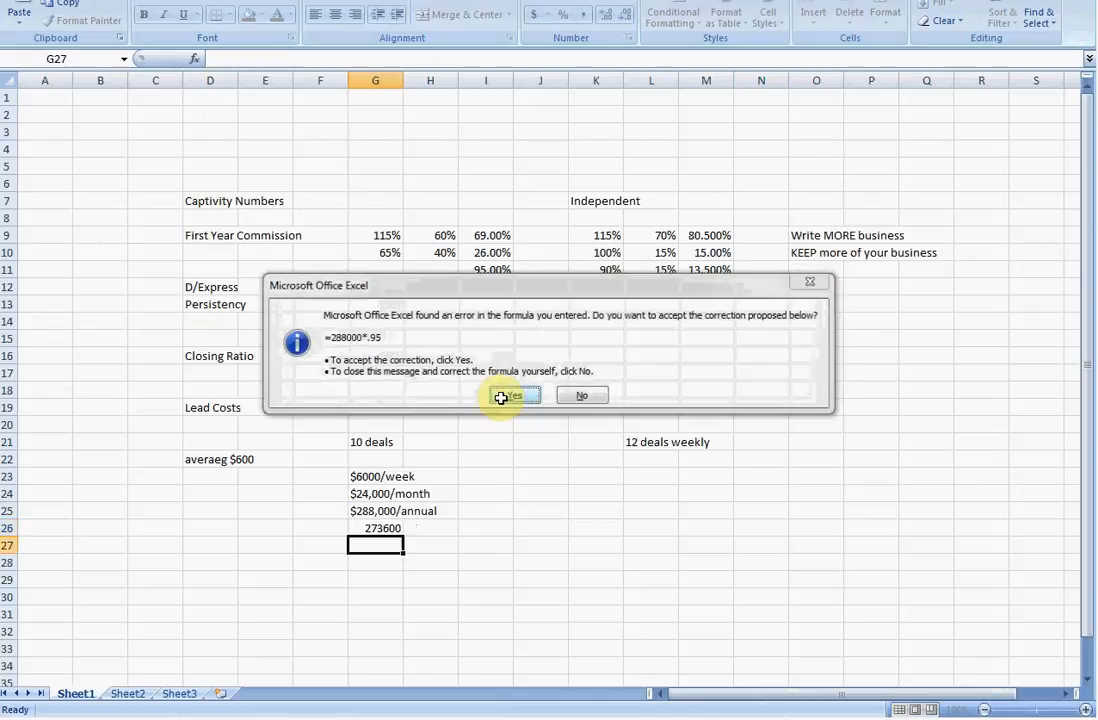
click(512, 396)
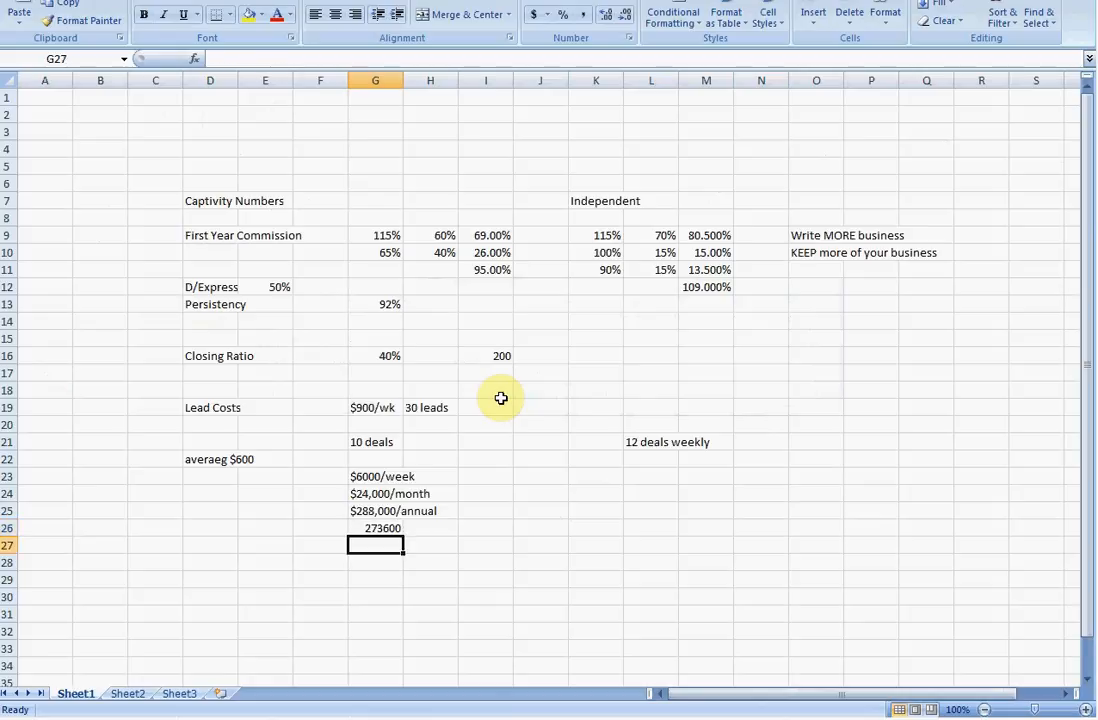
text(=G26*)
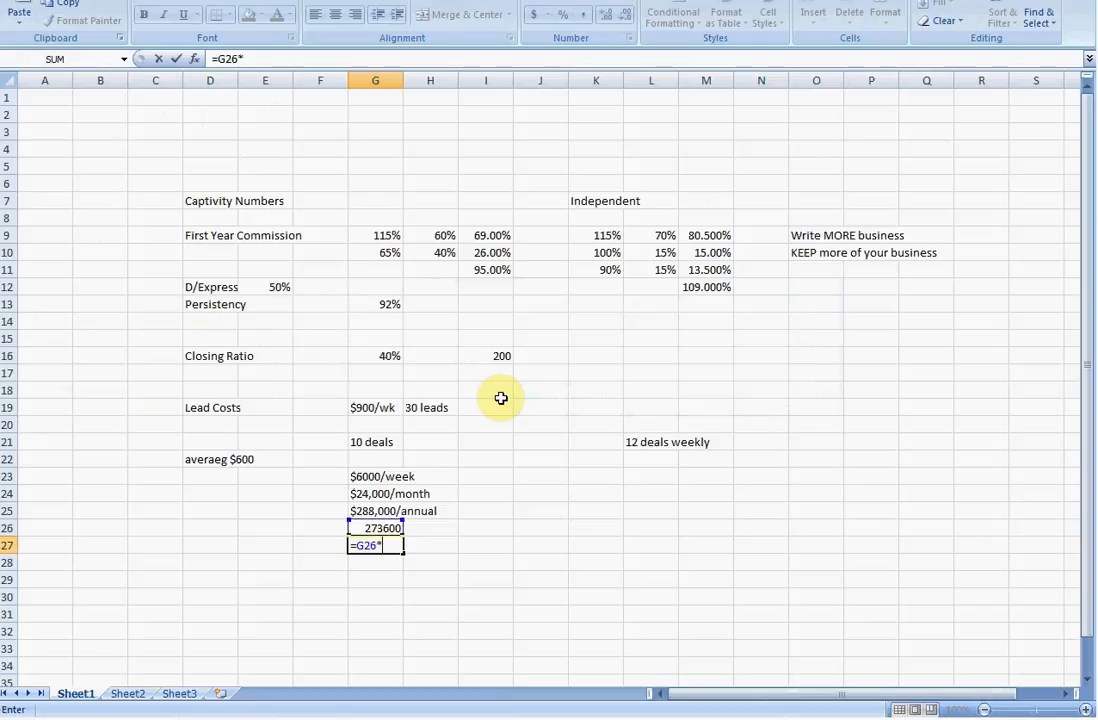
text(.85)
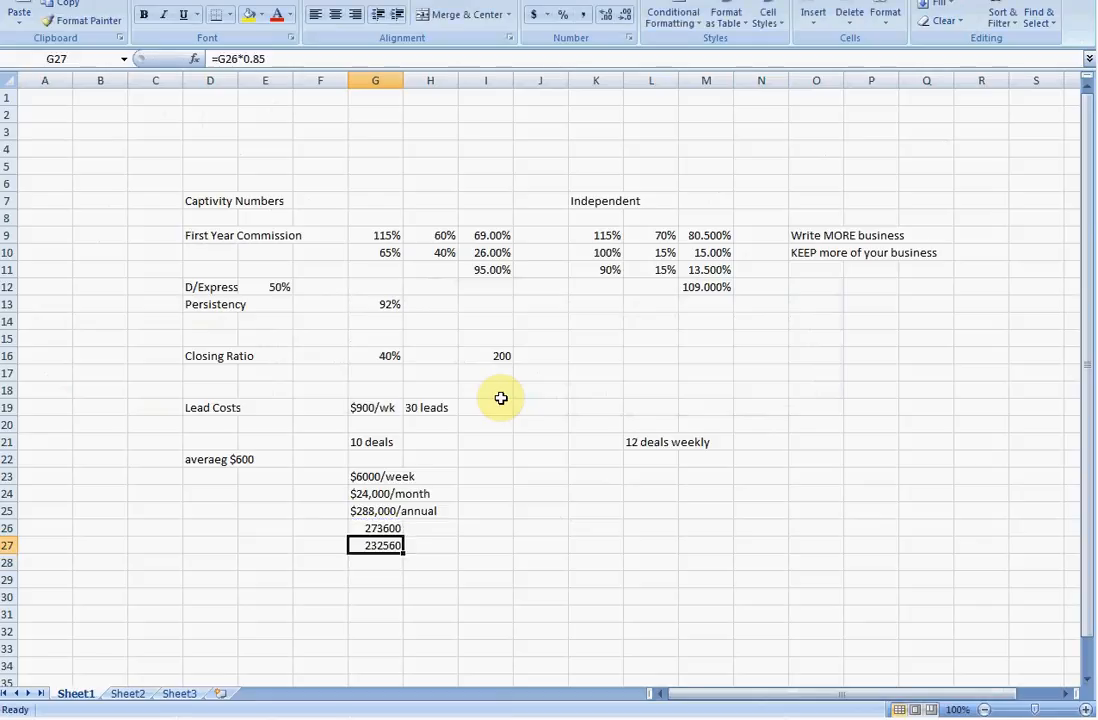
- Enter =G27-45000 in G28, giving the captive net income 187560
click(376, 408)
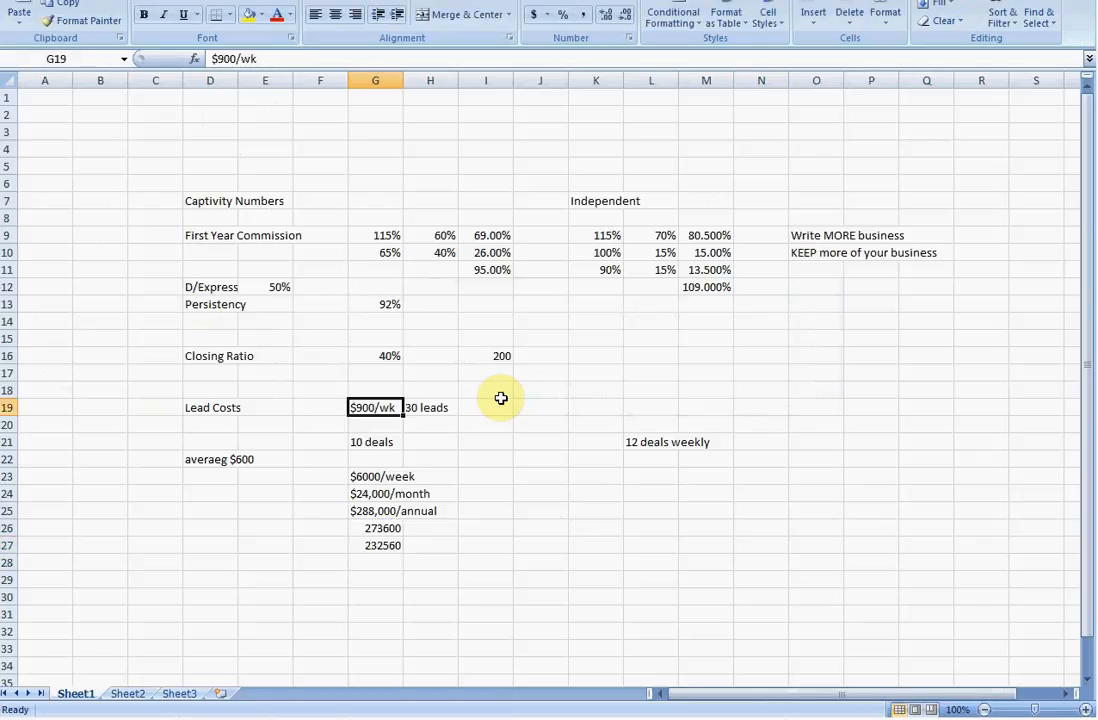
click(376, 528)
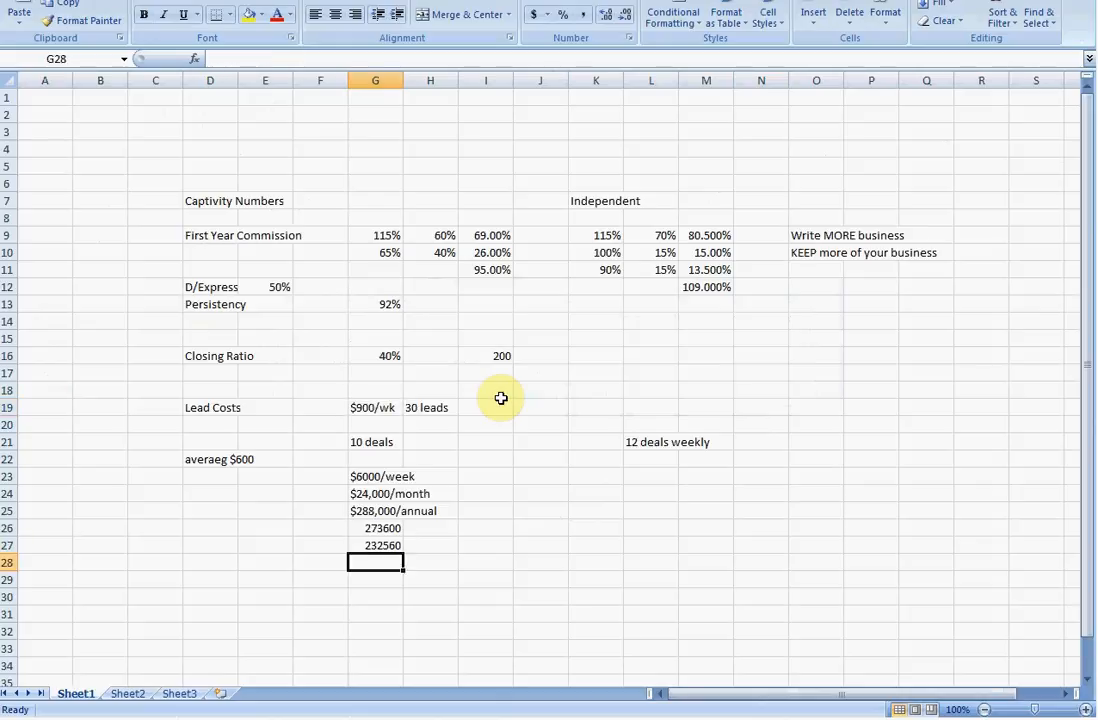
text(=)
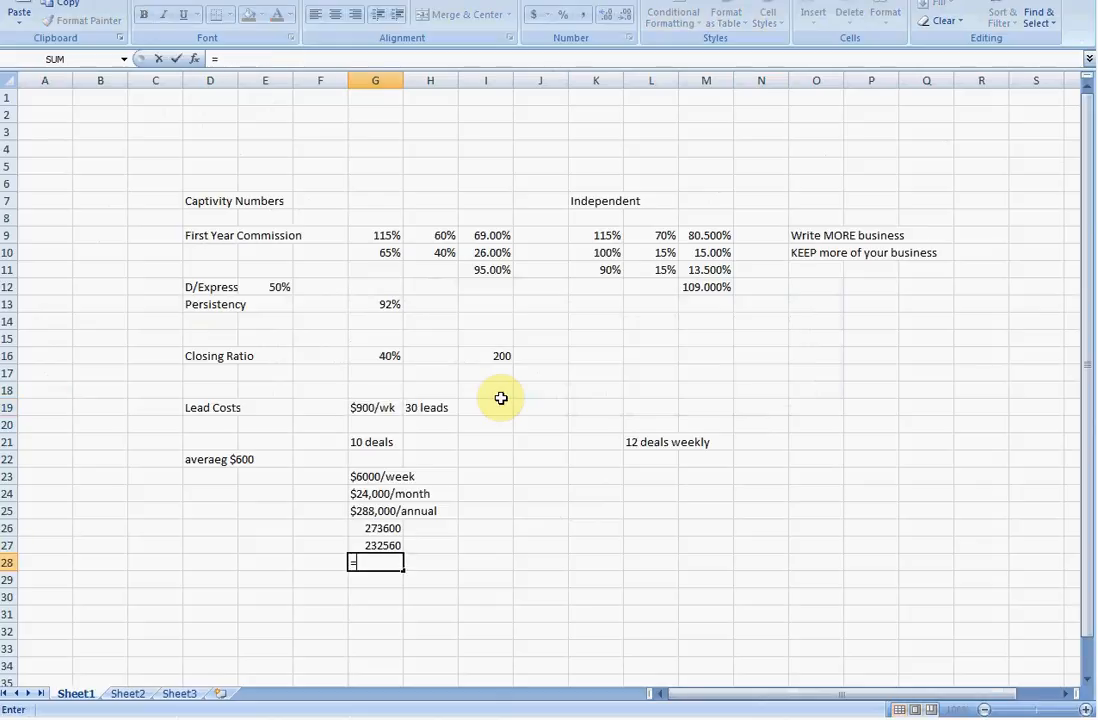
text(=G27-)
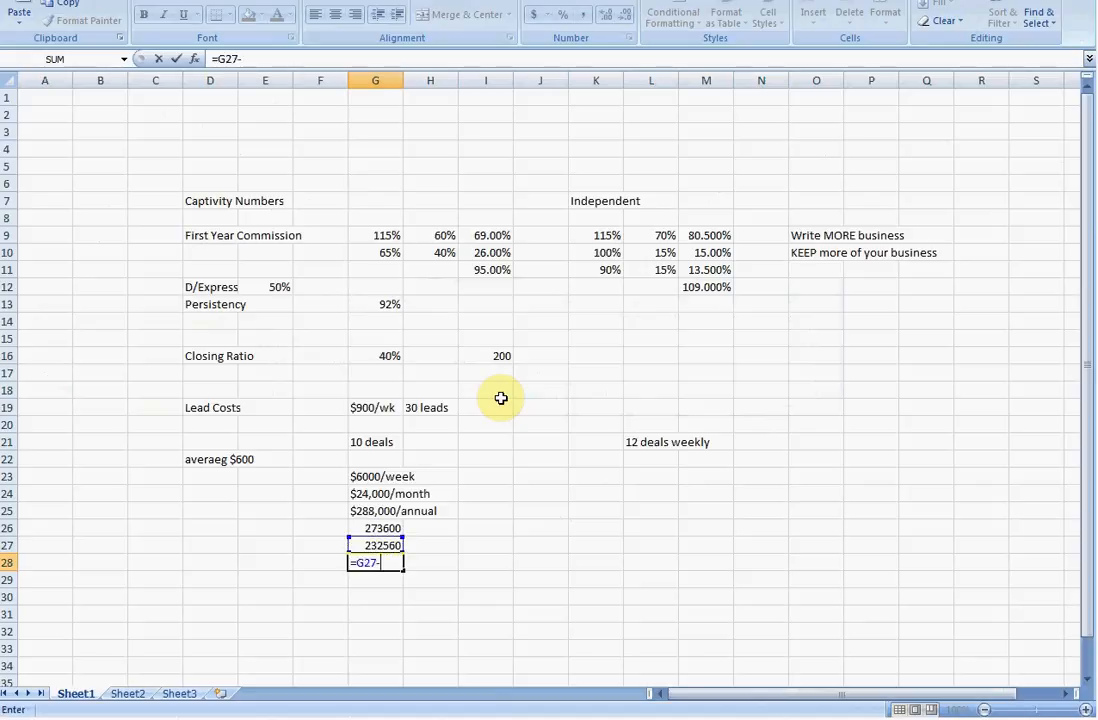
text(45000)
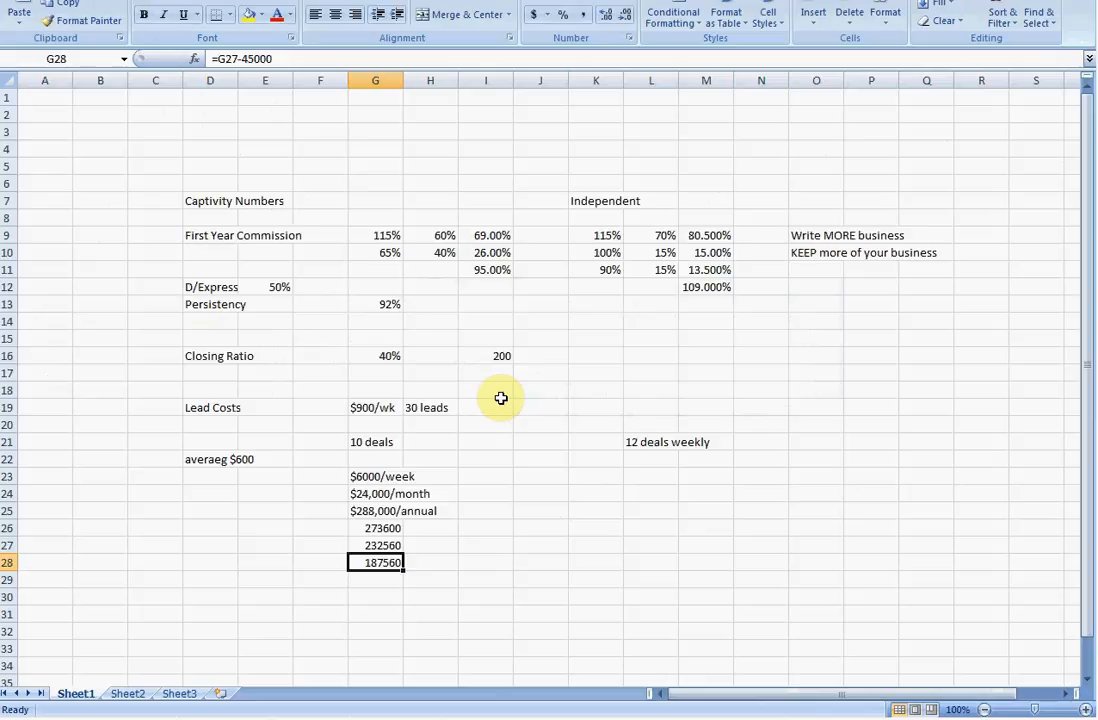
click(430, 562)
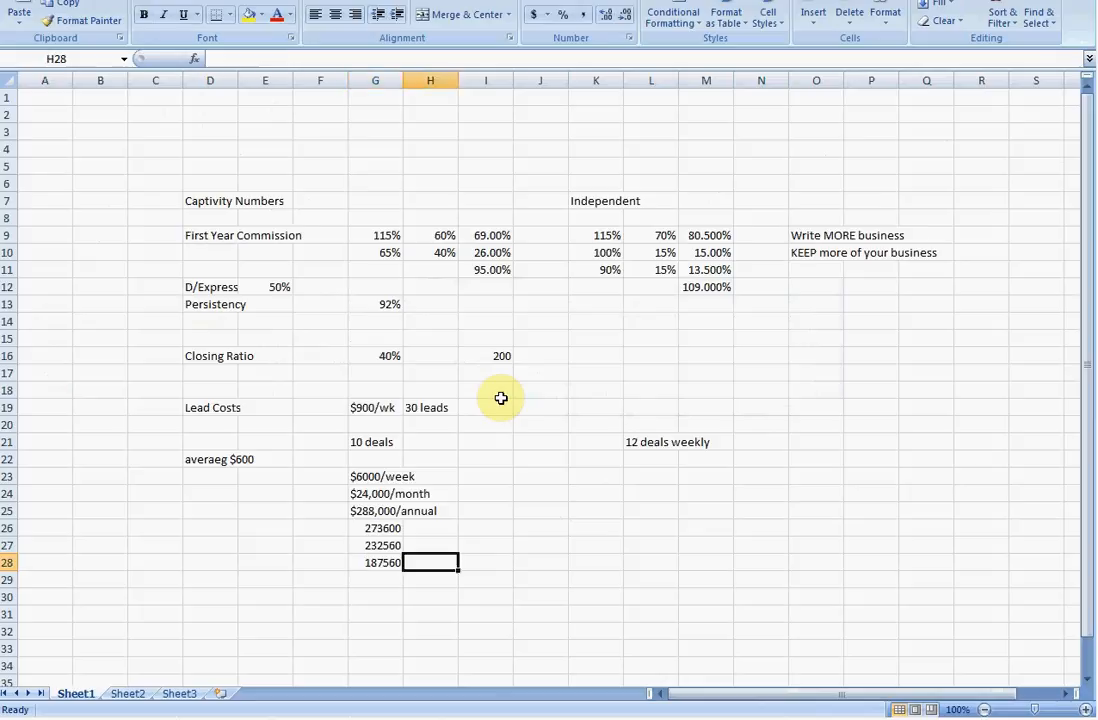
click(816, 492)
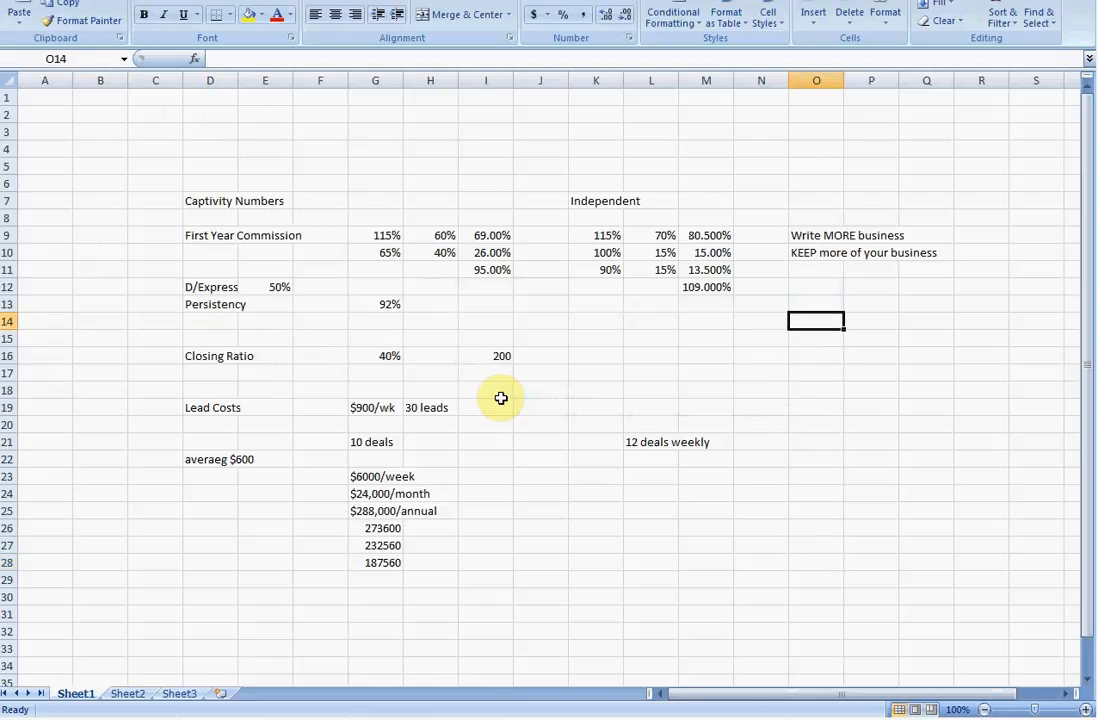
click(760, 320)
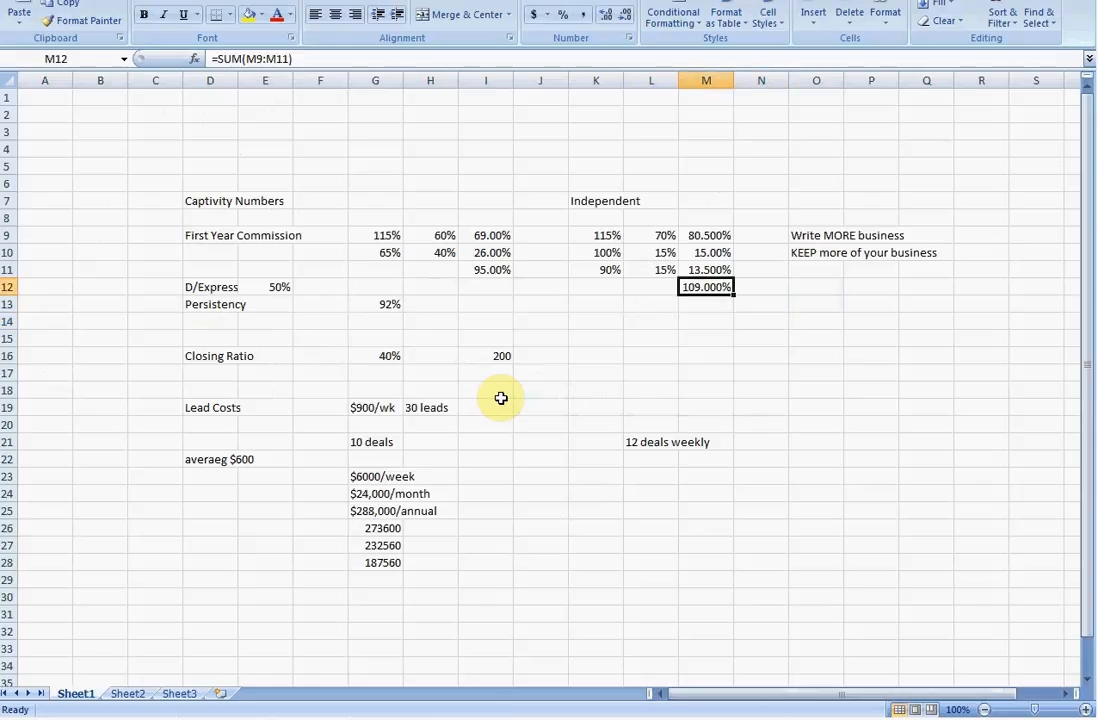
click(760, 338)
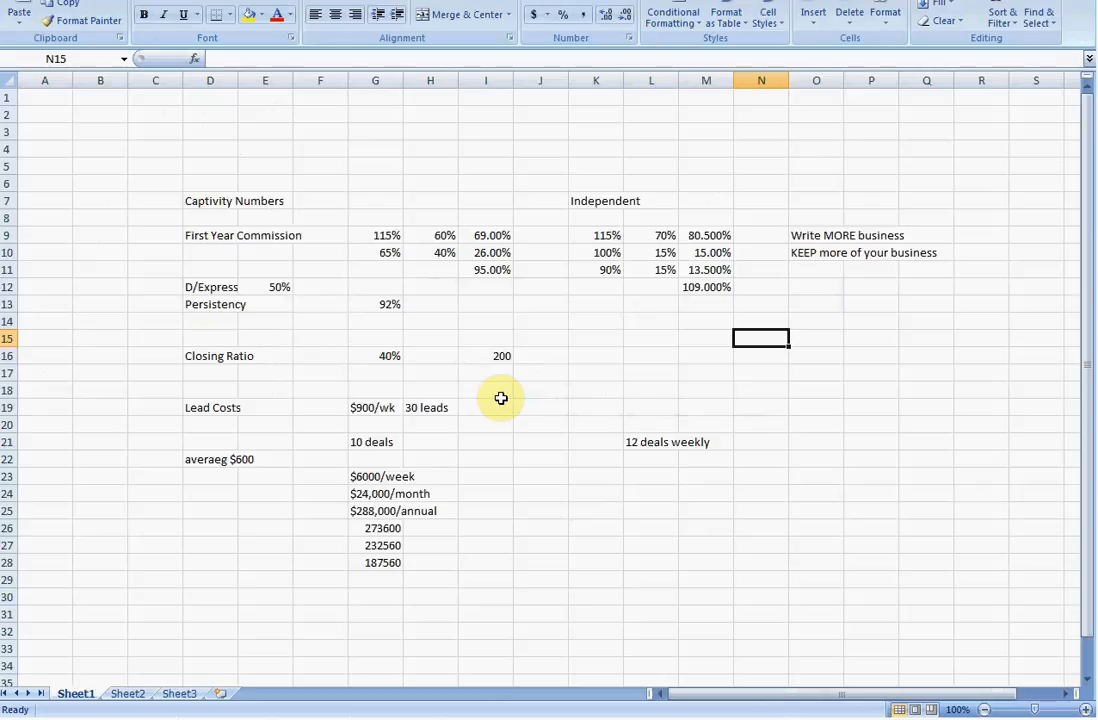
click(760, 408)
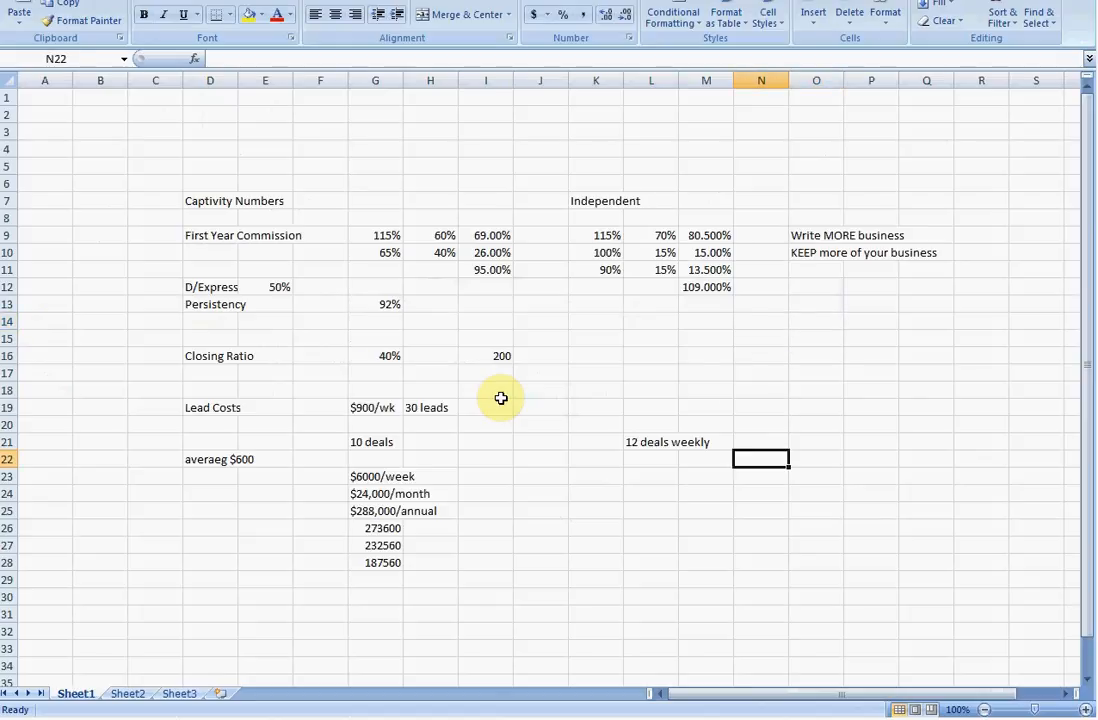
key(Down)
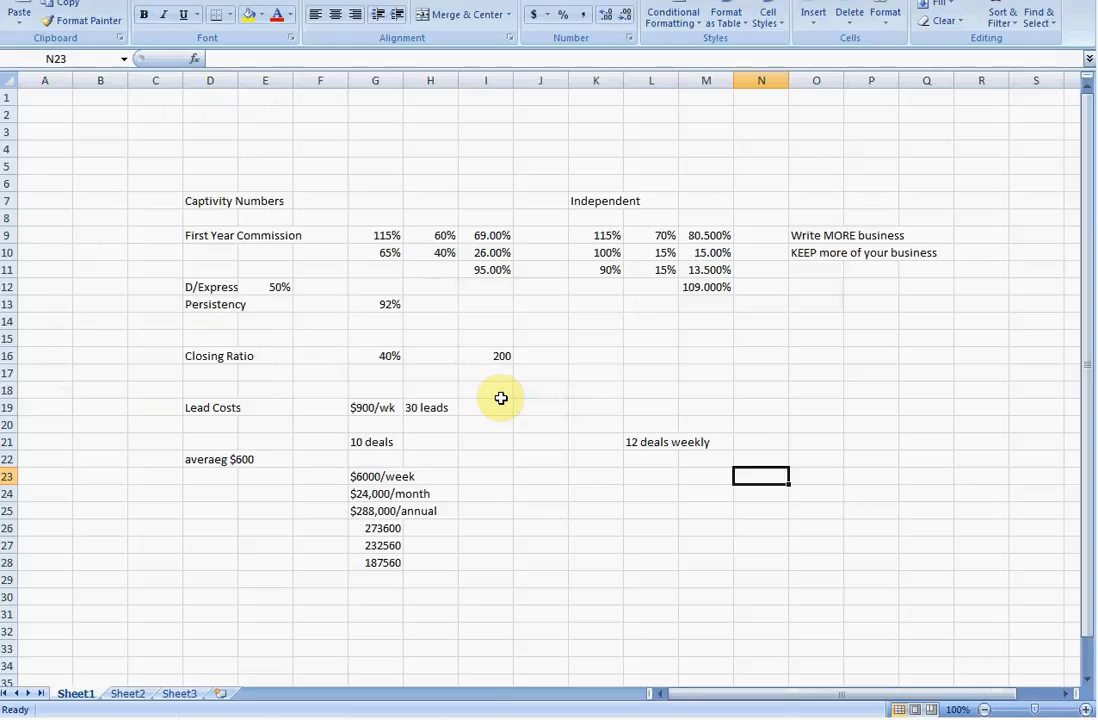
- Fill the independent column: 7200 in N23, =N23*4 in N24, =N24*12 in N25 (345600)
text(702)
click(760, 492)
text(=)
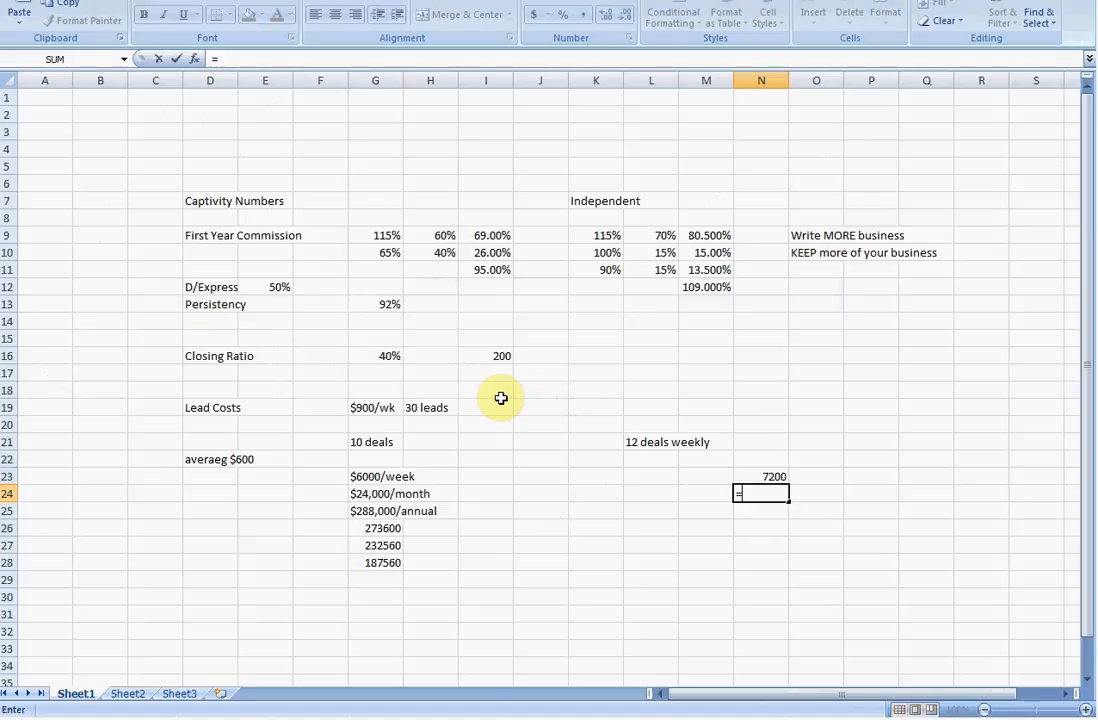
text(4)
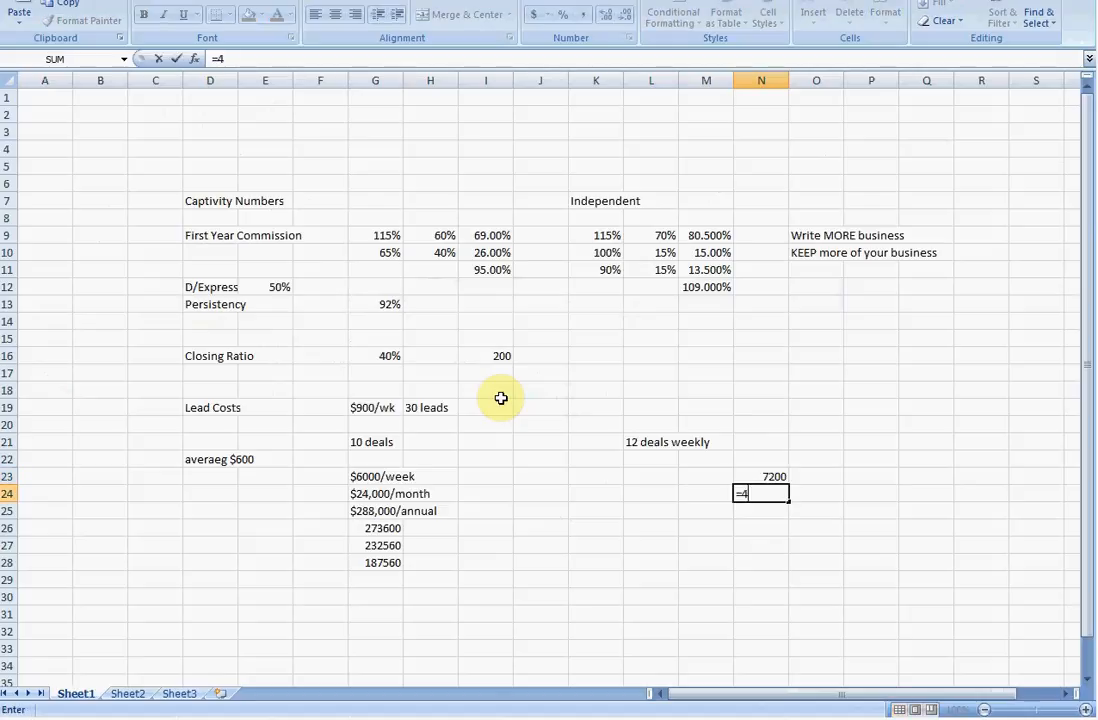
text(24*12\)
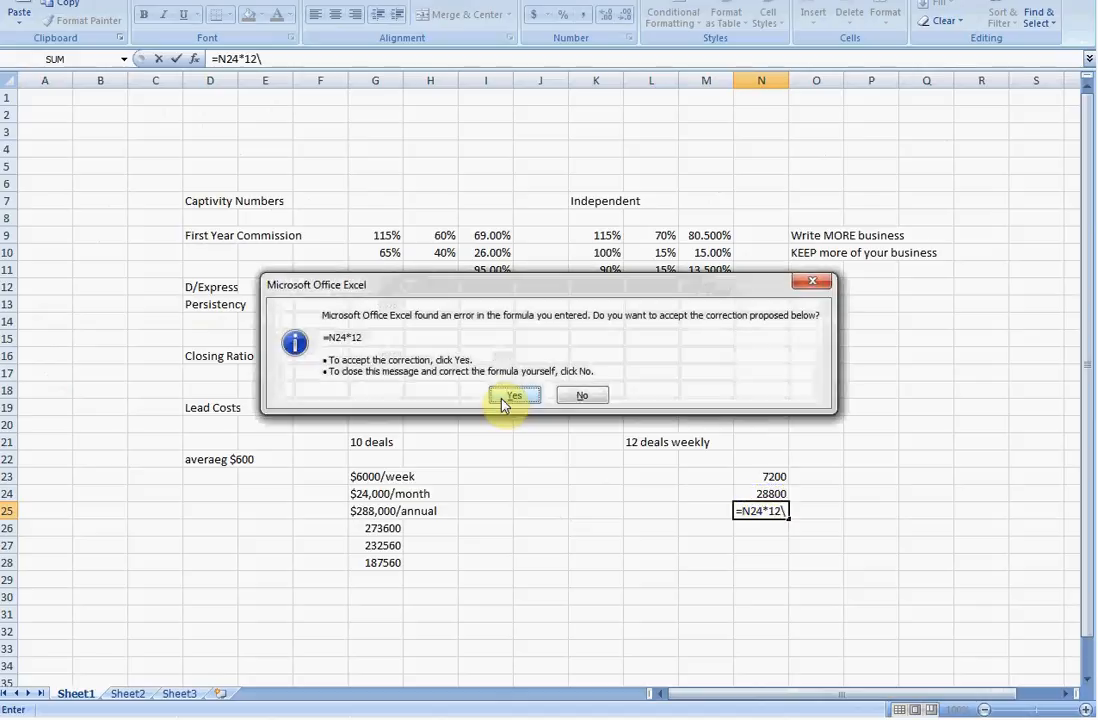
click(512, 394)
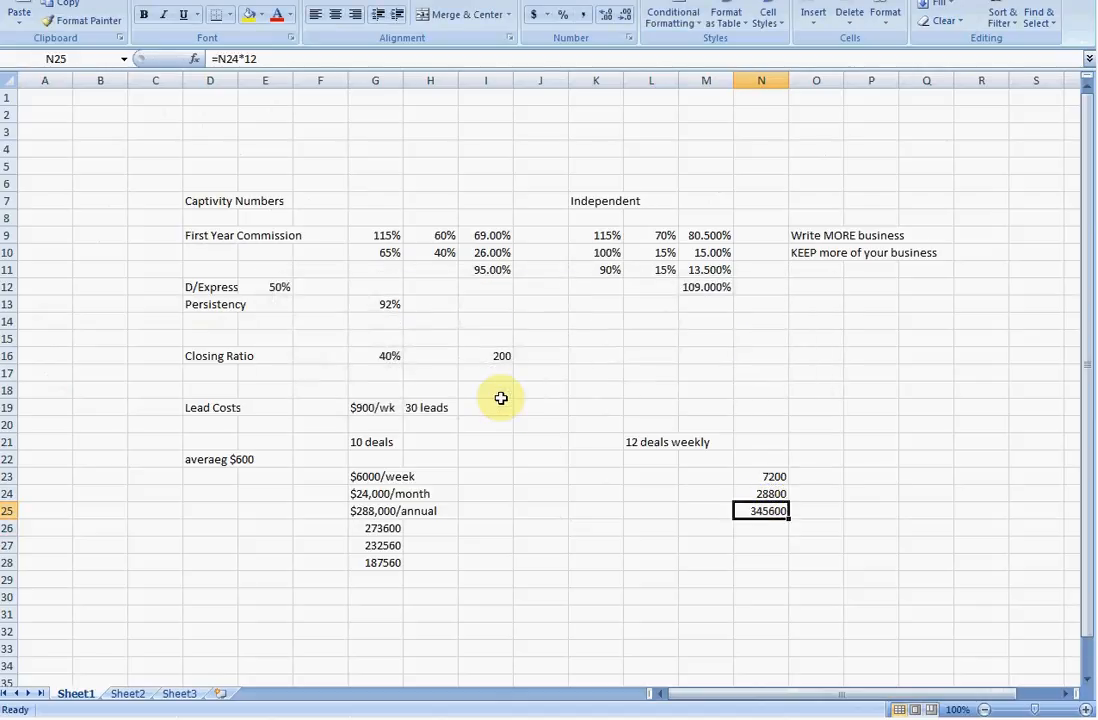
click(596, 512)
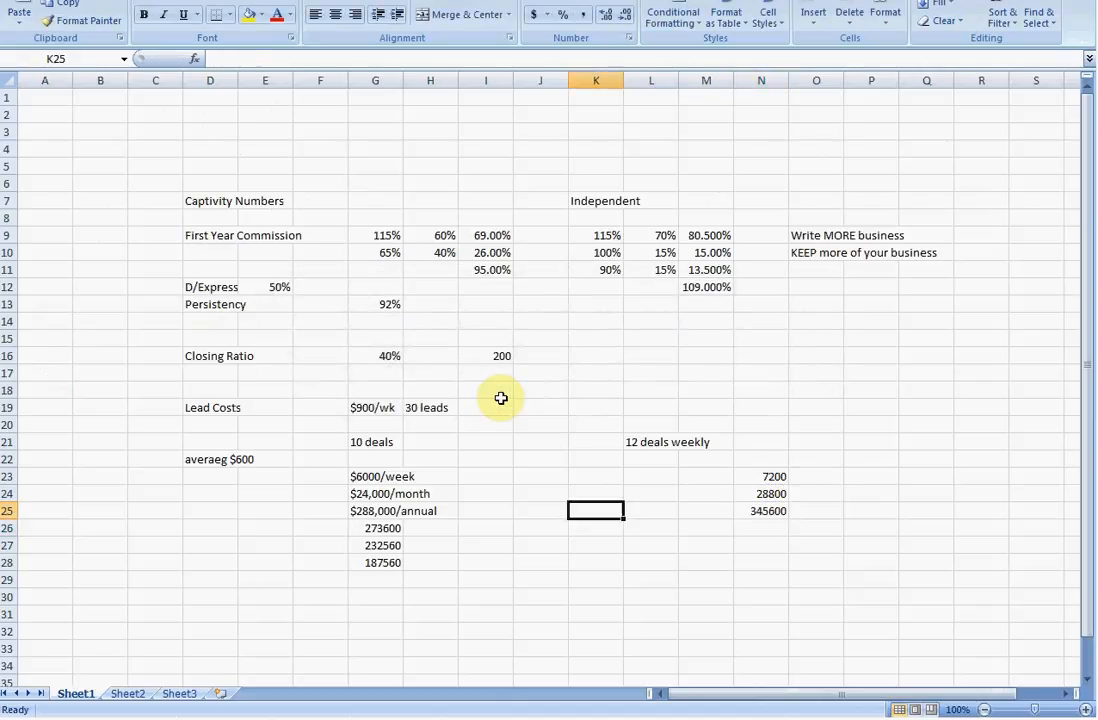
click(376, 512)
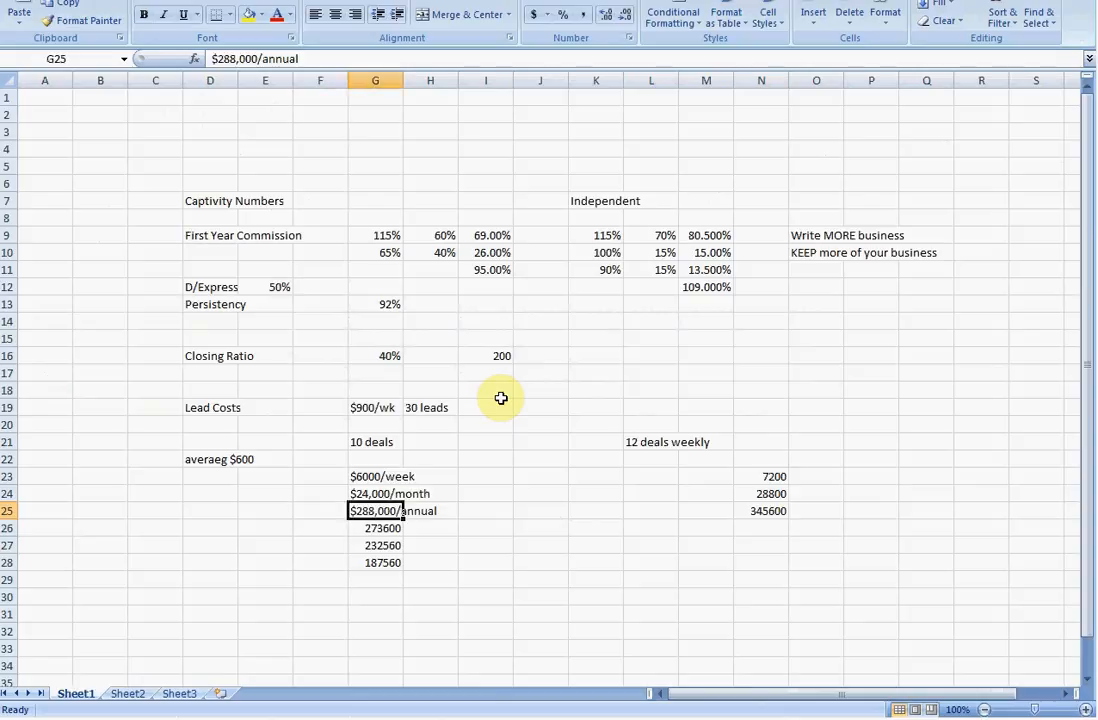
click(760, 510)
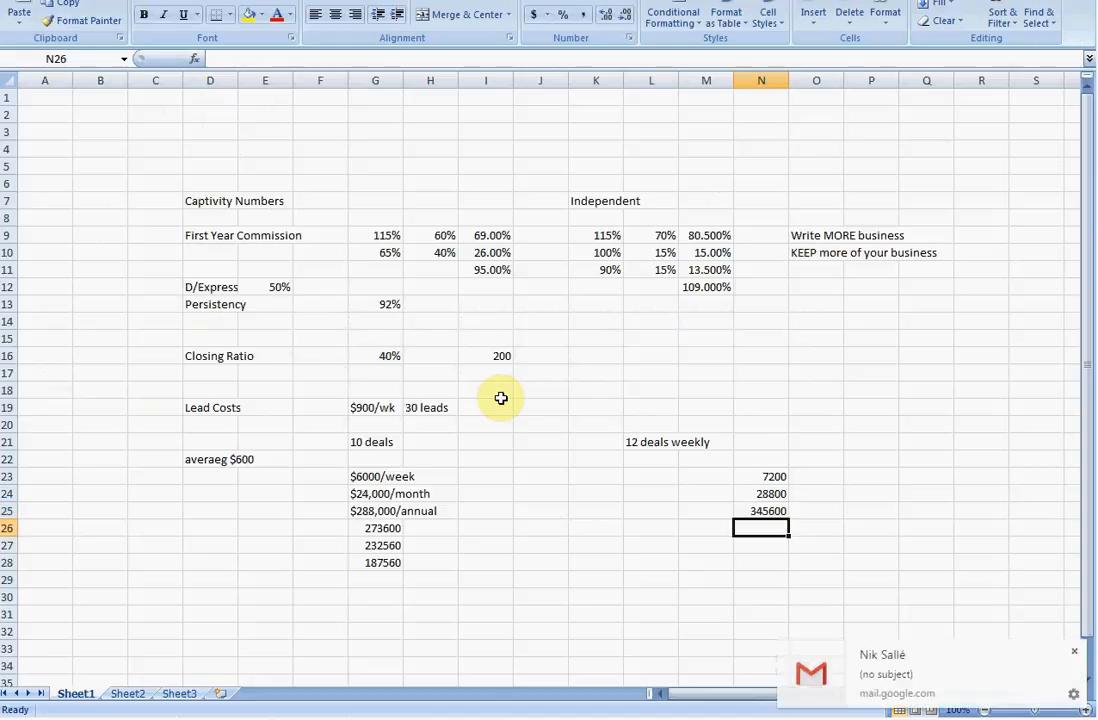
- Enter =N25*1.09 in N26, giving 376704, and compare it with G26's formula
click(760, 512)
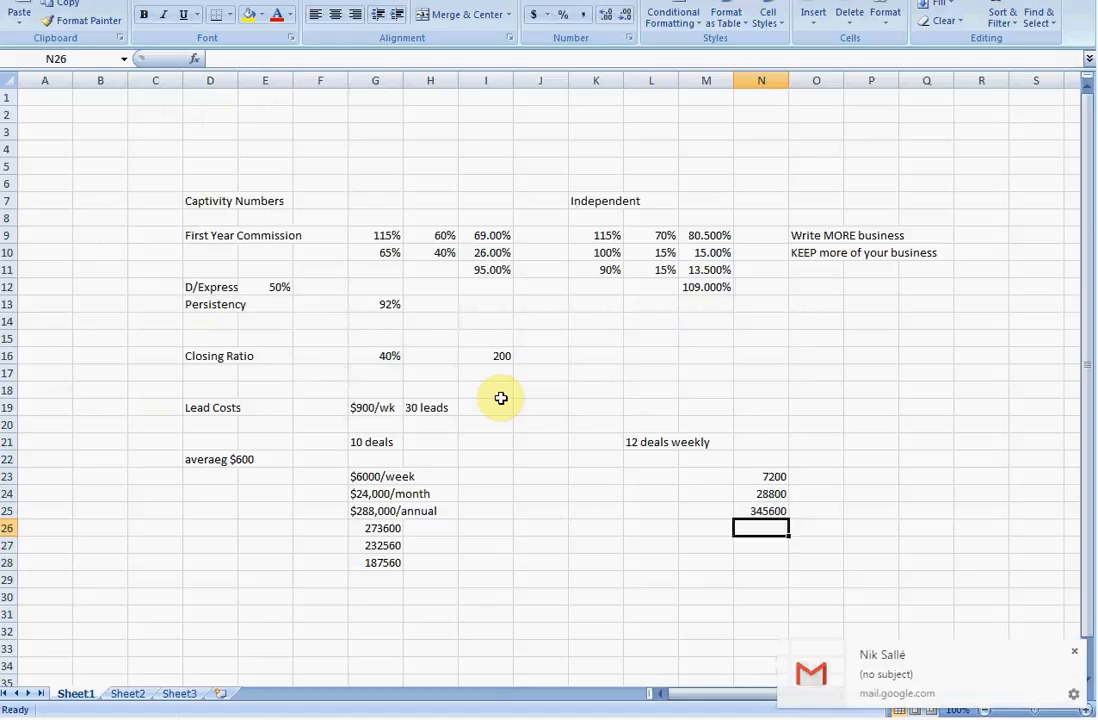
text(=N25)
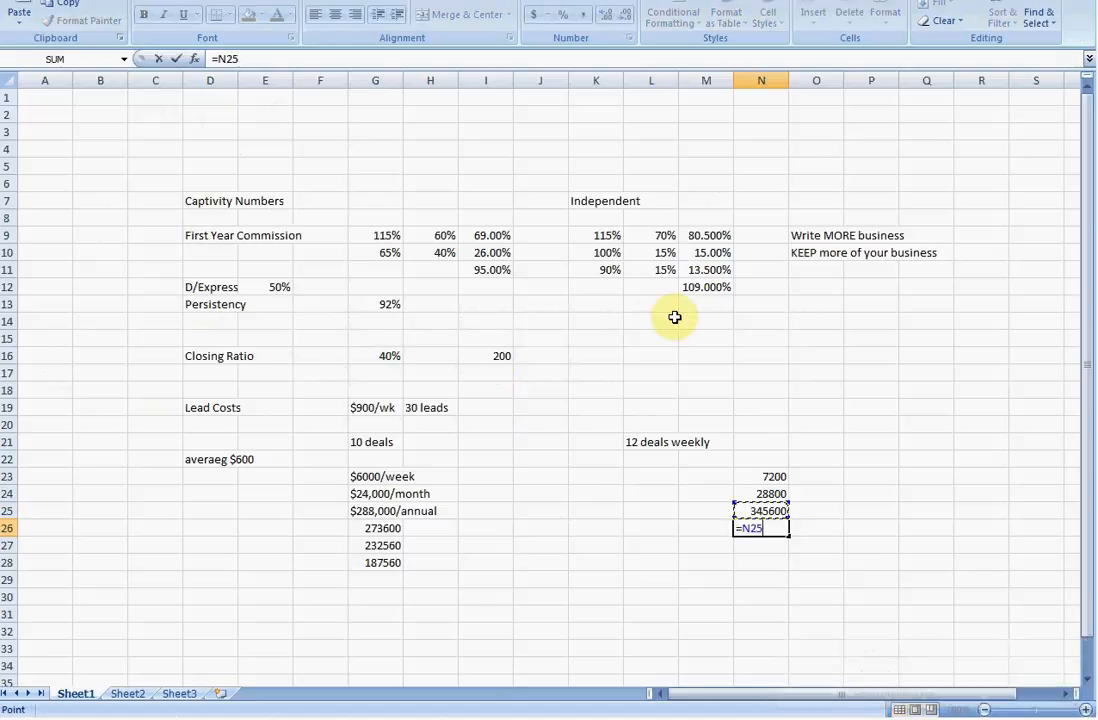
text(*)
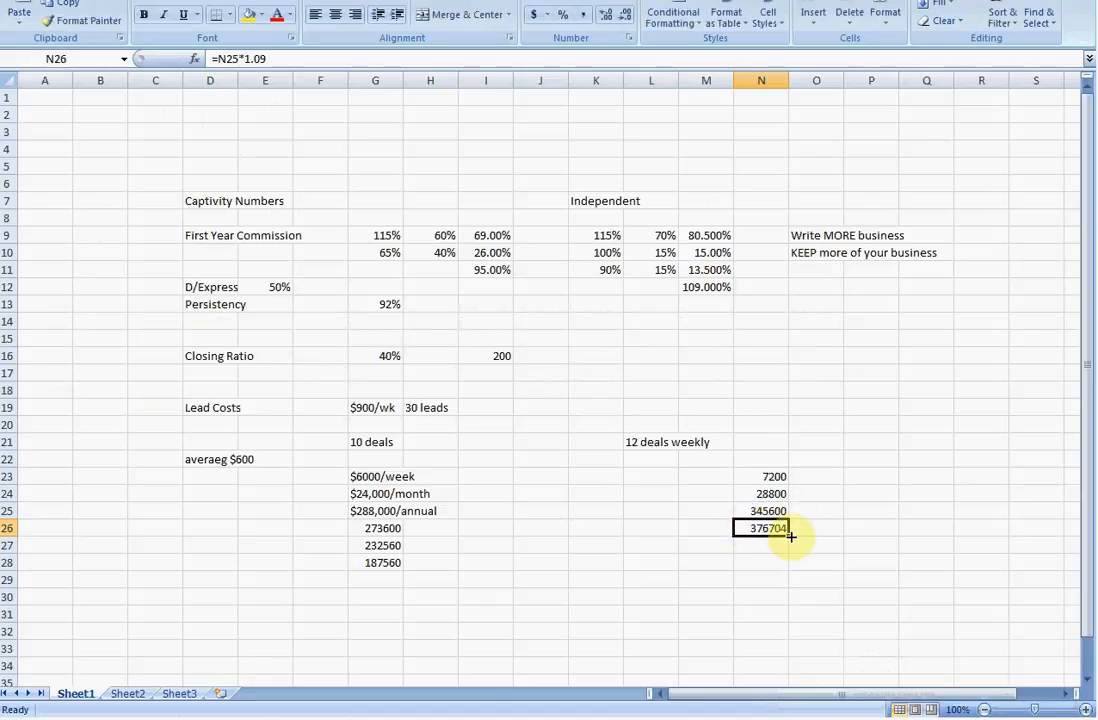
mouse_move(682, 682)
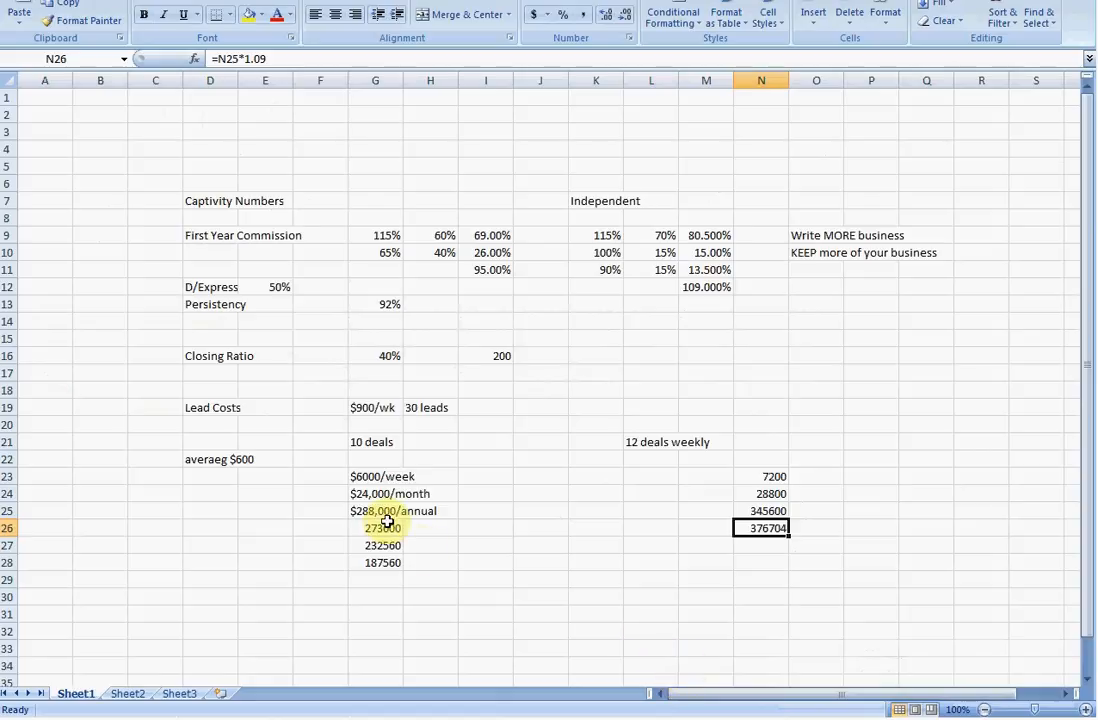
click(376, 528)
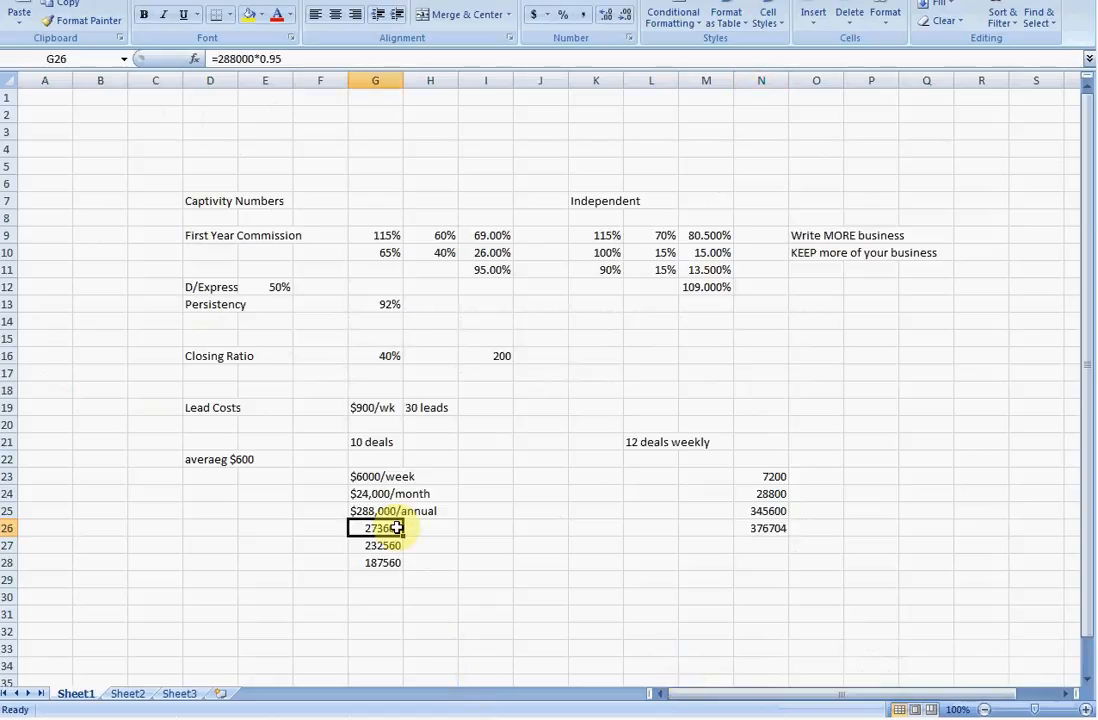
mouse_move(786, 536)
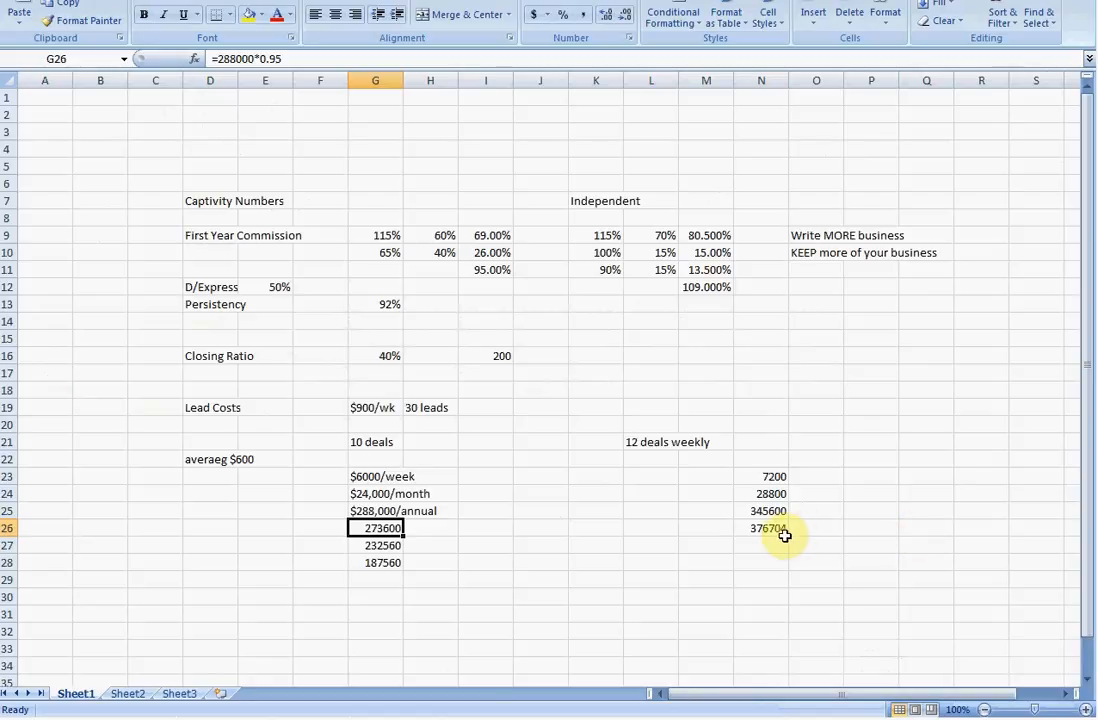
mouse_move(722, 320)
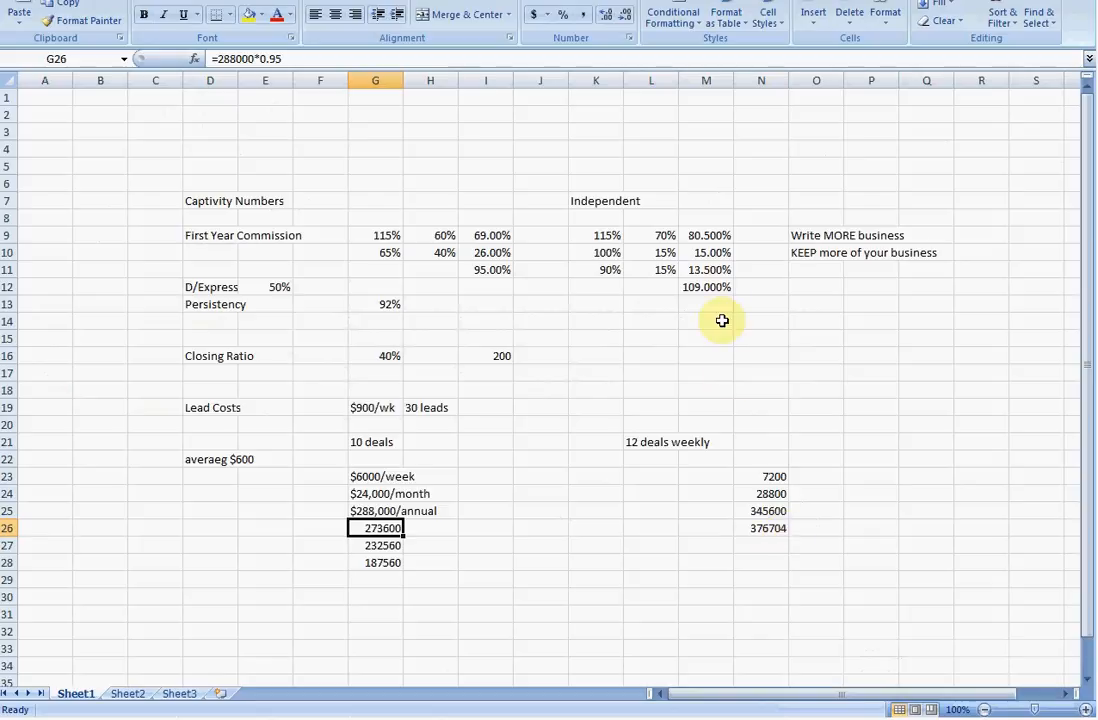
click(706, 288)
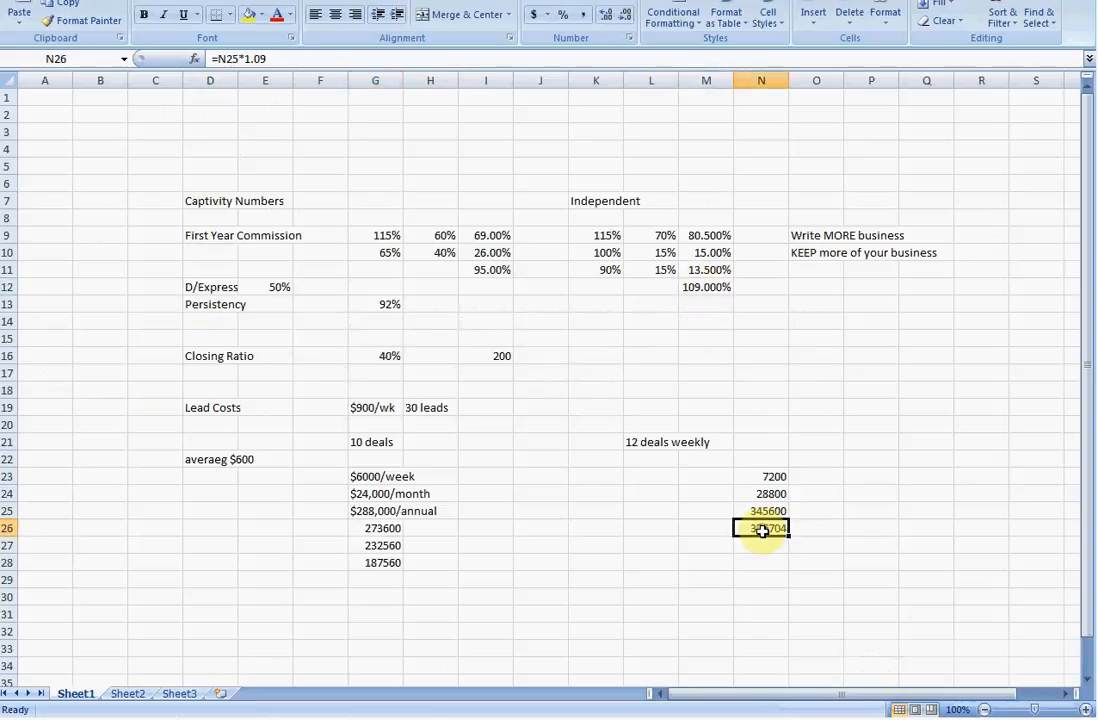
click(760, 544)
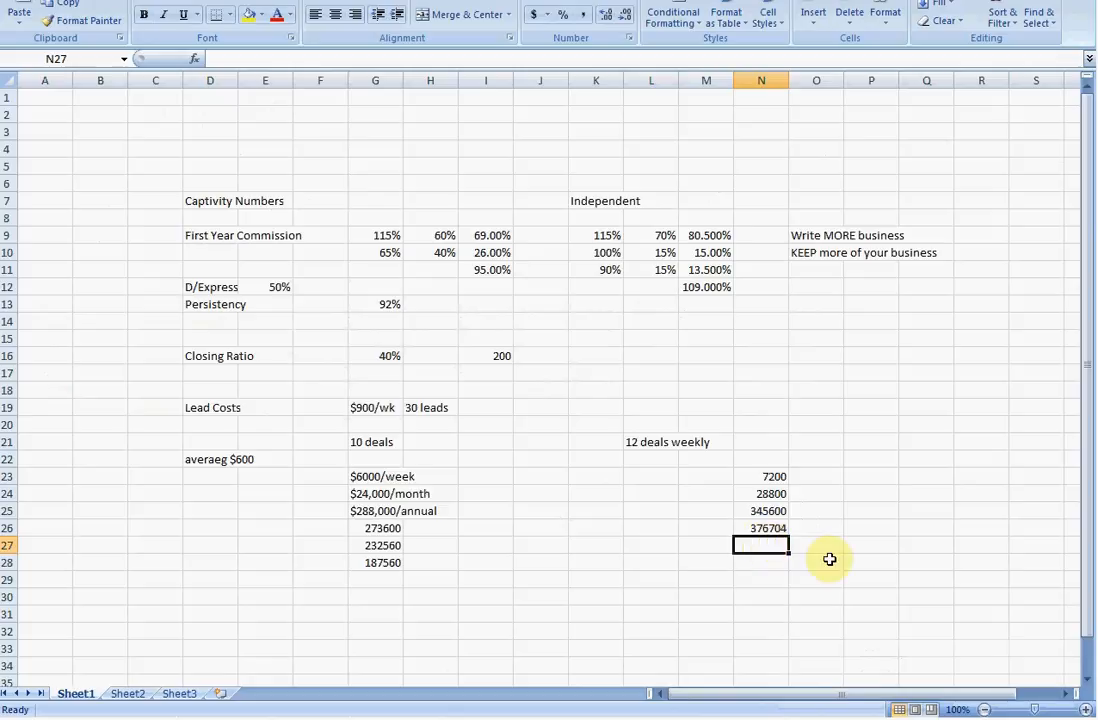
- Check N27's =N26*0.9 result 339033.6 and begin the net formula in N28
text(=)
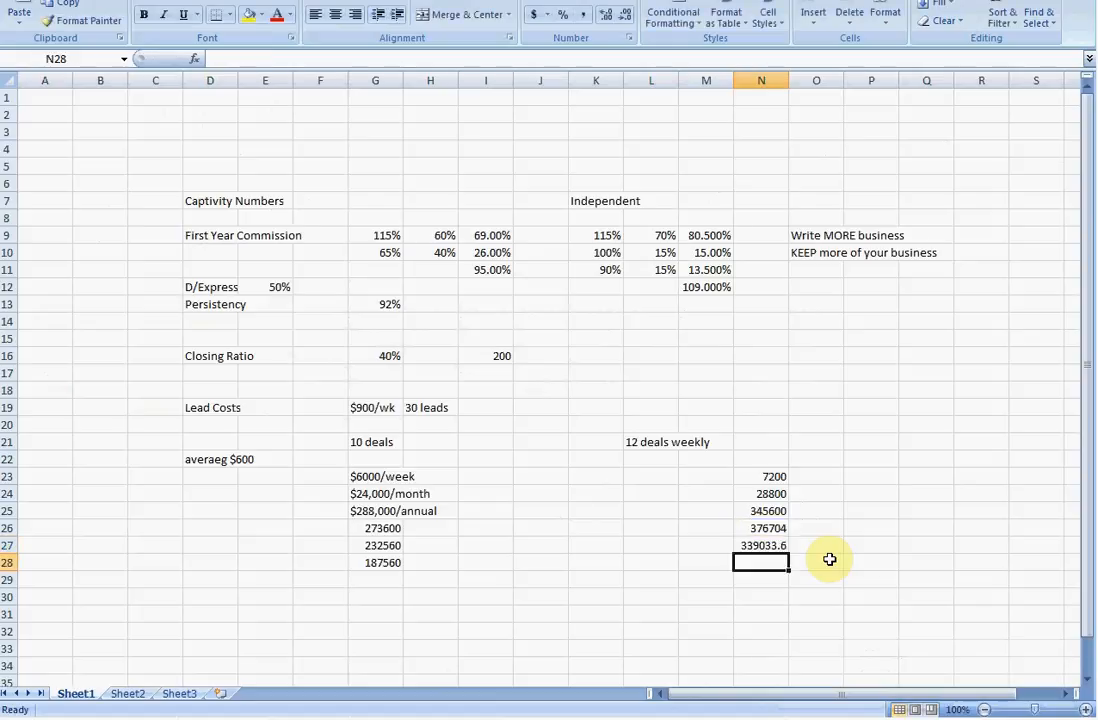
click(760, 544)
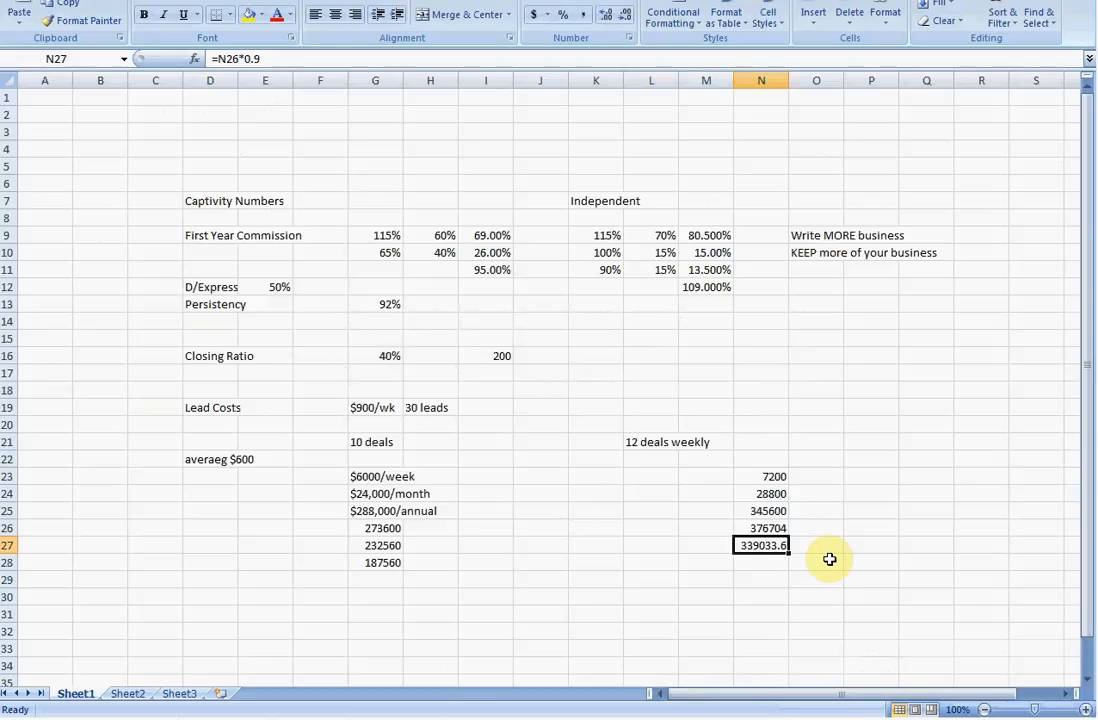
click(706, 544)
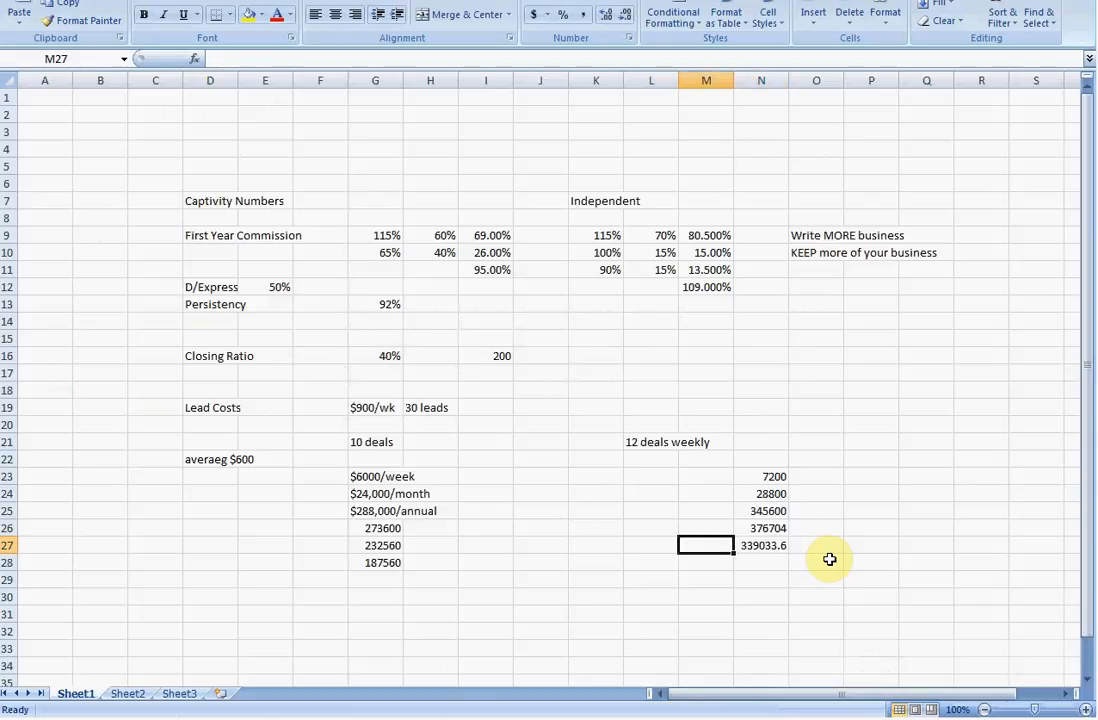
click(376, 544)
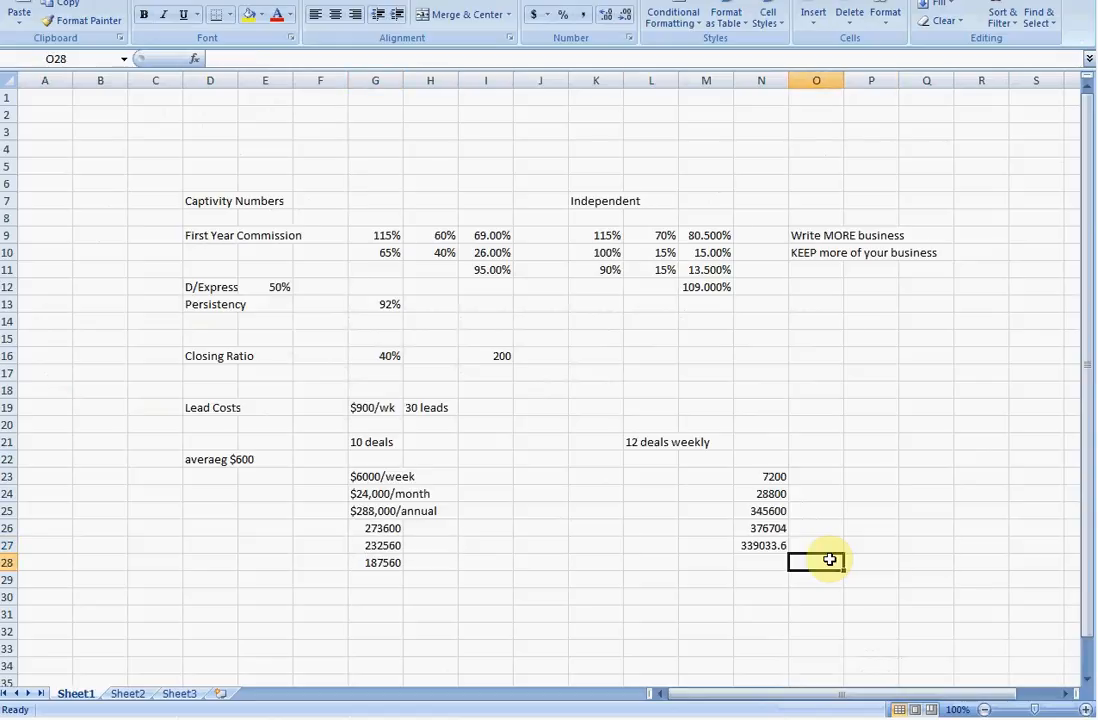
click(760, 560)
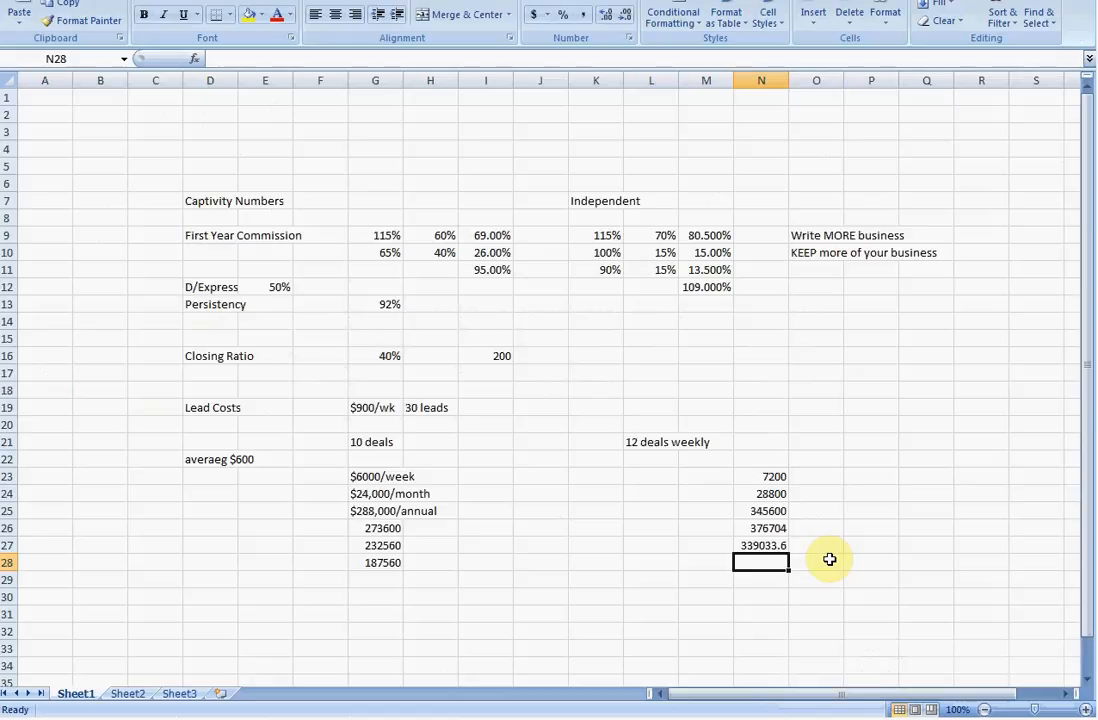
text(=)
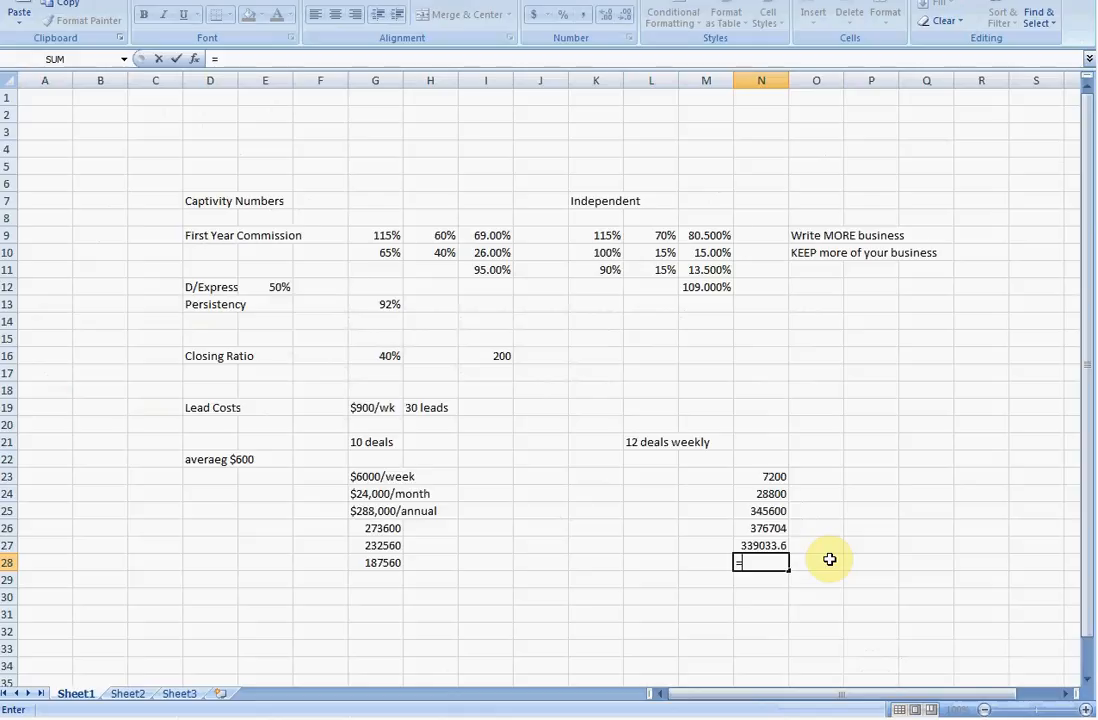
- Complete N28 as =N27-45000, giving the independent net 294033.6
text(=N27-)
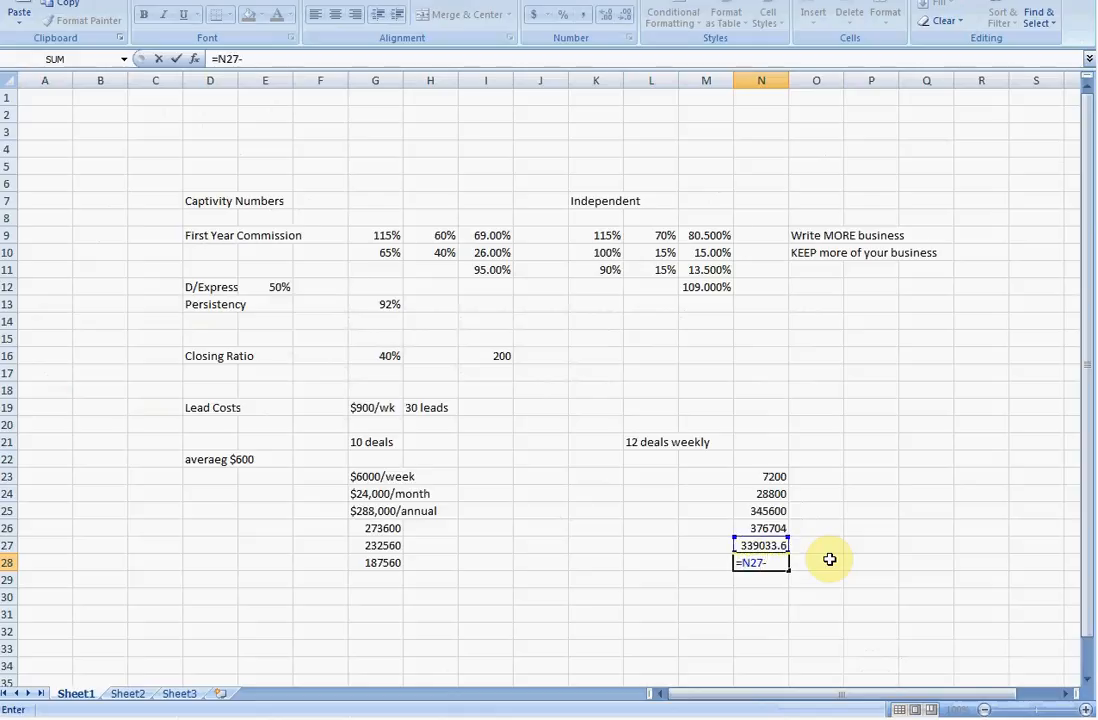
mouse_move(392, 432)
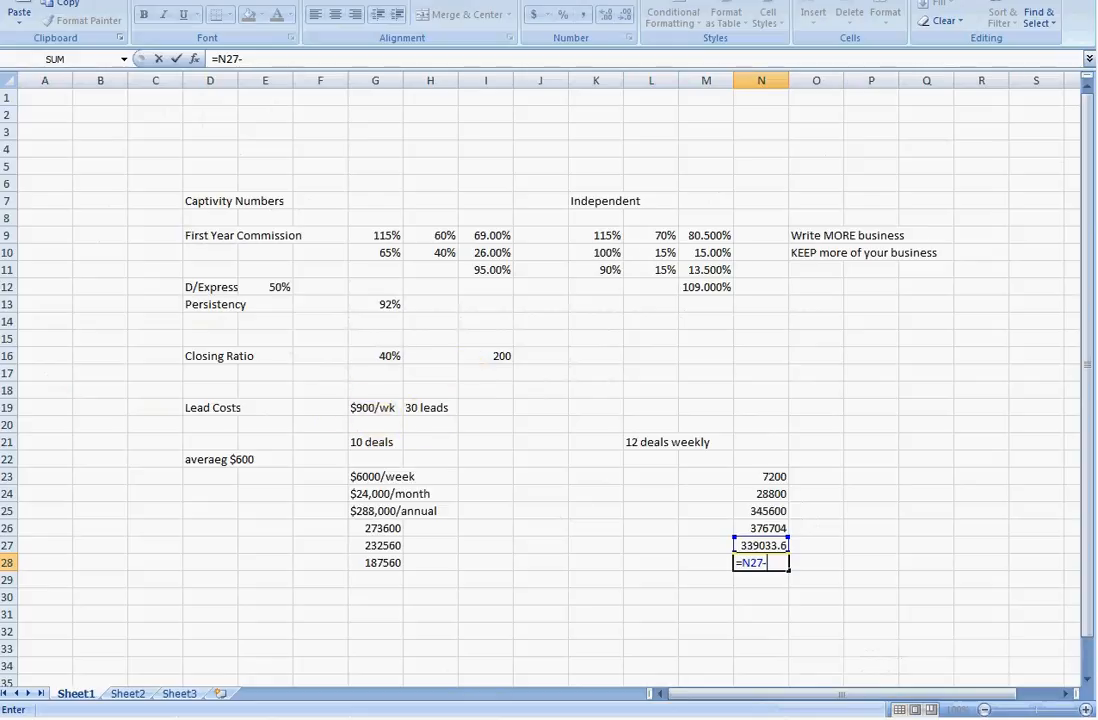
text(45000)
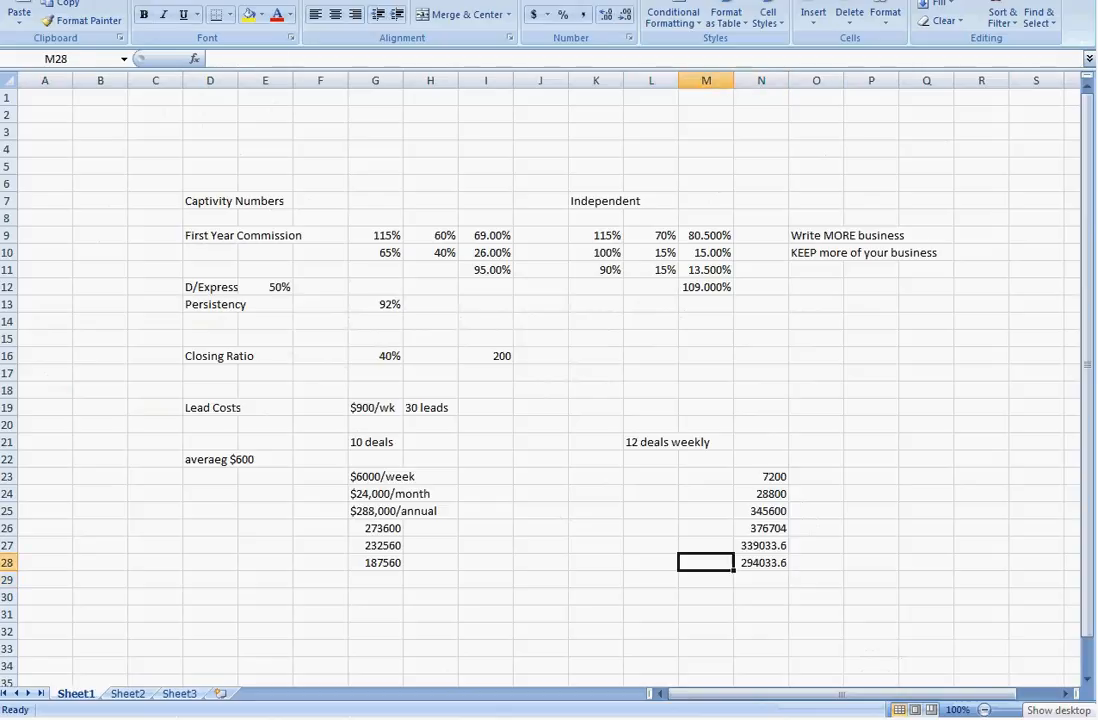
click(376, 562)
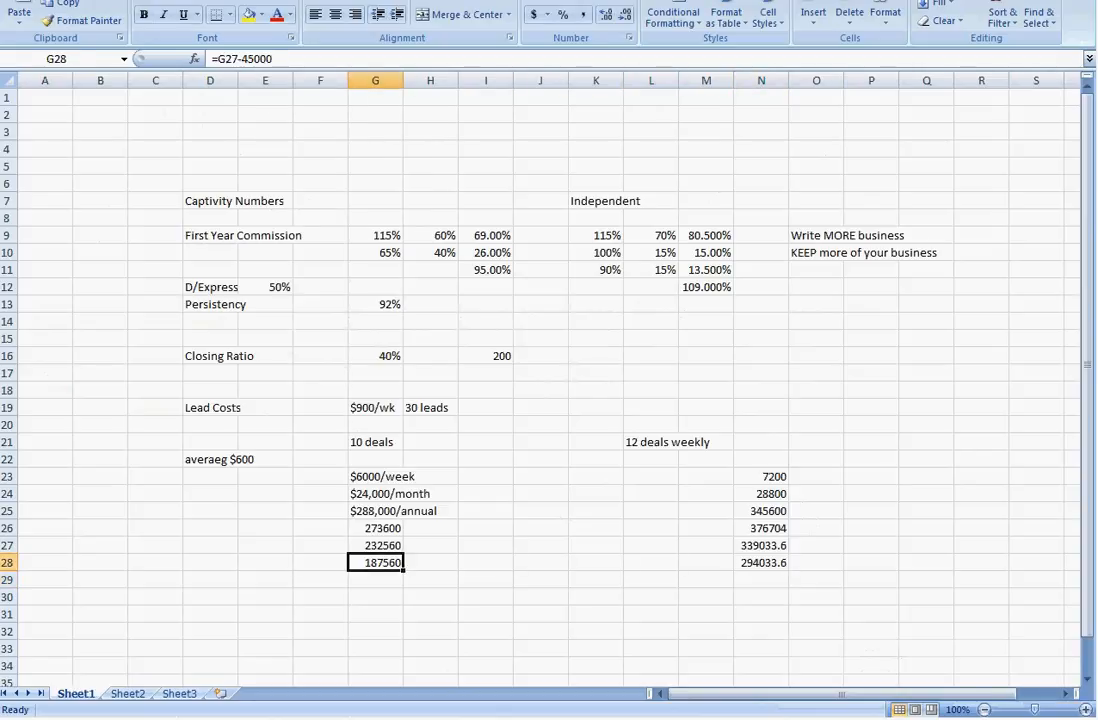
key(Down)
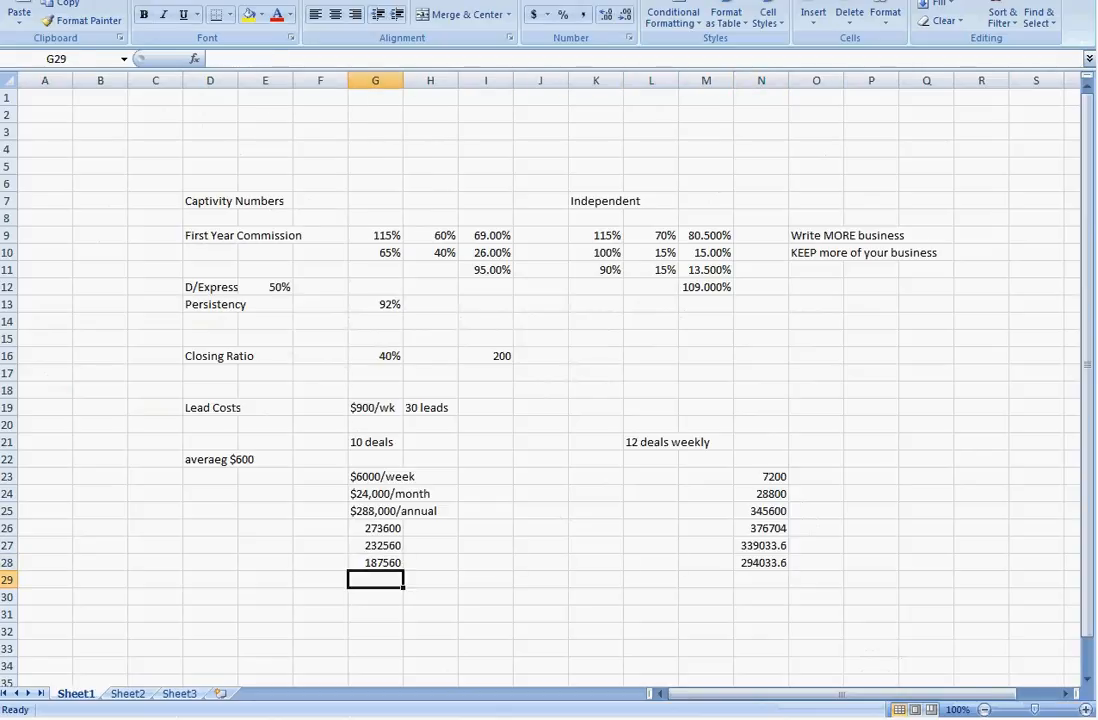
click(540, 562)
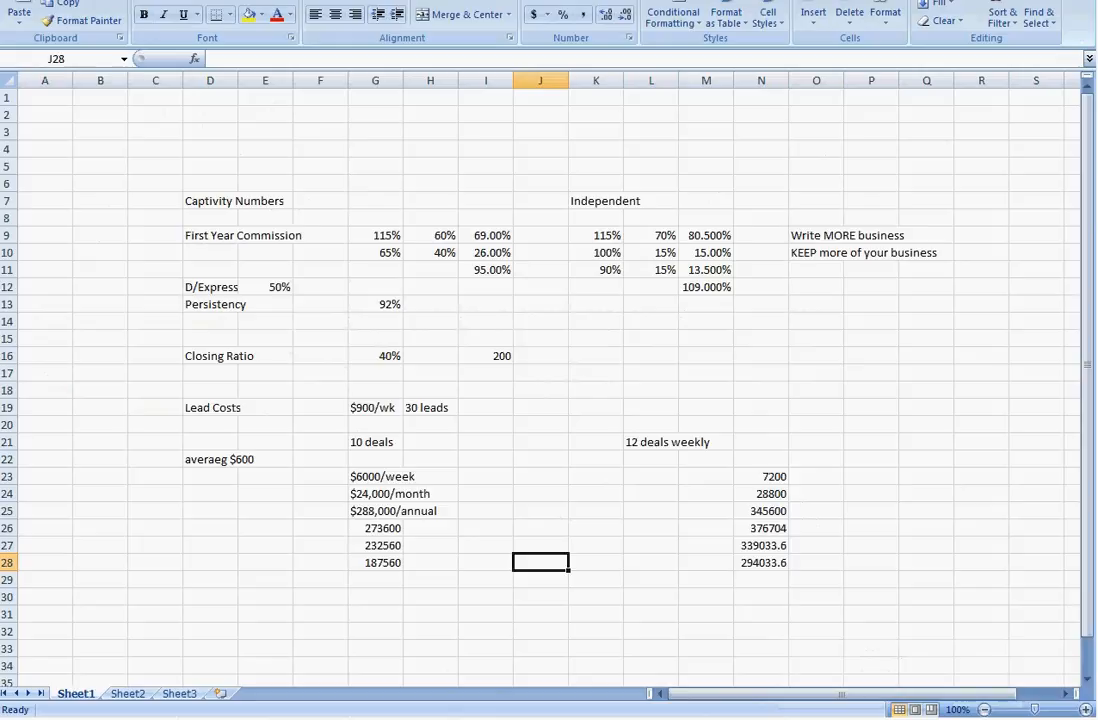
- Enter =N28-G28 in J29, showing the net income difference 106473.6
click(760, 562)
text(=)
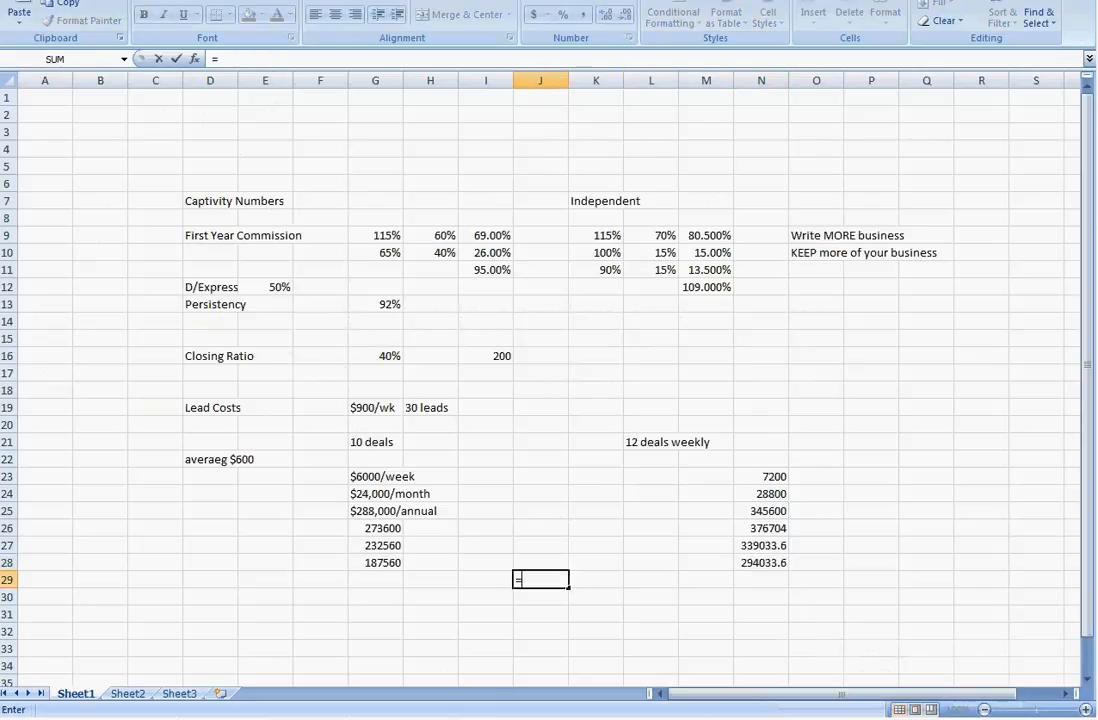
click(760, 562)
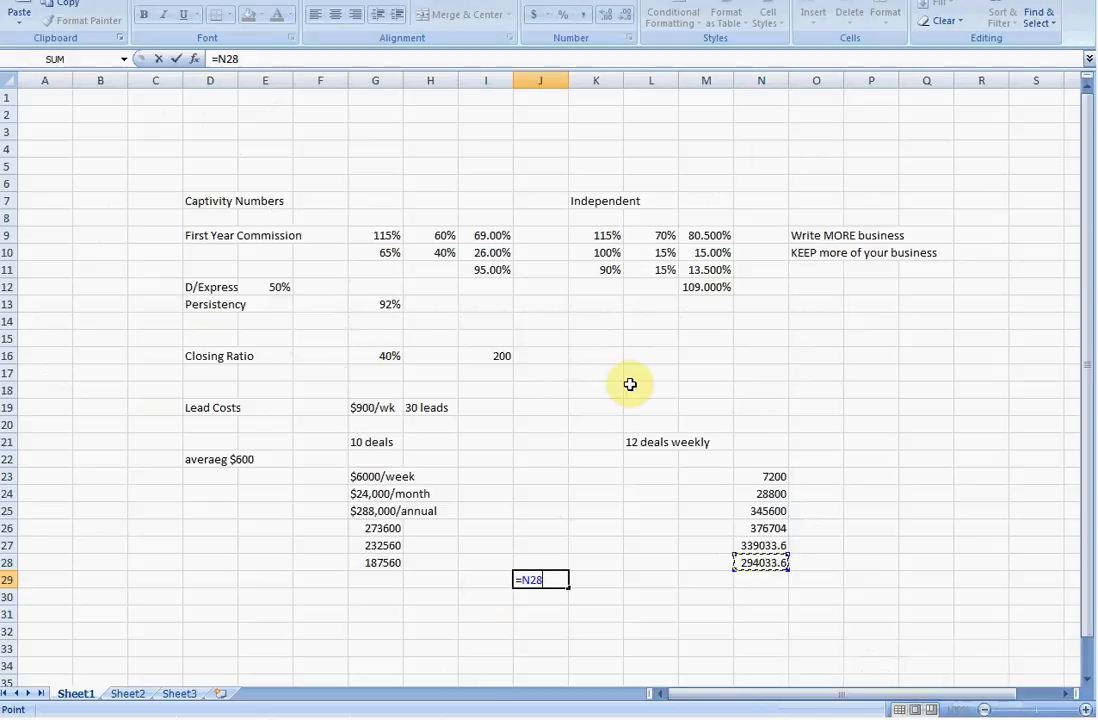
mouse_move(920, 270)
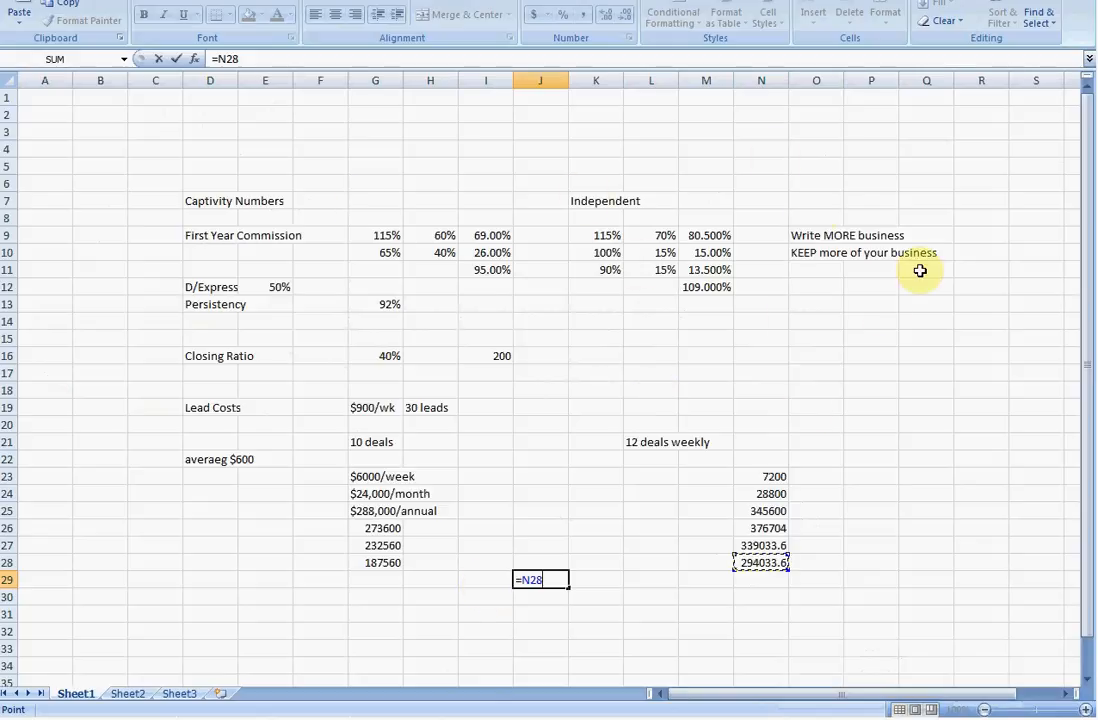
mouse_move(666, 212)
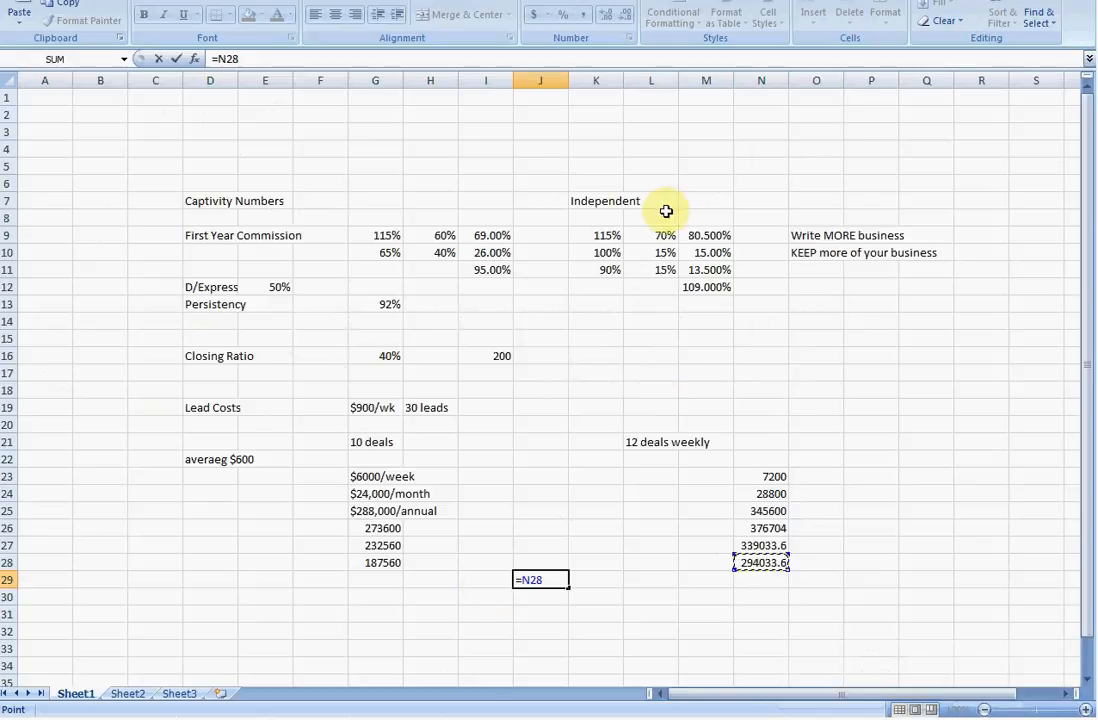
mouse_move(408, 228)
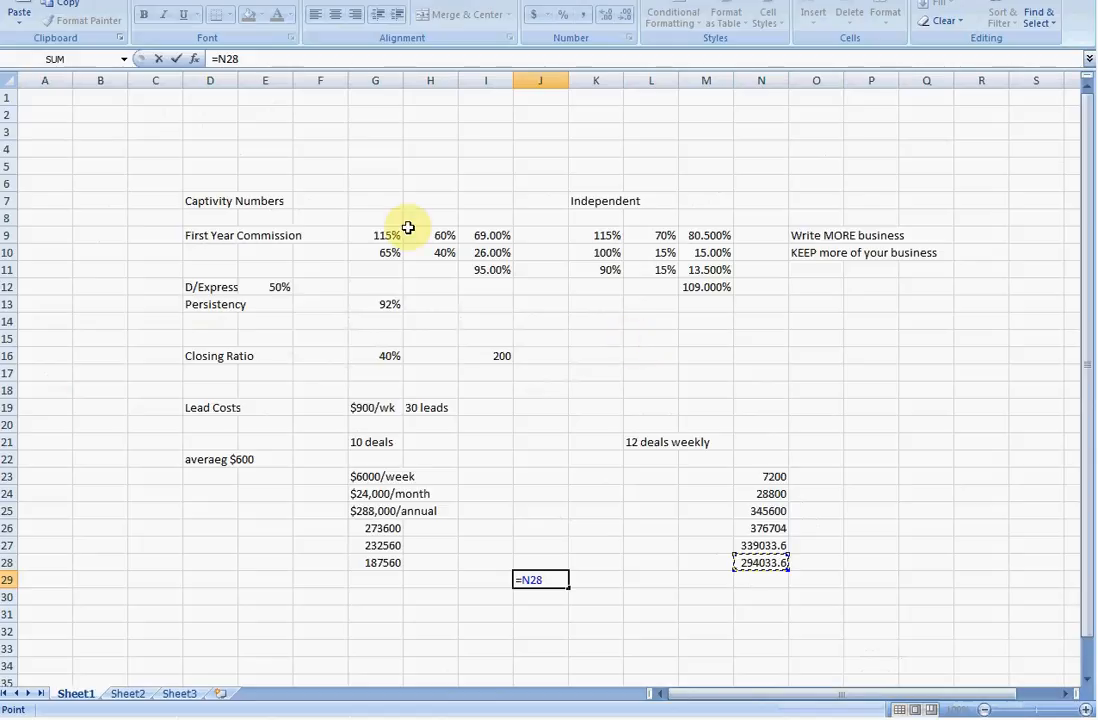
click(376, 562)
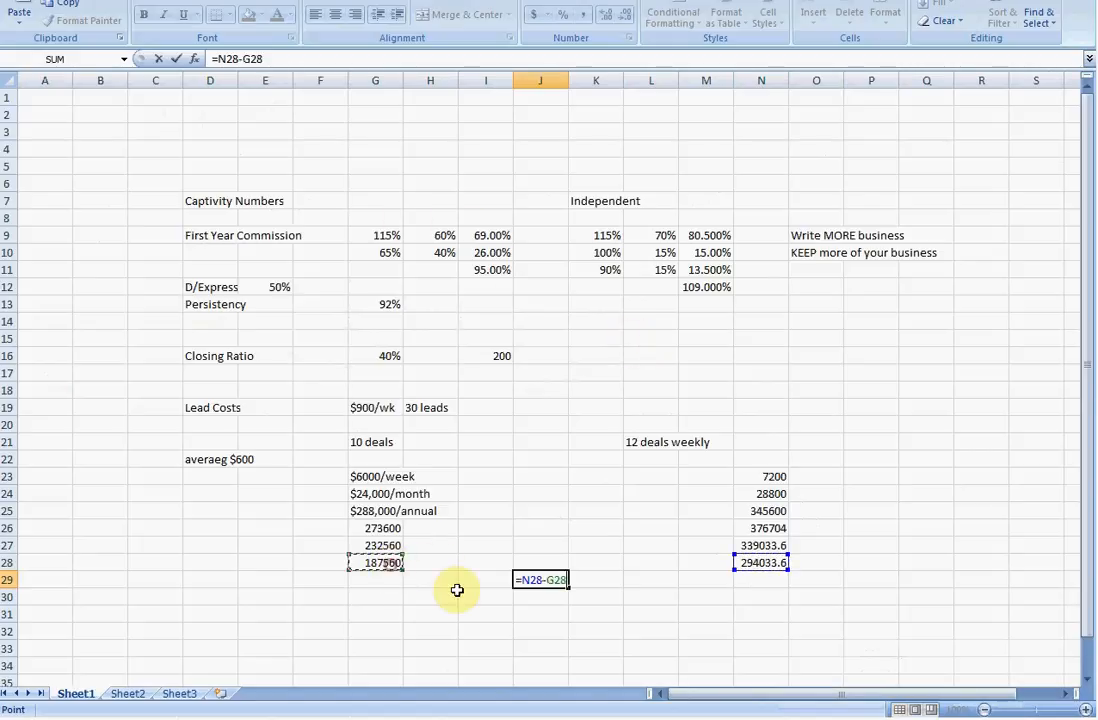
mouse_move(364, 428)
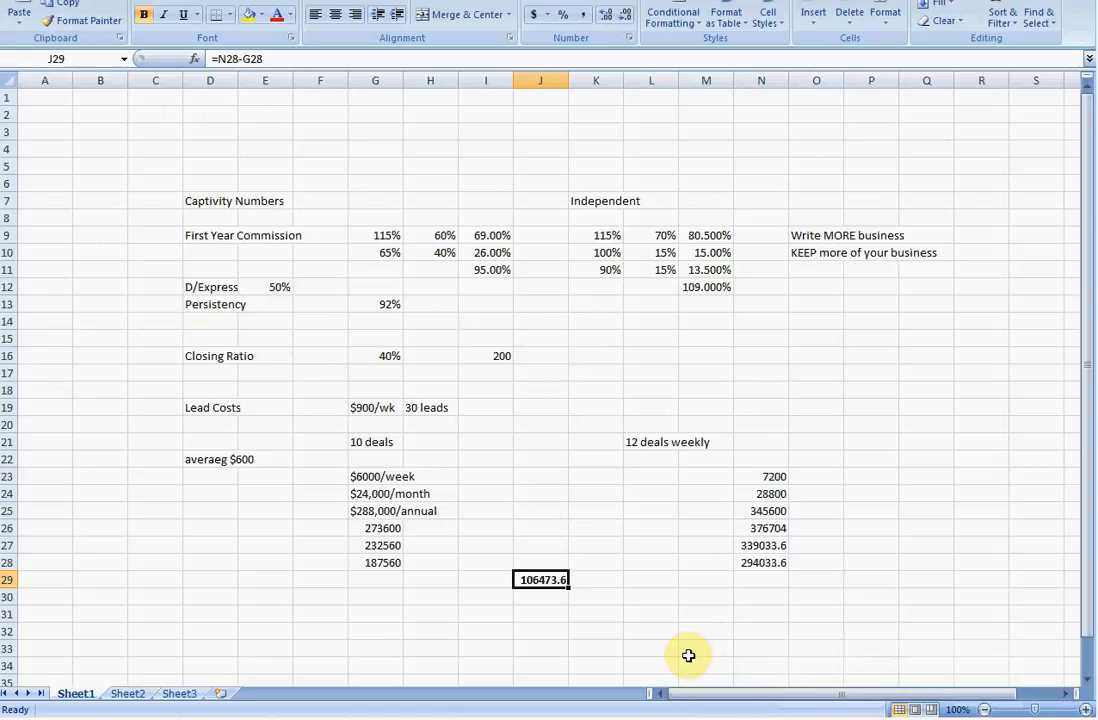
mouse_move(682, 658)
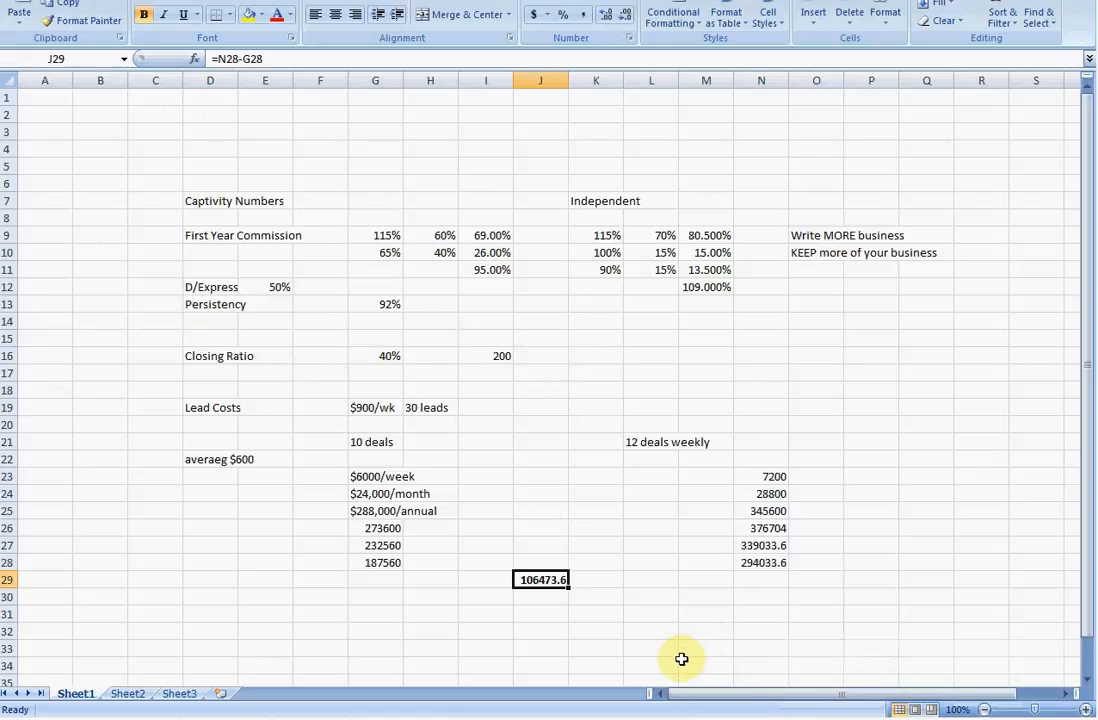
mouse_move(680, 656)
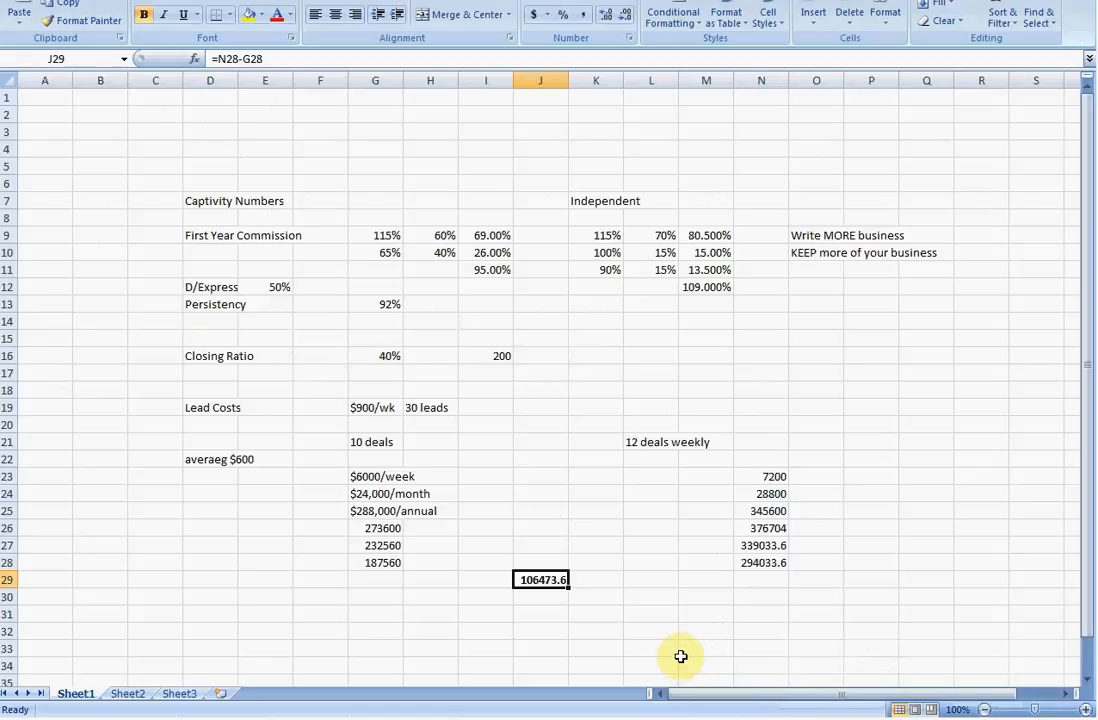
mouse_move(672, 568)
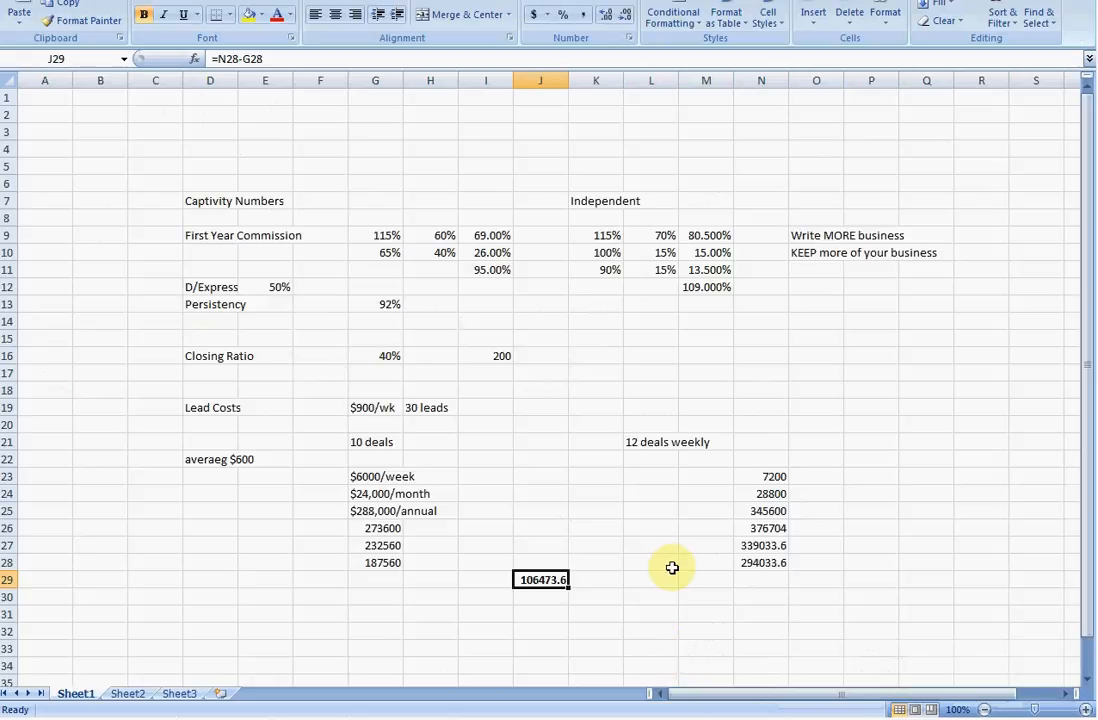
mouse_move(616, 338)
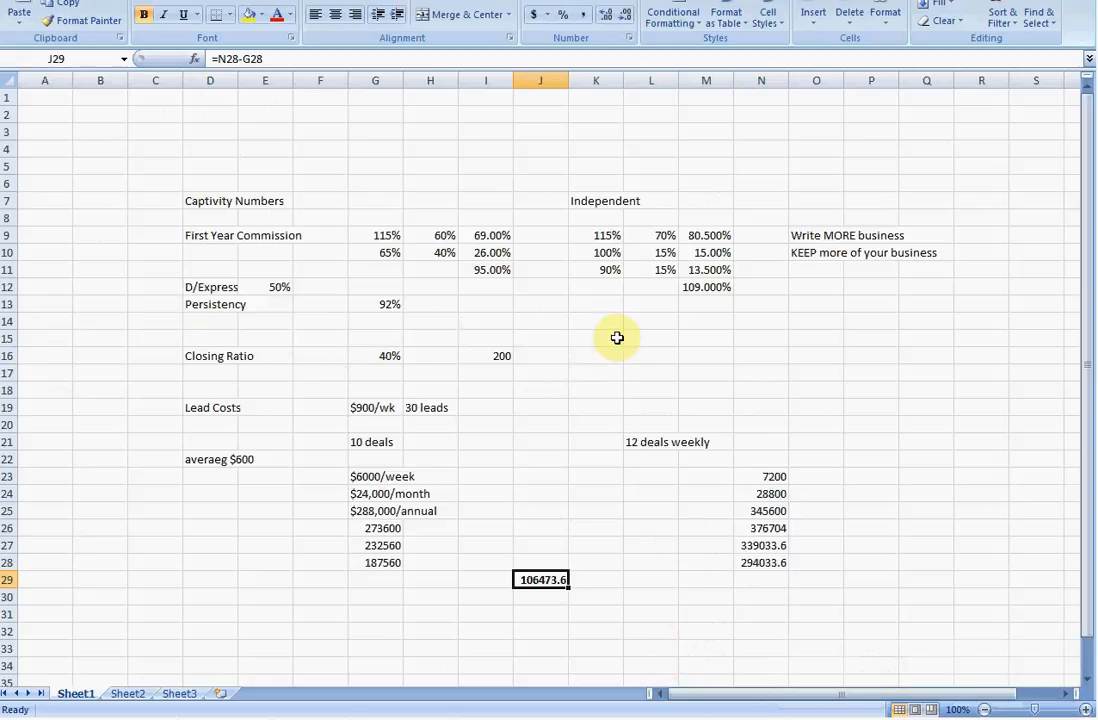
mouse_move(616, 336)
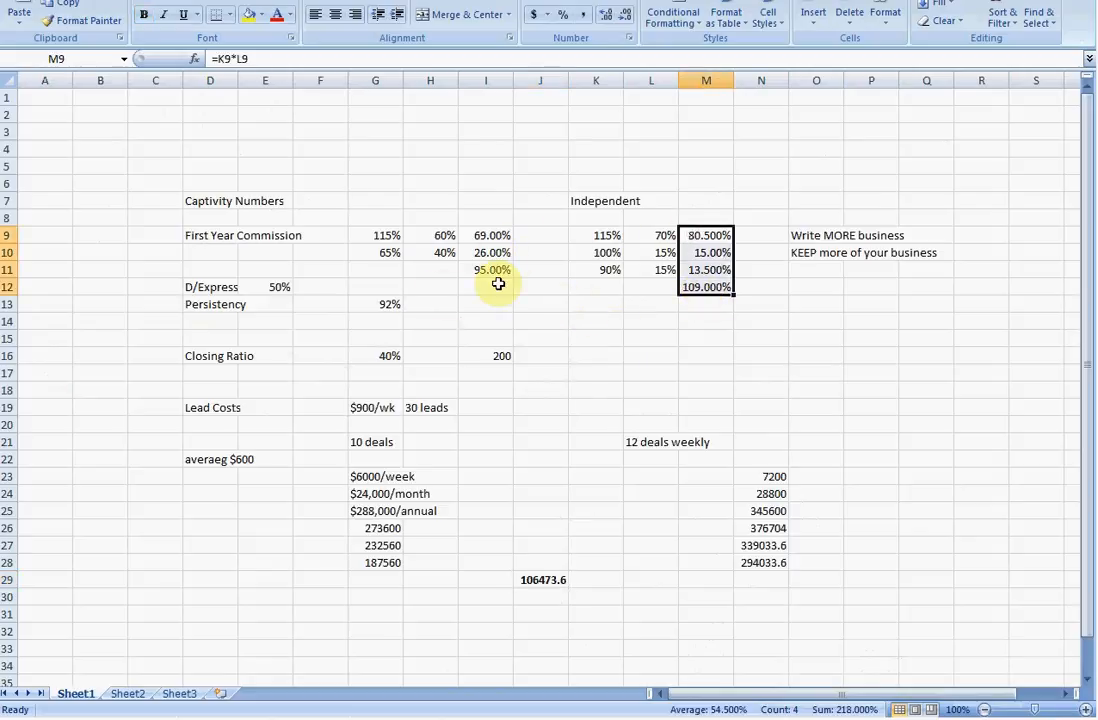
mouse_move(552, 366)
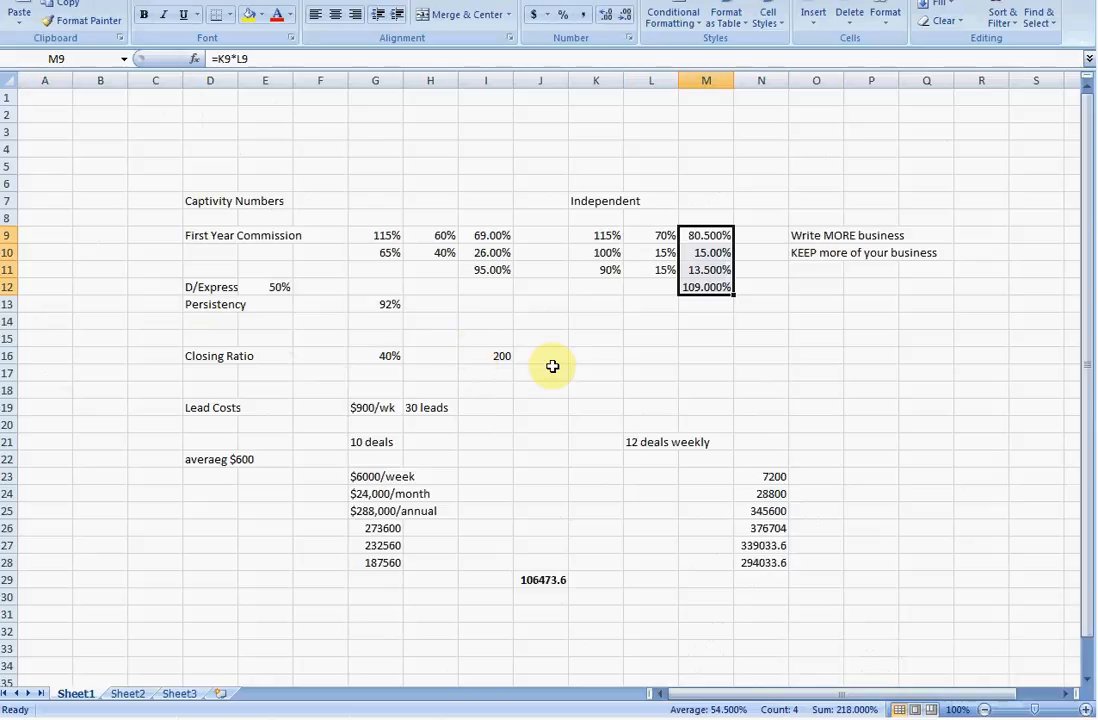
mouse_move(568, 436)
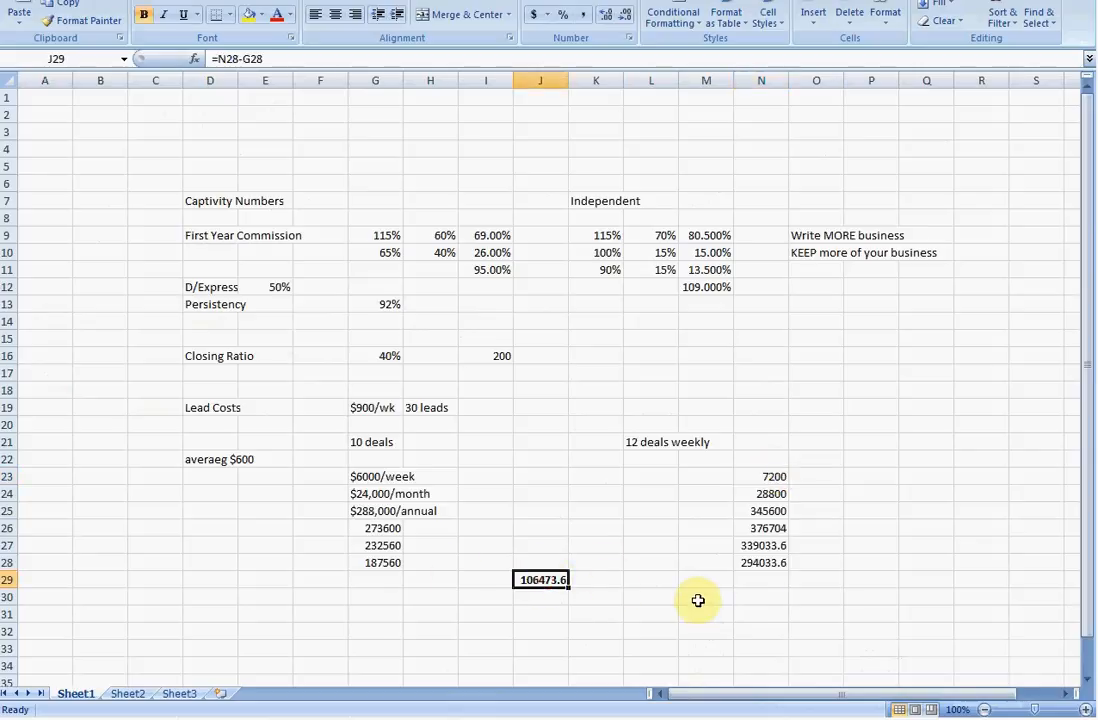
mouse_move(484, 584)
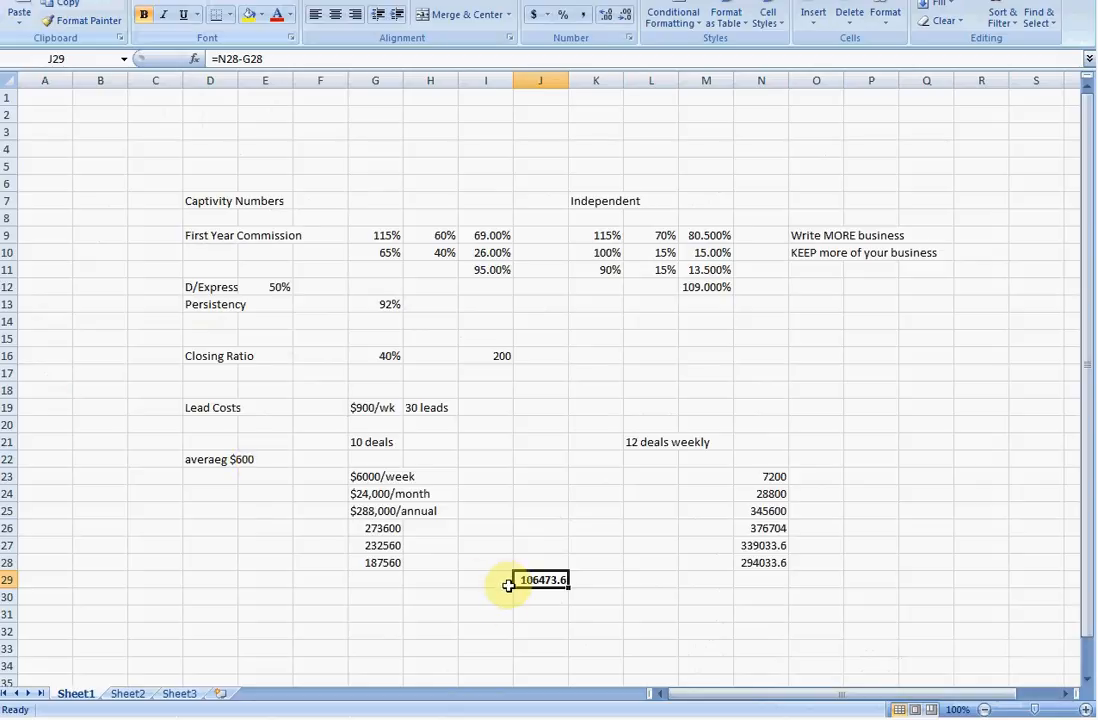
double_click(540, 580)
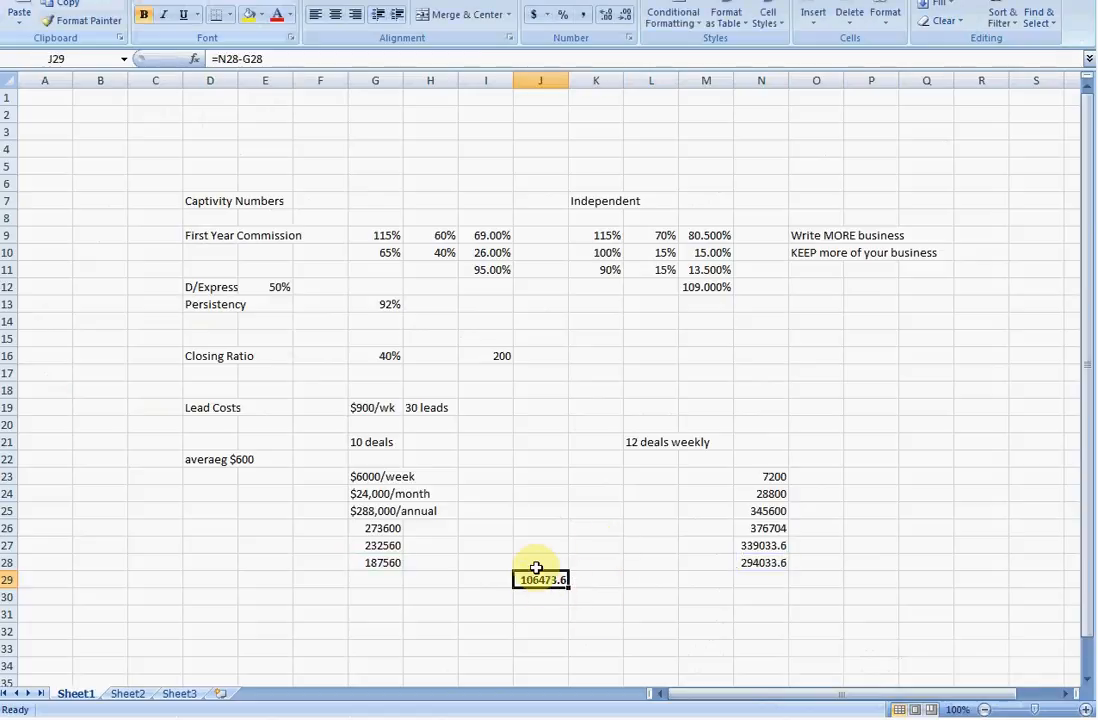
mouse_move(538, 616)
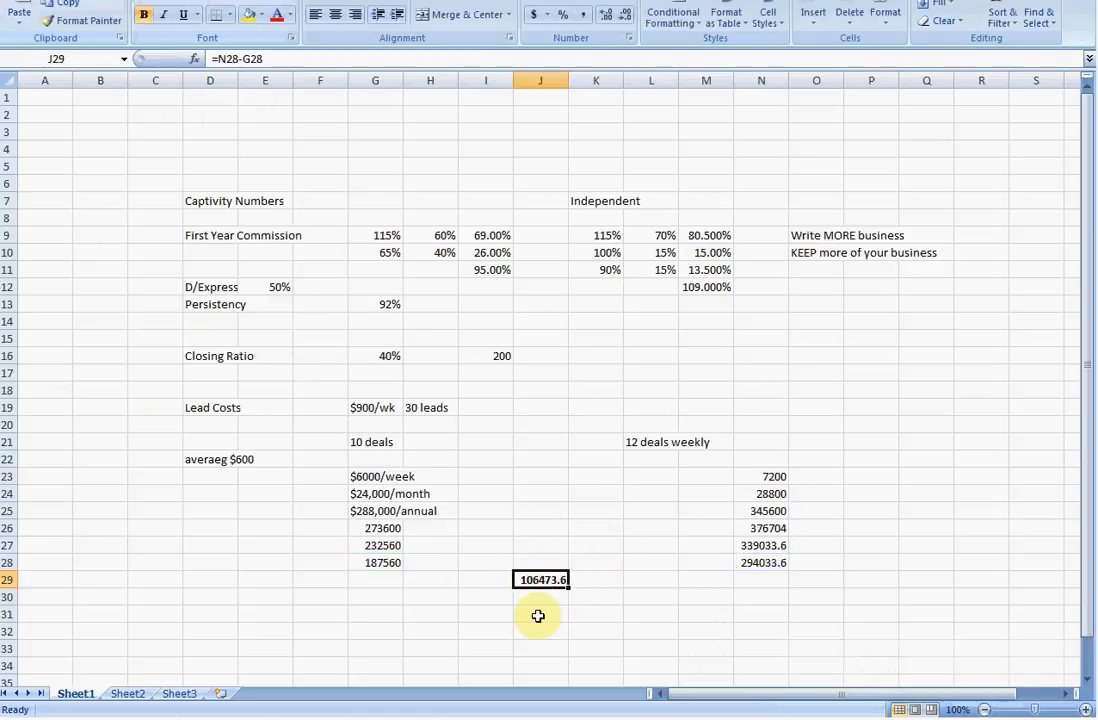
mouse_move(328, 526)
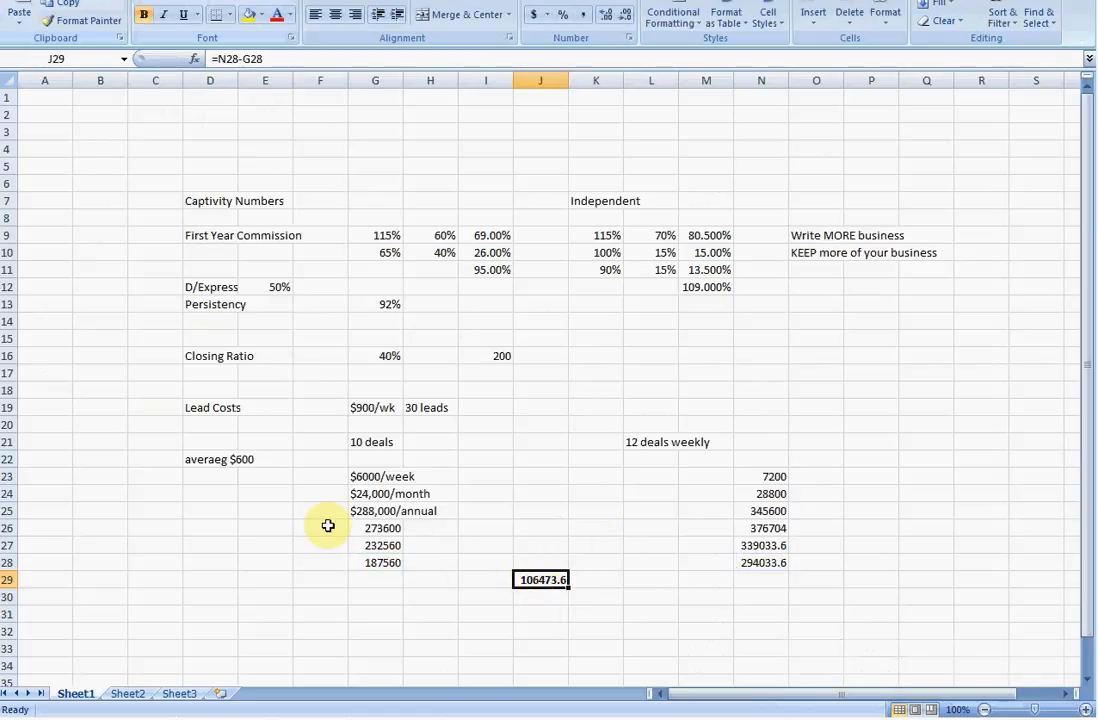
mouse_move(280, 290)
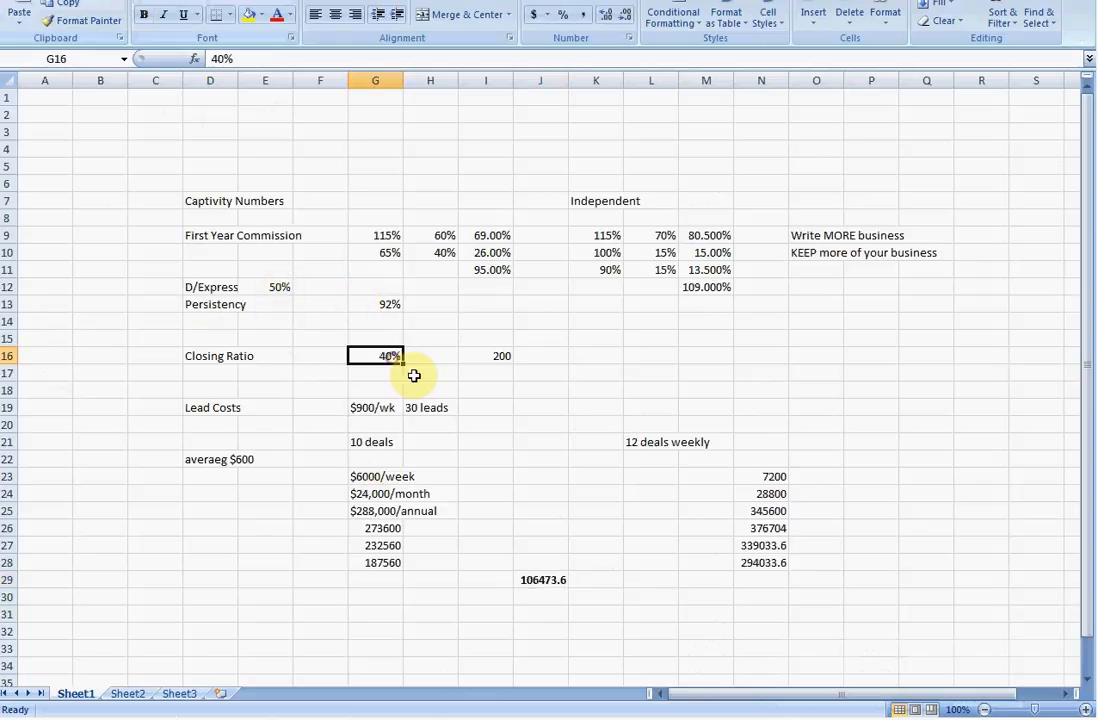
- Change persistency in G13 to 85% and the closing ratio in G16 to 28%
text(25%)
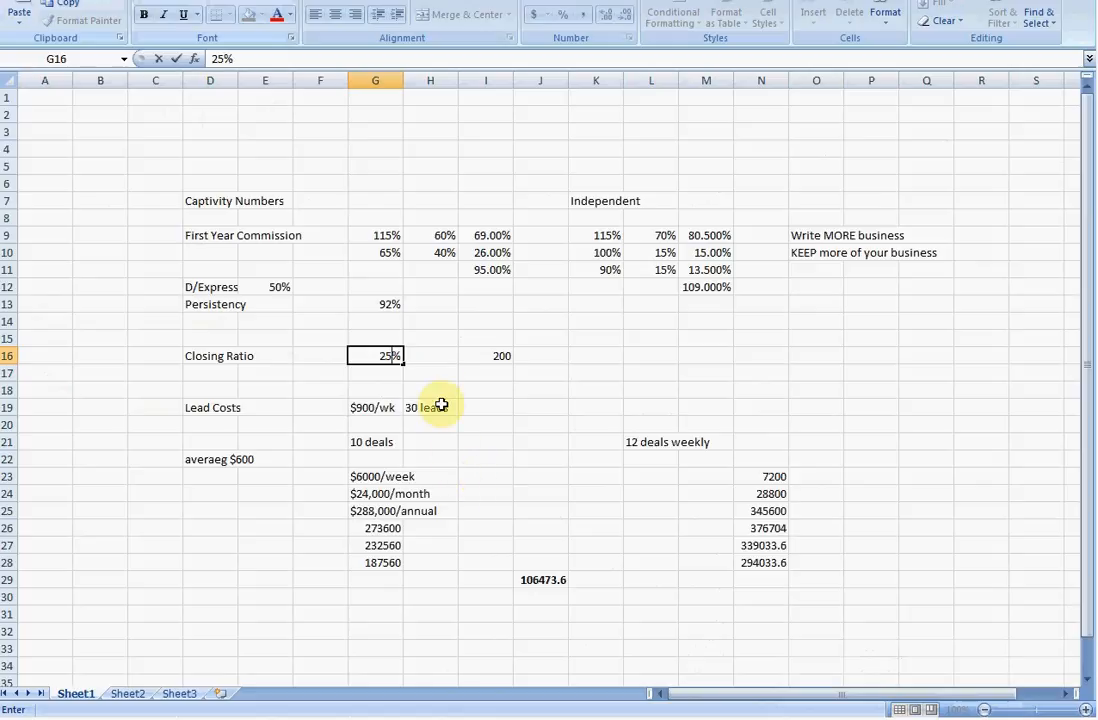
click(376, 304)
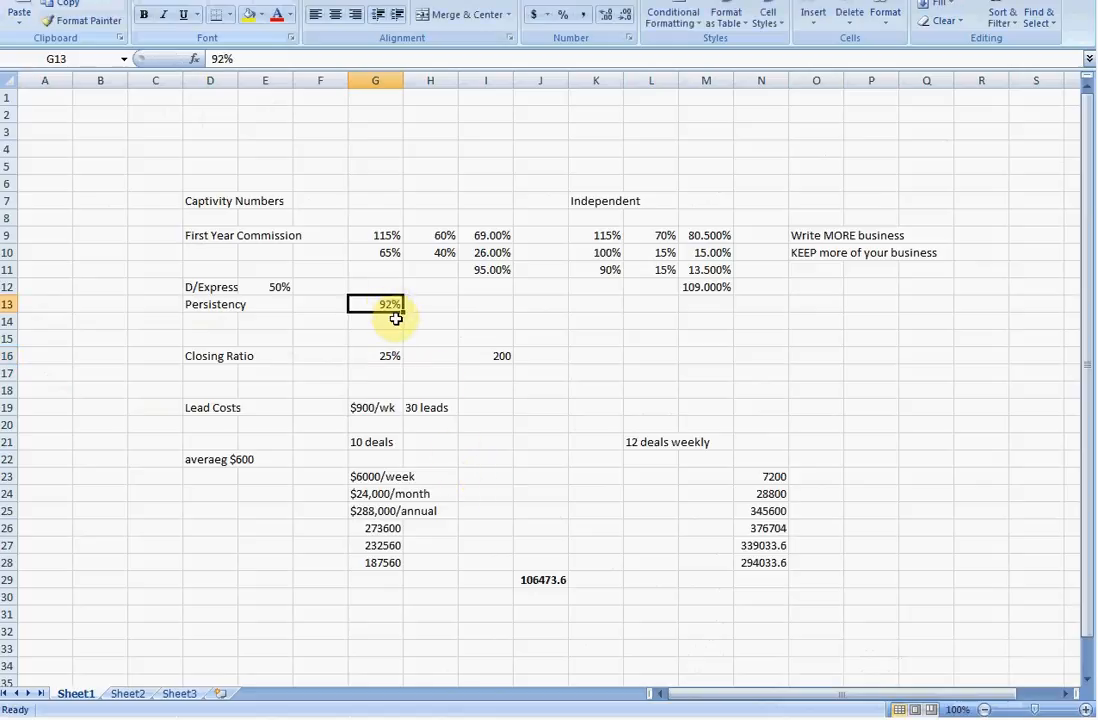
text(78%)
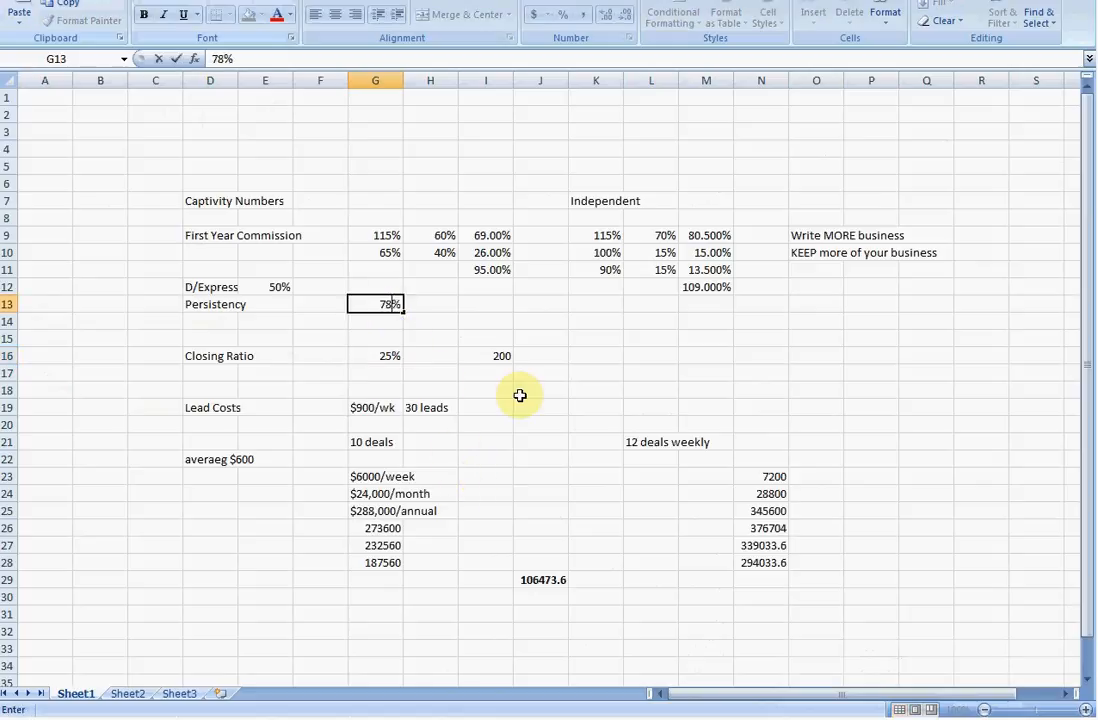
text(;)
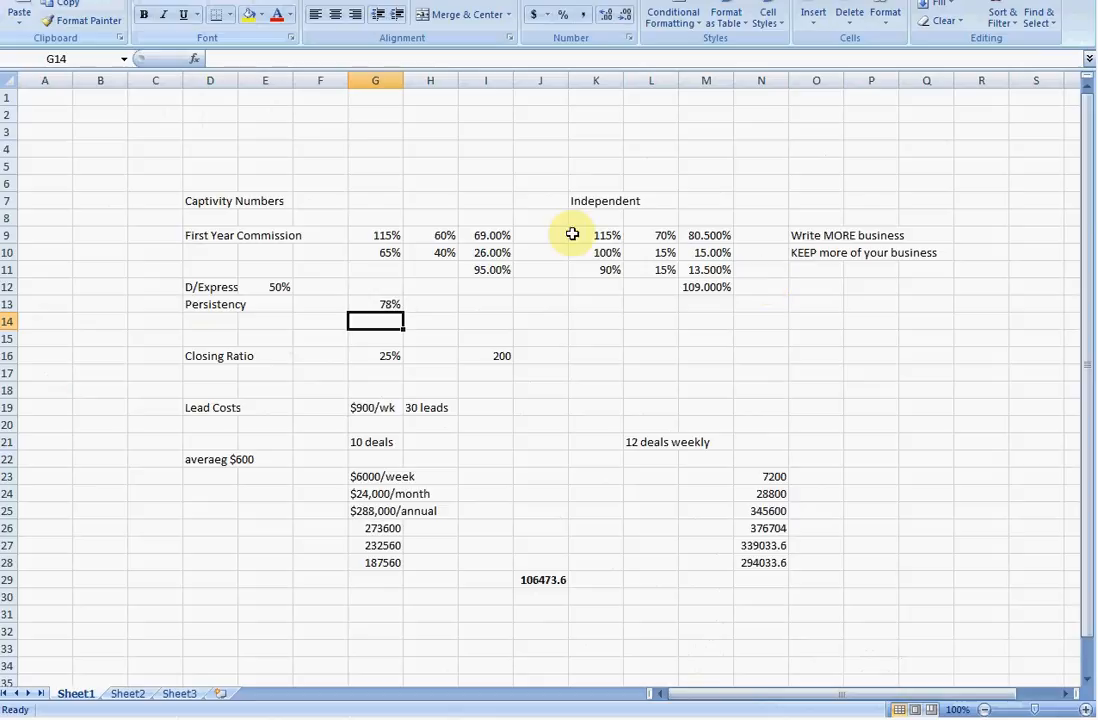
mouse_move(608, 308)
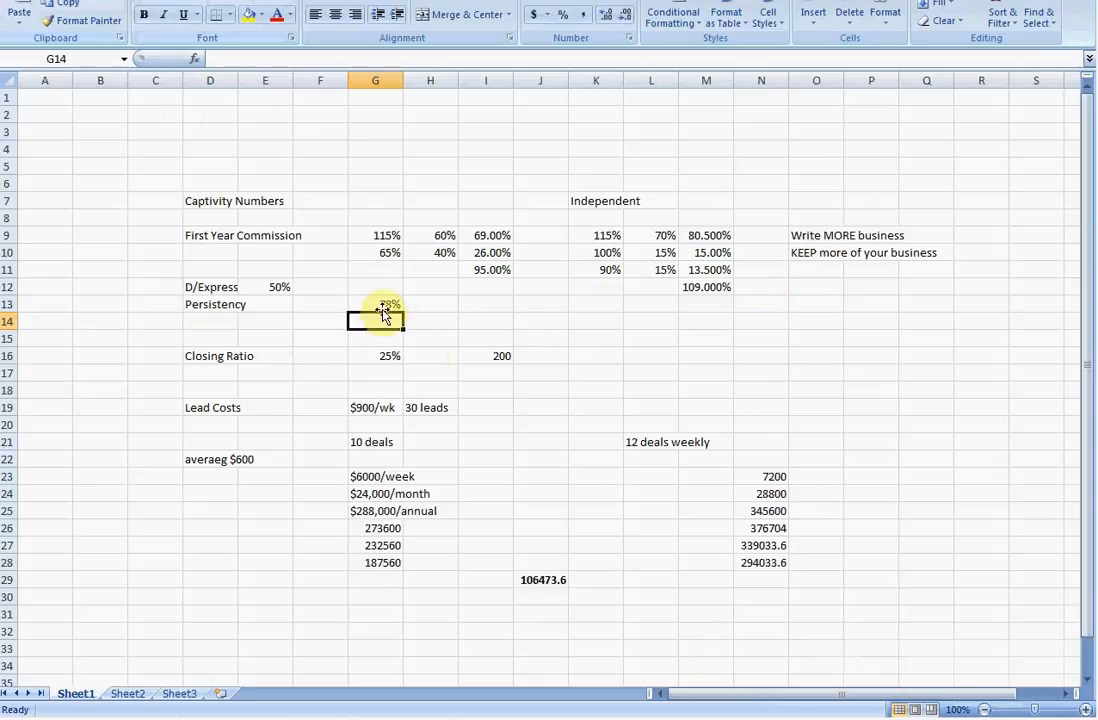
click(376, 304)
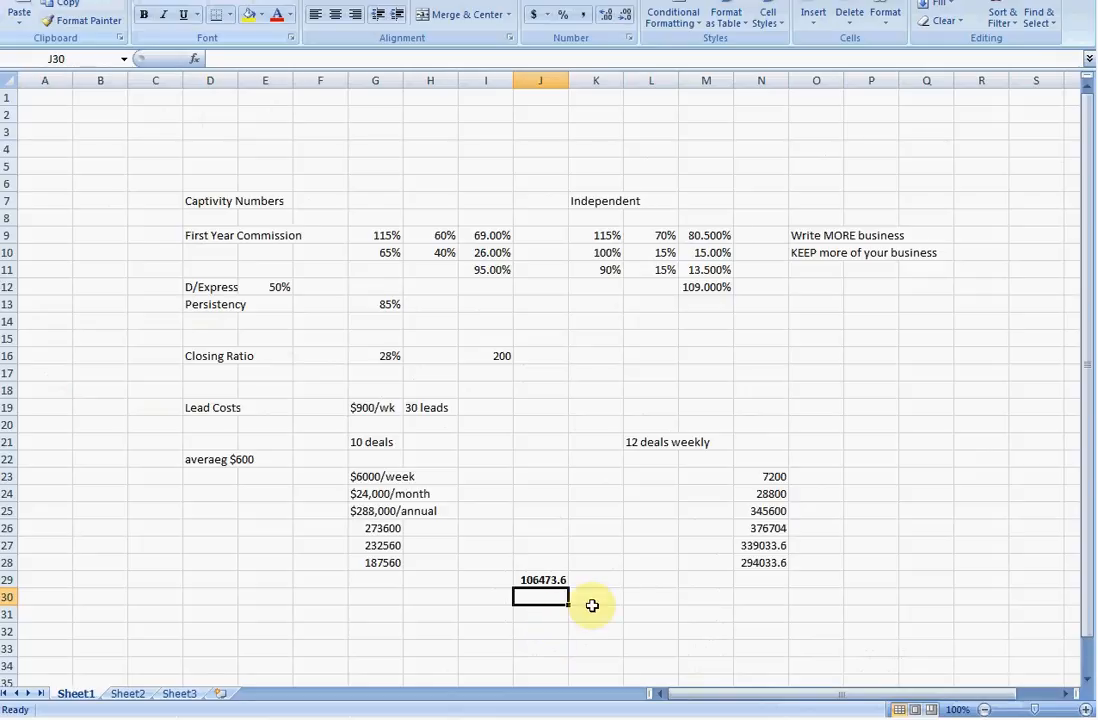
mouse_move(600, 604)
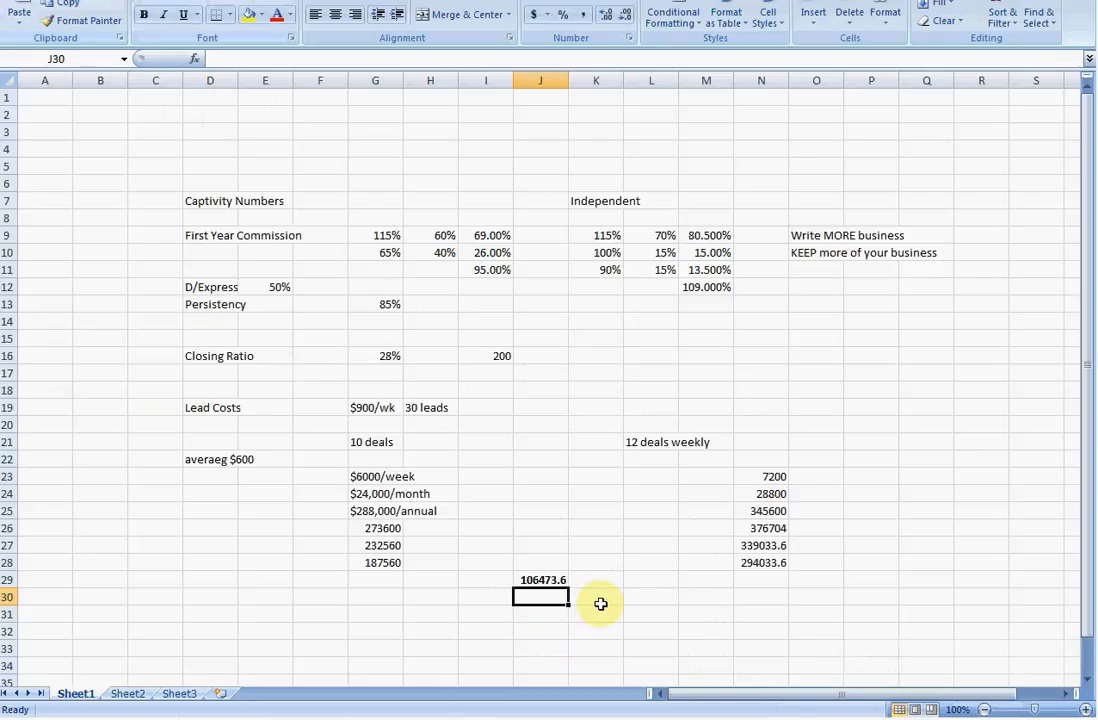
mouse_move(570, 530)
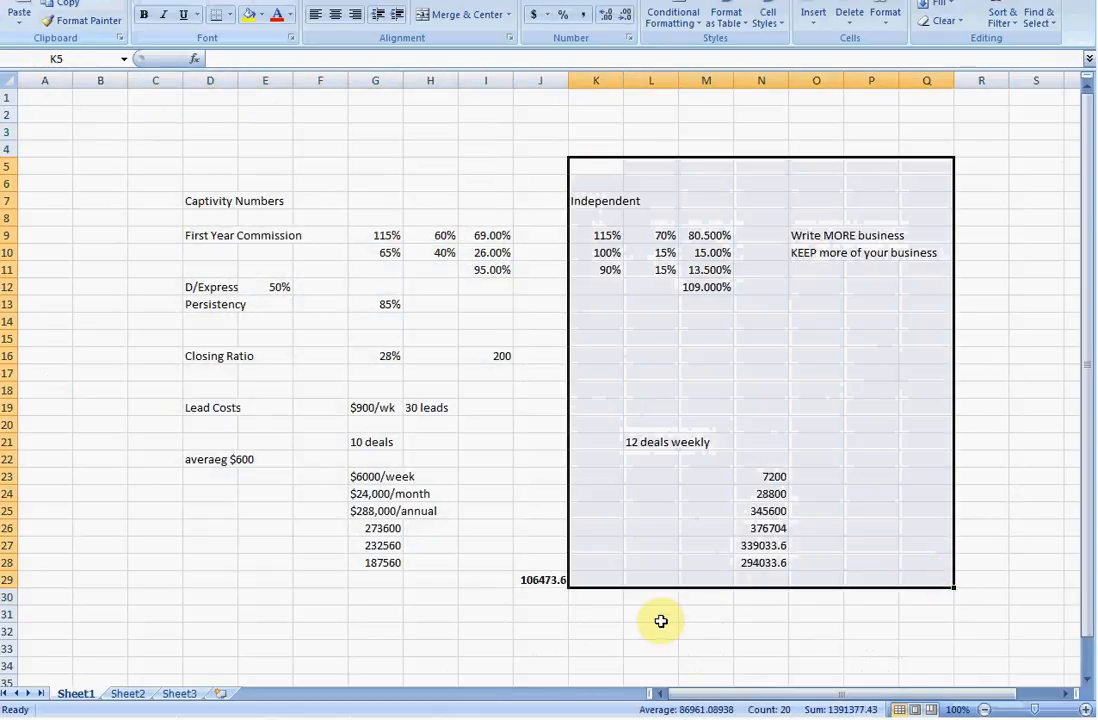
mouse_move(664, 622)
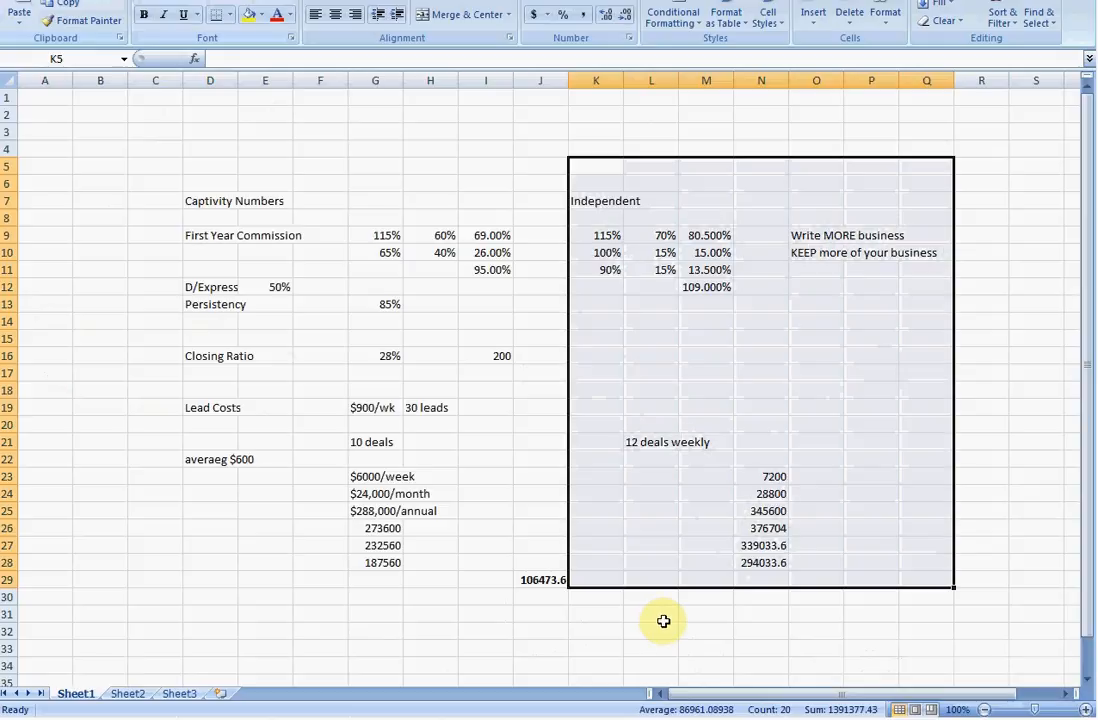
mouse_move(654, 204)
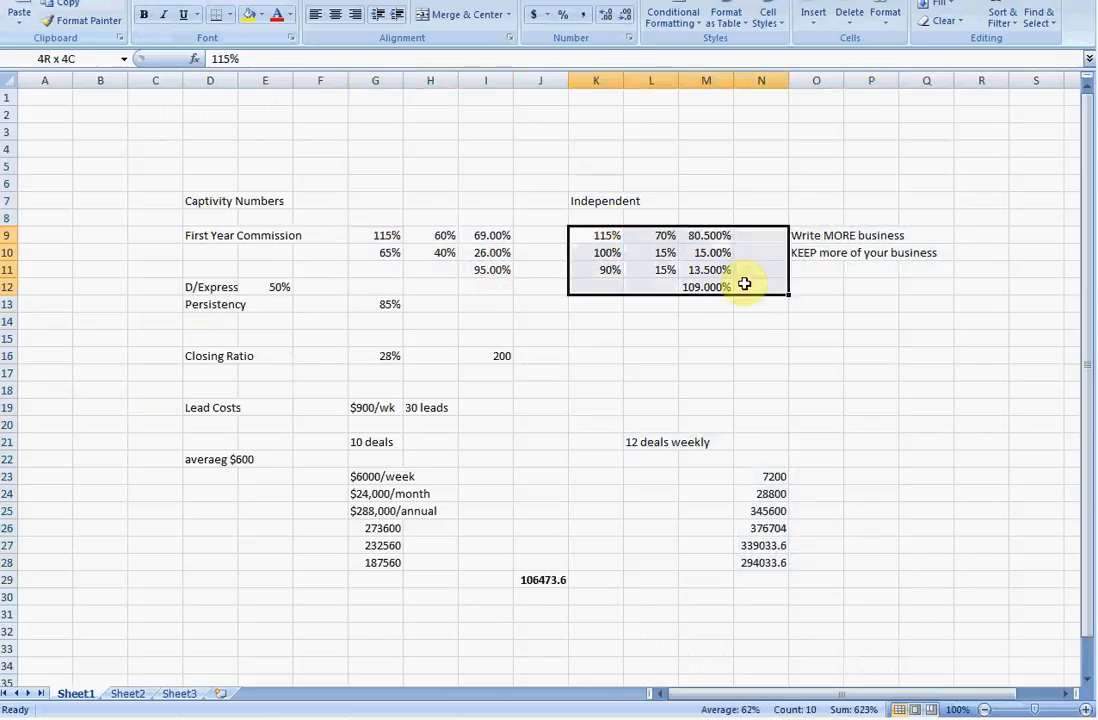
click(596, 236)
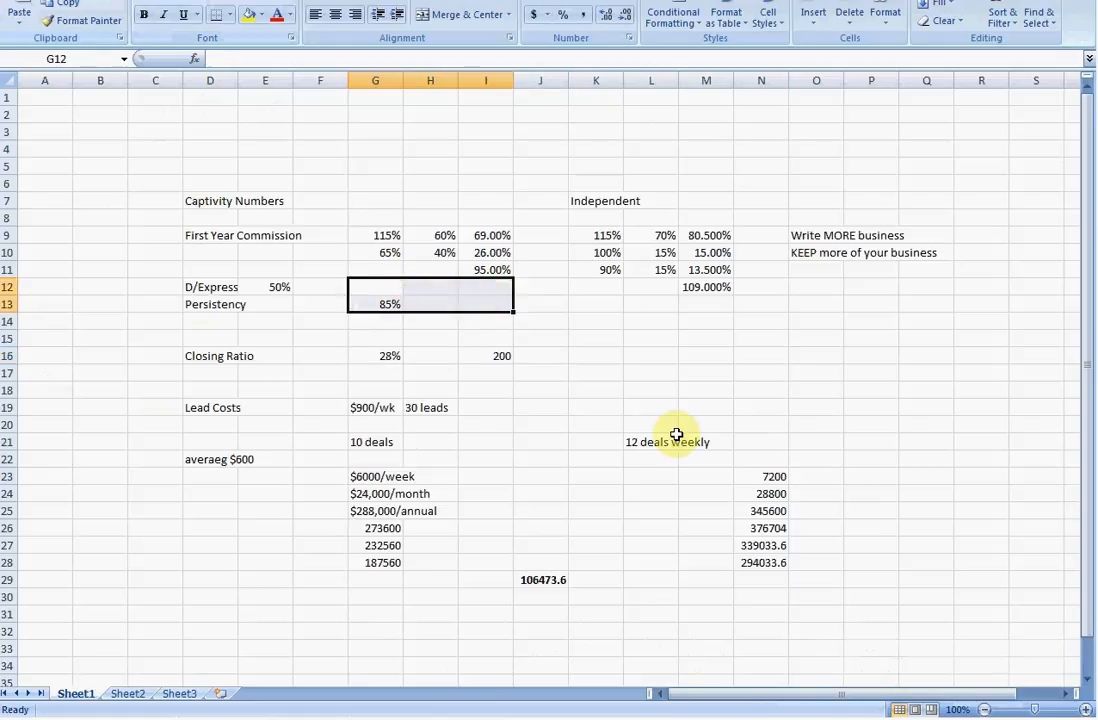
mouse_move(720, 636)
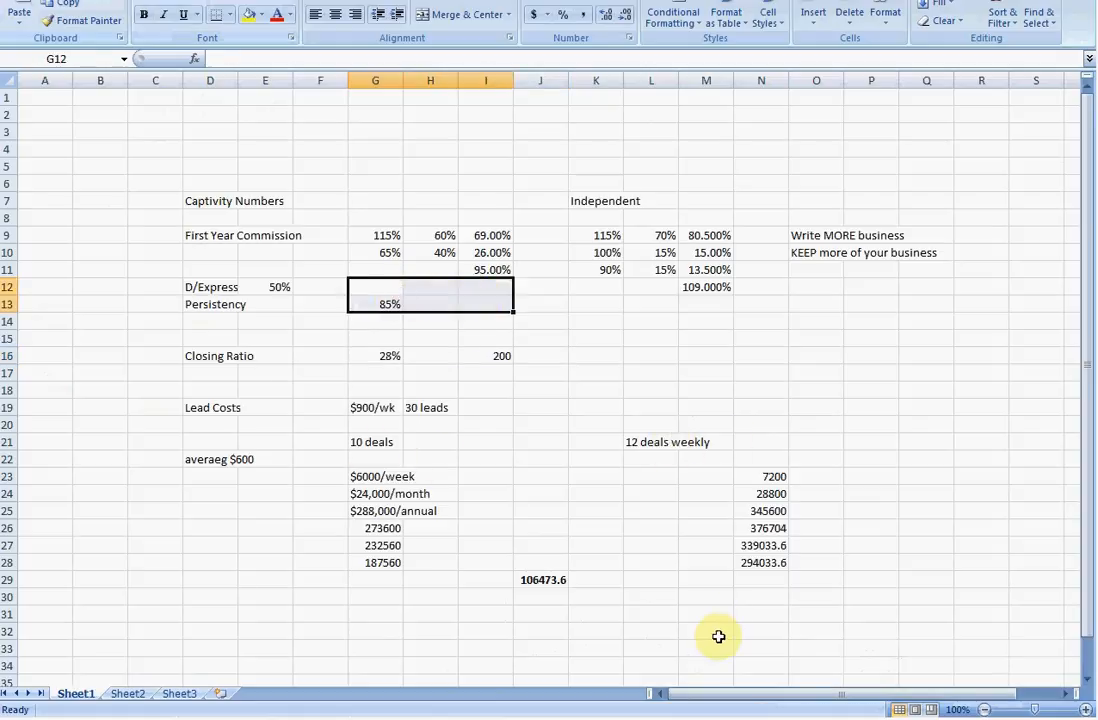
mouse_move(568, 592)
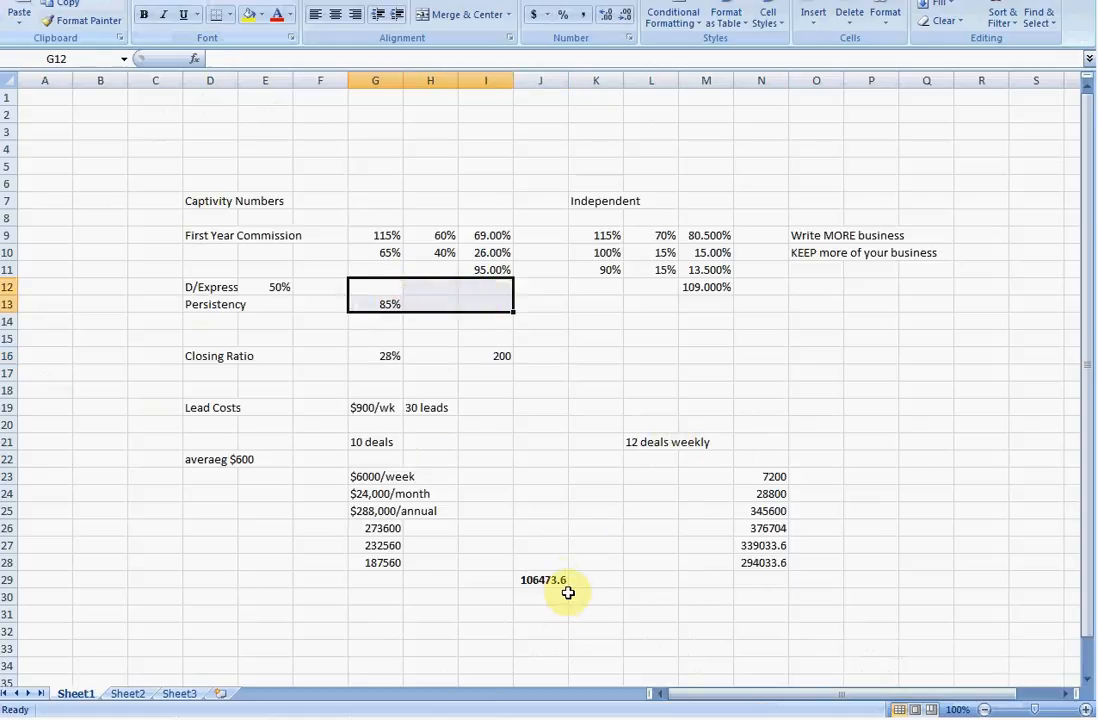
mouse_move(296, 396)
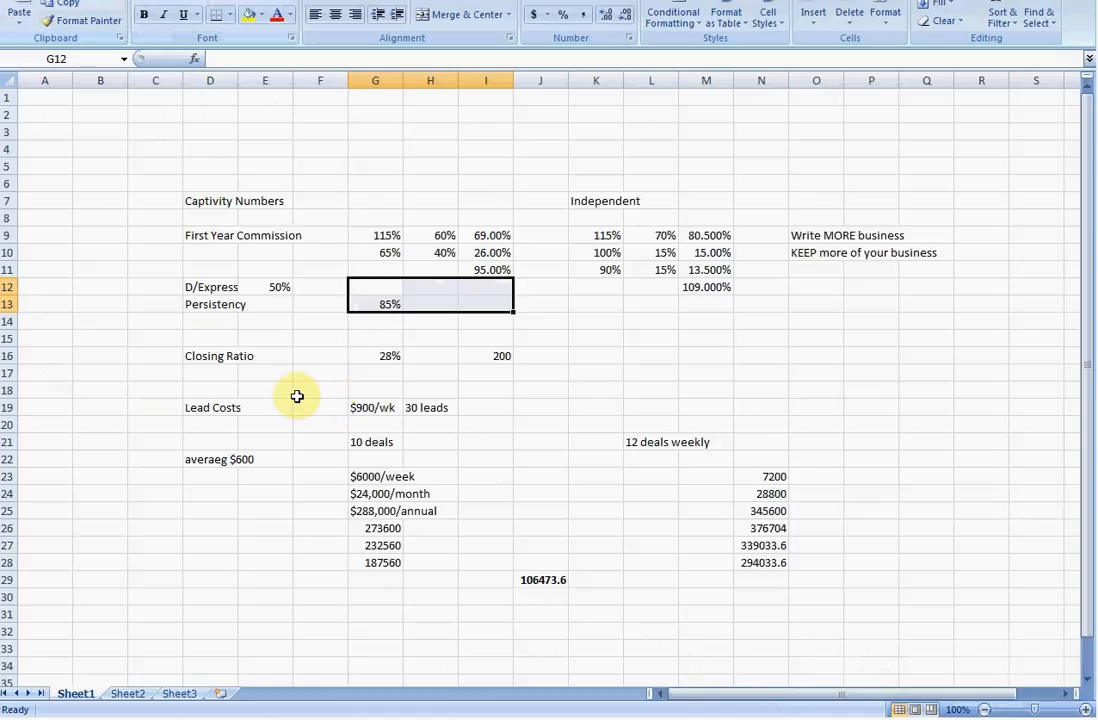
mouse_move(308, 262)
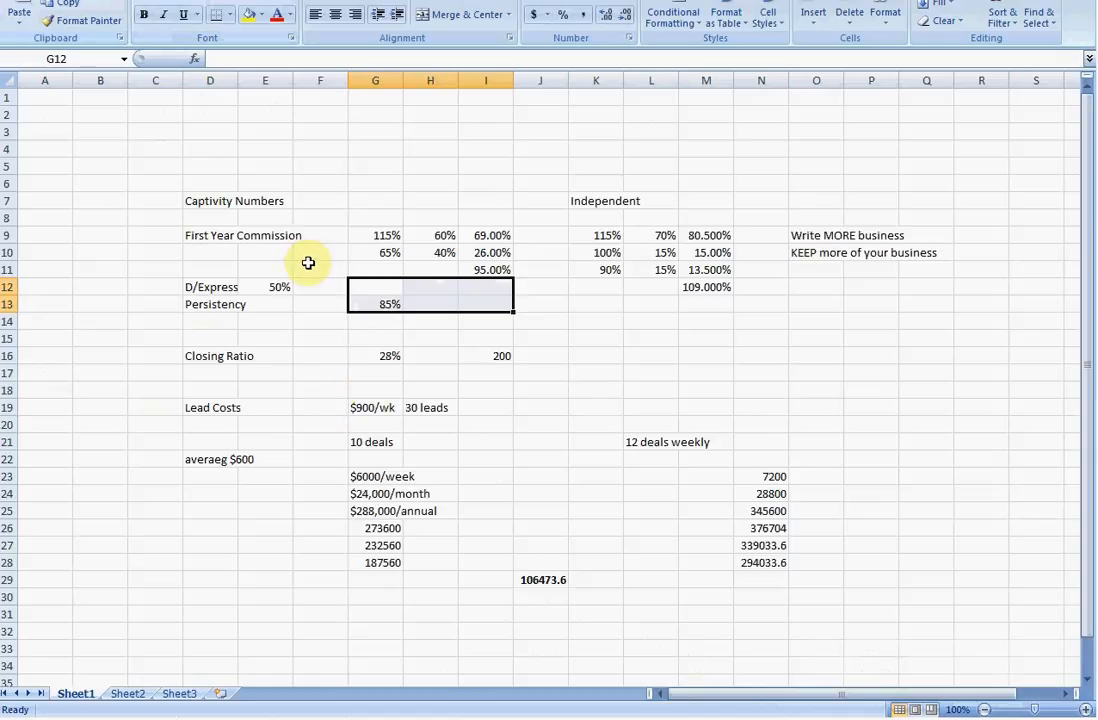
mouse_move(308, 264)
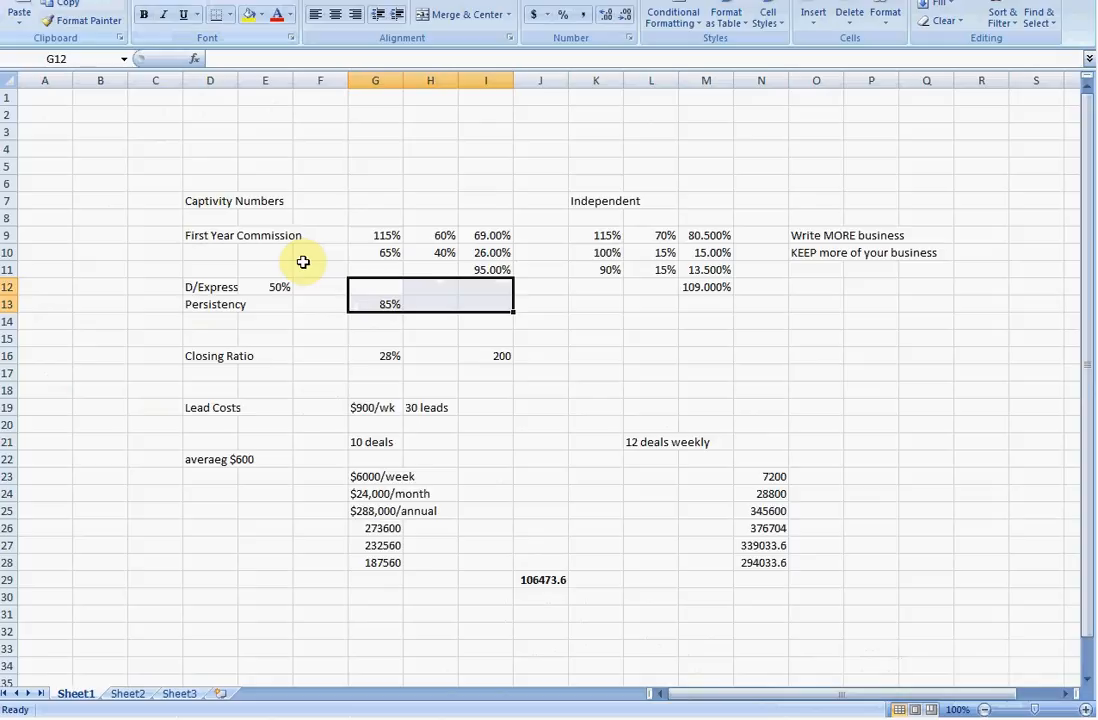
mouse_move(488, 292)
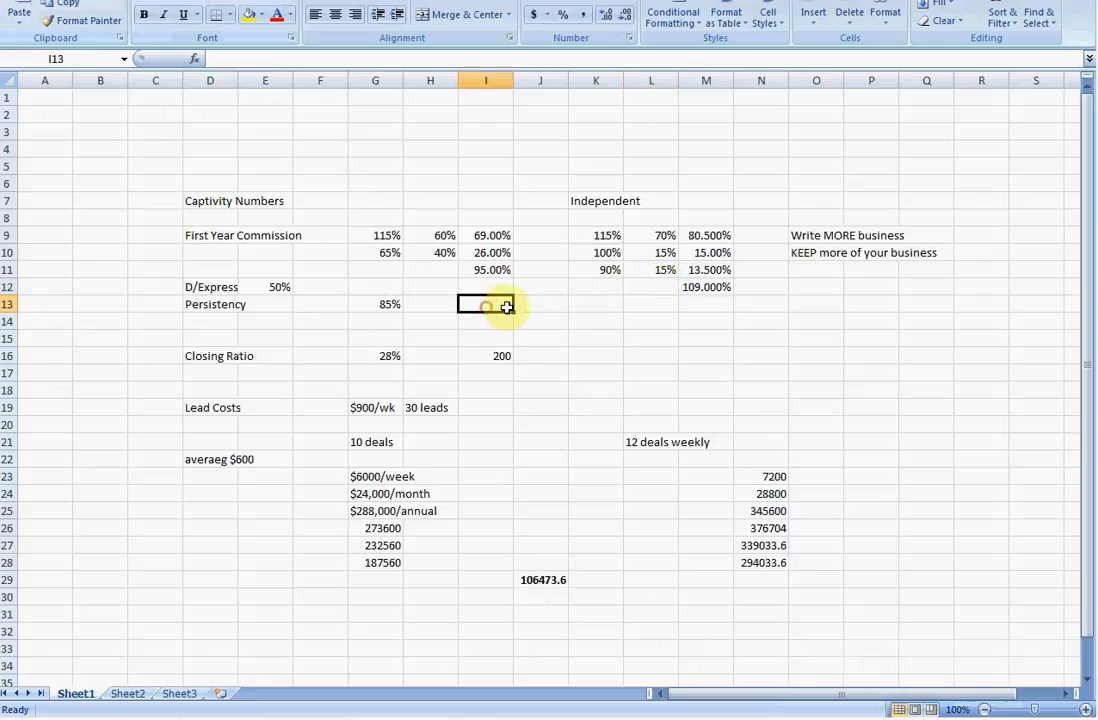
drag(484, 304, 596, 320)
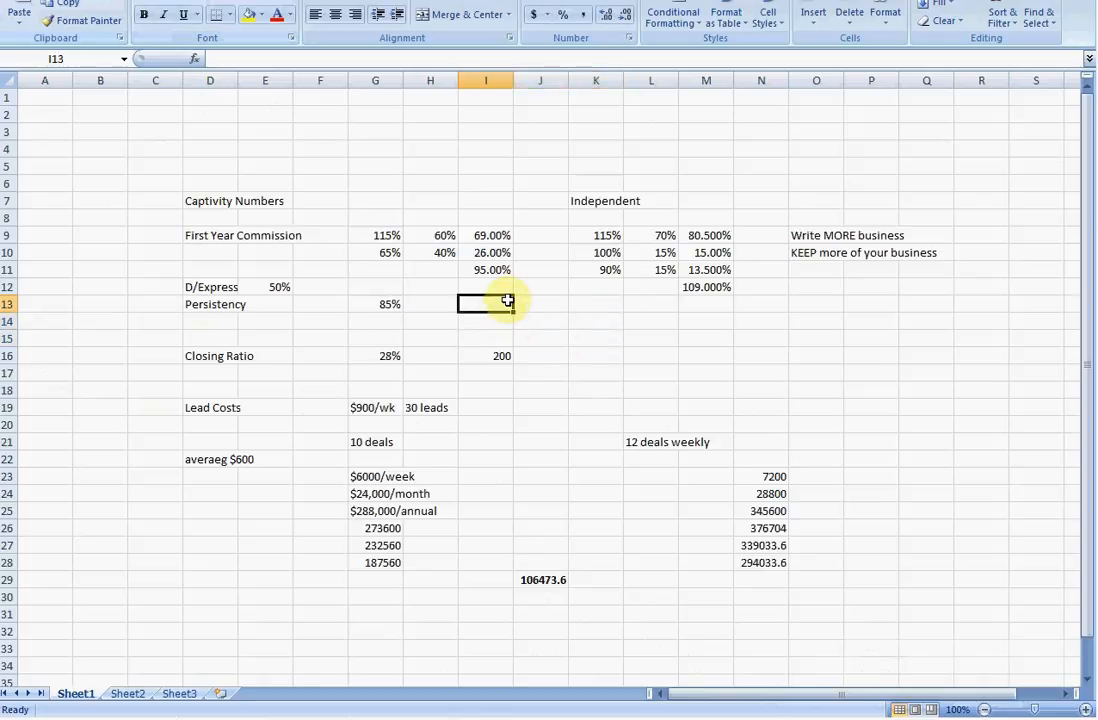
drag(486, 304, 596, 320)
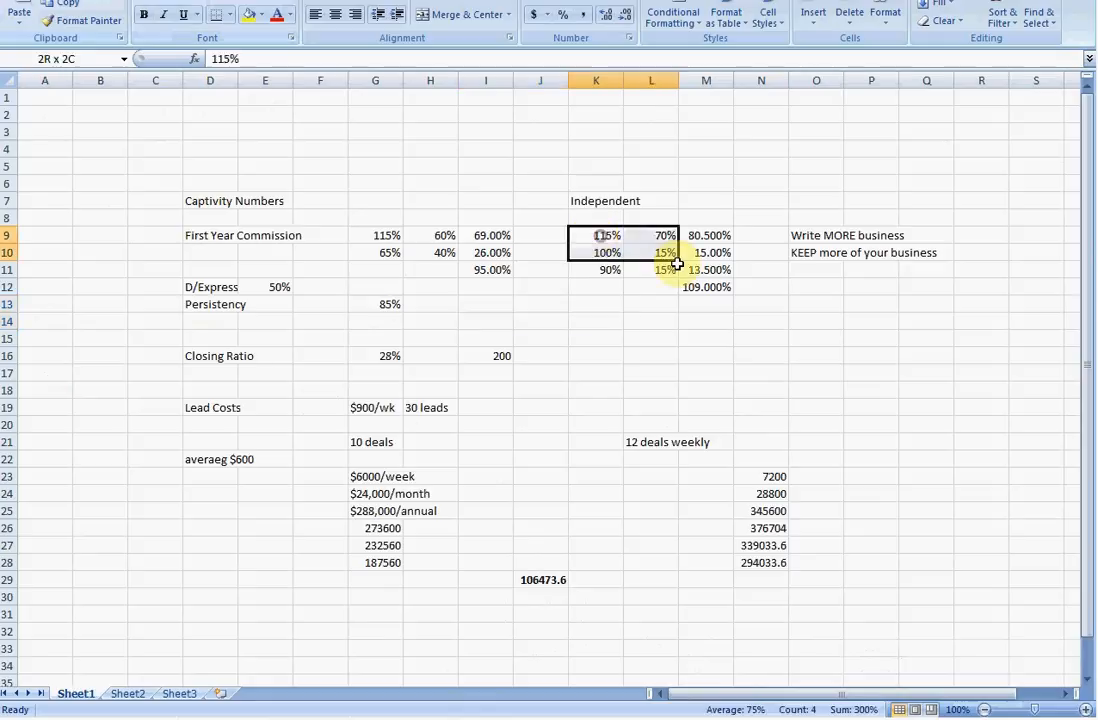
click(596, 320)
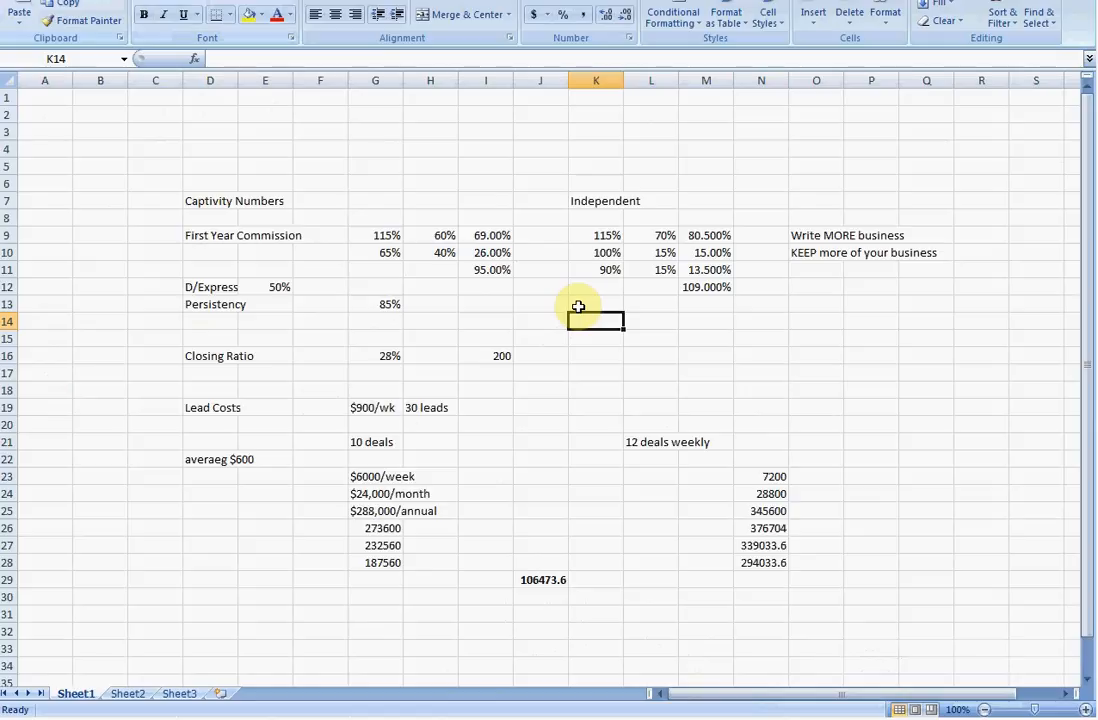
mouse_move(520, 148)
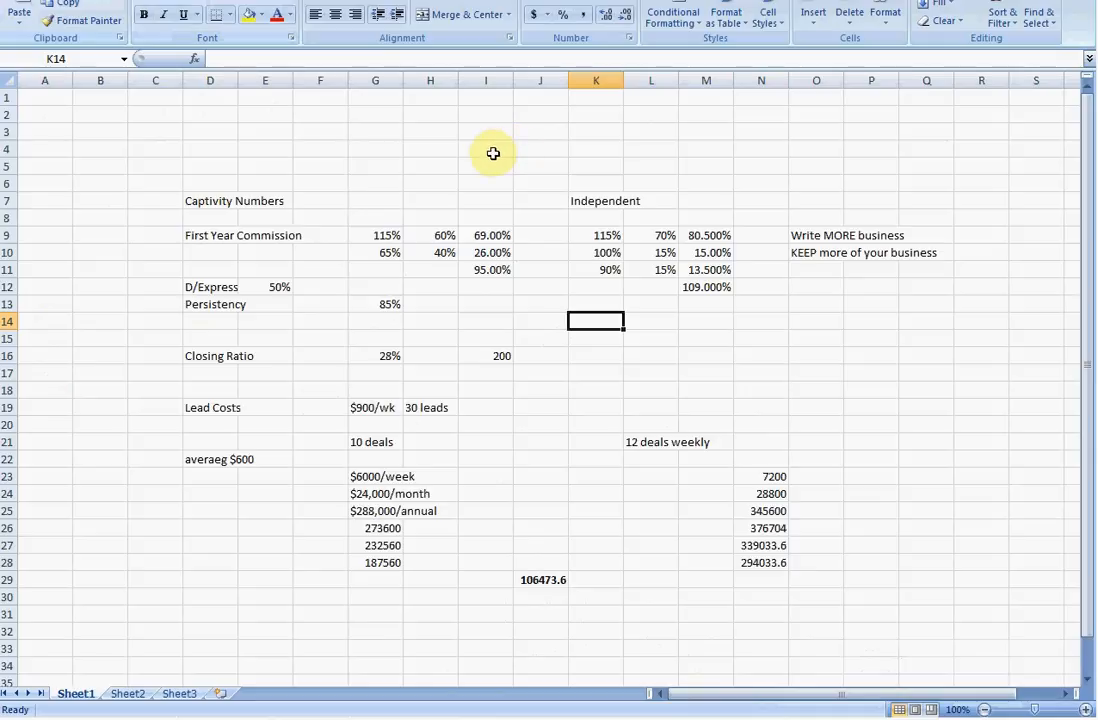
mouse_move(492, 158)
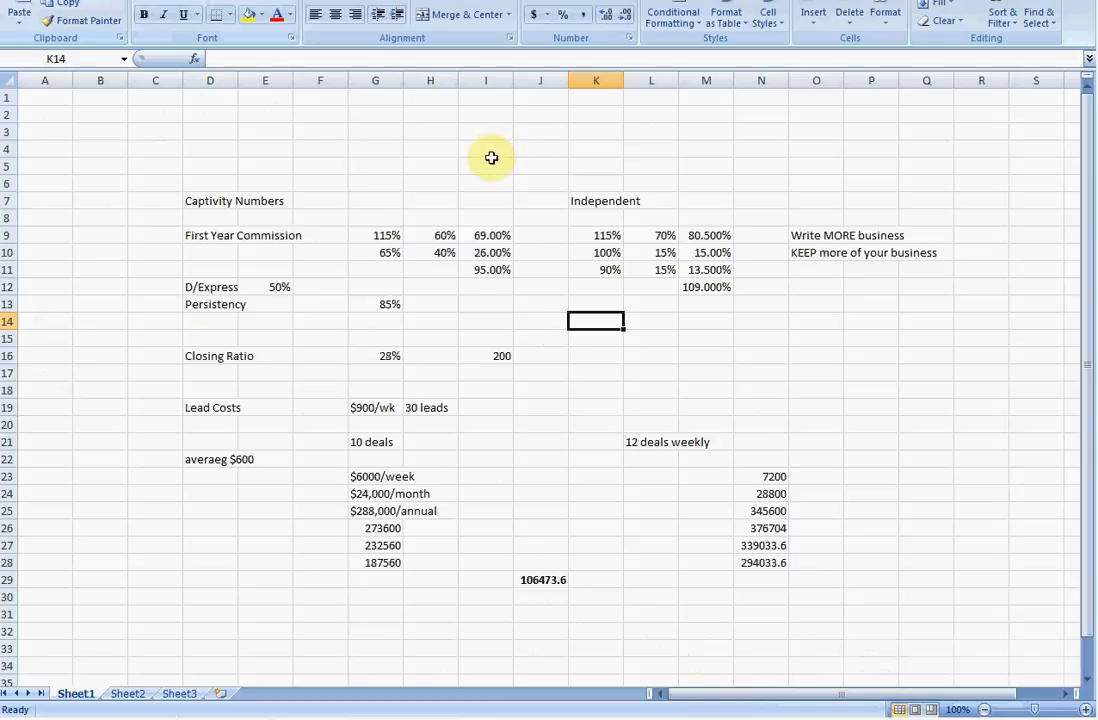
mouse_move(486, 148)
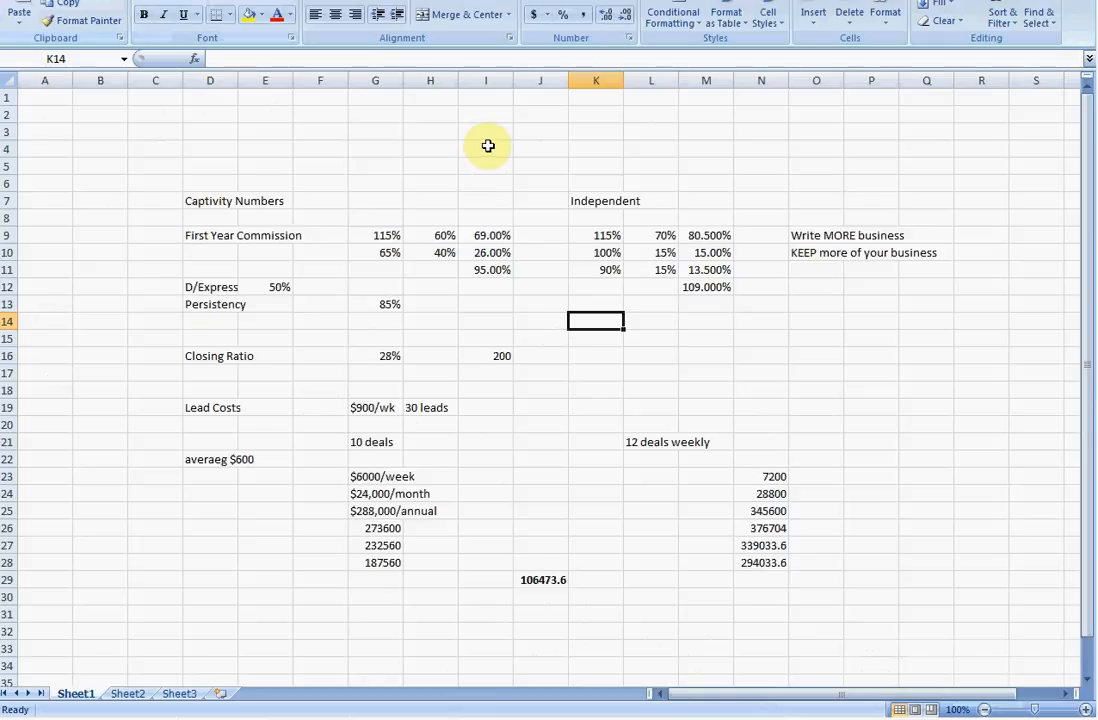
mouse_move(492, 142)
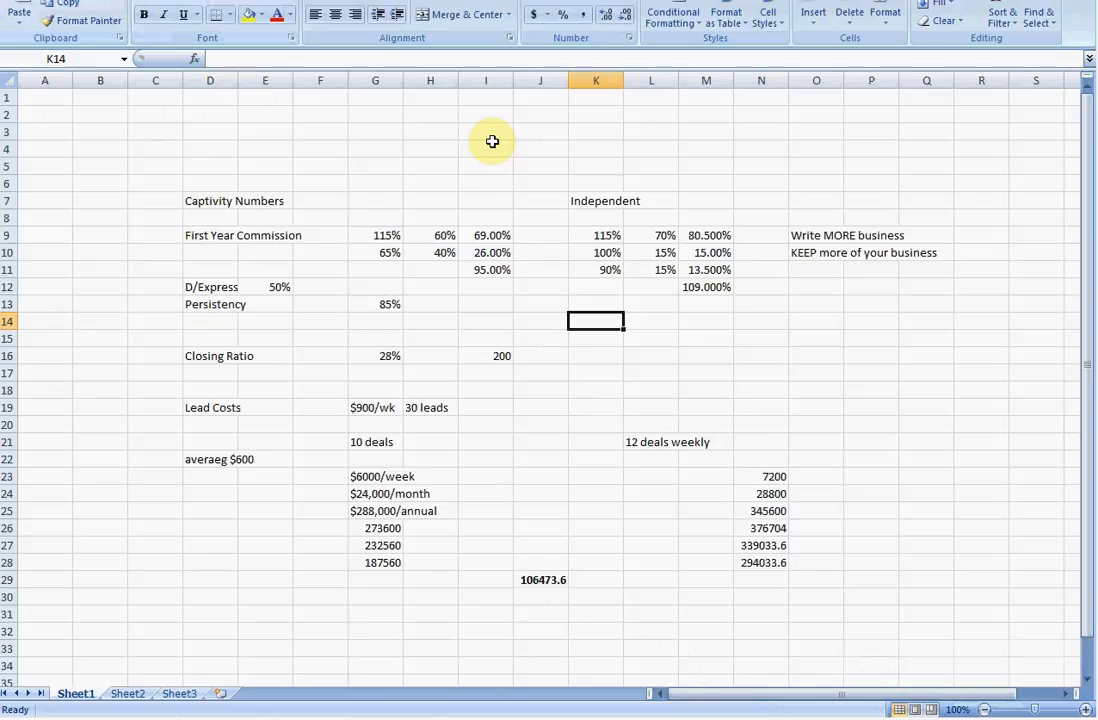
mouse_move(490, 136)
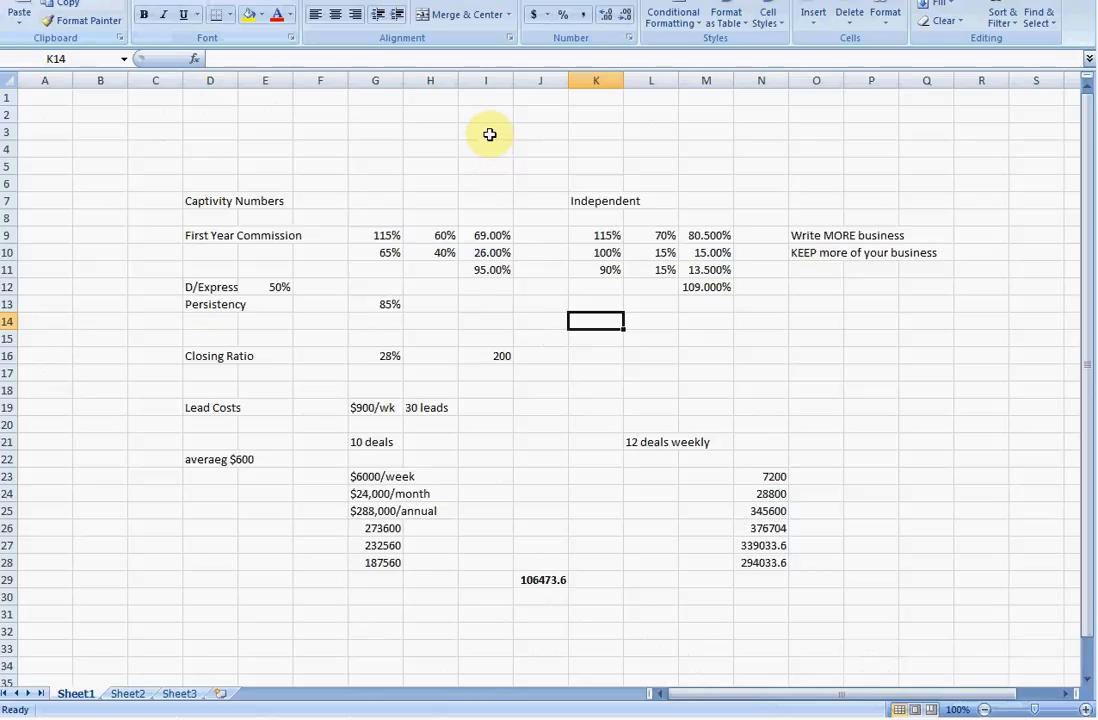
mouse_move(472, 124)
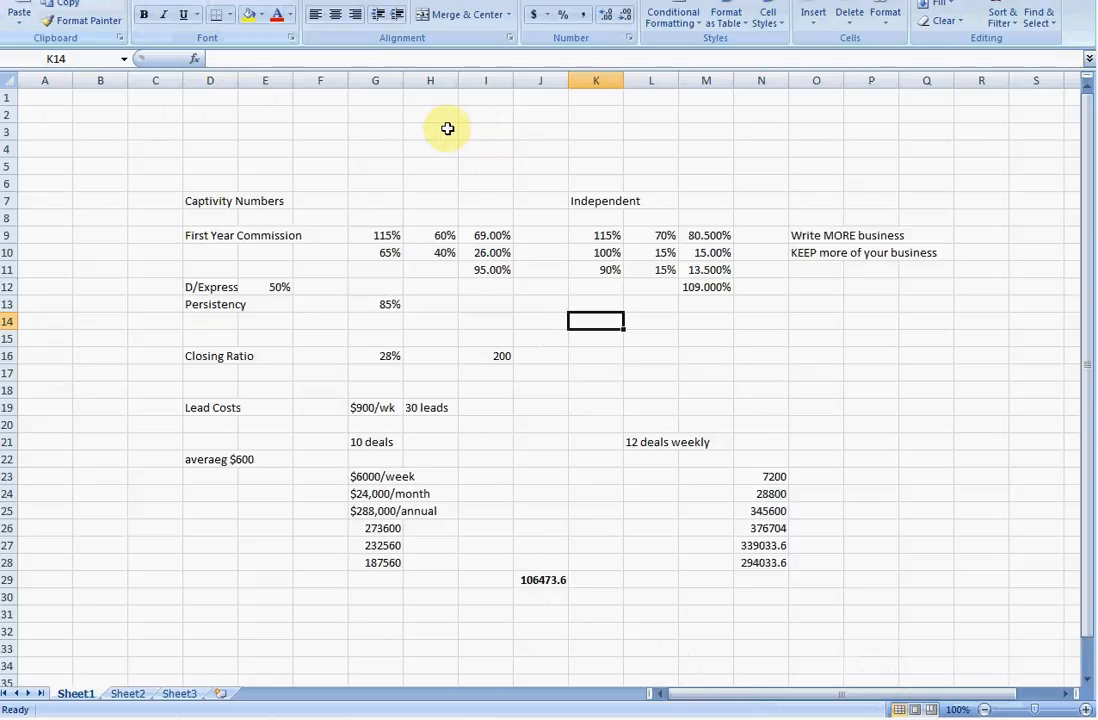
mouse_move(428, 140)
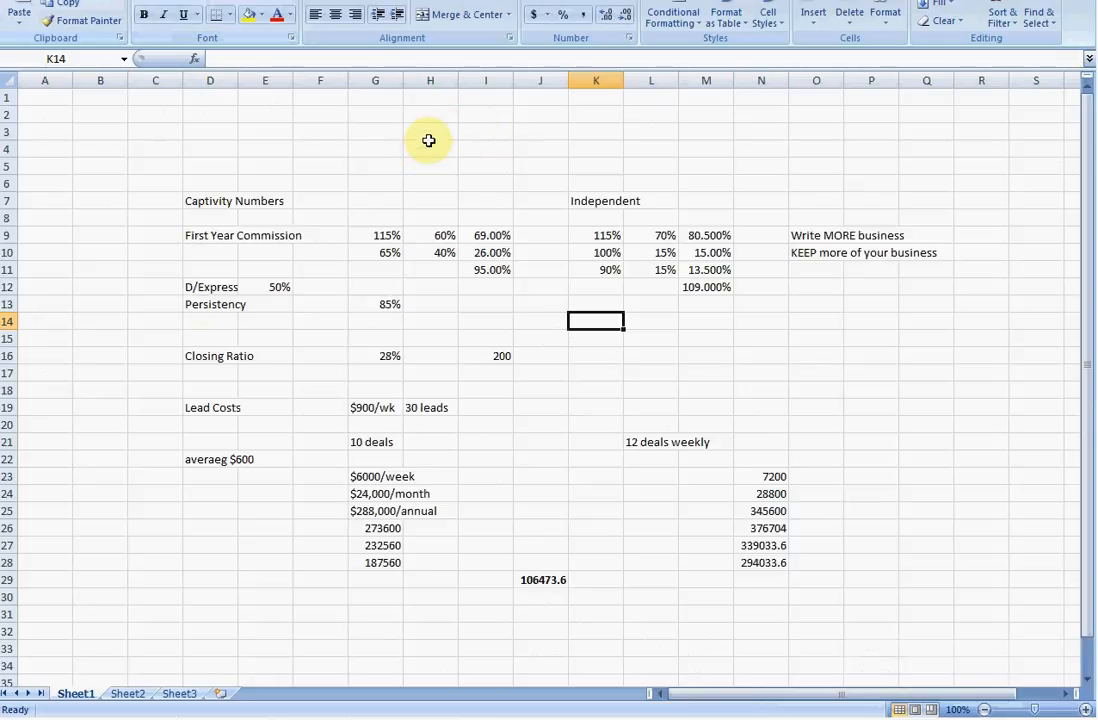
mouse_move(424, 140)
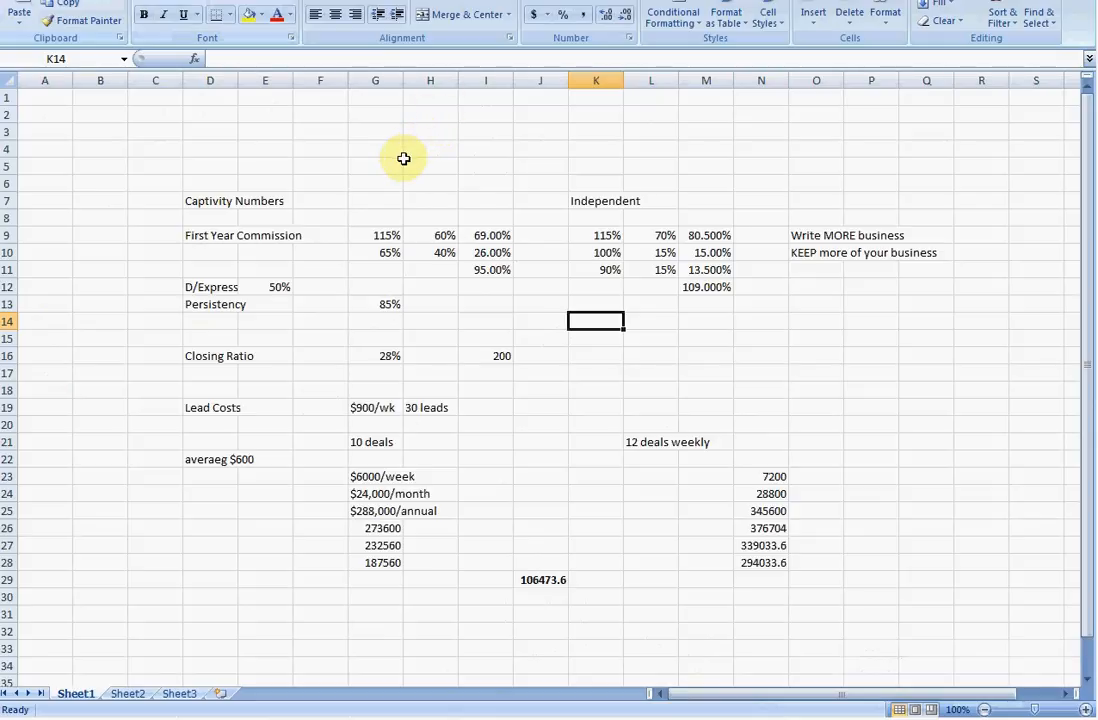
mouse_move(400, 152)
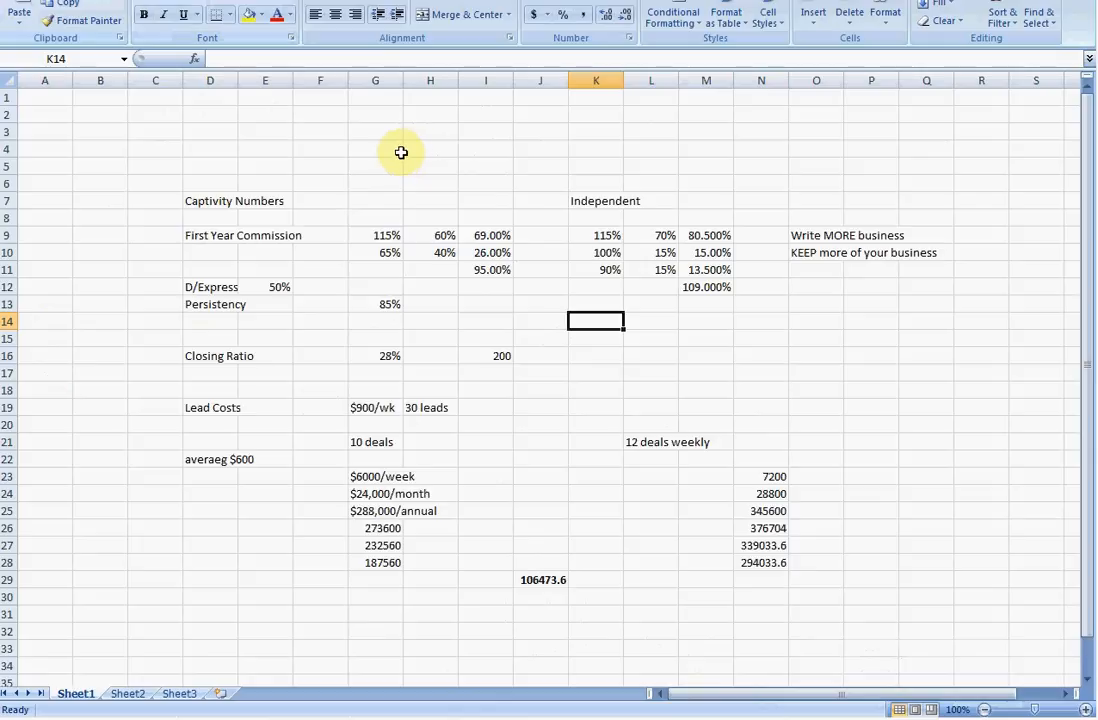